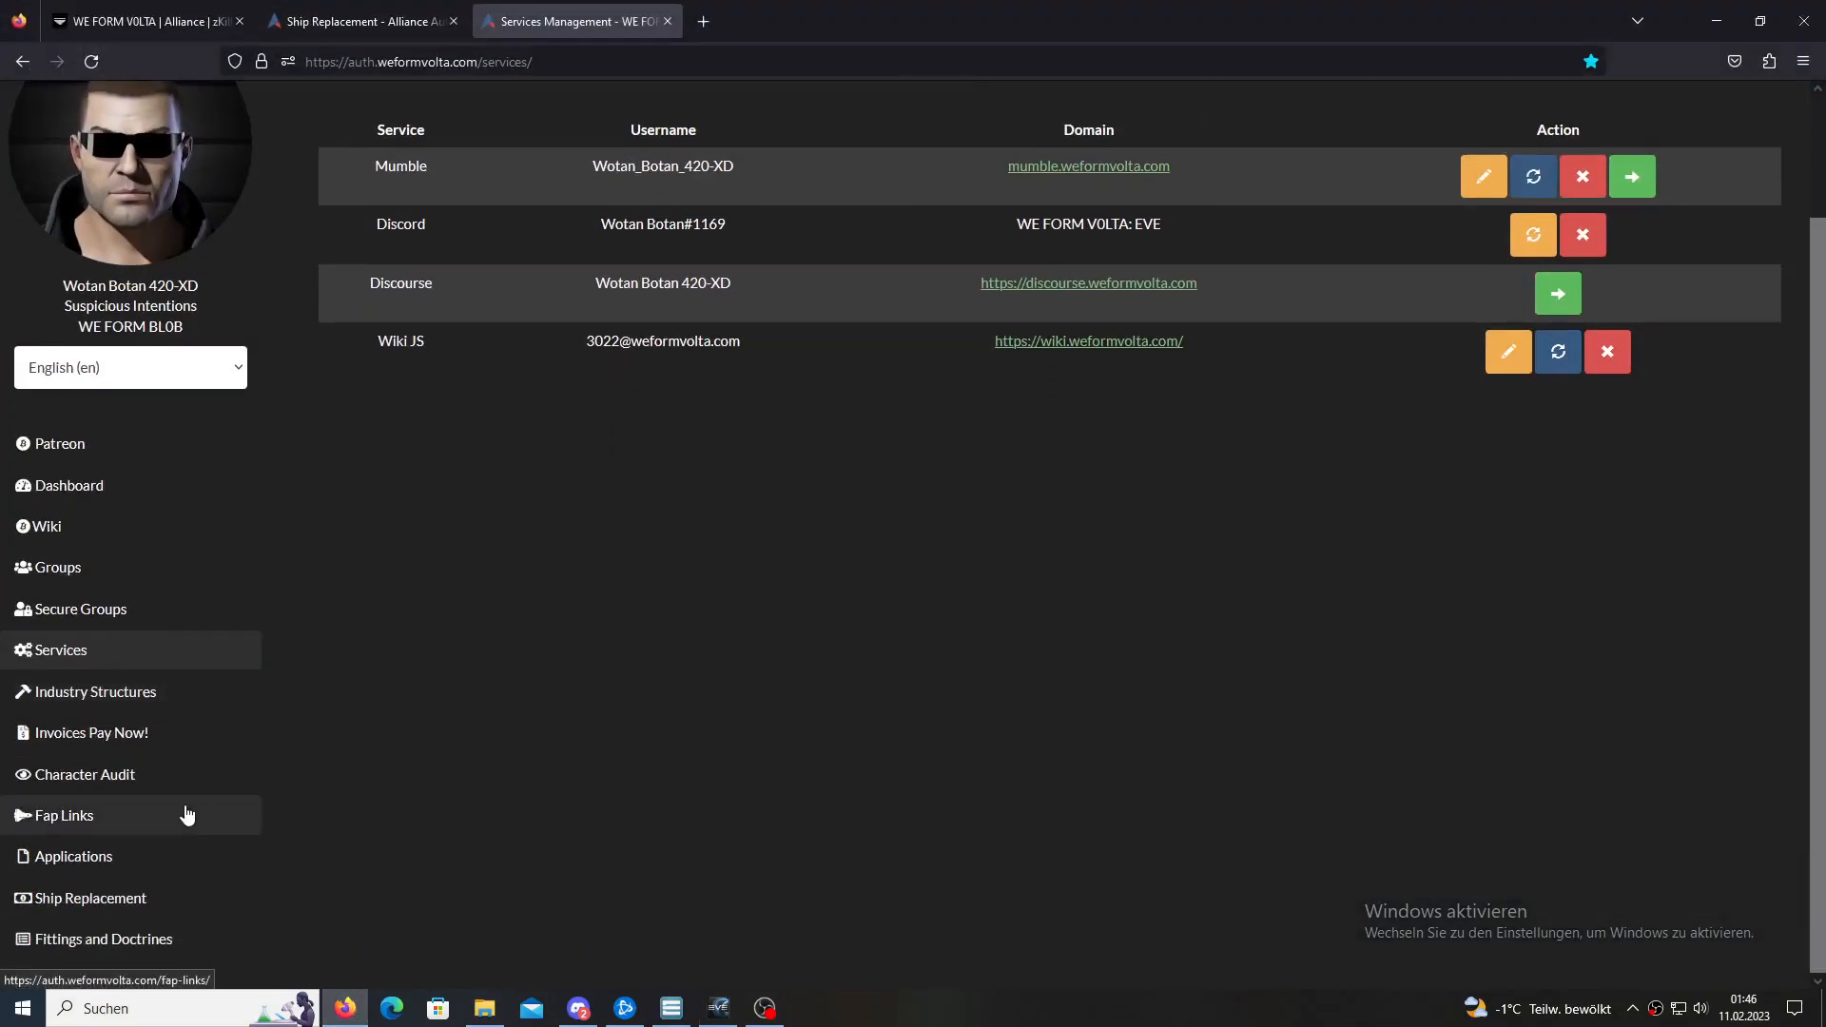
Step: View the WE FORM VOLTA SRP Management page, then return to the Suspect Auth ship replacement list
{"action": "left_click", "coordinate": [90, 898]}
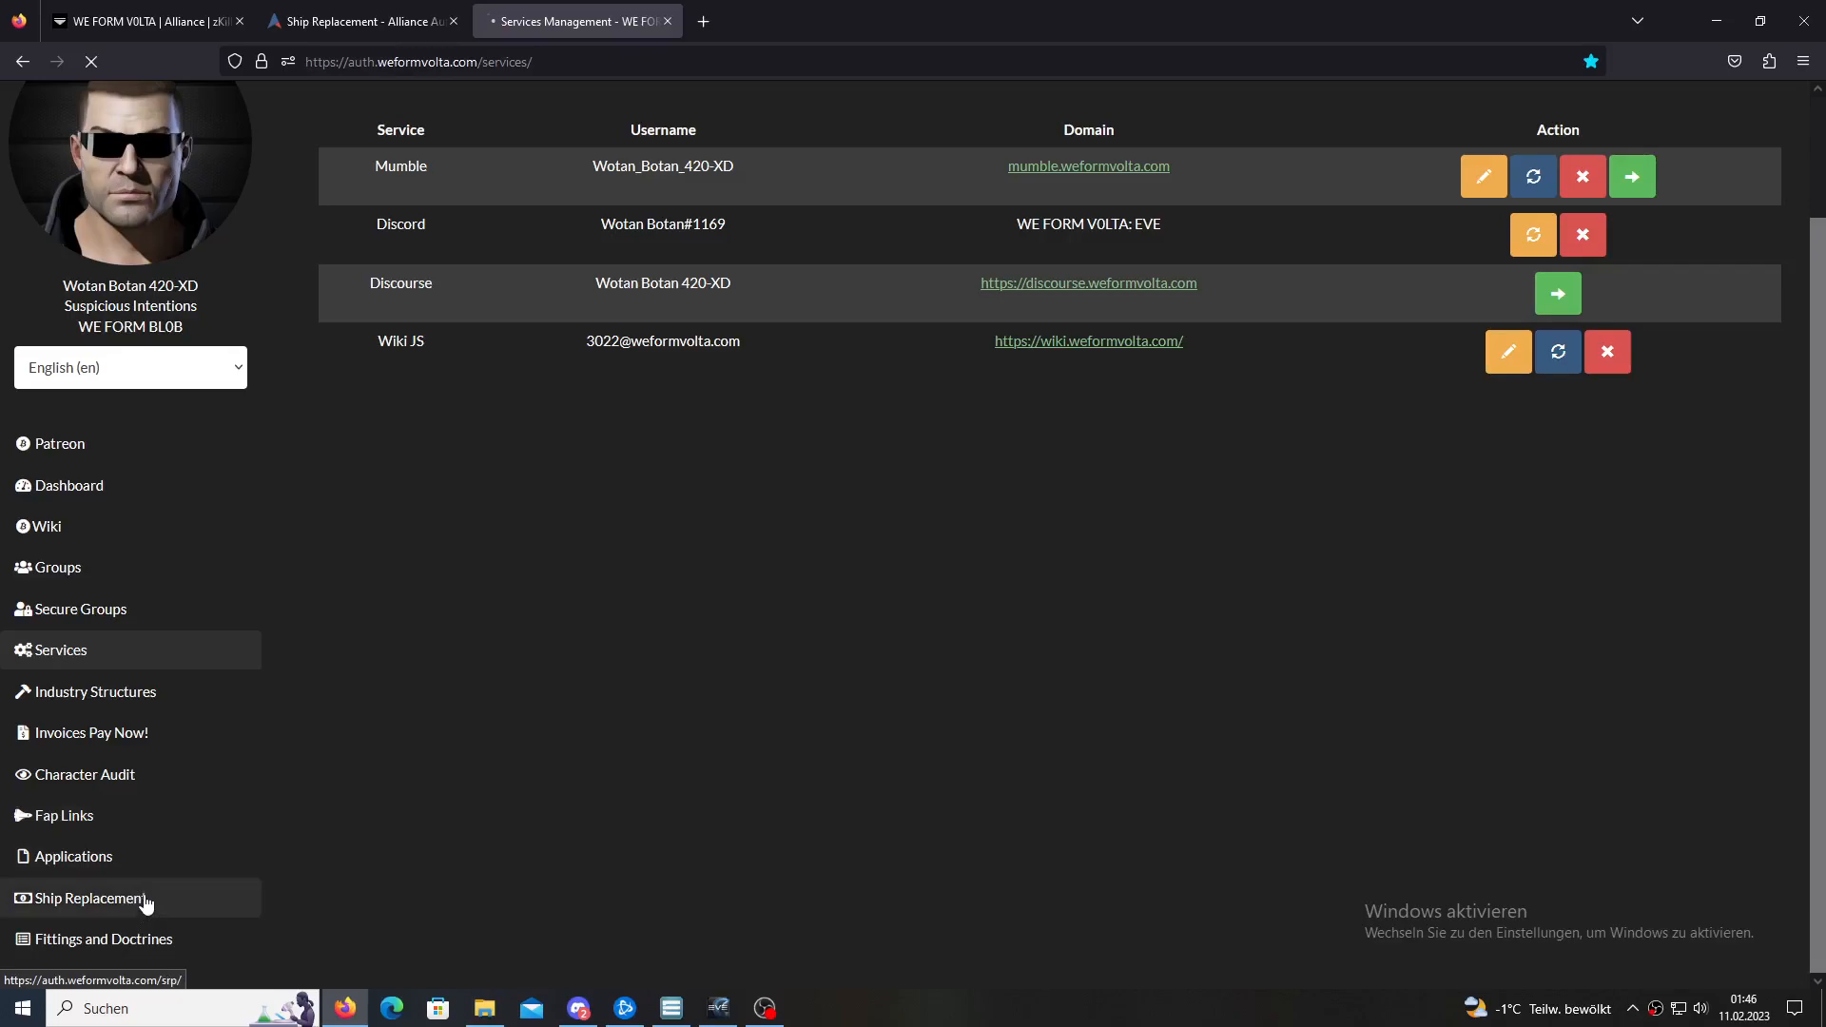
{"action": "left_click", "coordinate": [83, 898]}
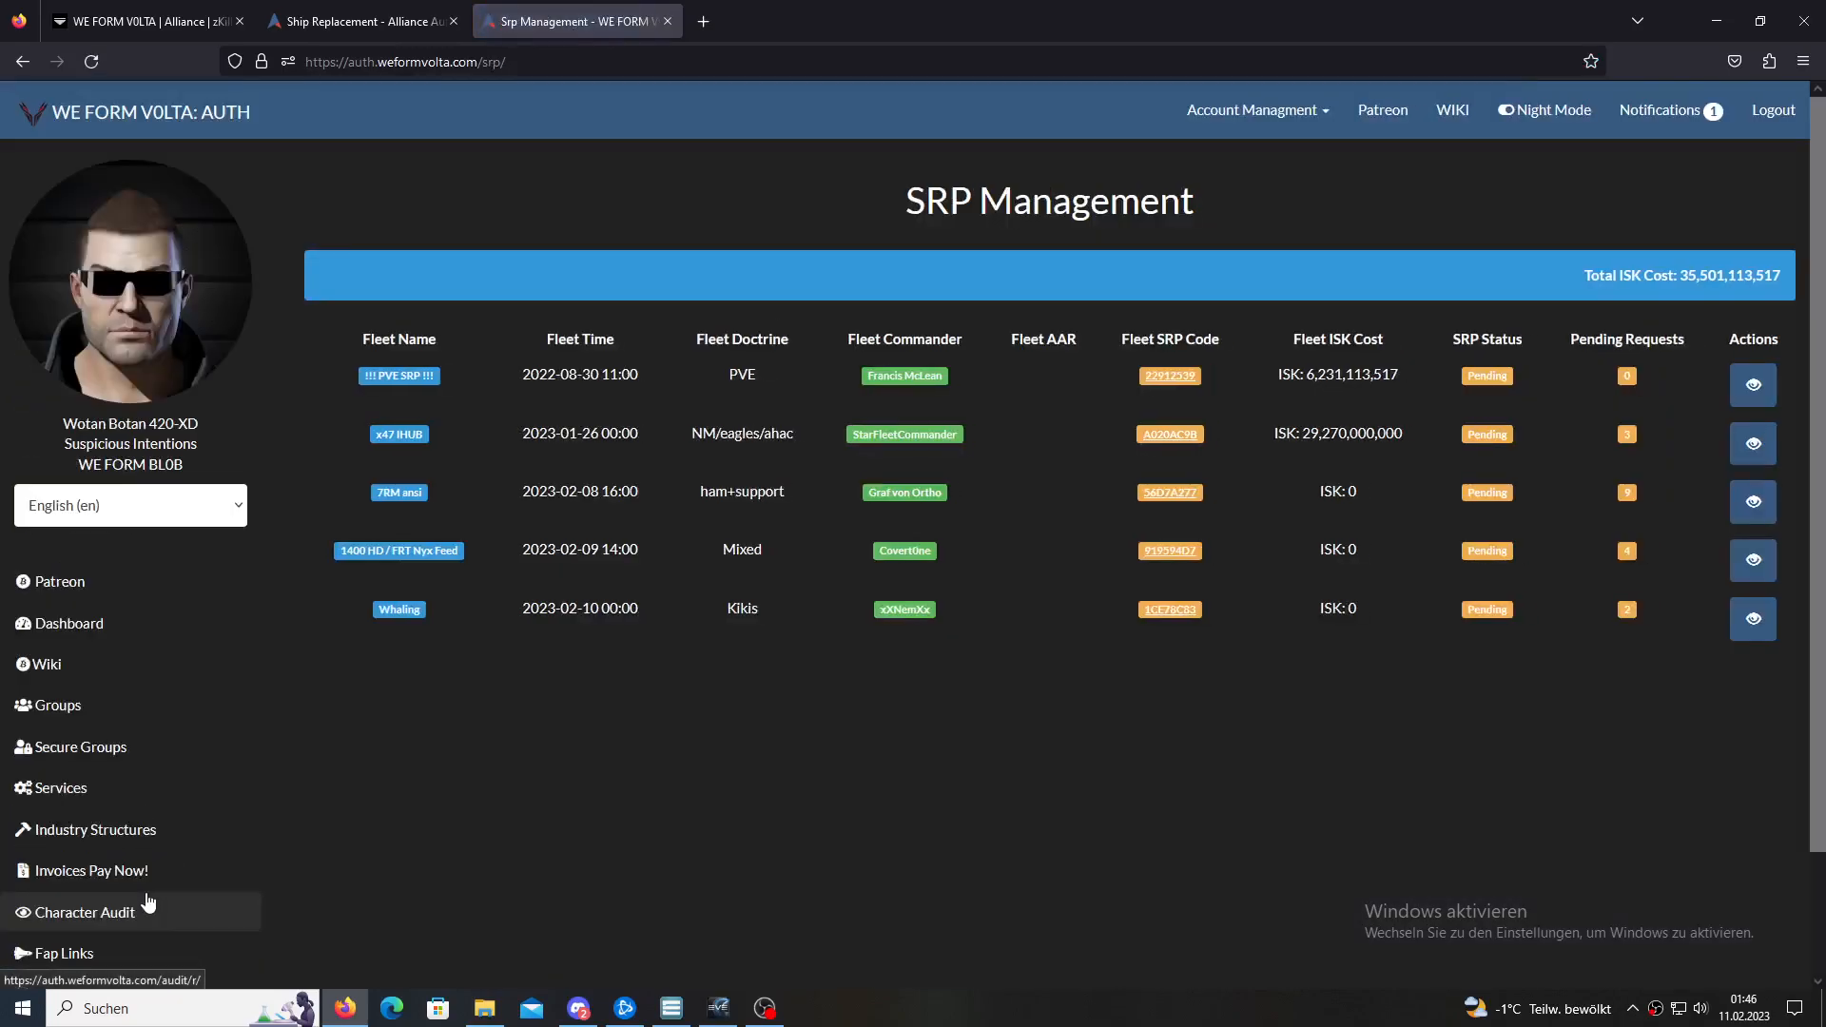
{"action": "left_click", "coordinate": [362, 20]}
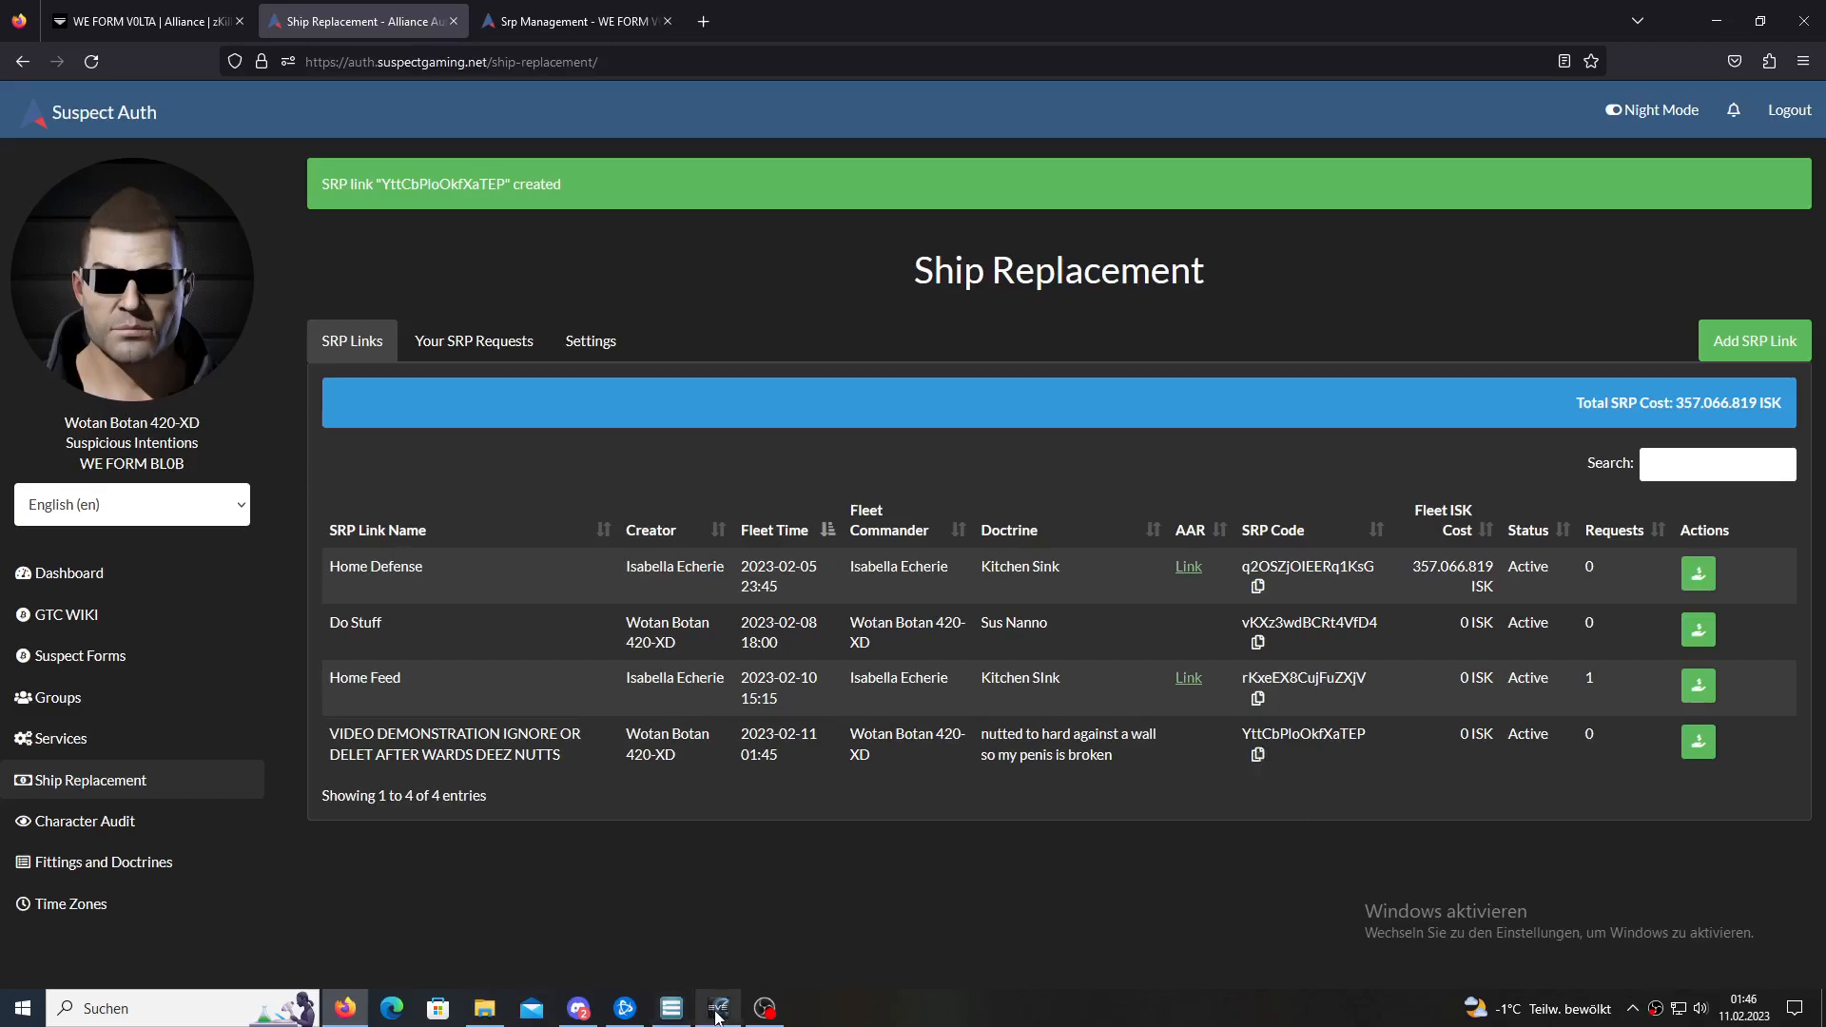
Step: Follow the SRP link from the game to the Request SRP form and bring up zKillboard
{"action": "left_click", "coordinate": [717, 1008]}
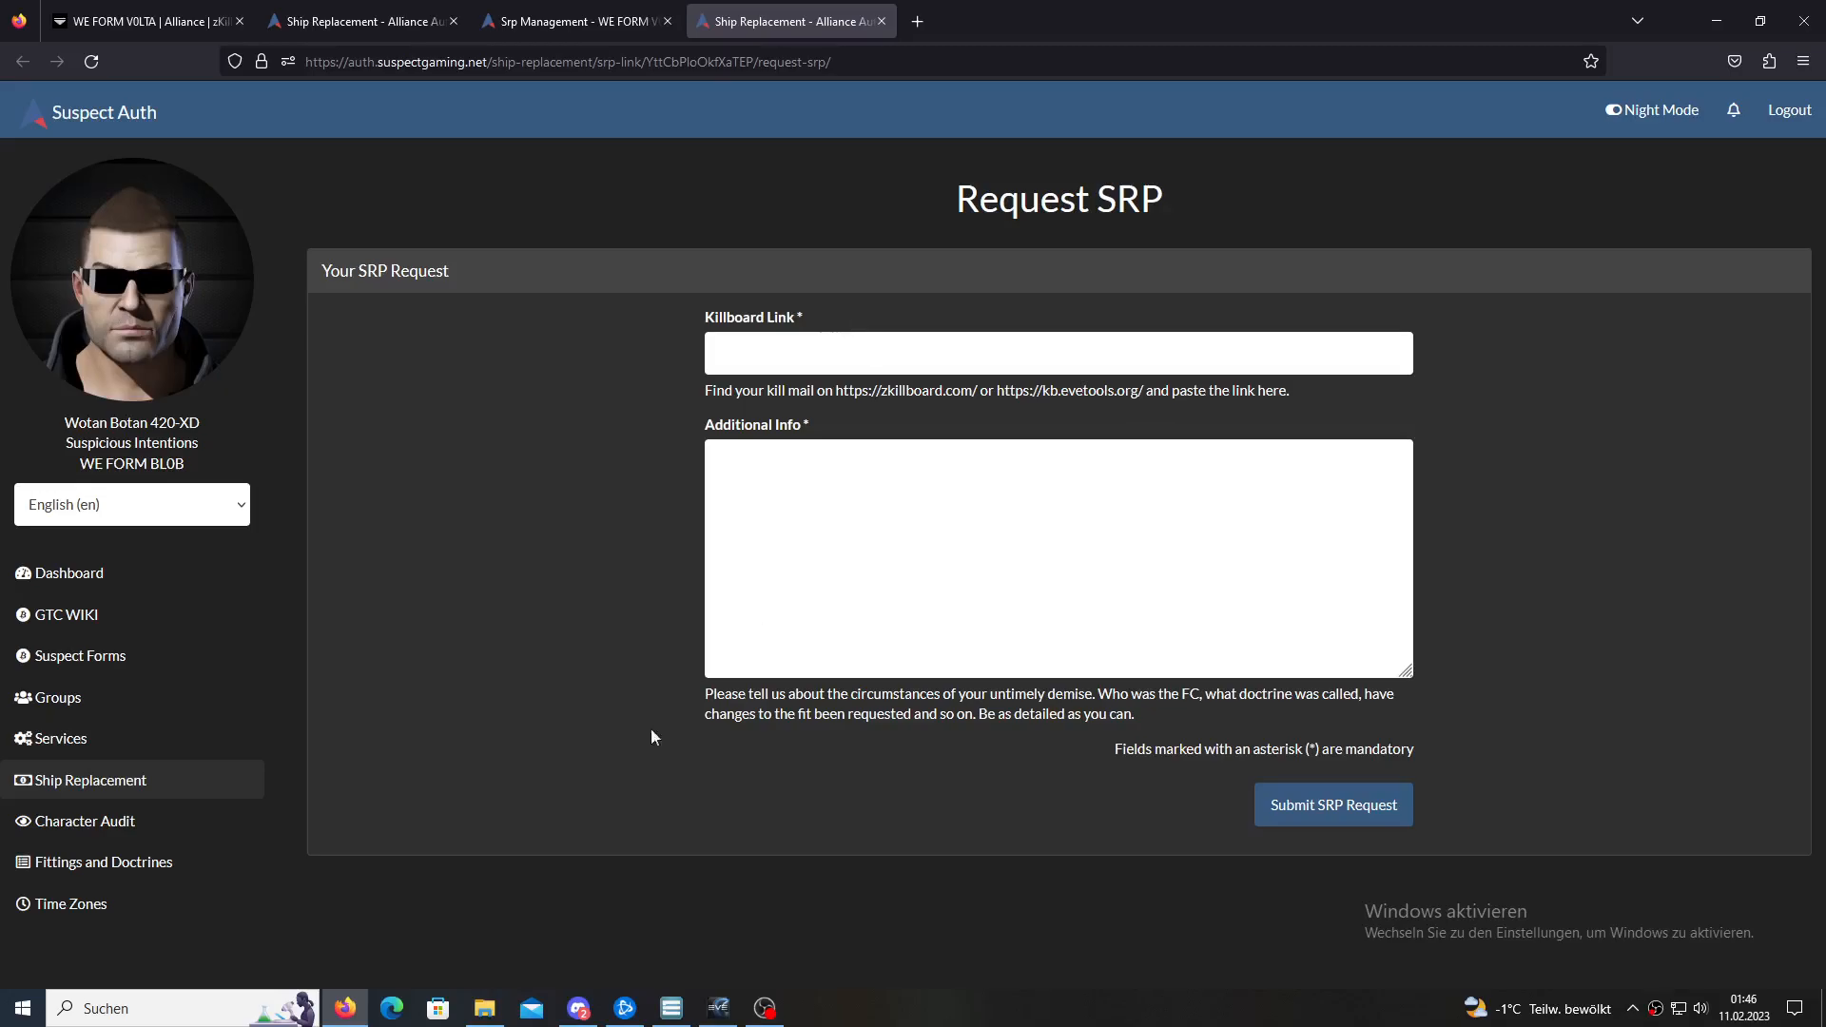
{"action": "left_click", "coordinate": [917, 20]}
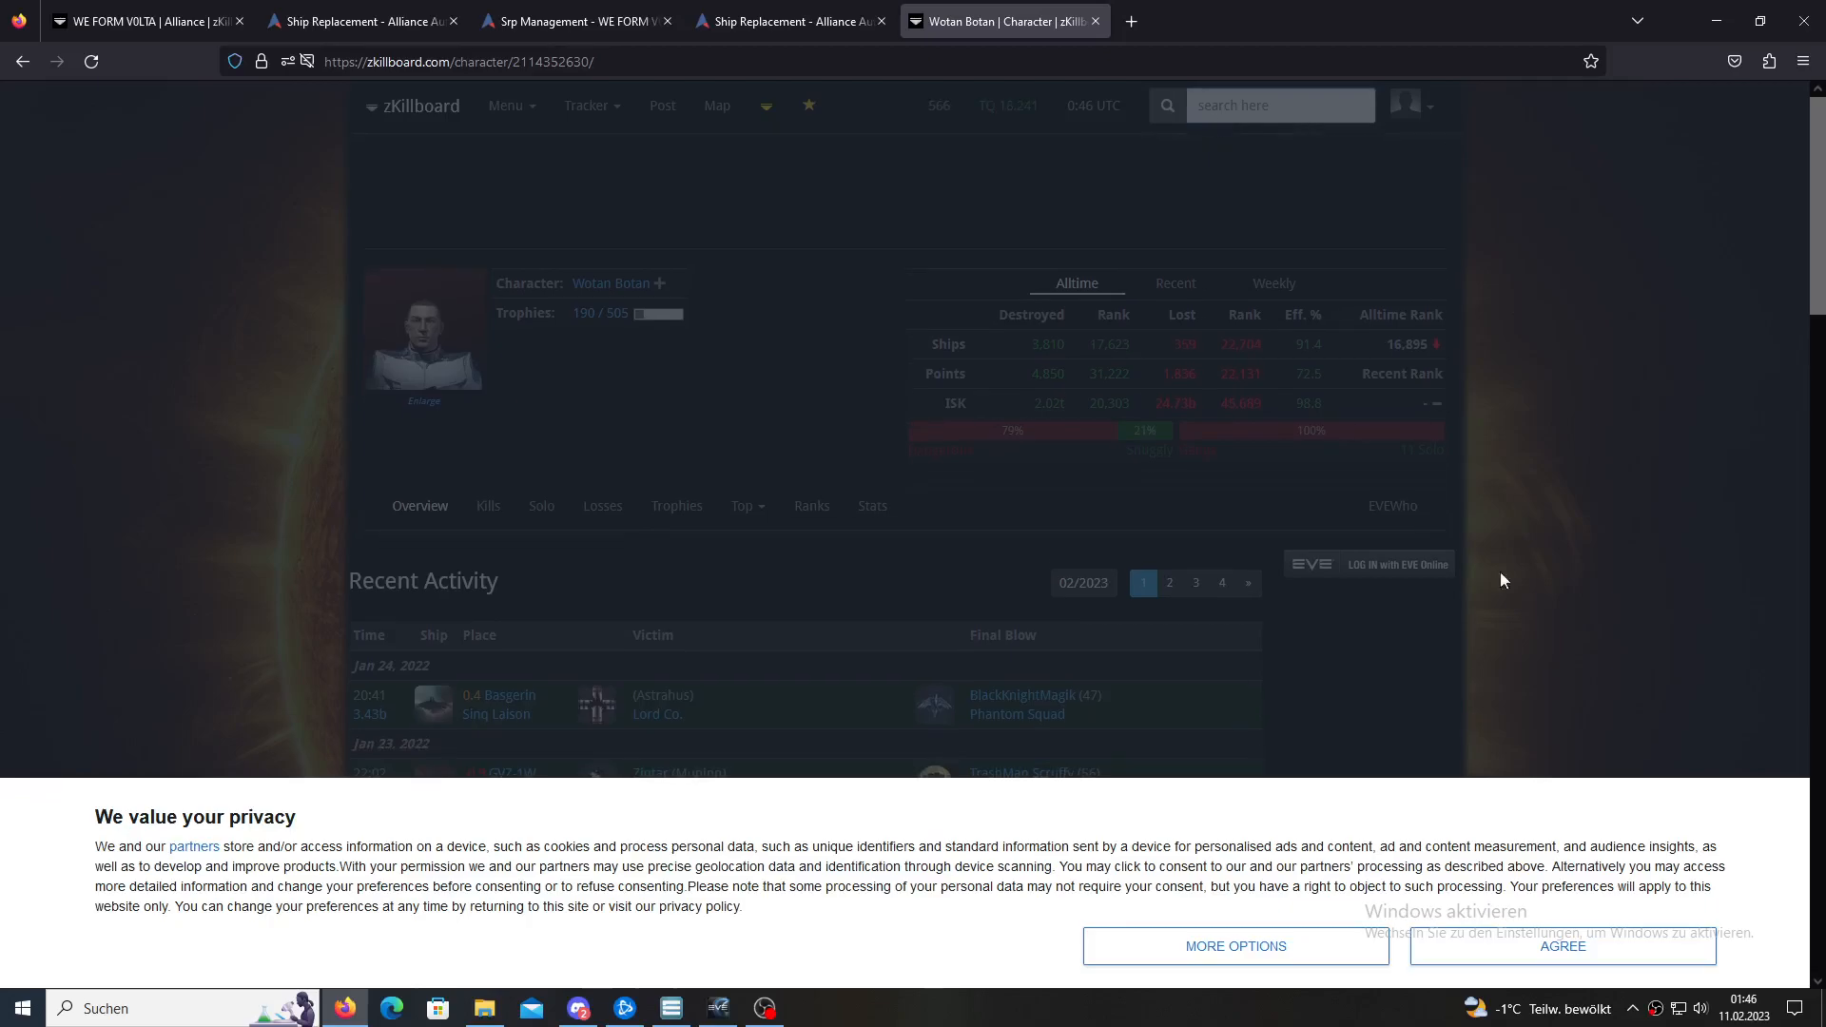
Step: Look up Wotan Botan 420-XD on zKillboard and scroll his losses to the Stiletto killmail
{"action": "left_click", "coordinate": [1559, 945]}
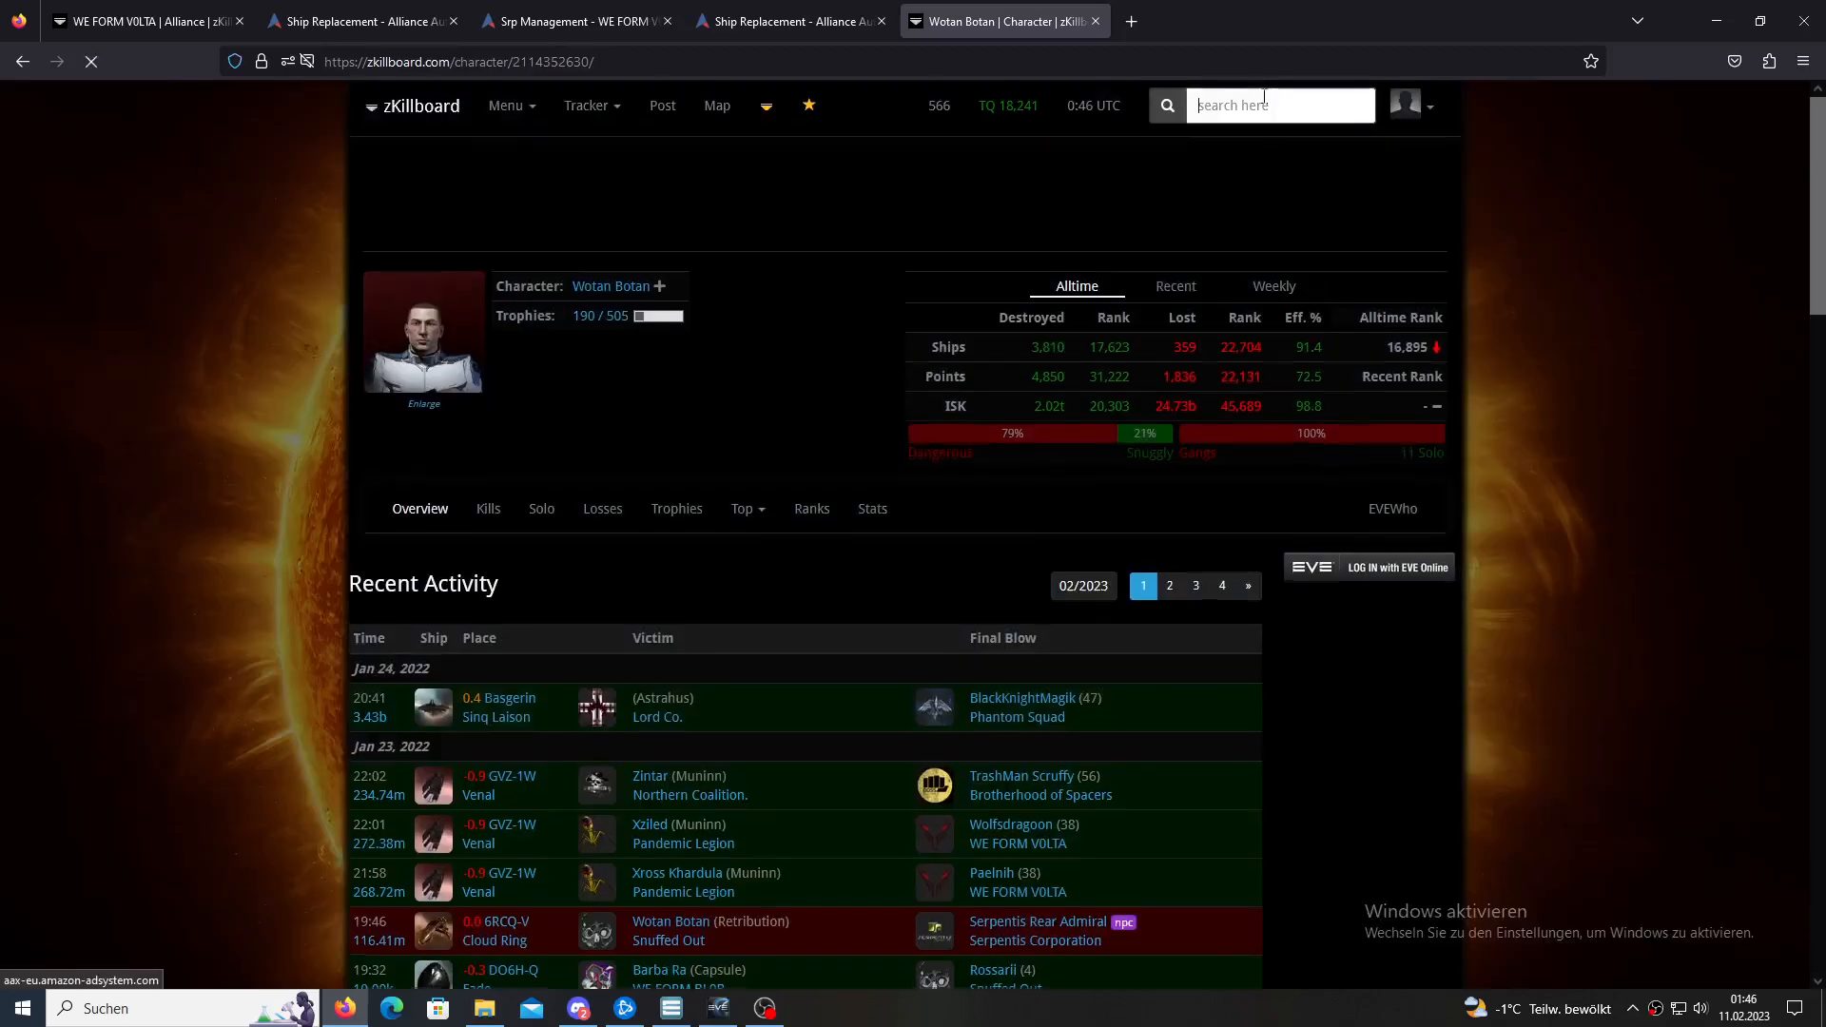
{"action": "type", "text": "wotan b"}
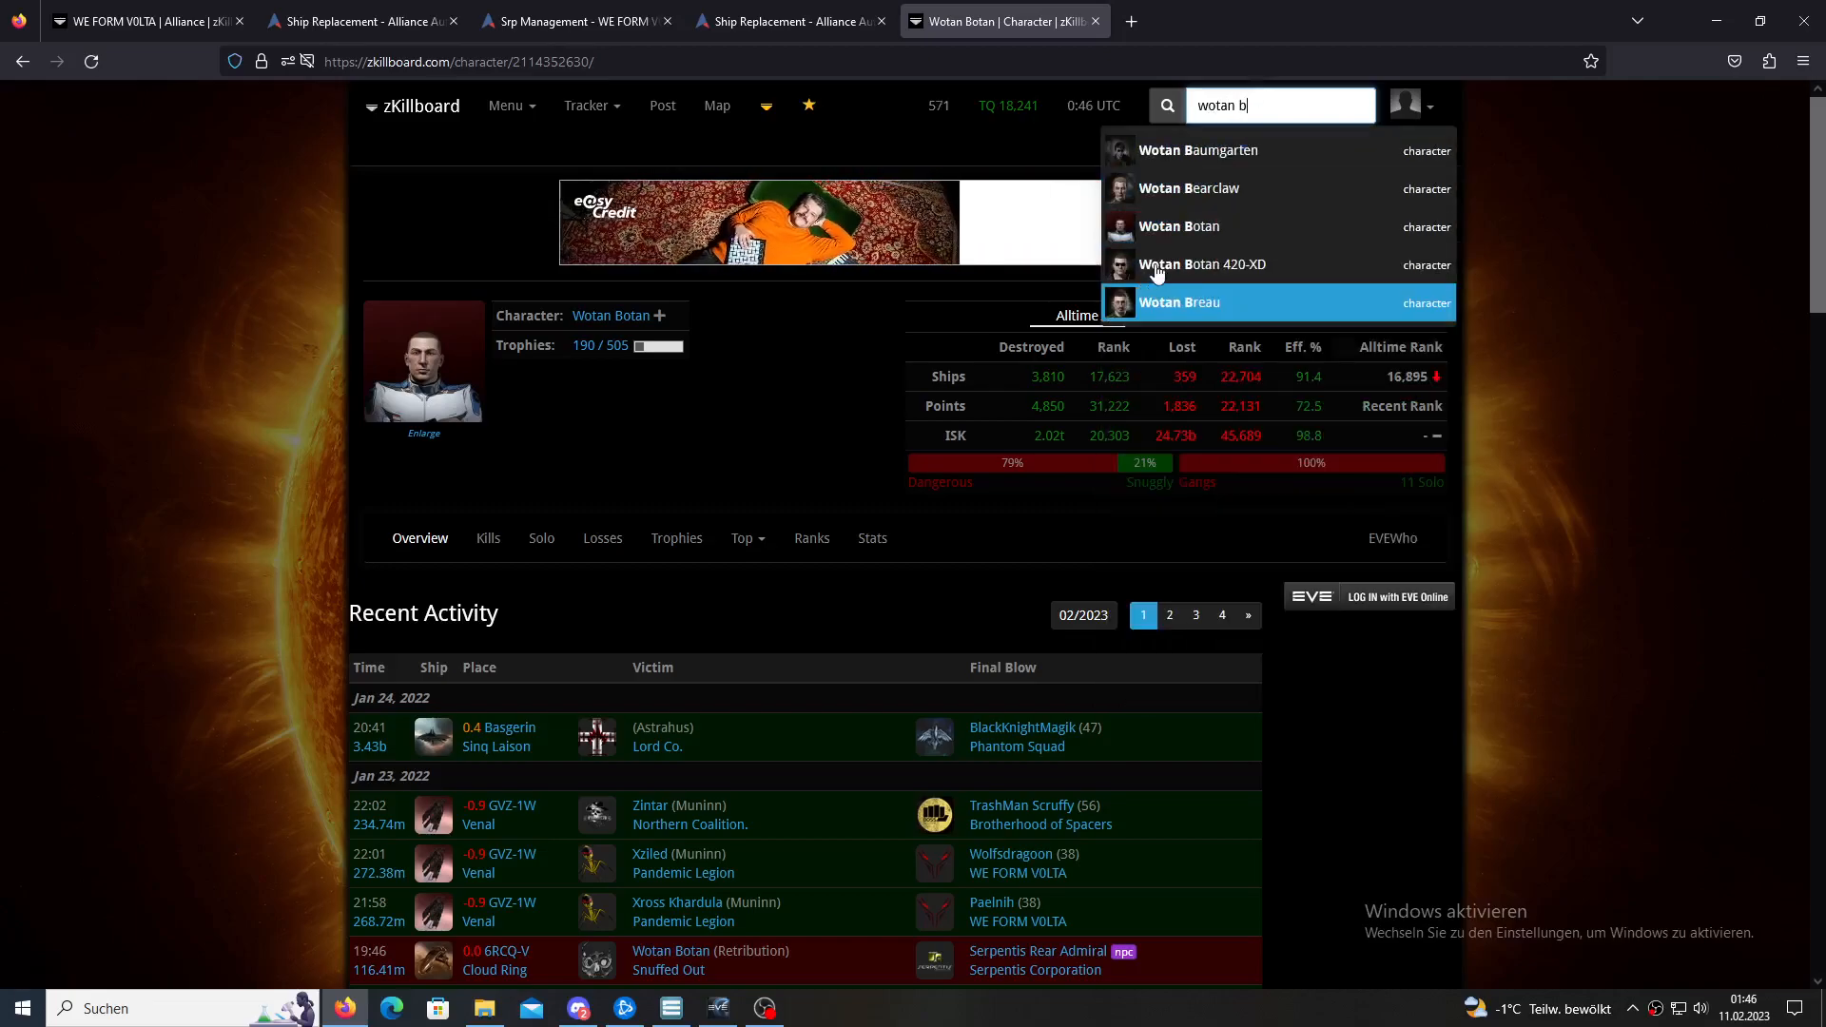
{"action": "left_click", "coordinate": [1201, 263]}
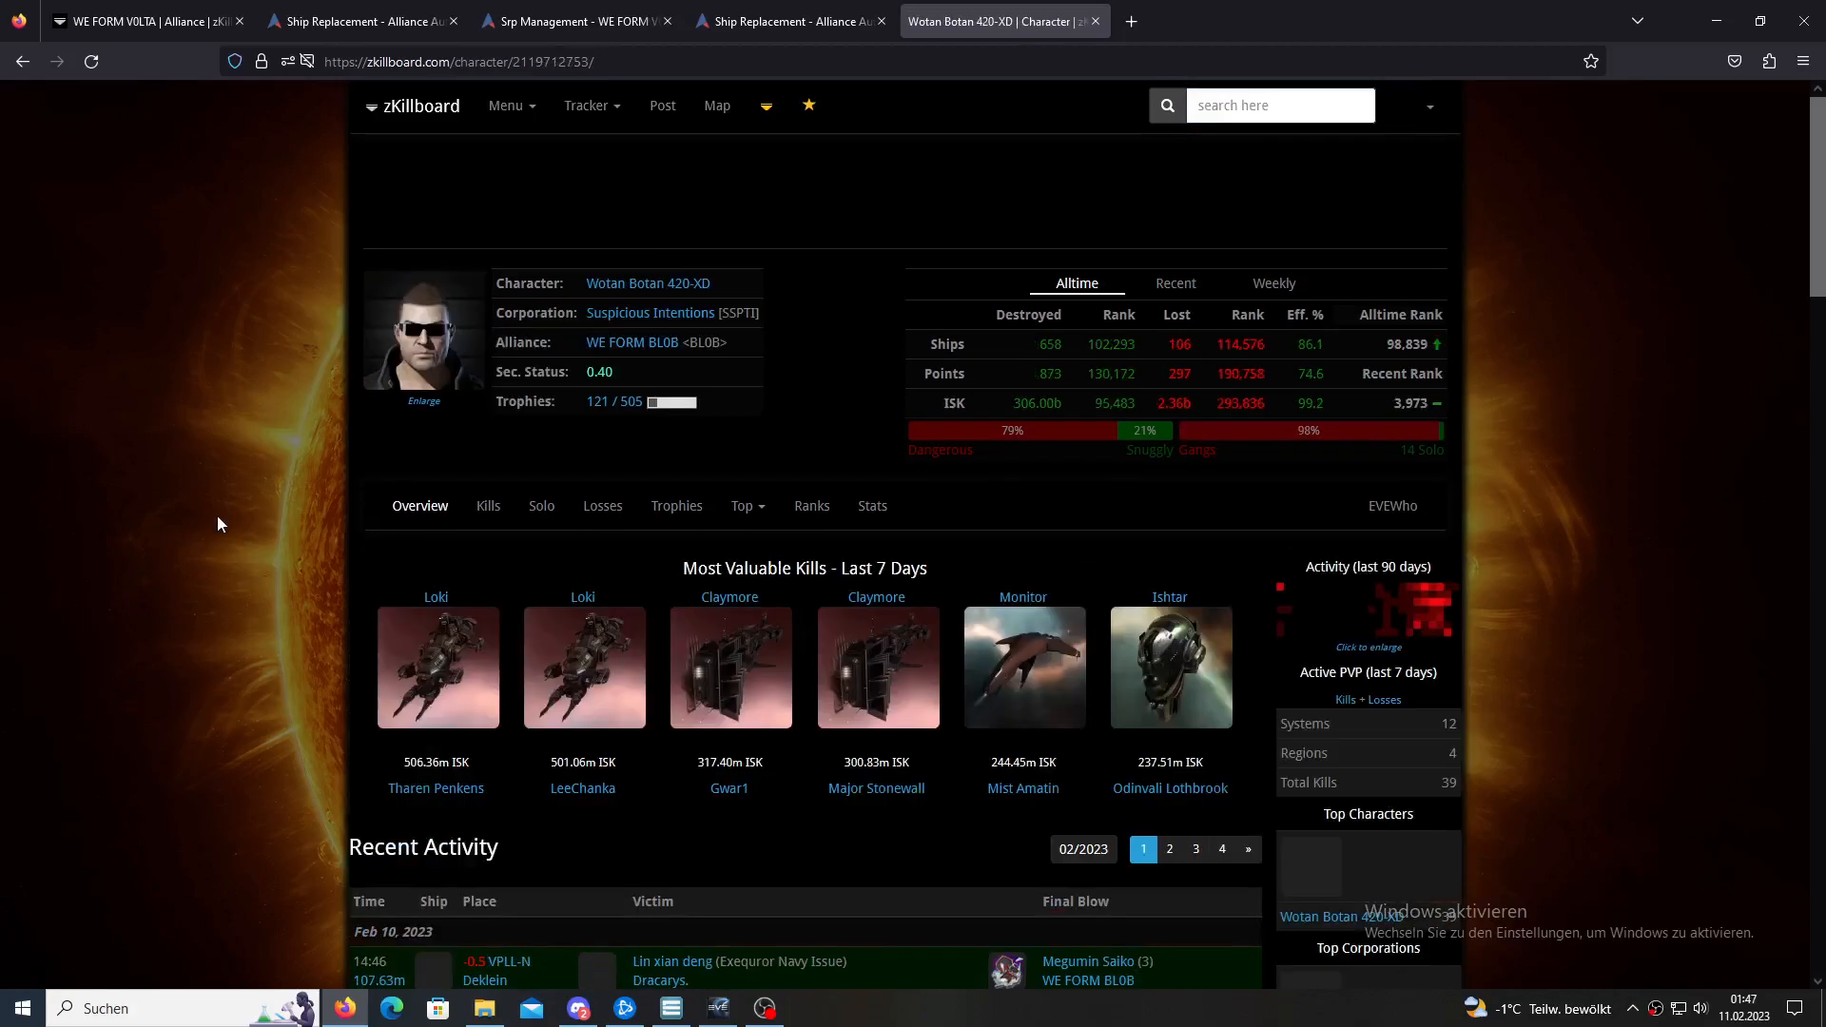
{"action": "left_click", "coordinate": [603, 506]}
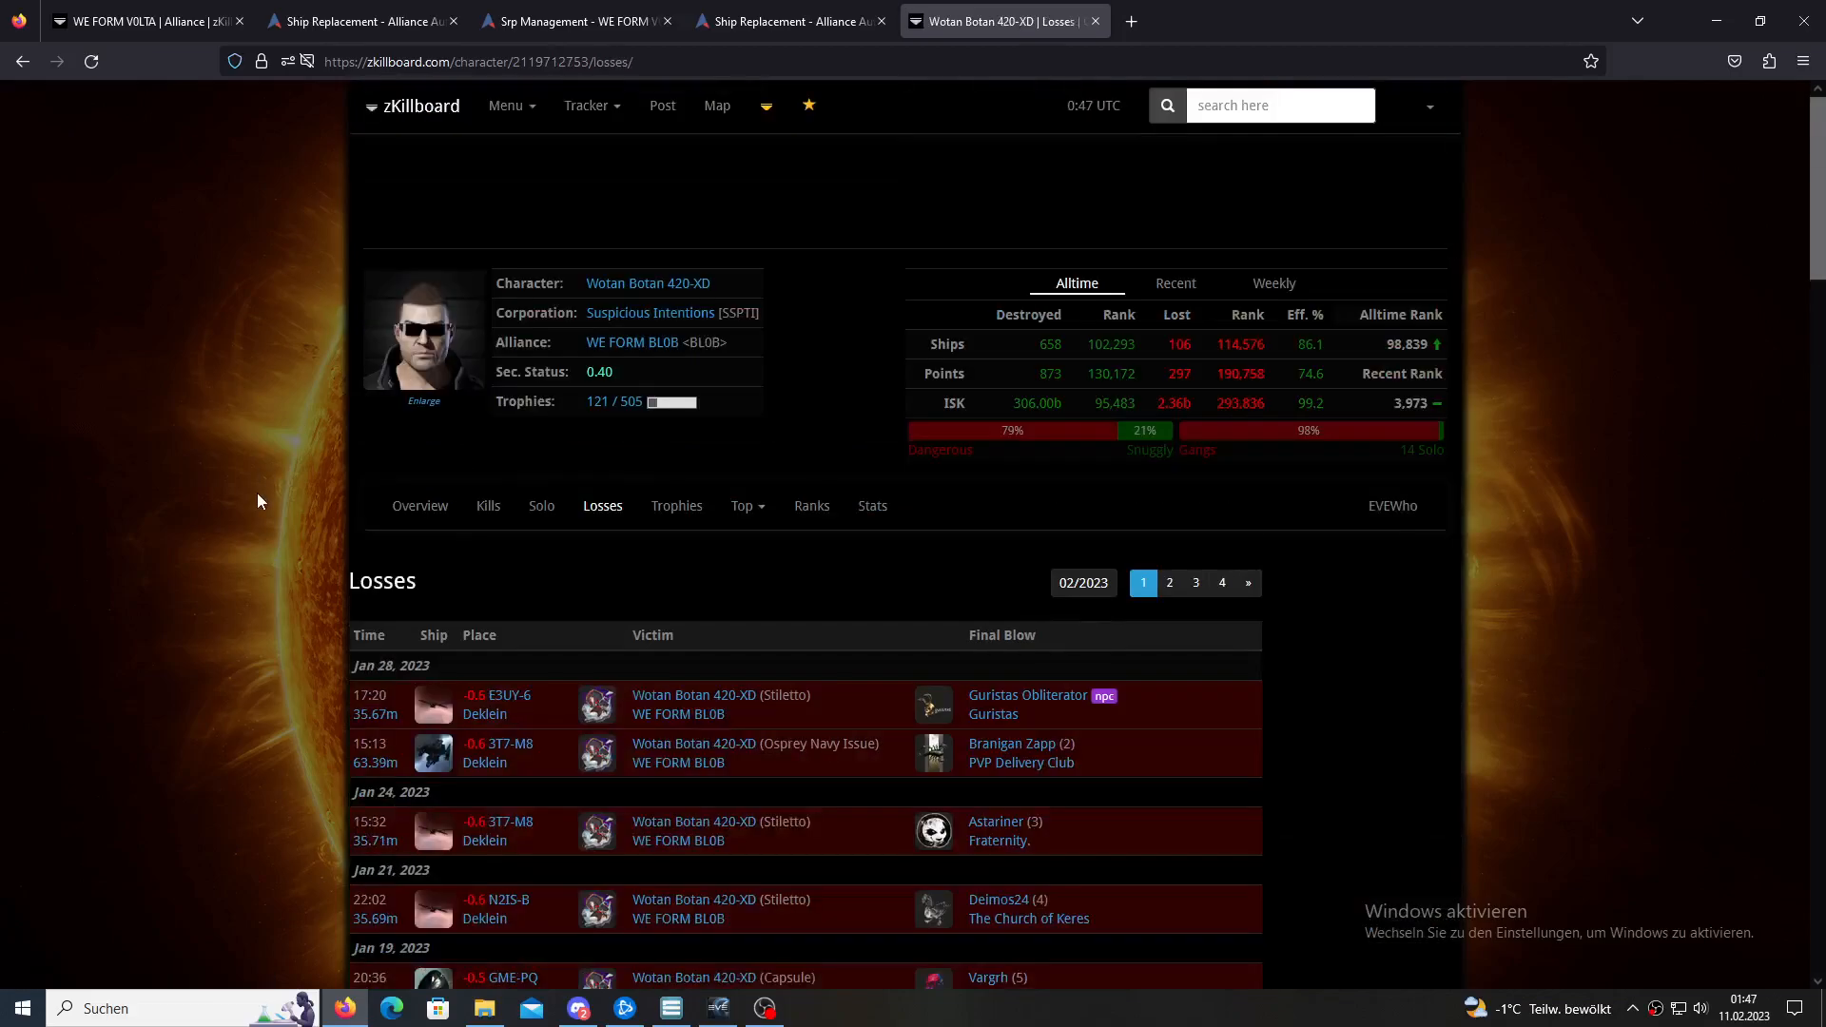
{"action": "scroll", "scroll_direction": "down", "scroll_amount": 3}
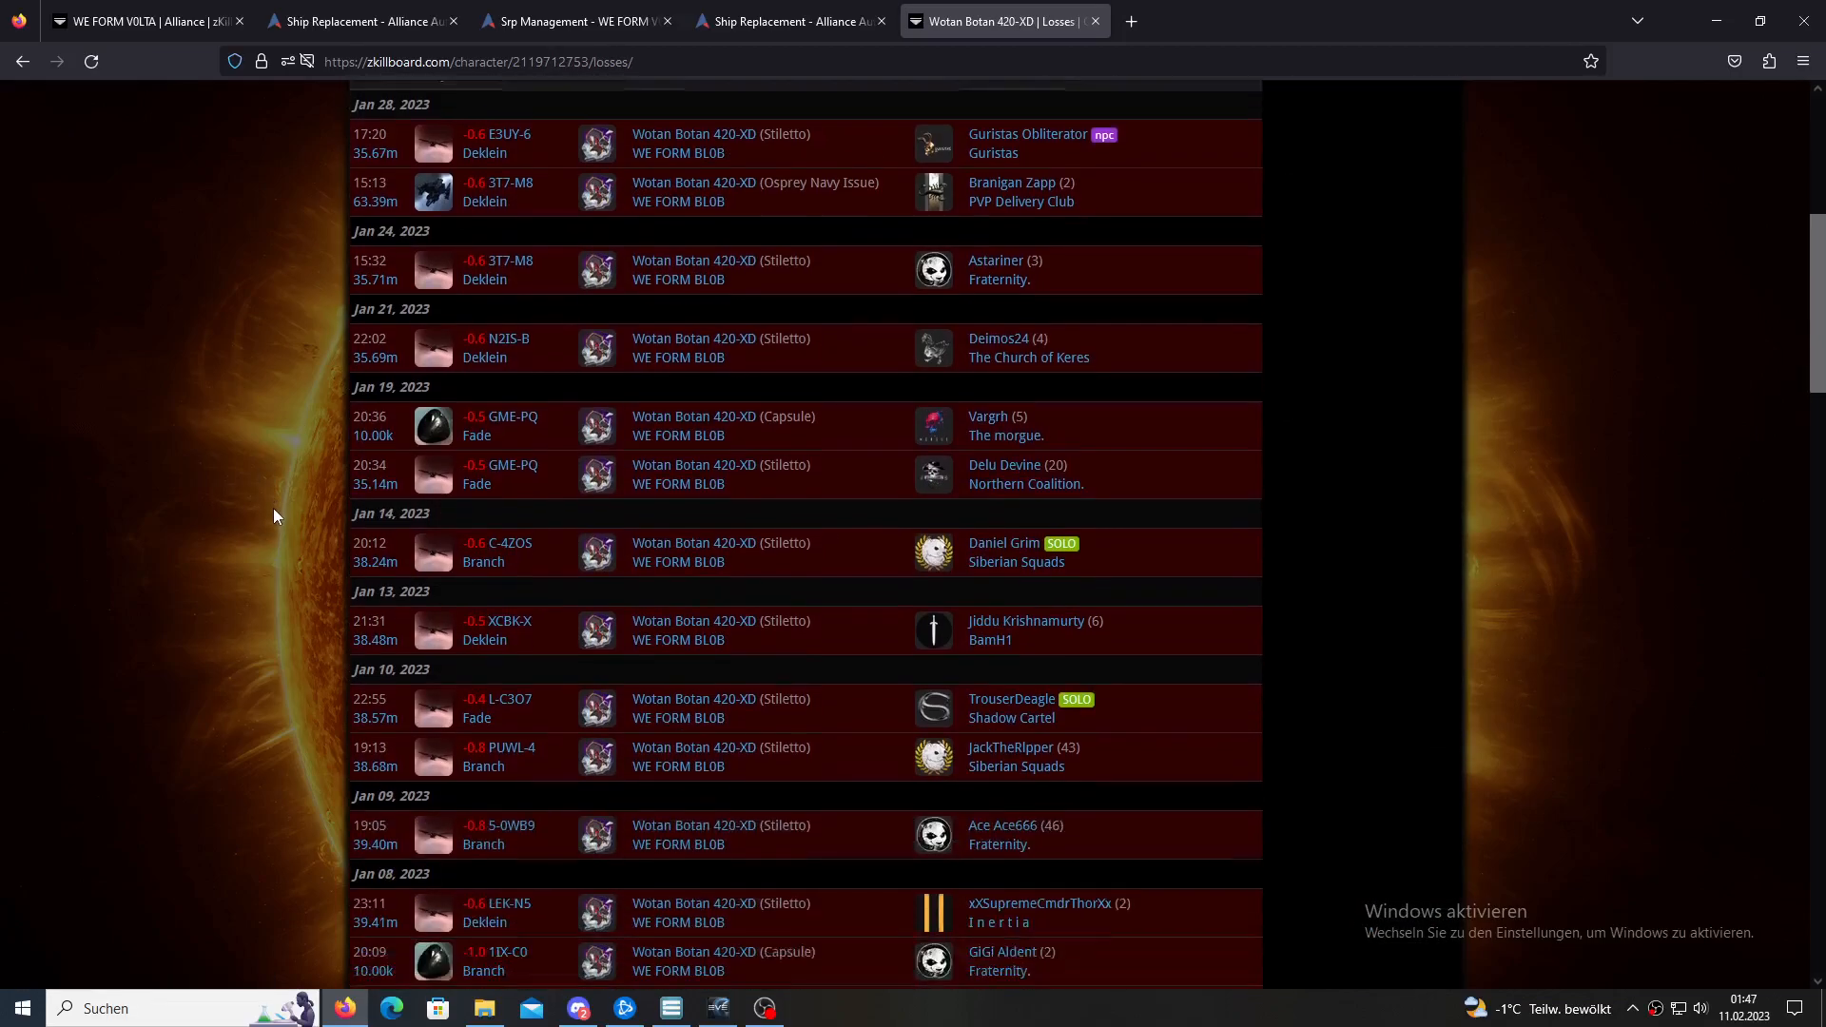
{"action": "scroll", "scroll_direction": "down", "scroll_amount": 3}
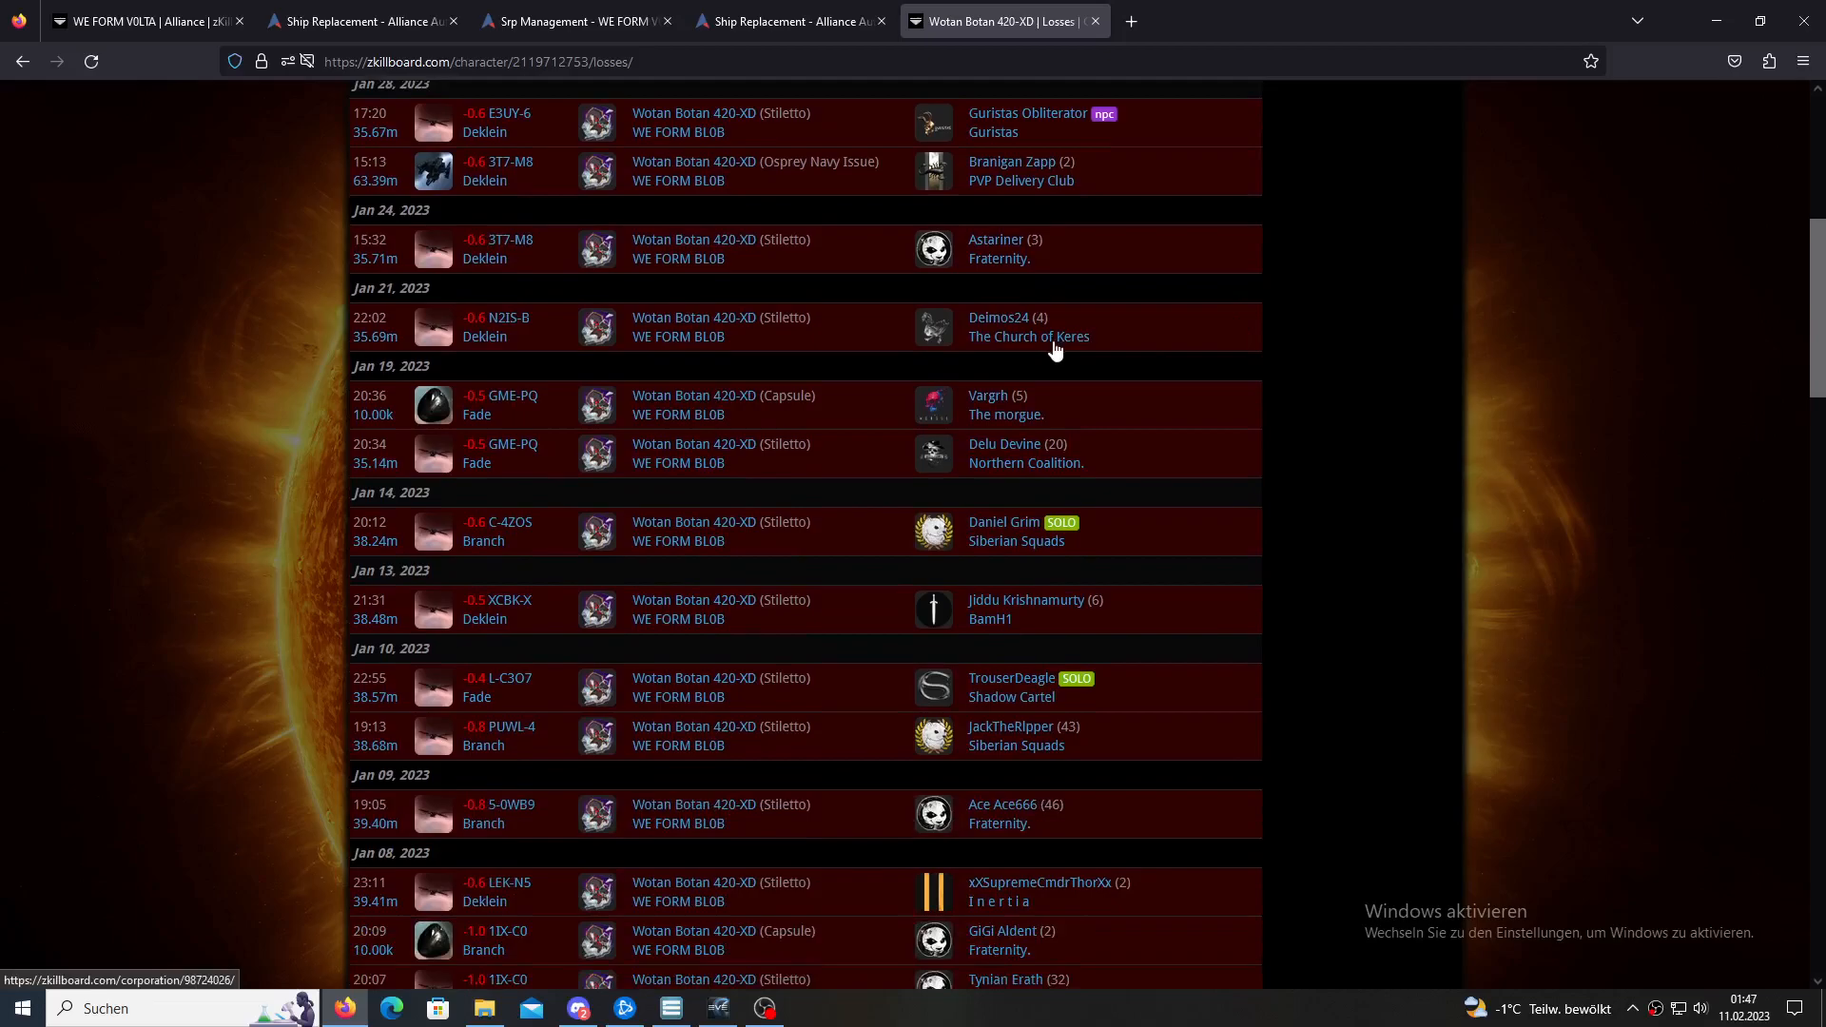
{"action": "scroll", "scroll_direction": "down", "scroll_amount": 3}
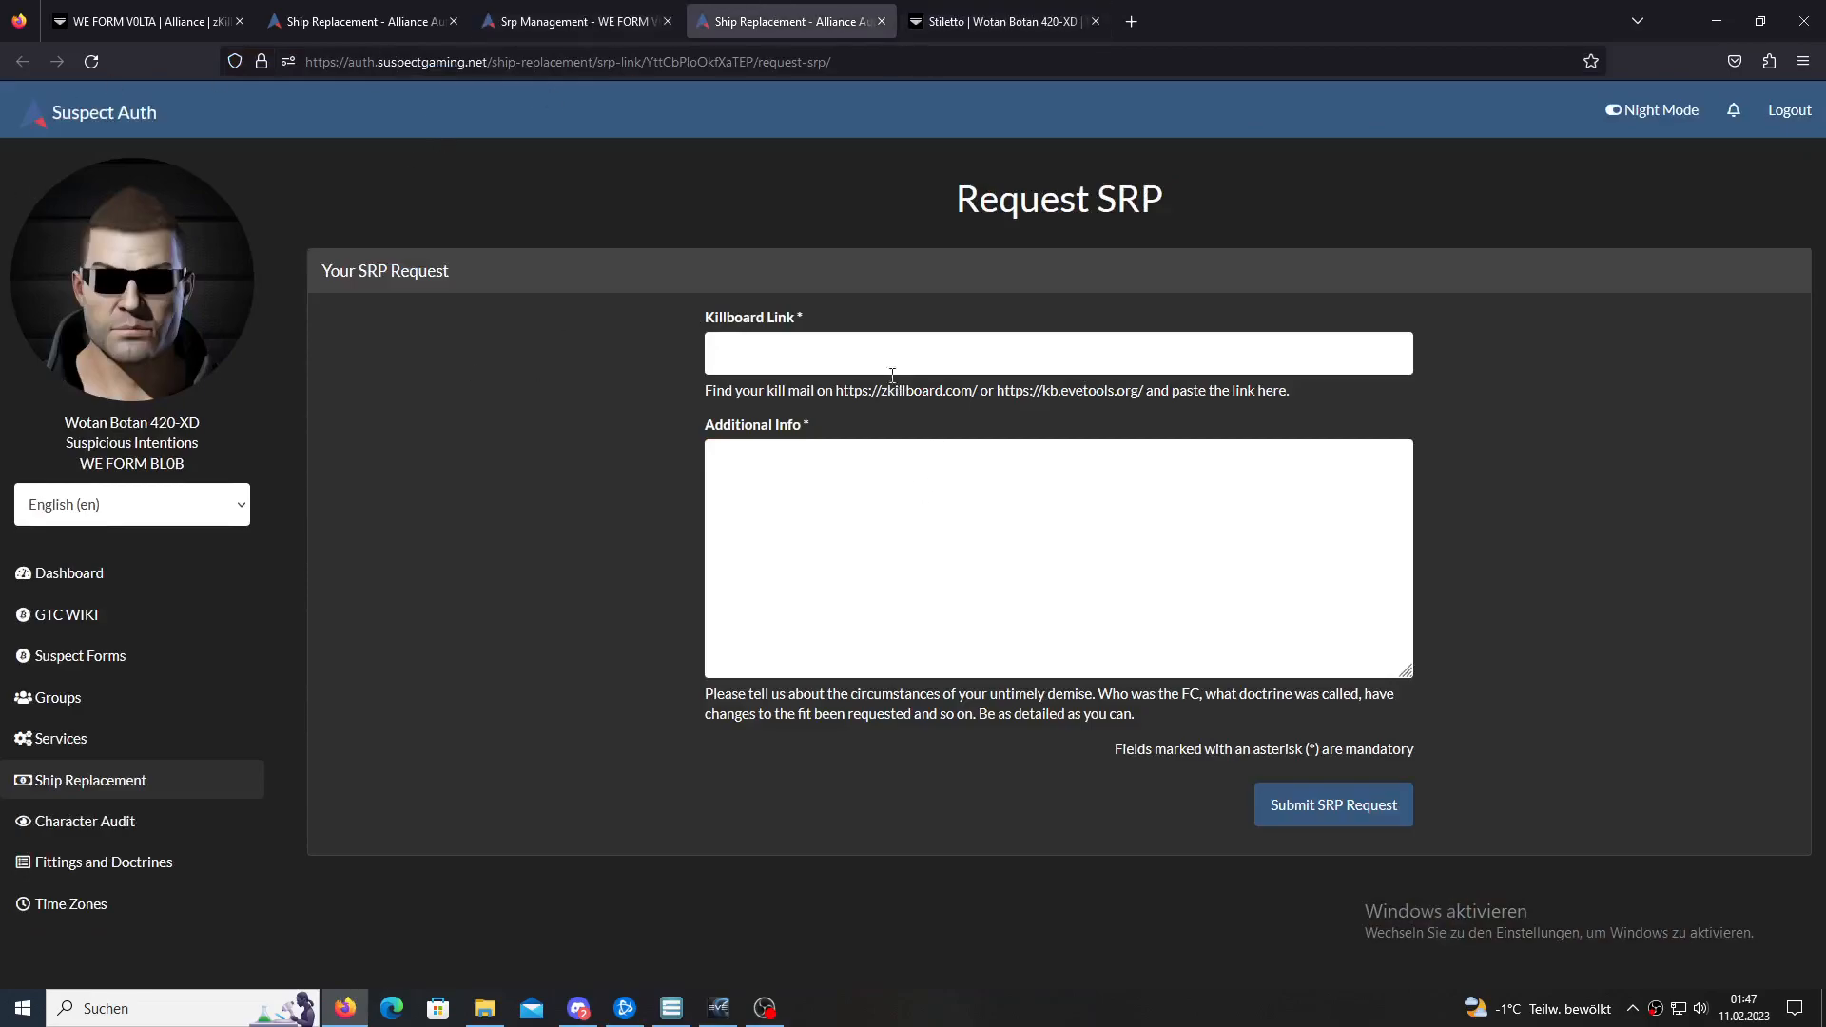
Step: Submit the SRP request with kill link zkillboard.com/kill/105988671/ and additional info about muninns and the bhaalgorn
{"action": "type", "text": "https://zkillboard.com/kill/105988671/"}
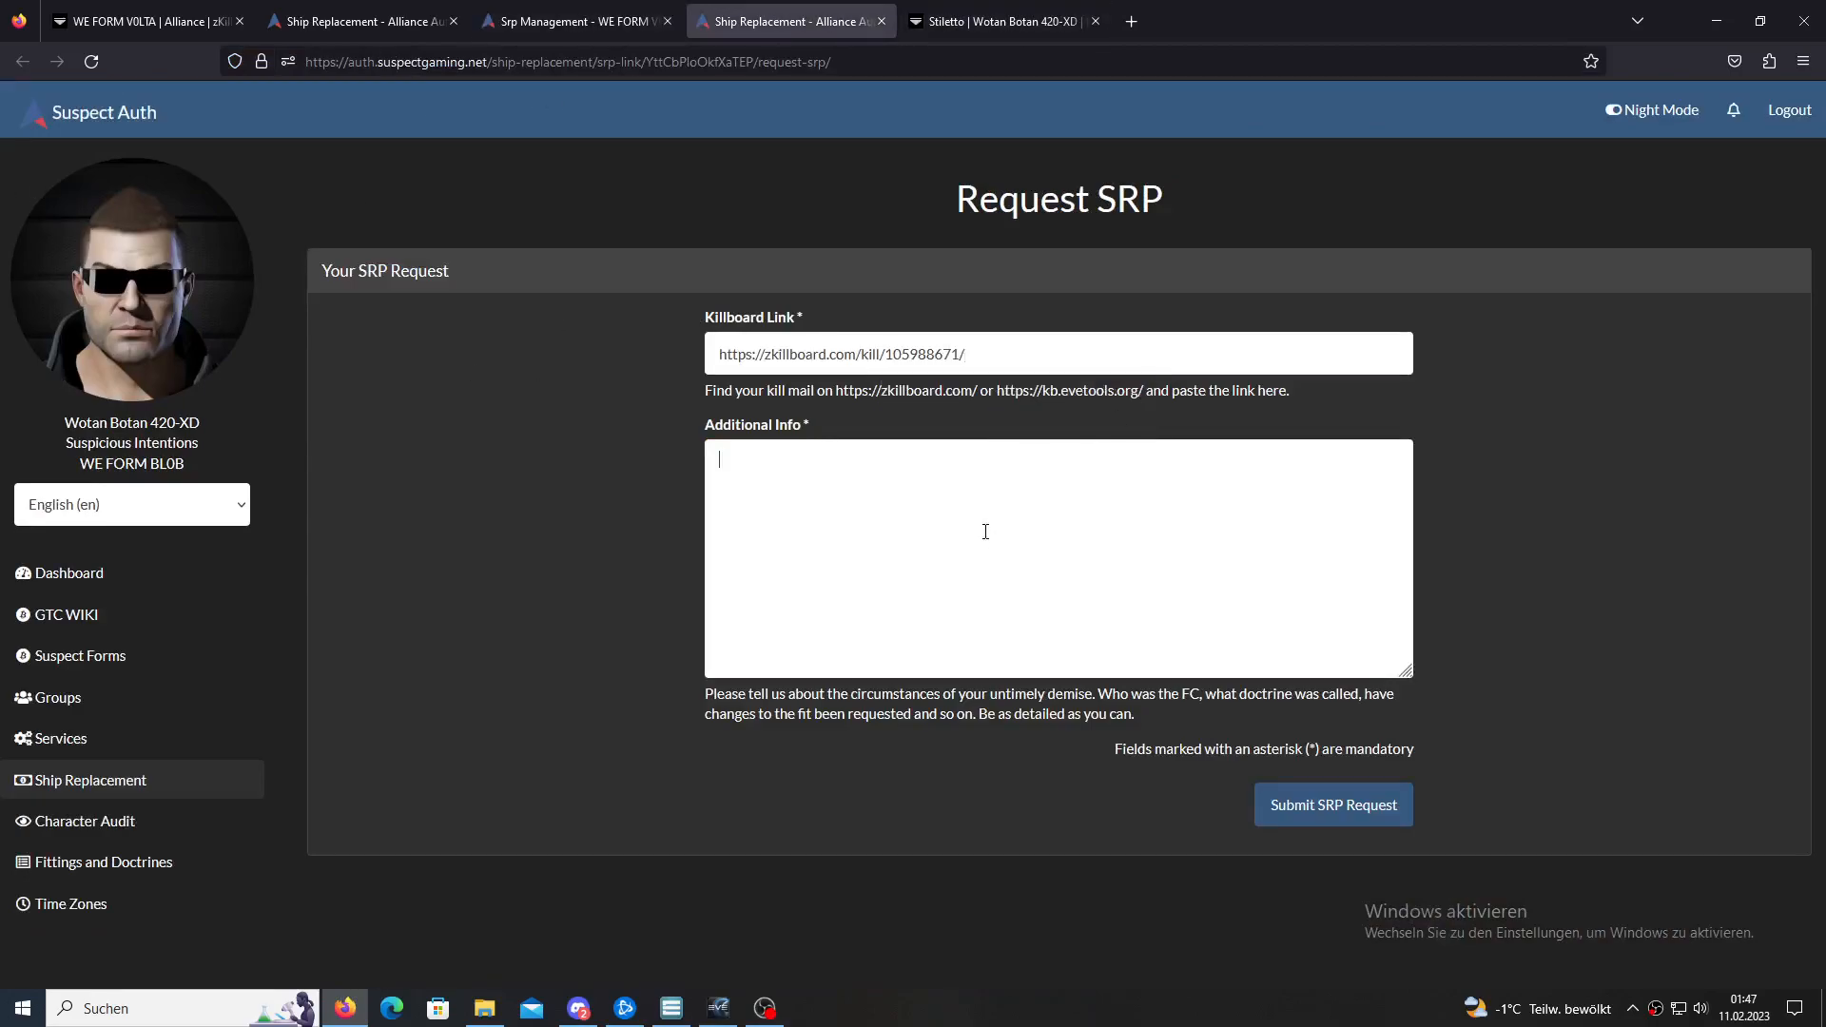
{"action": "left_click", "coordinate": [1332, 802]}
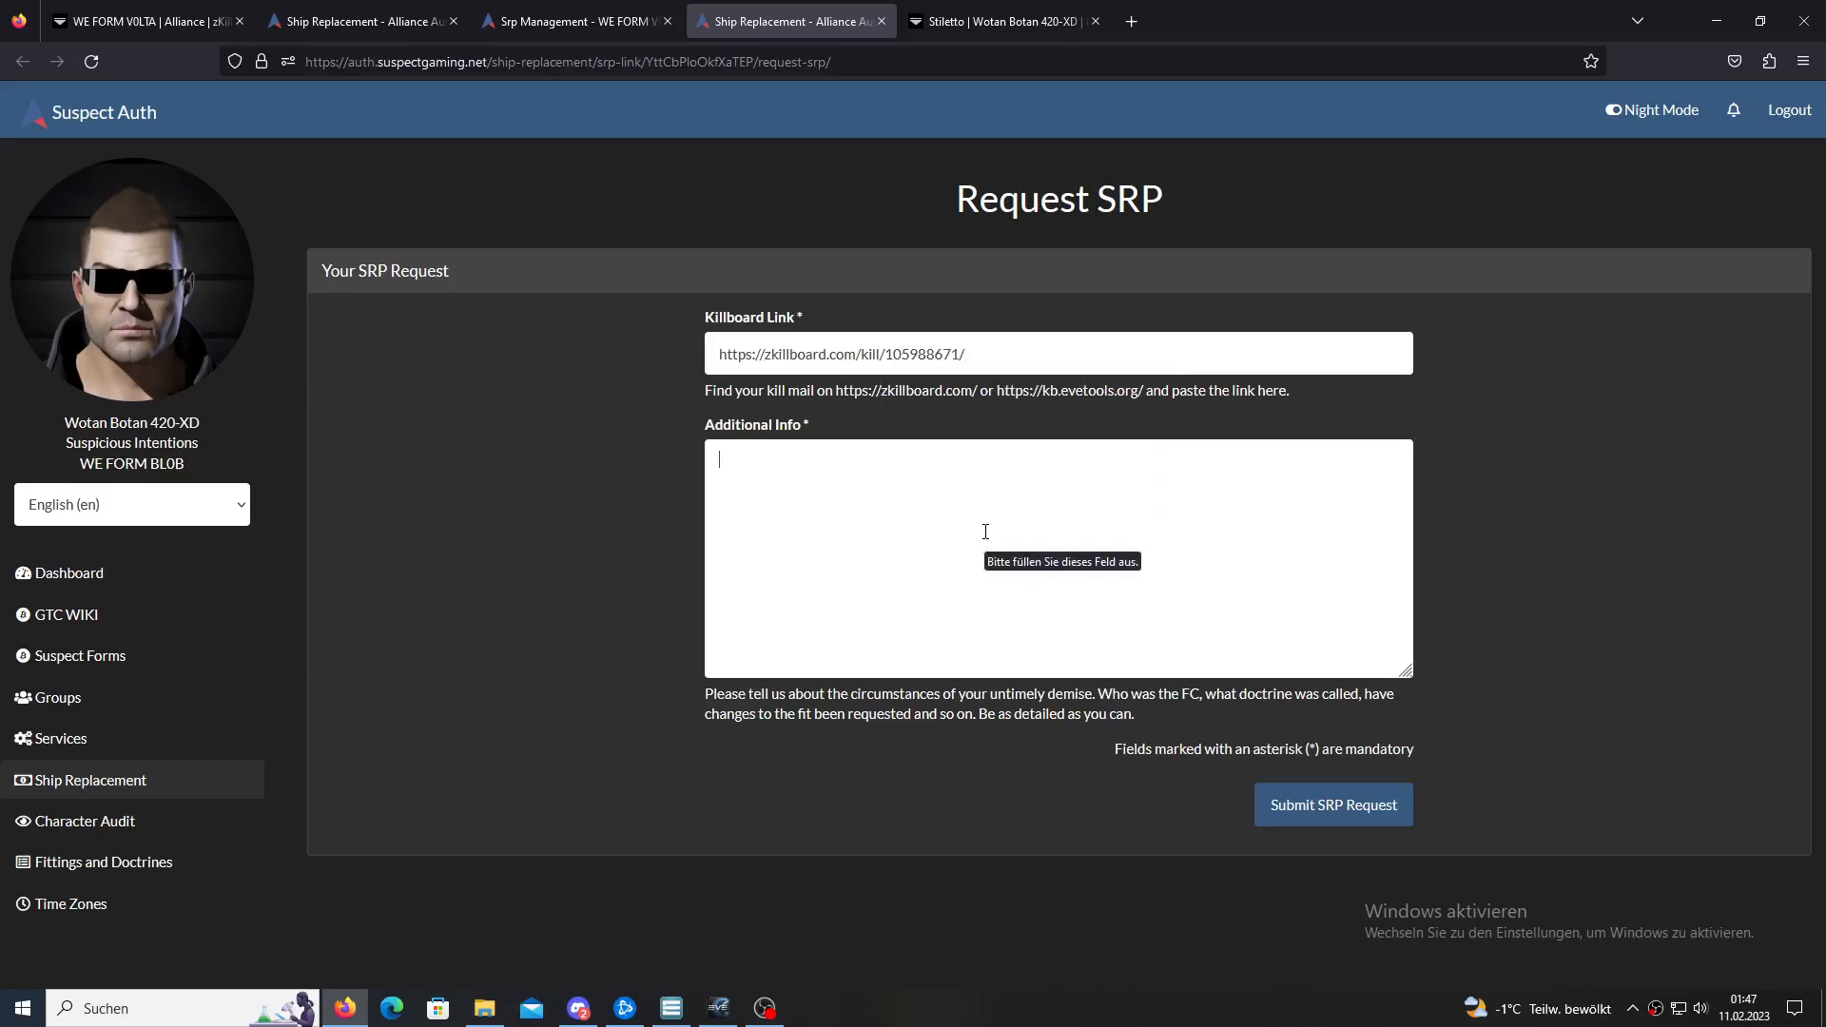
{"action": "type", "text": "nutted t"}
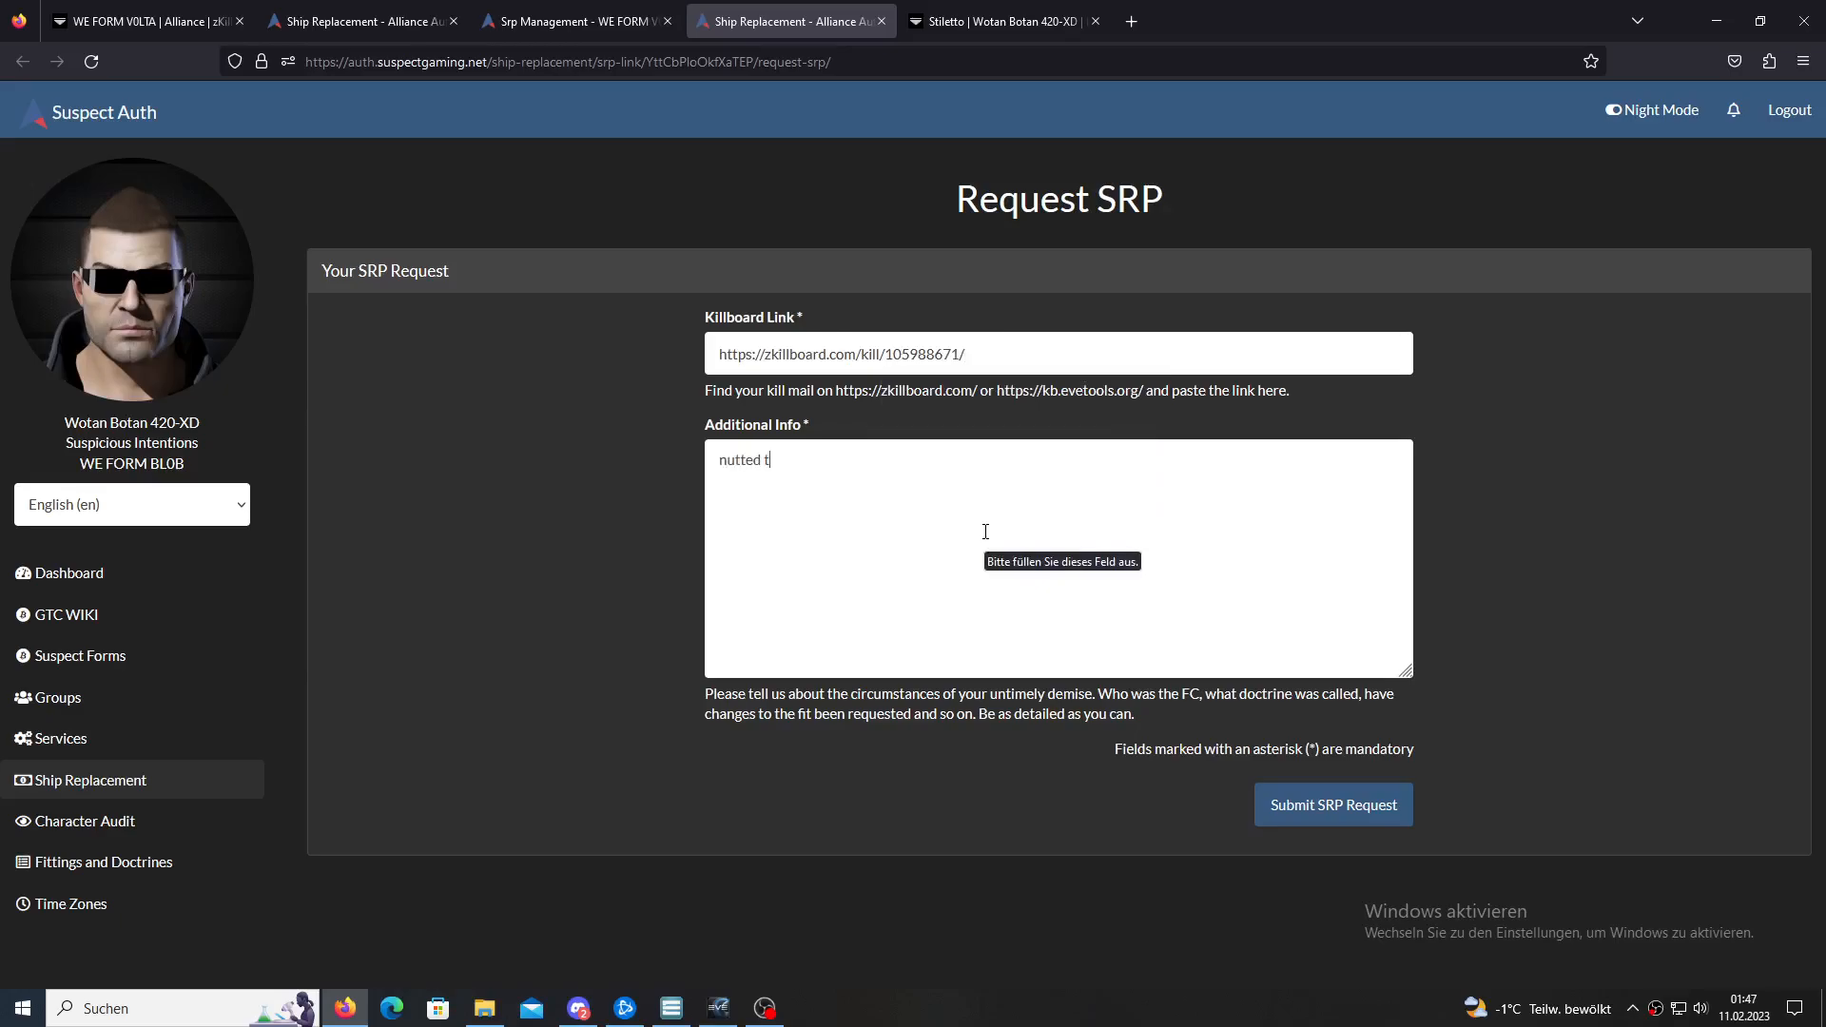
{"action": "type", "text": "o hard against a wall of"}
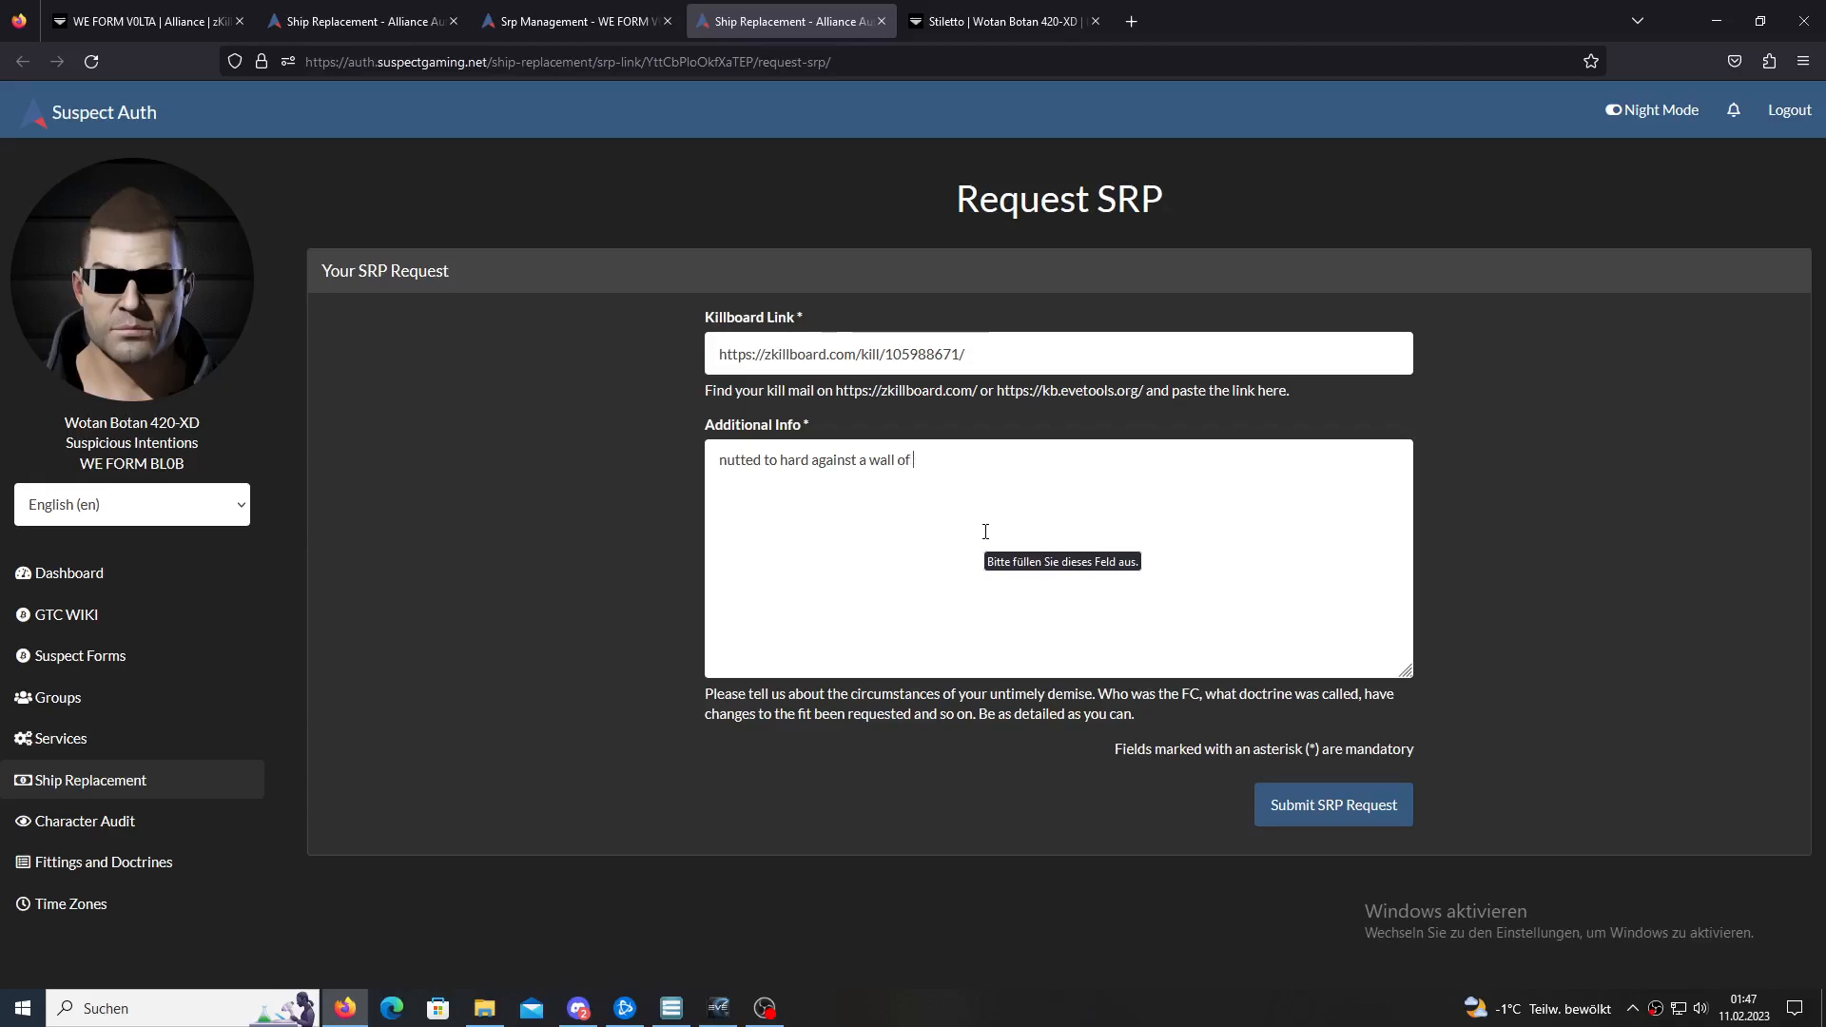
{"action": "type", "text": "mu"}
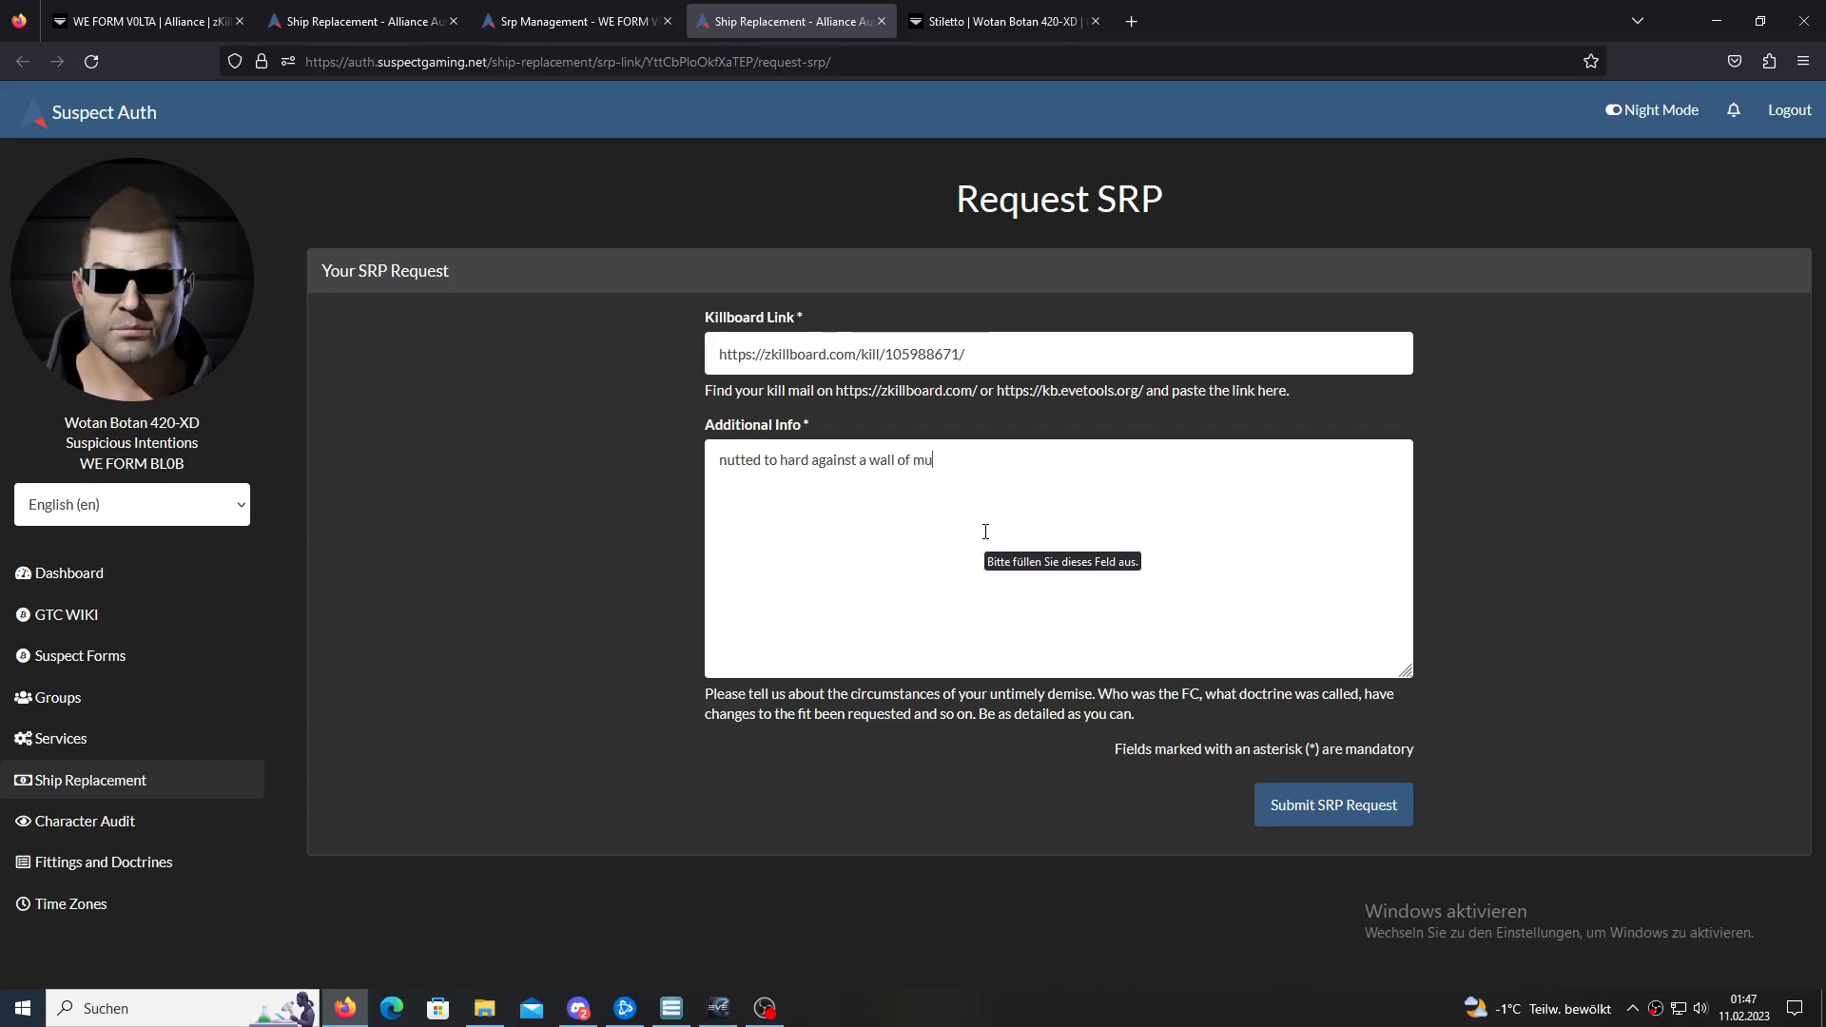
{"action": "type", "text": "nins"}
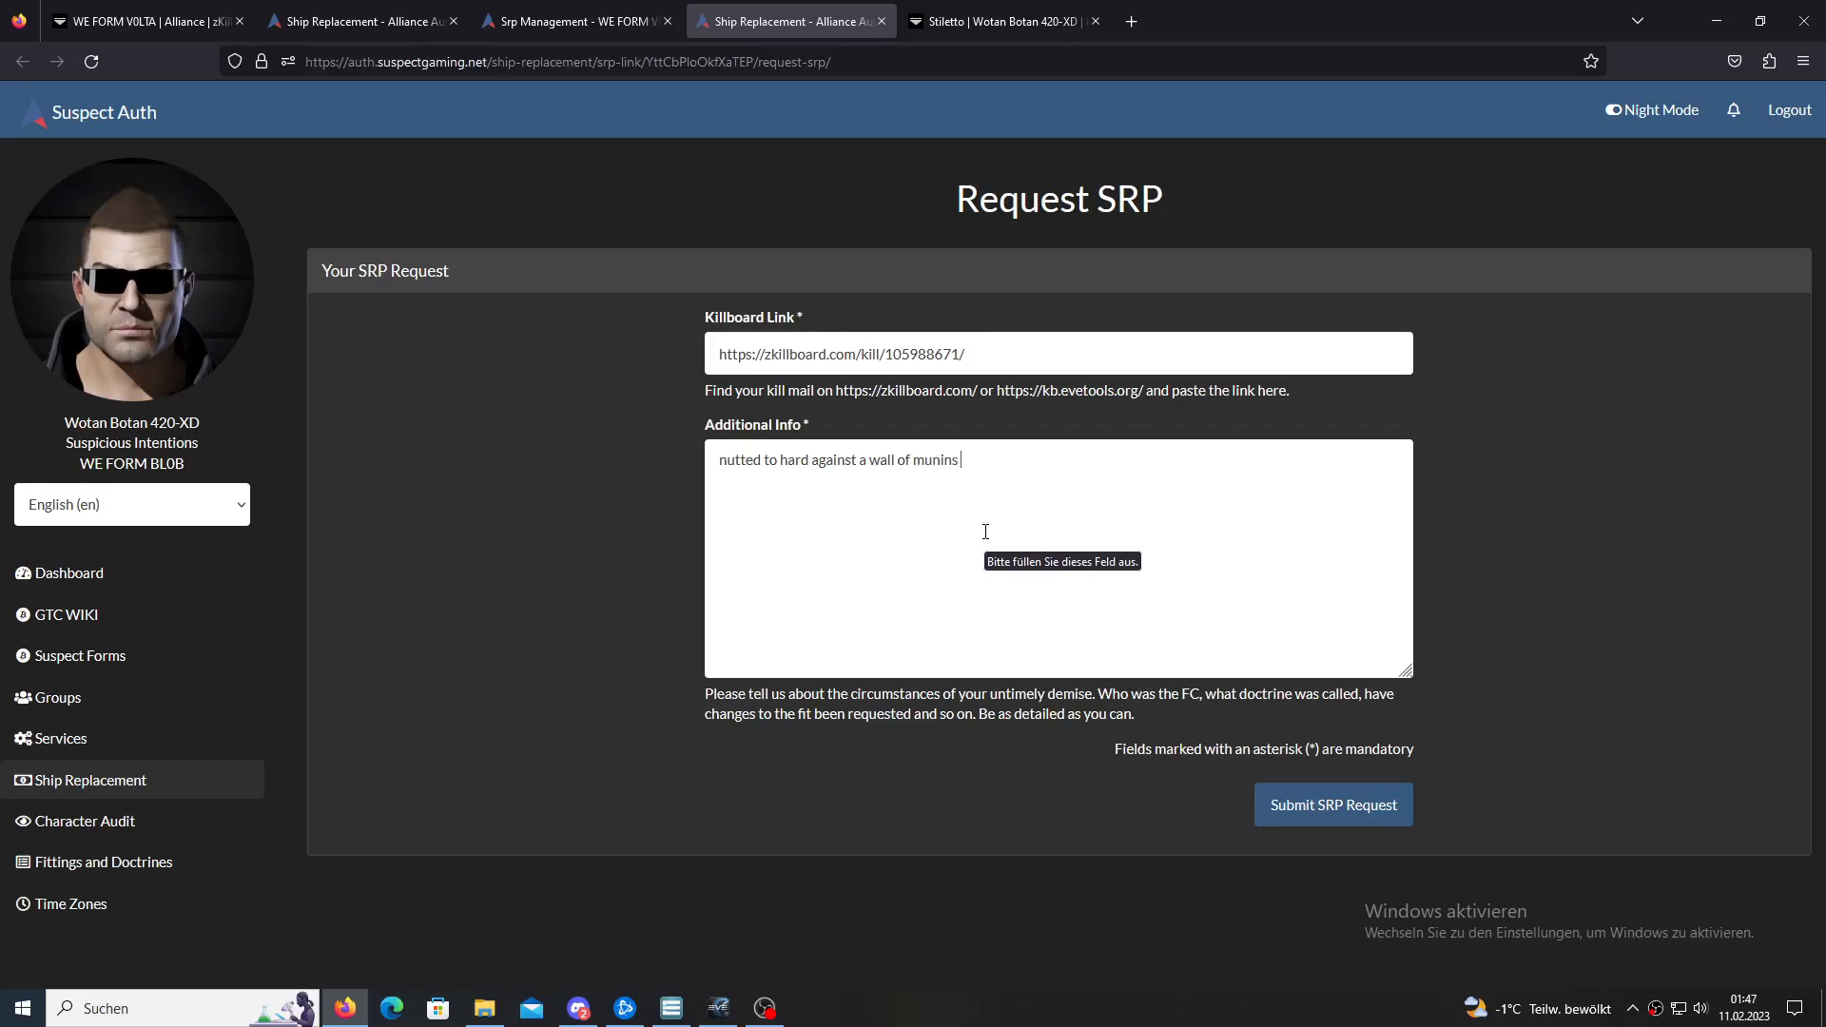
{"action": "type", "text": "and they made a cu"}
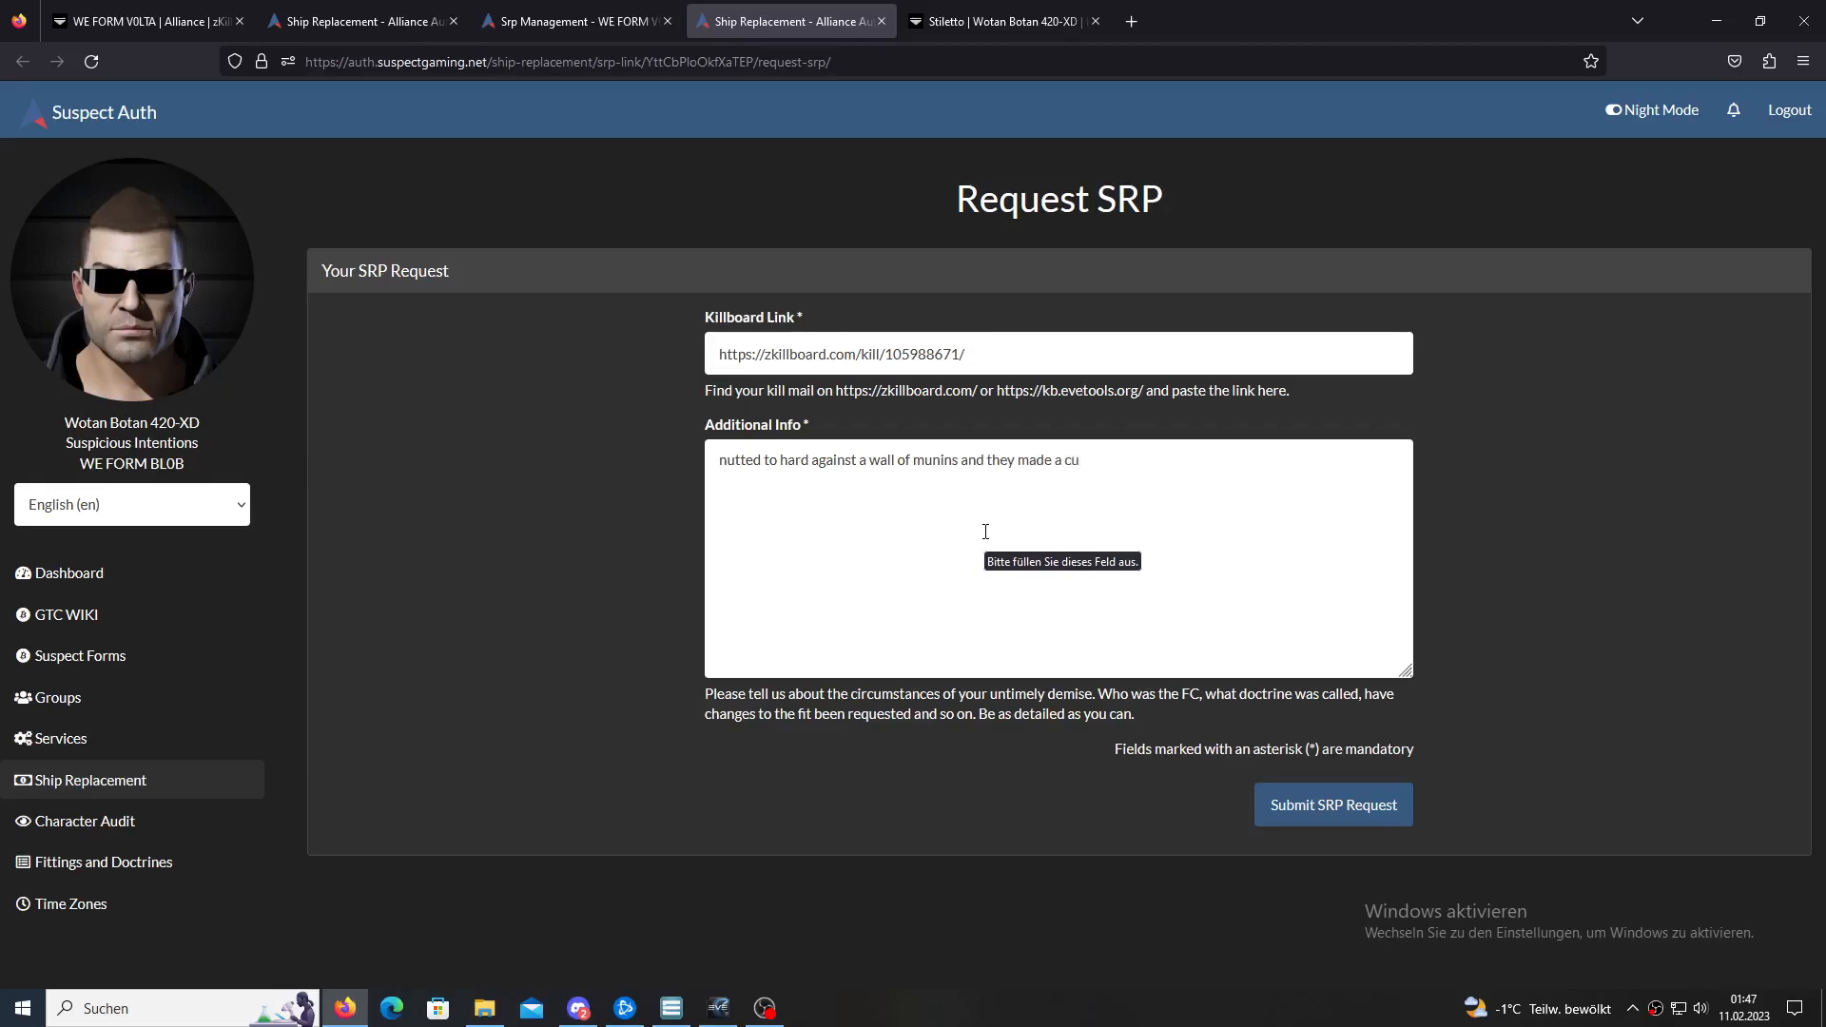
{"action": "type", "text": "mbacl"}
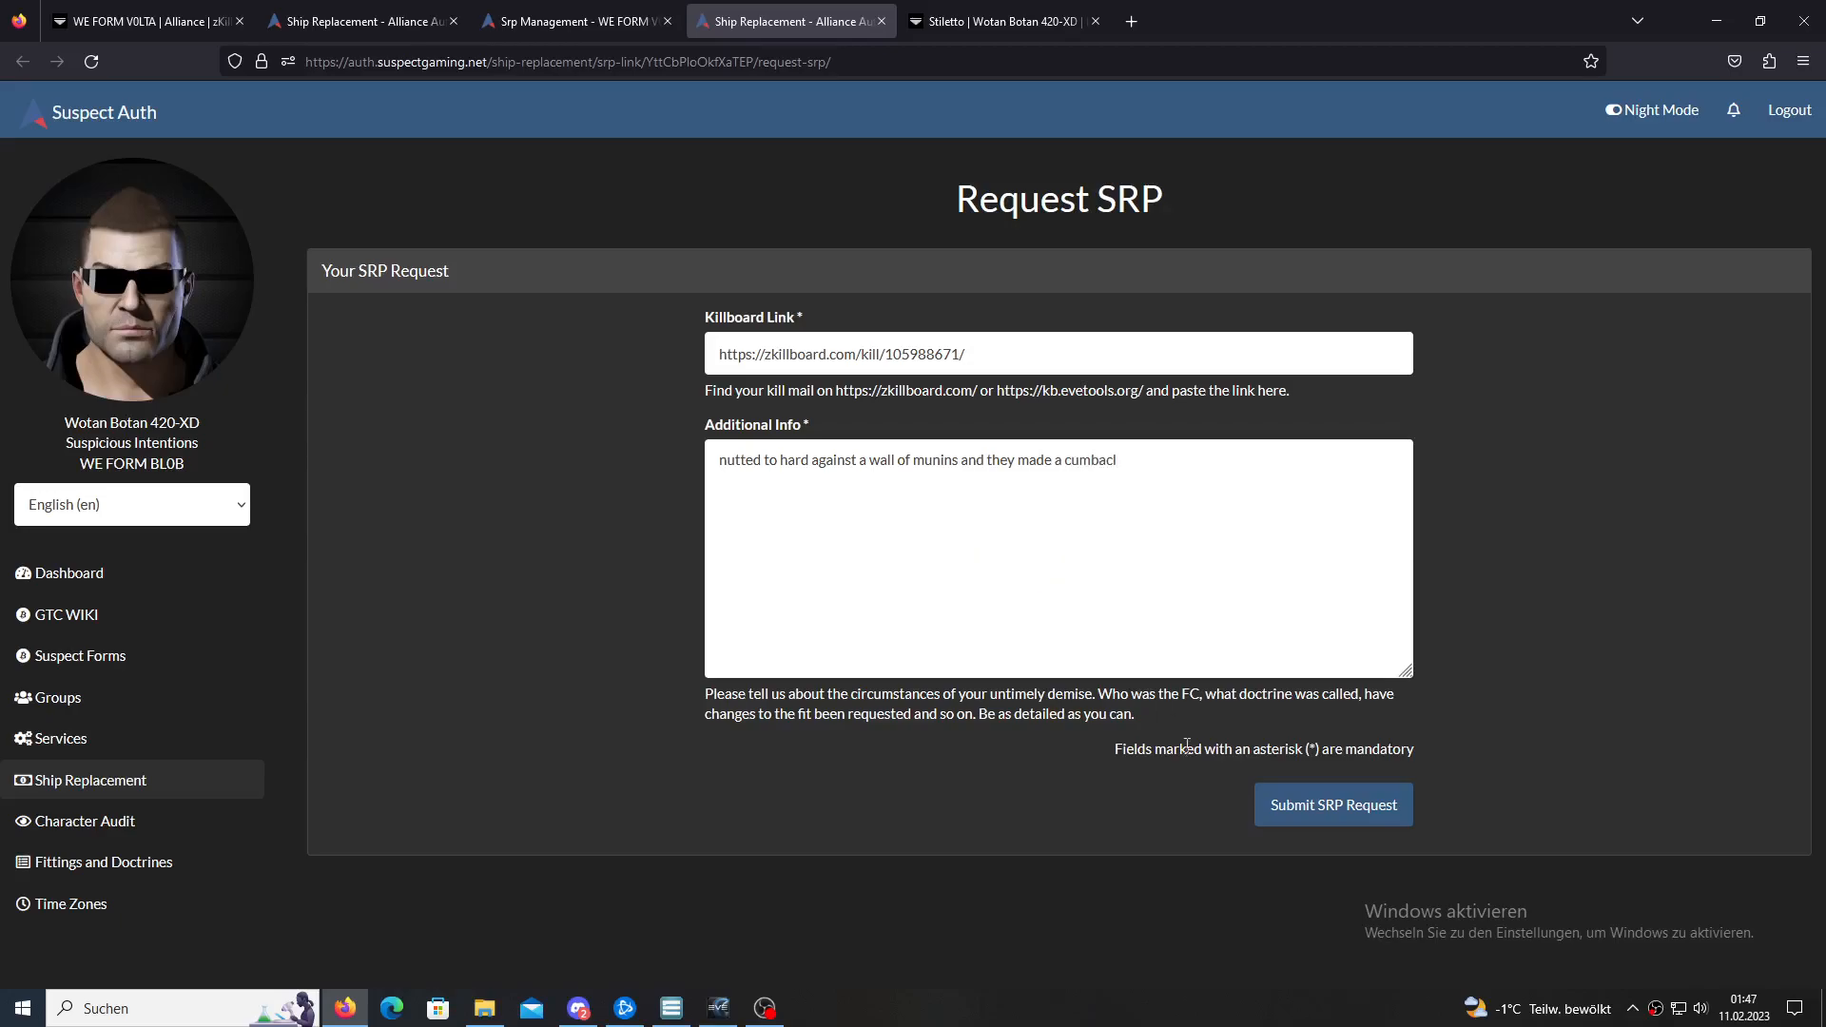
{"action": "left_click", "coordinate": [1331, 805]}
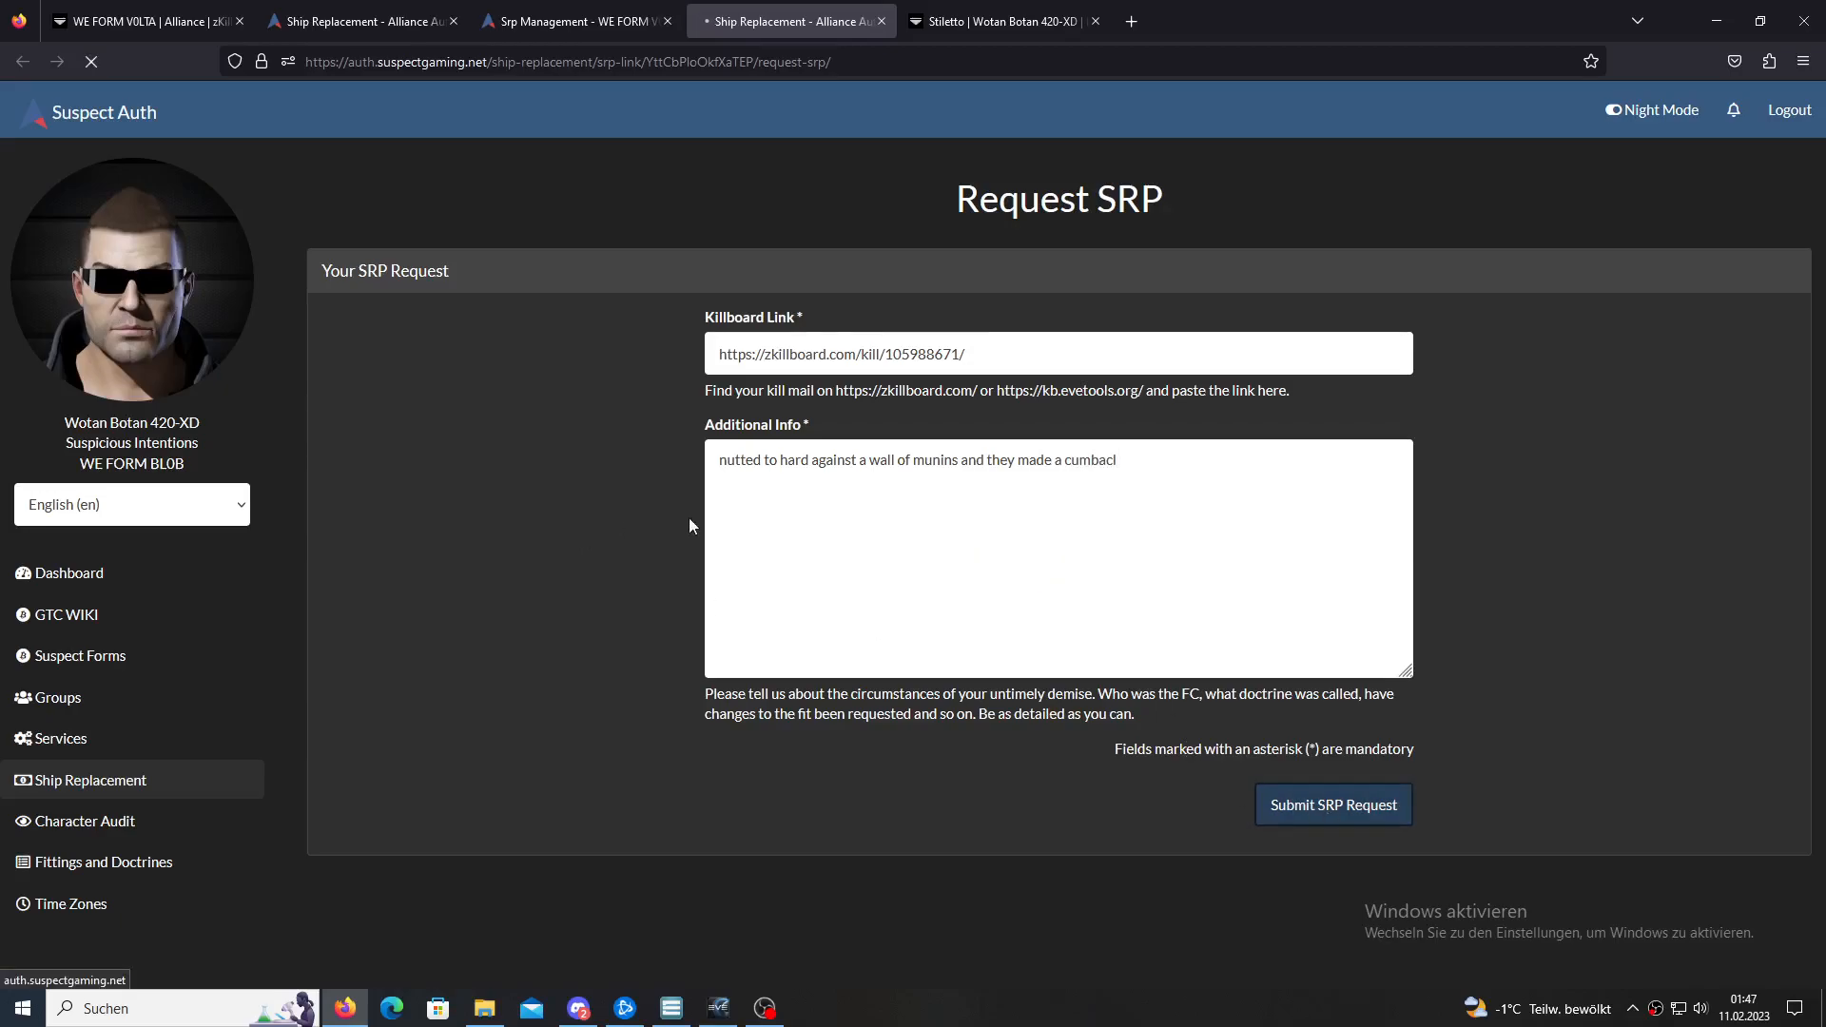
{"action": "left_click", "coordinate": [1331, 804]}
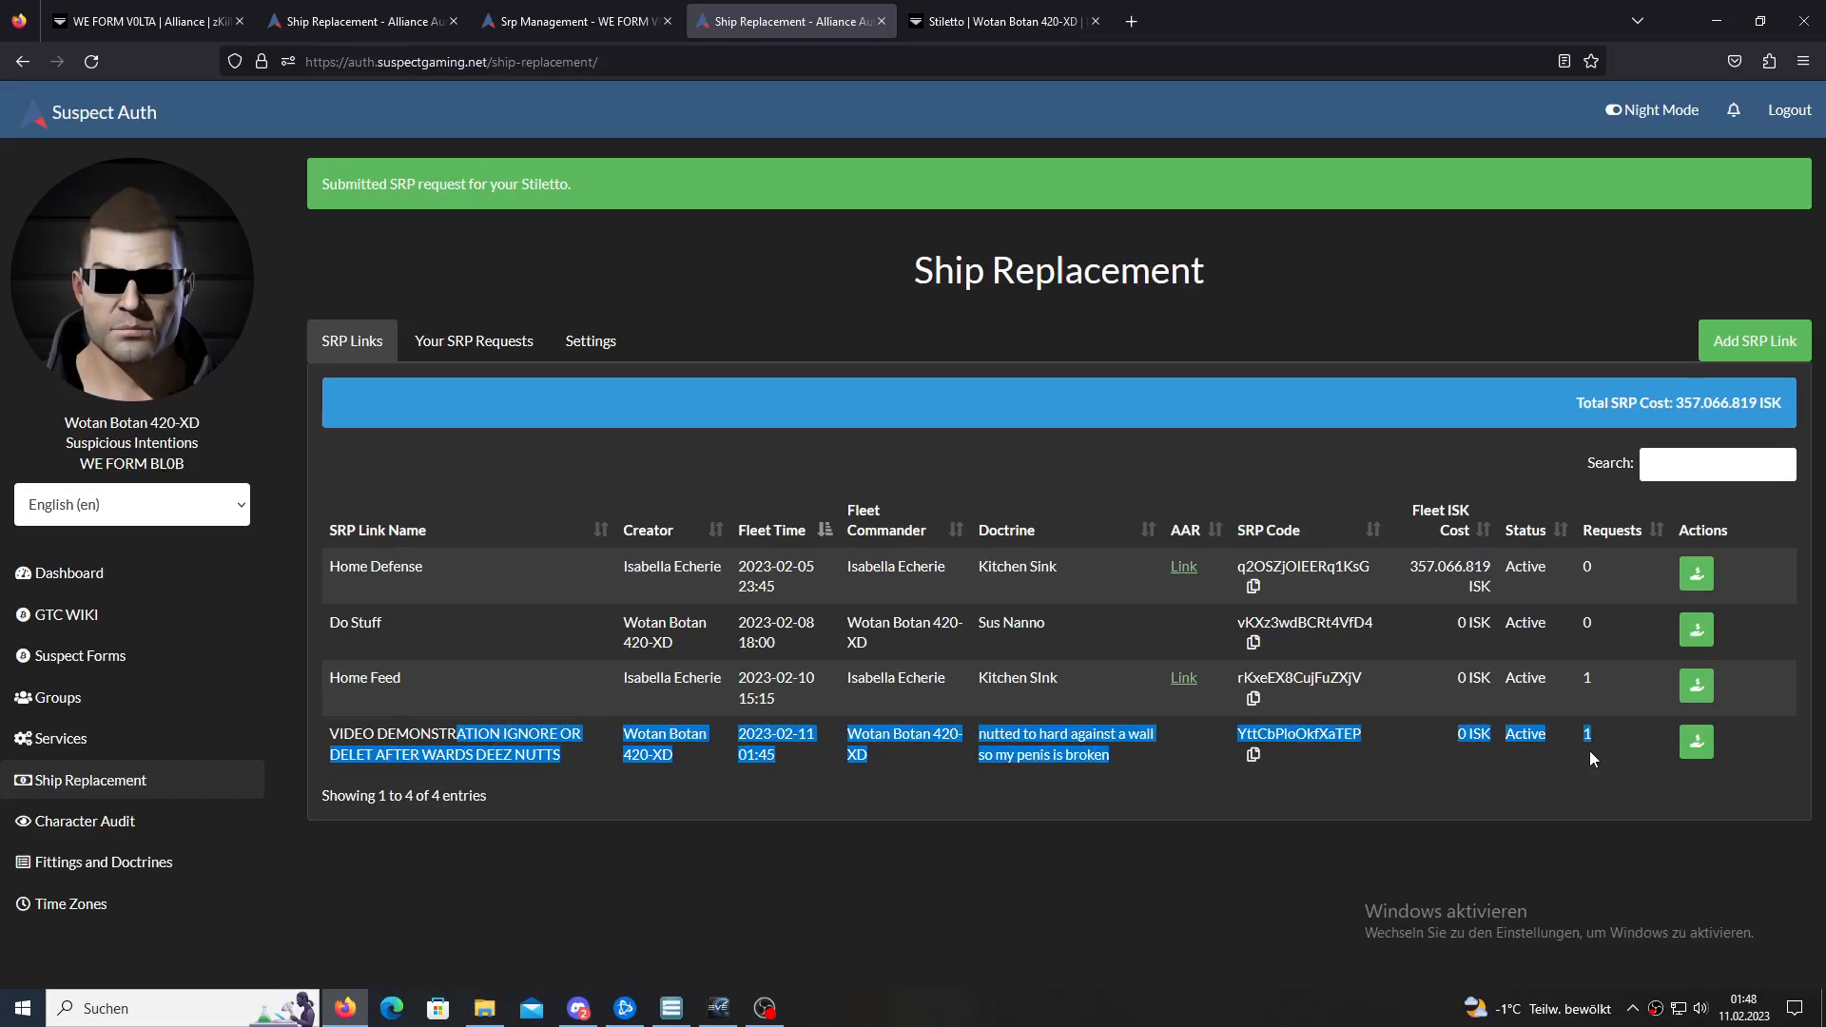
{"action": "mouse_move", "coordinate": [719, 1008]}
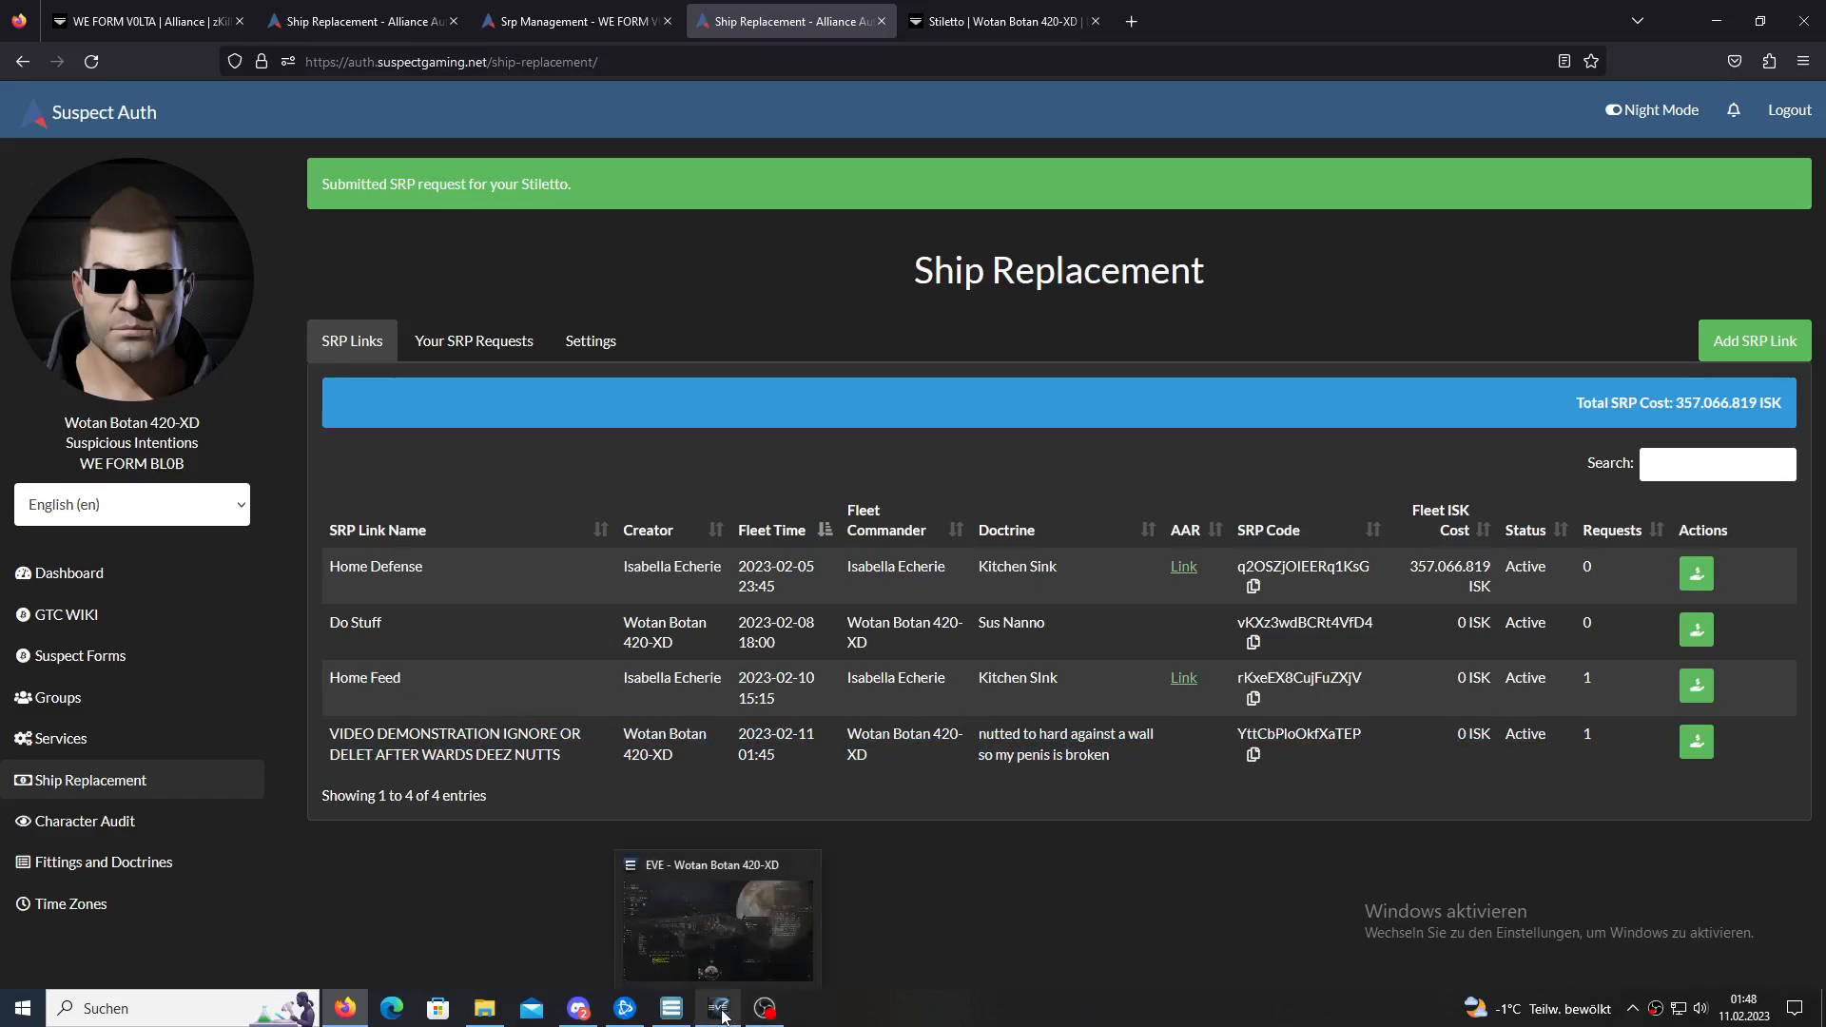
Step: Follow the SRP link posted in the WE FORM VOLTA srp-links Discord channel to the Create SRP Request form
{"action": "left_click", "coordinate": [717, 1008]}
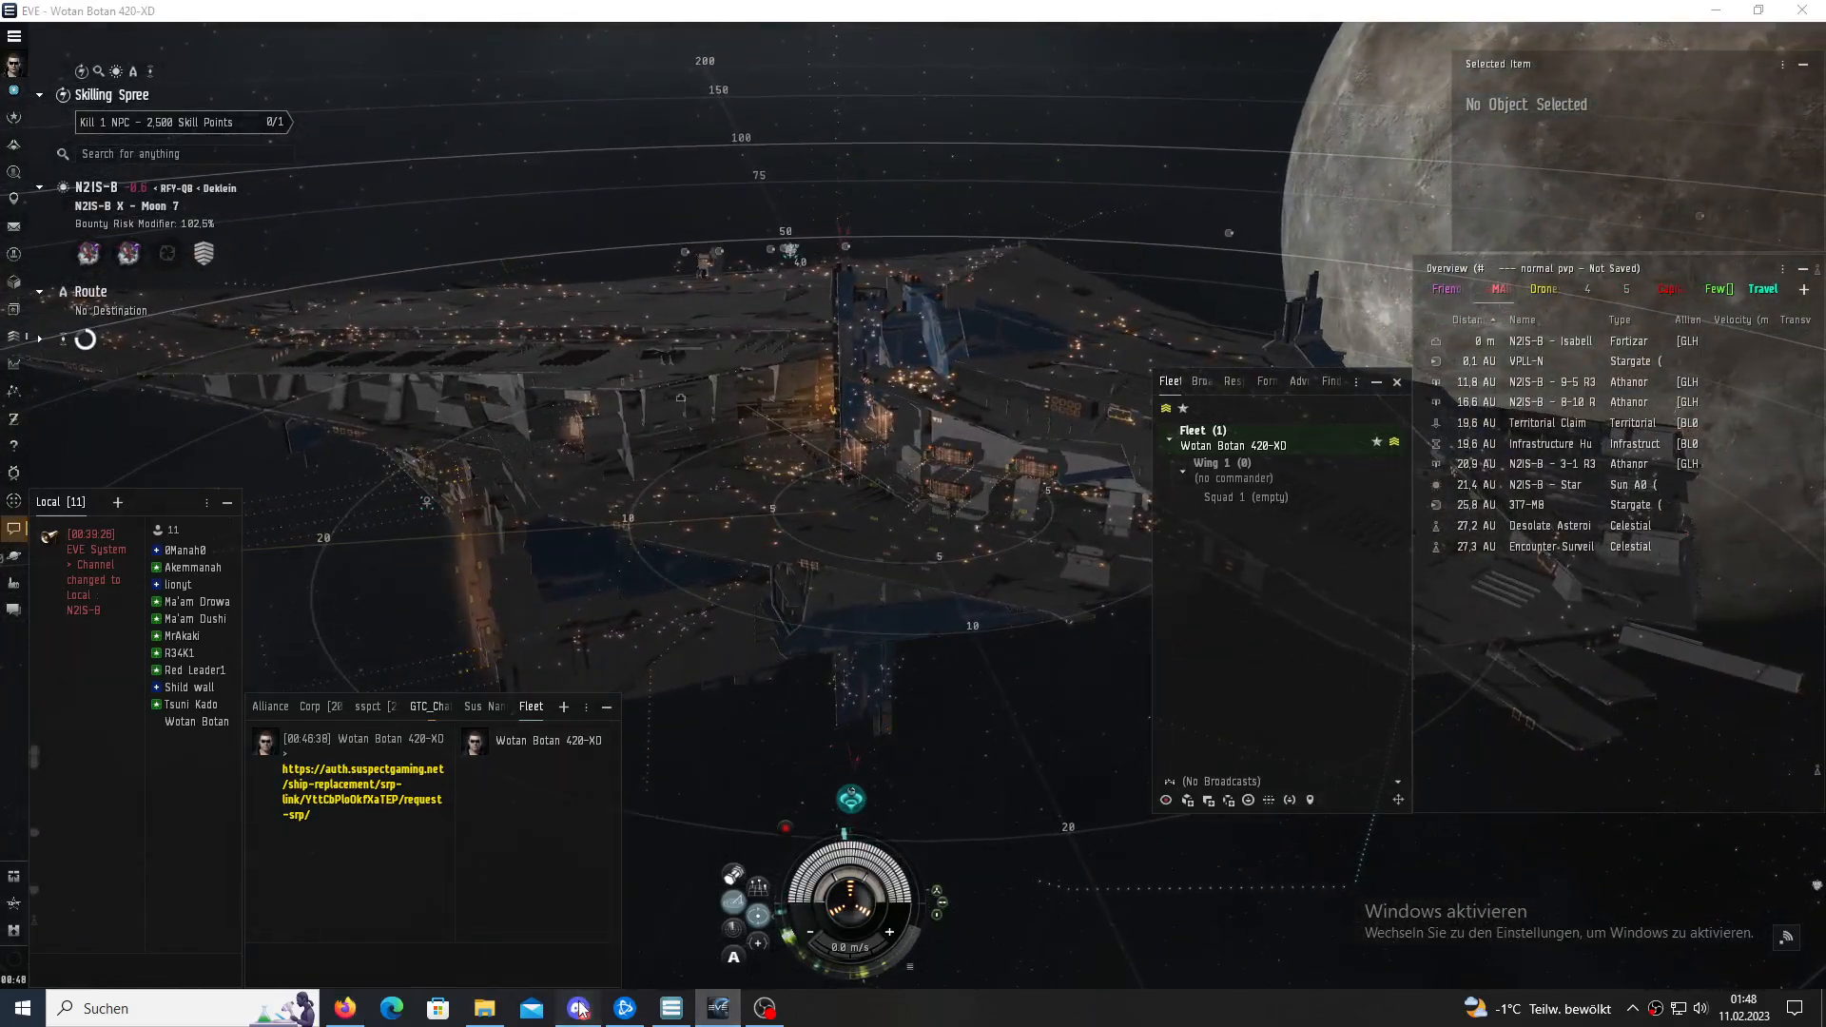
{"action": "left_click", "coordinate": [578, 1008]}
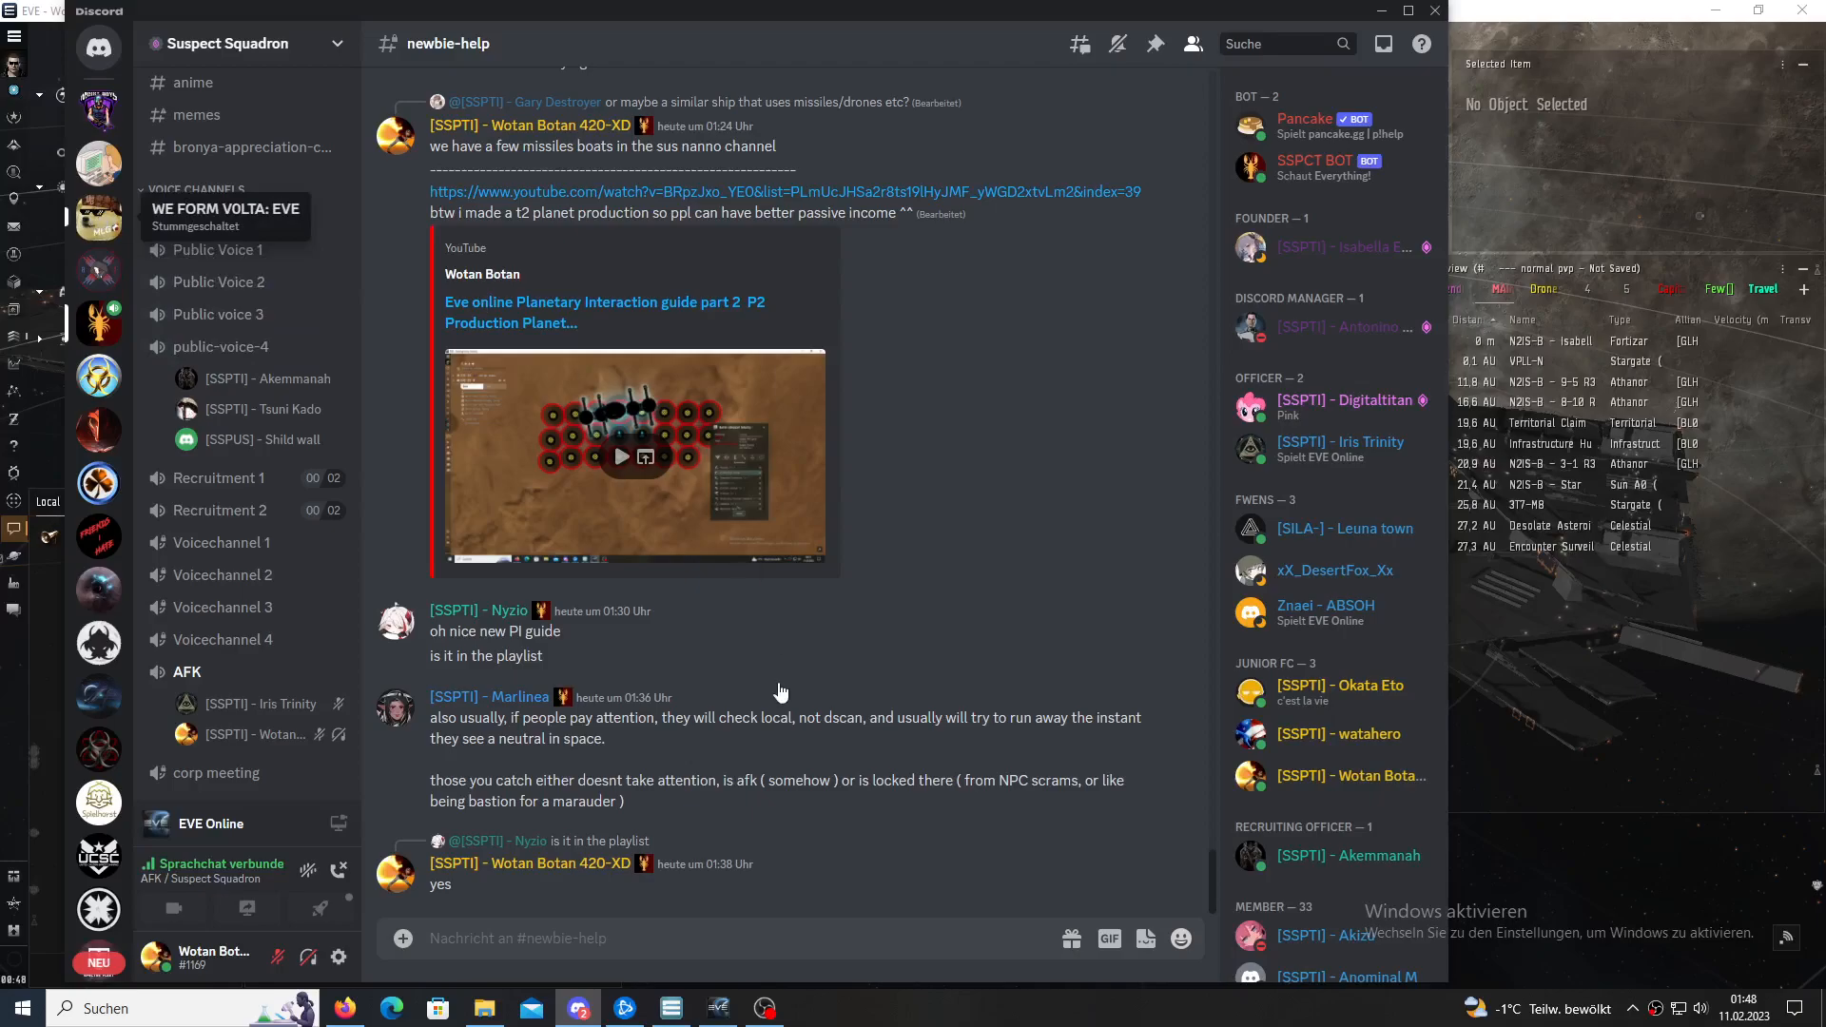
{"action": "left_click", "coordinate": [97, 218]}
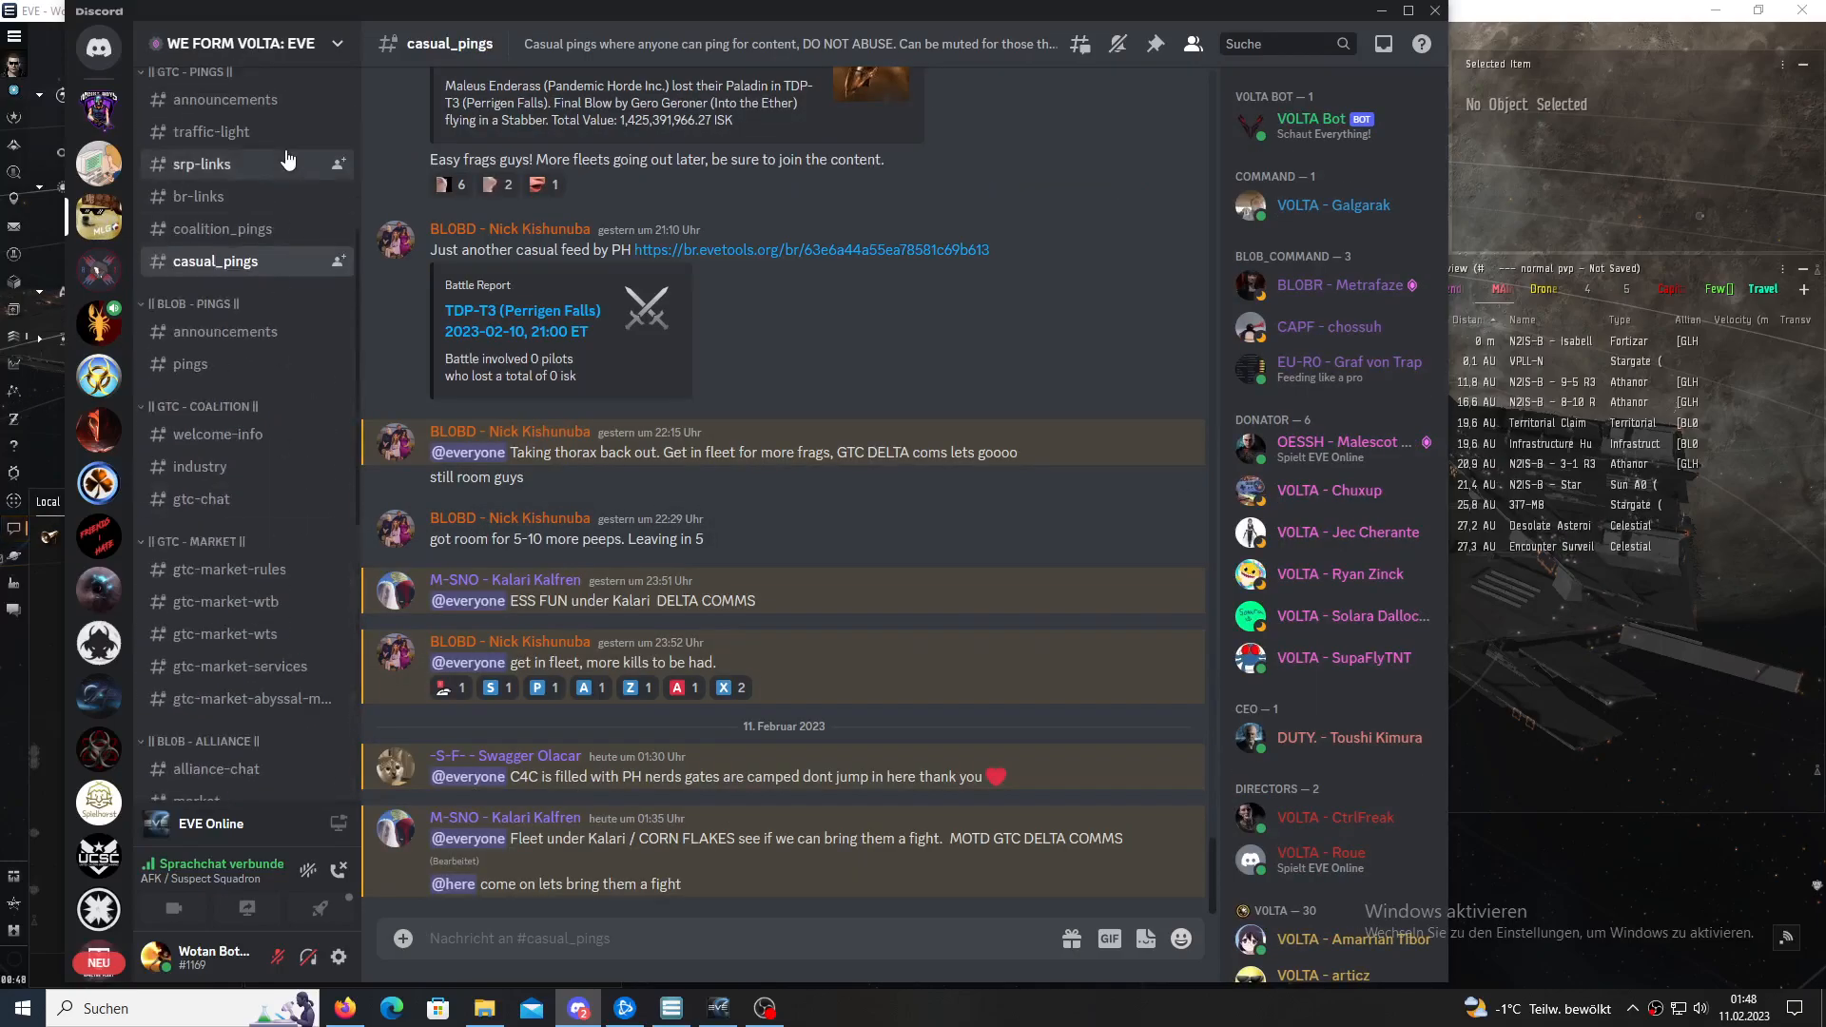
{"action": "left_click", "coordinate": [202, 163]}
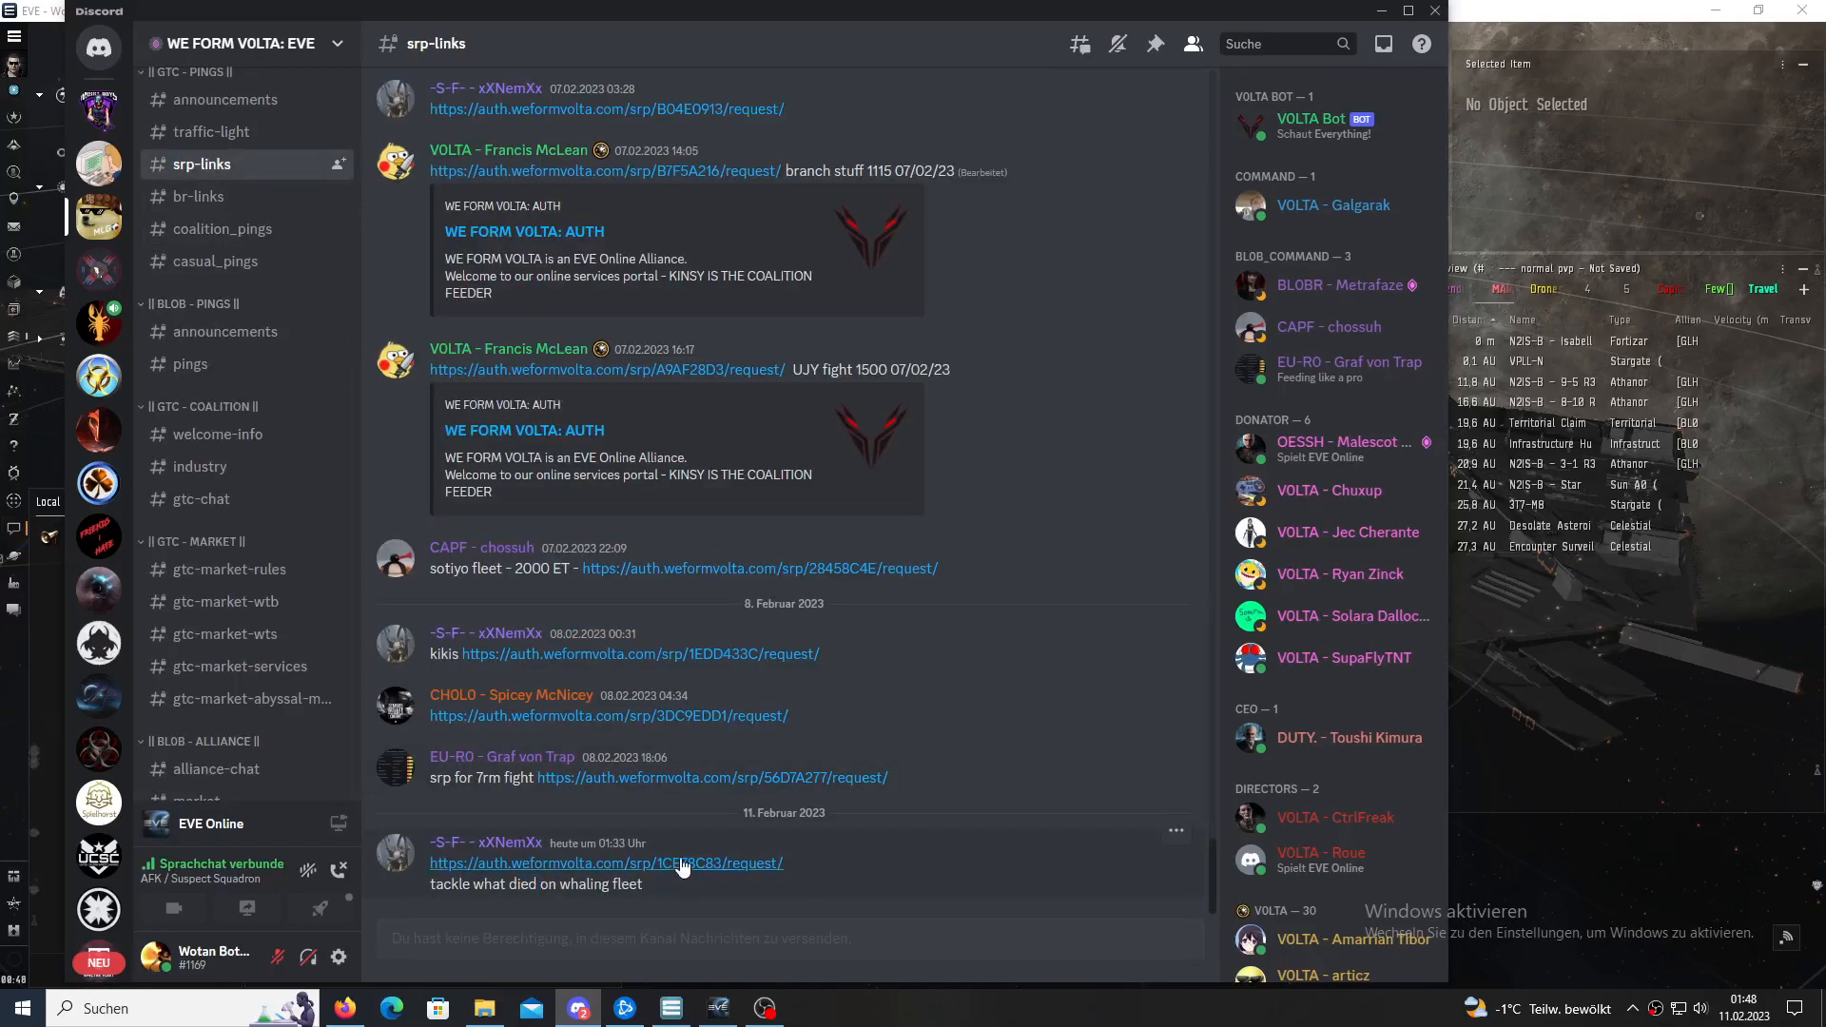
{"action": "left_click", "coordinate": [605, 863]}
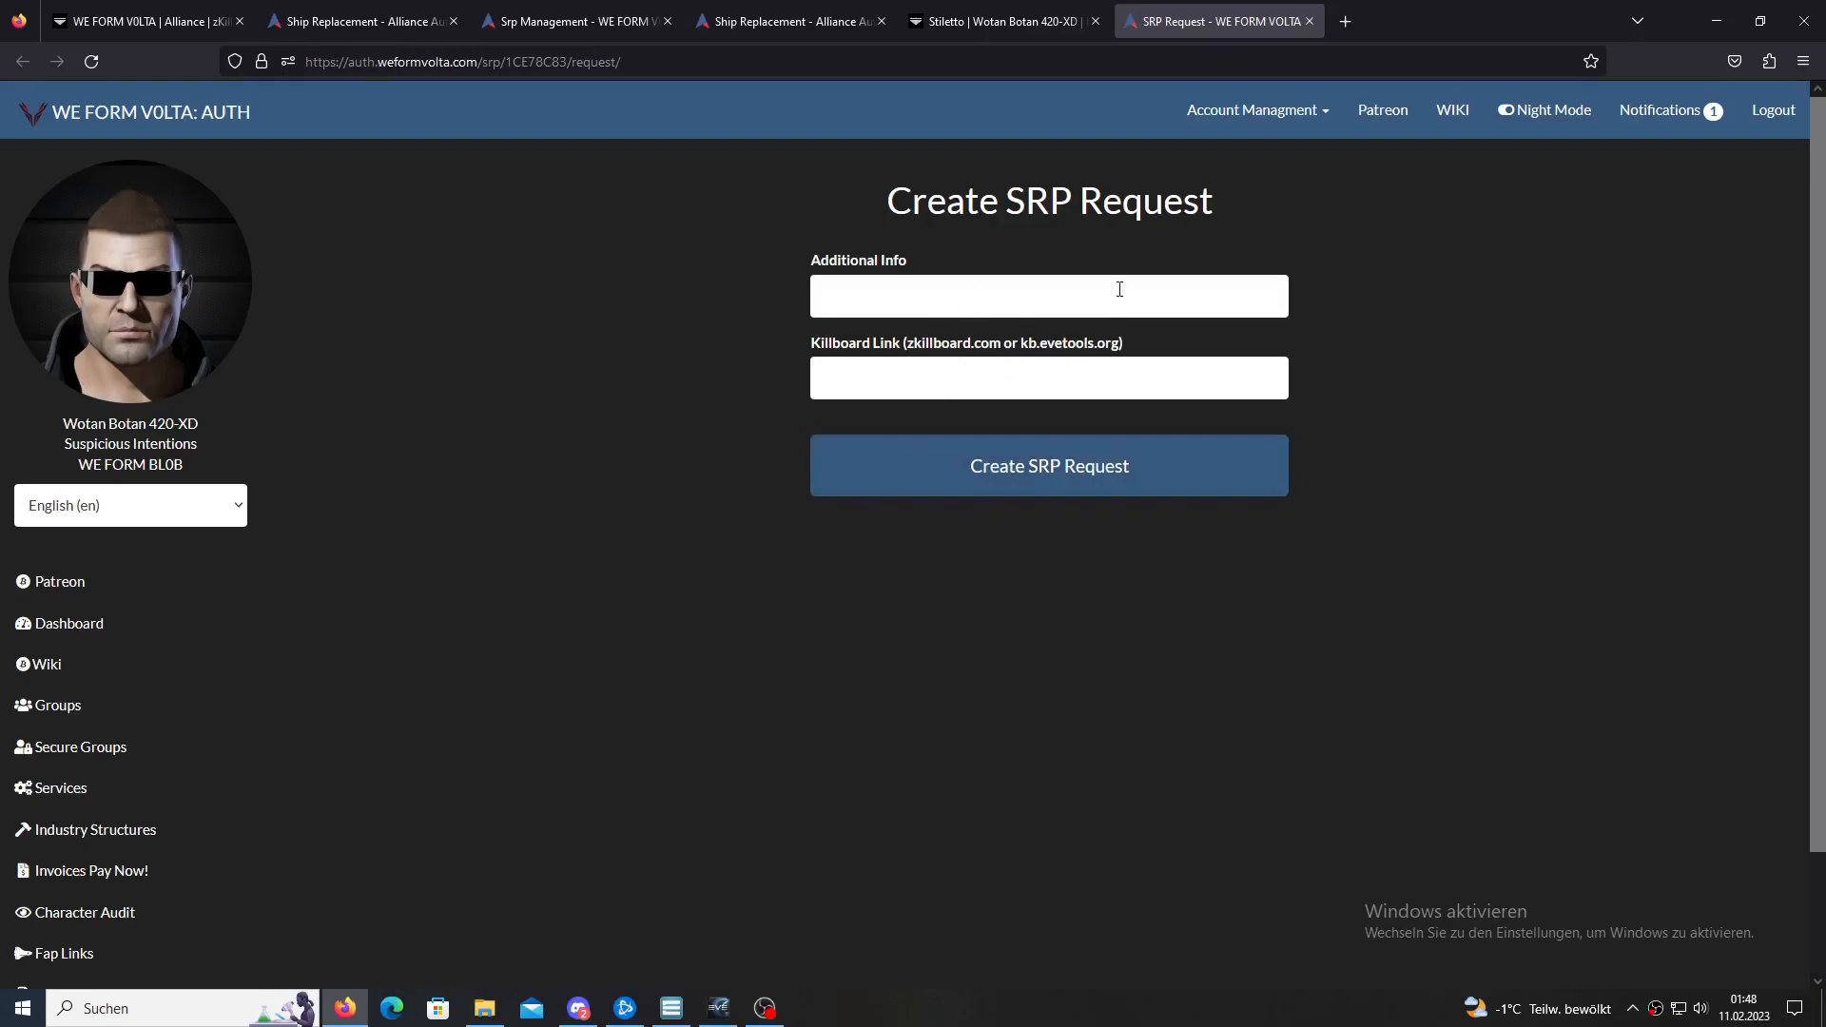
Step: Paste the killboard link into the form, then go back to the Suspect Auth Ship Replacement list
{"action": "left_click", "coordinate": [1048, 296]}
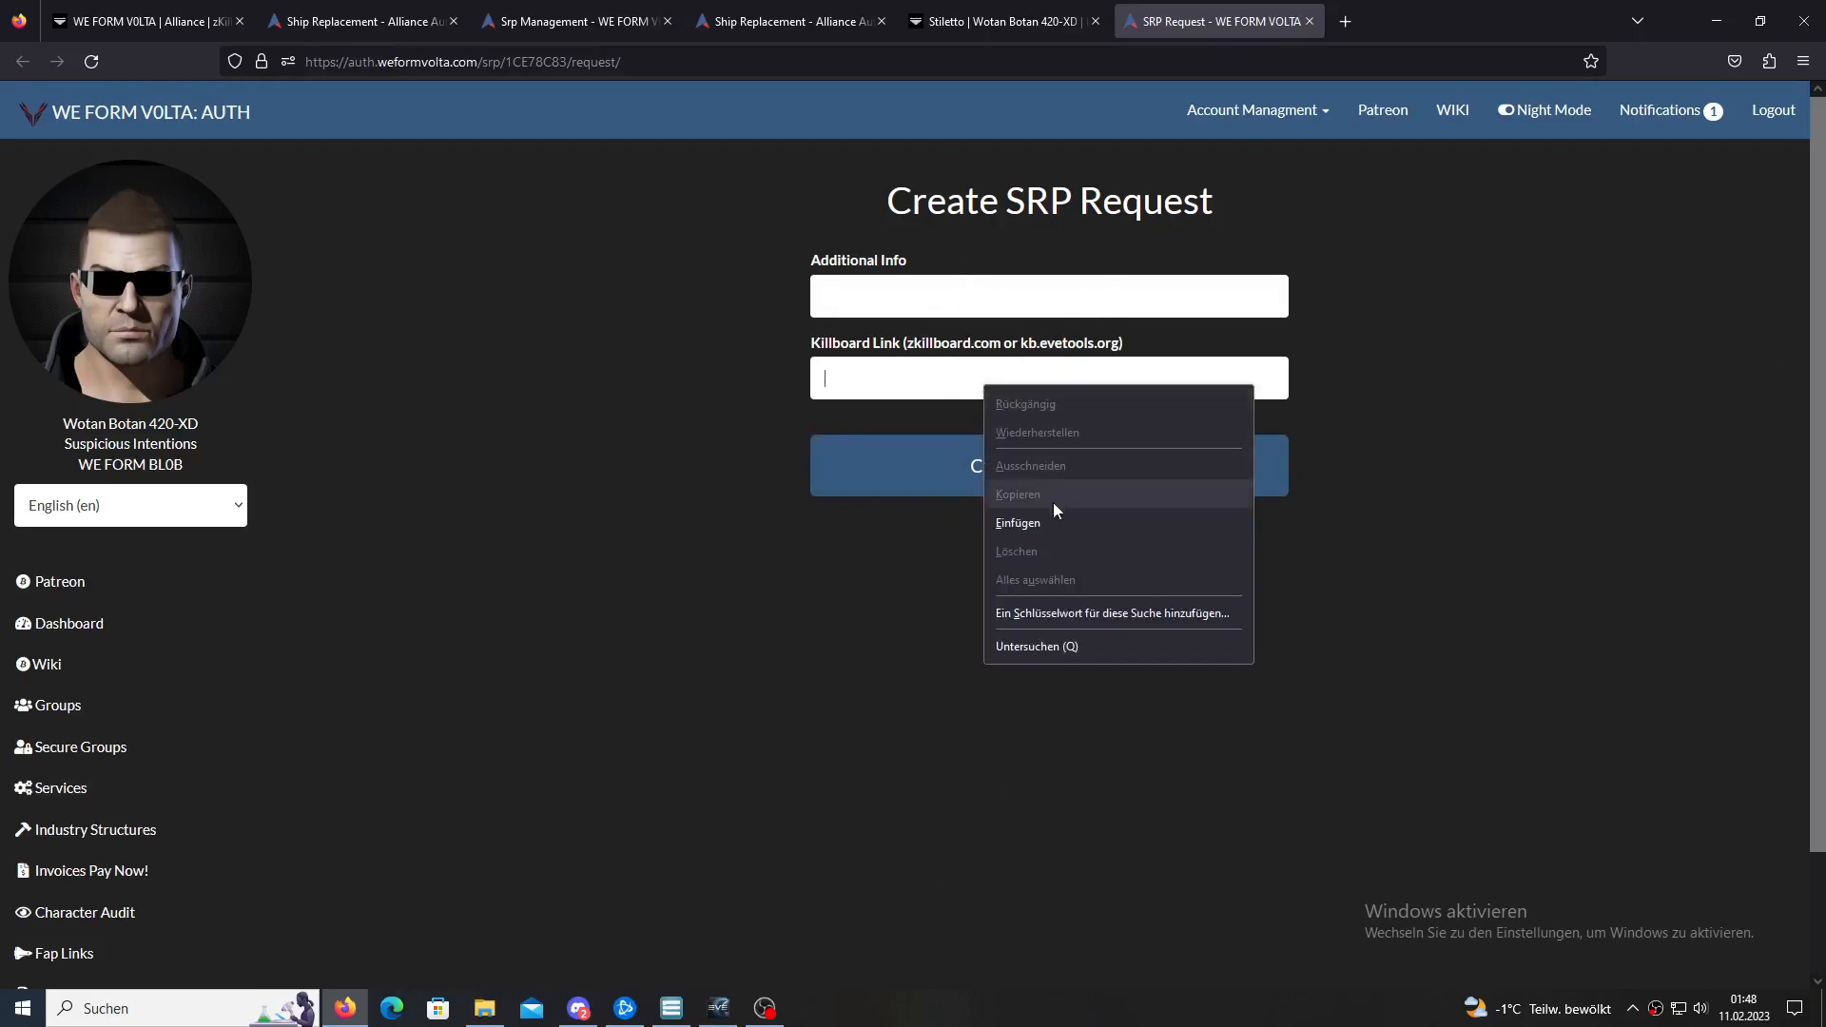
{"action": "left_click", "coordinate": [789, 19]}
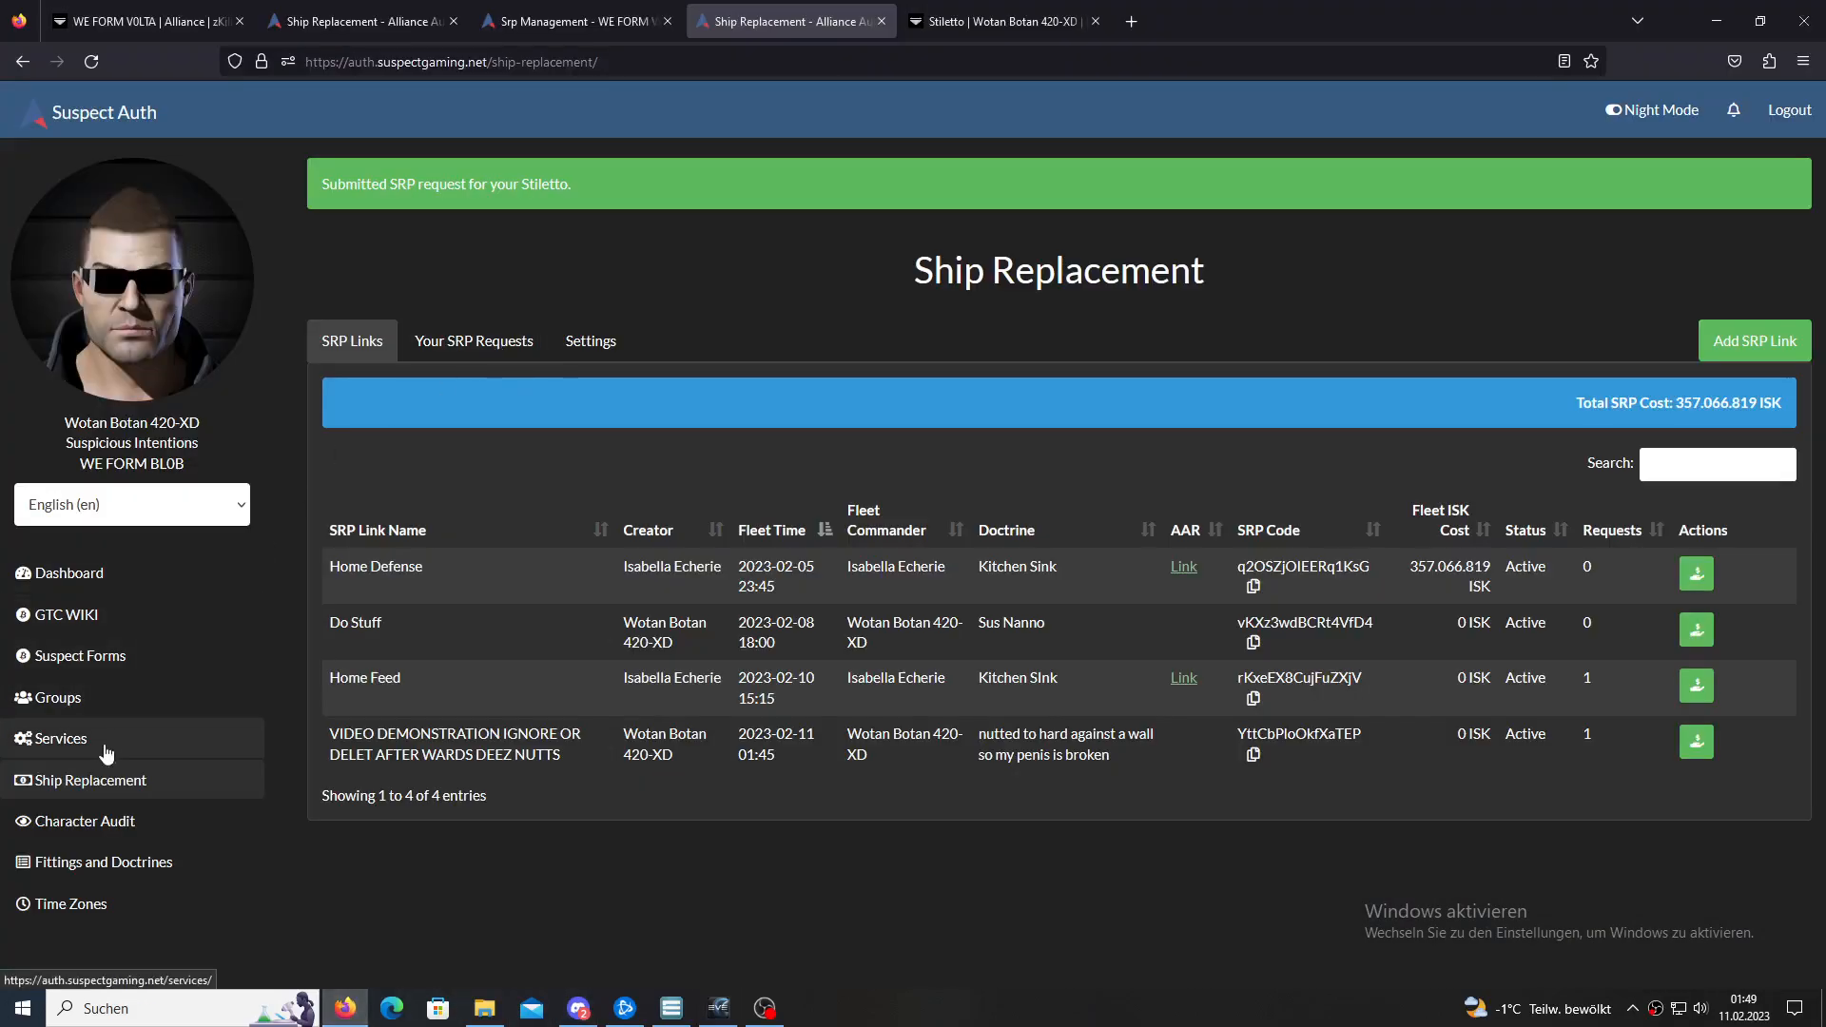
Step: View the PVE SRP fleet's request form from SRP Management, close it, and show the EVE wallet transactions
{"action": "left_click", "coordinate": [570, 21]}
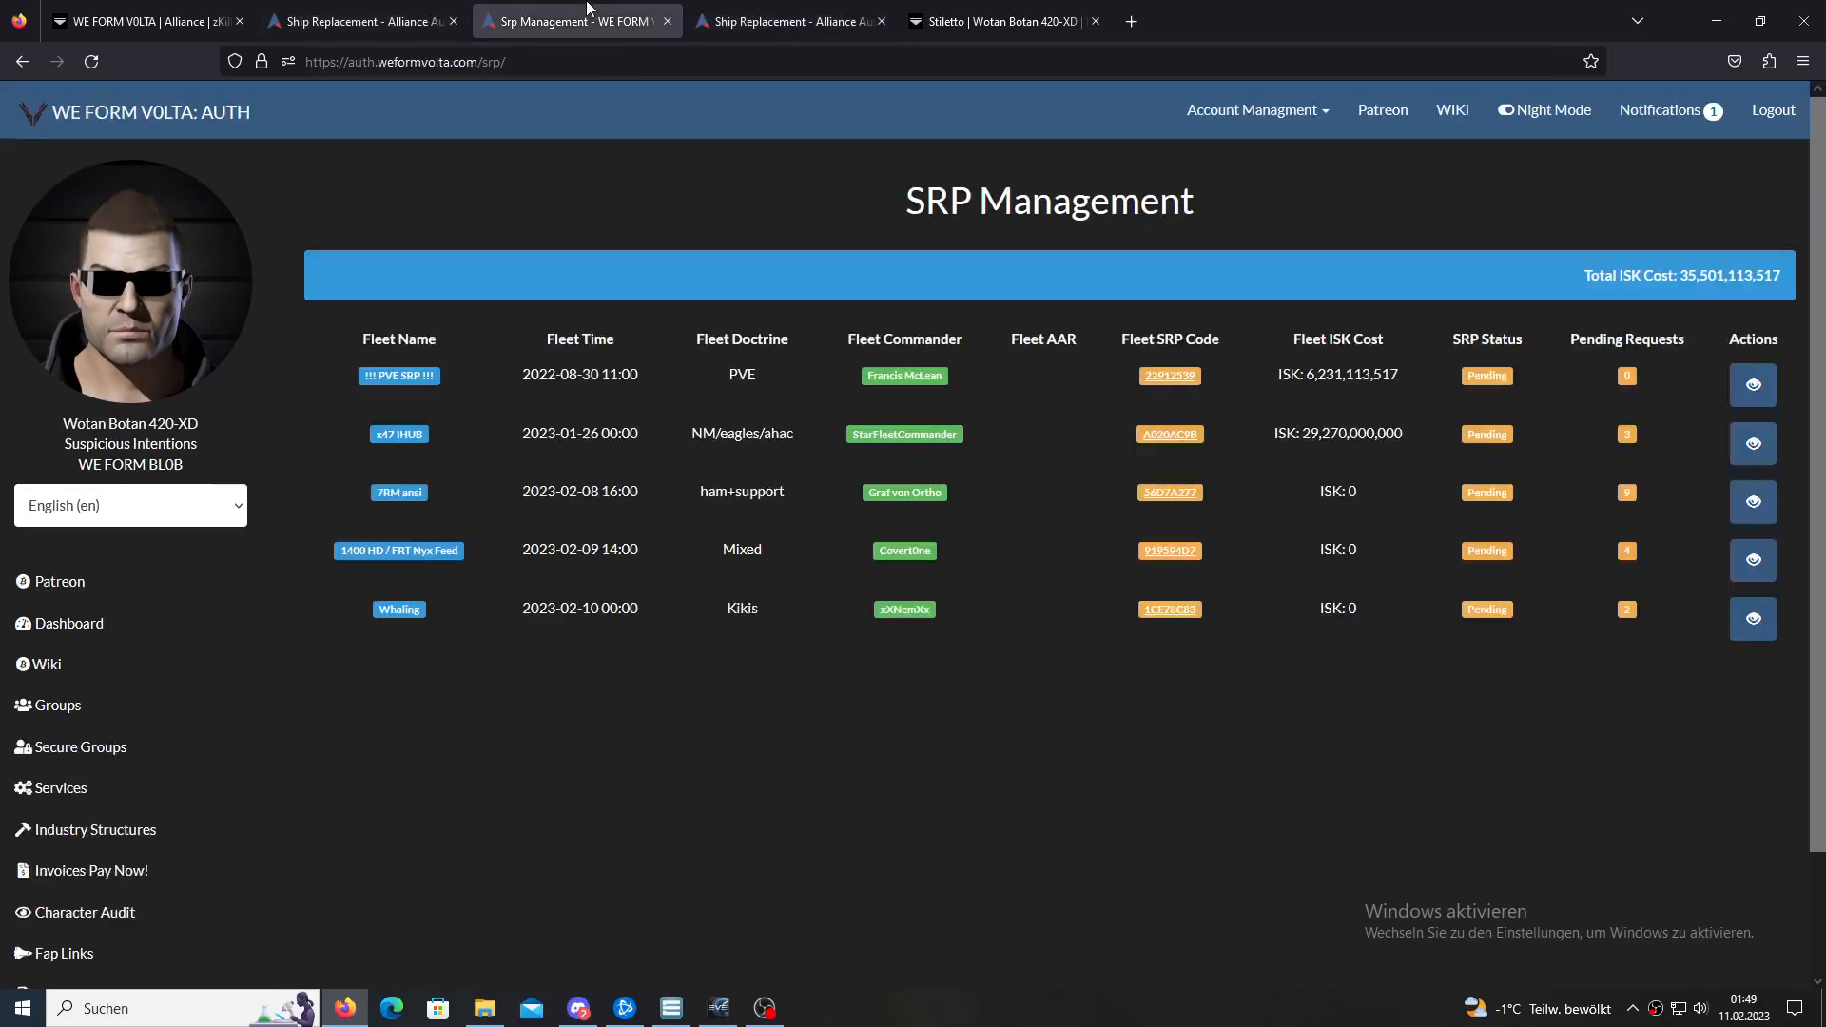
{"action": "mouse_move", "coordinate": [517, 386]}
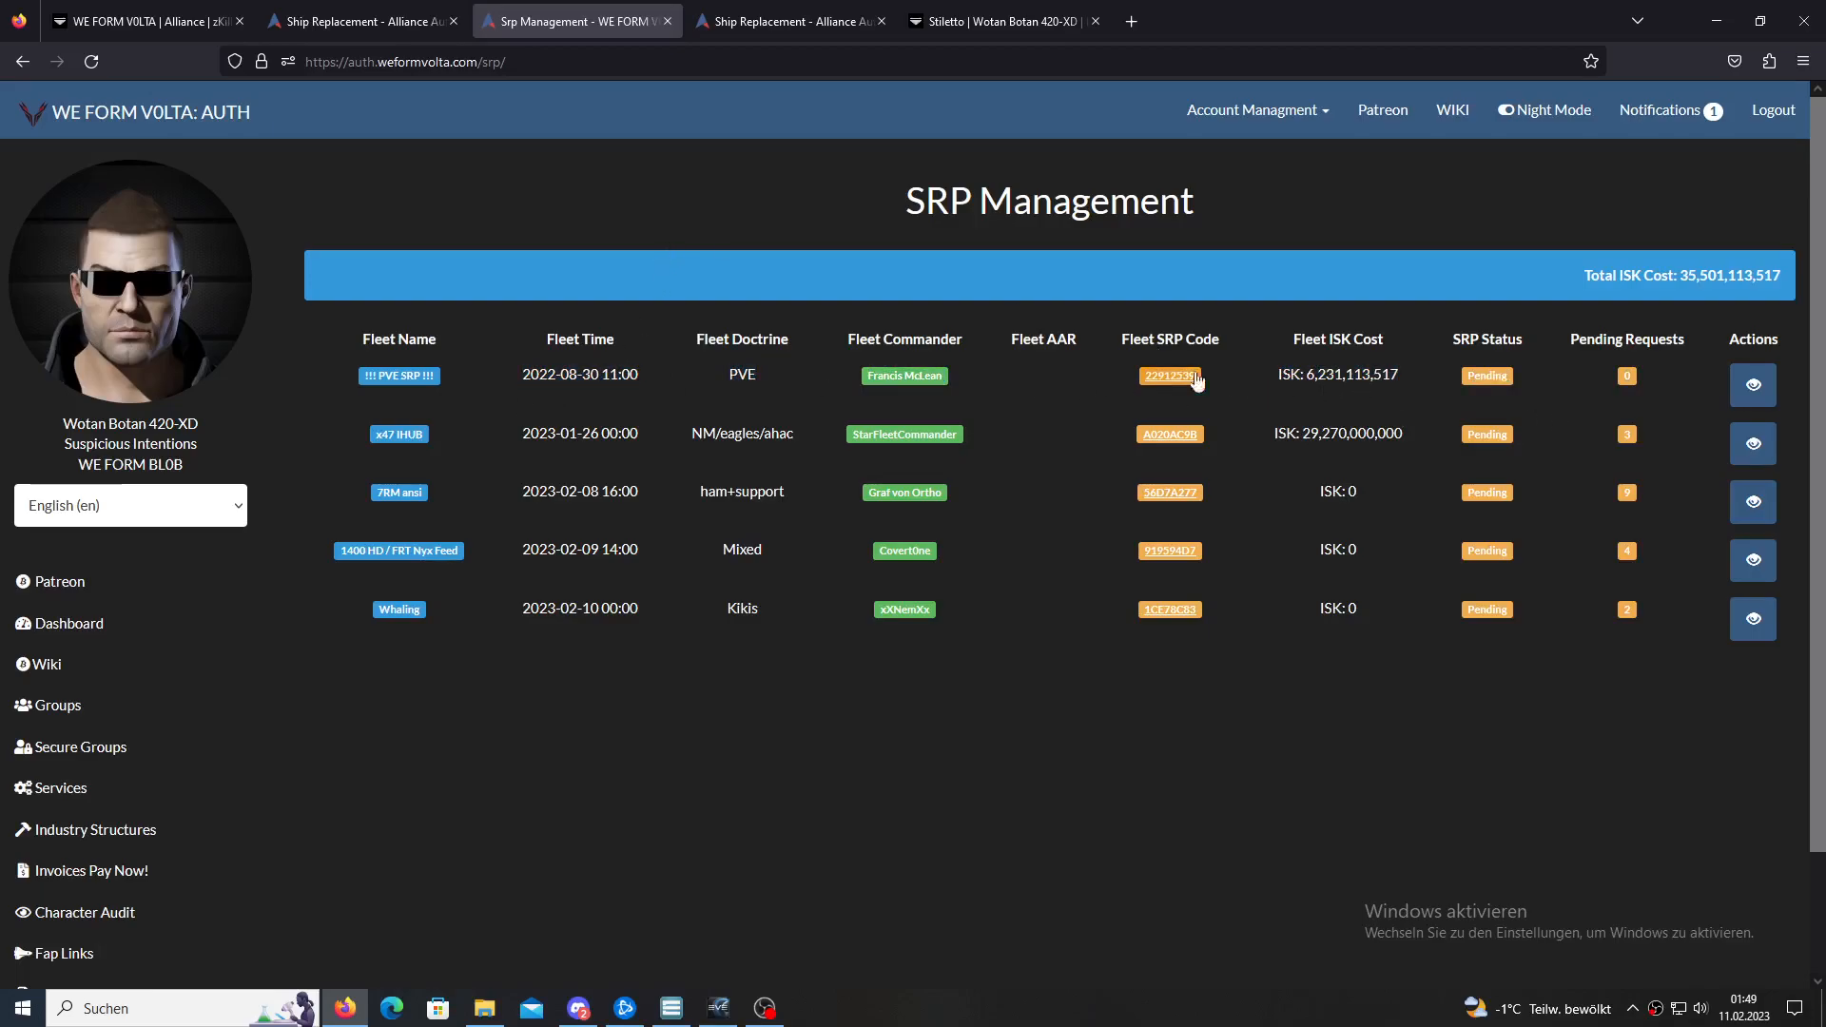
{"action": "left_click", "coordinate": [1170, 375]}
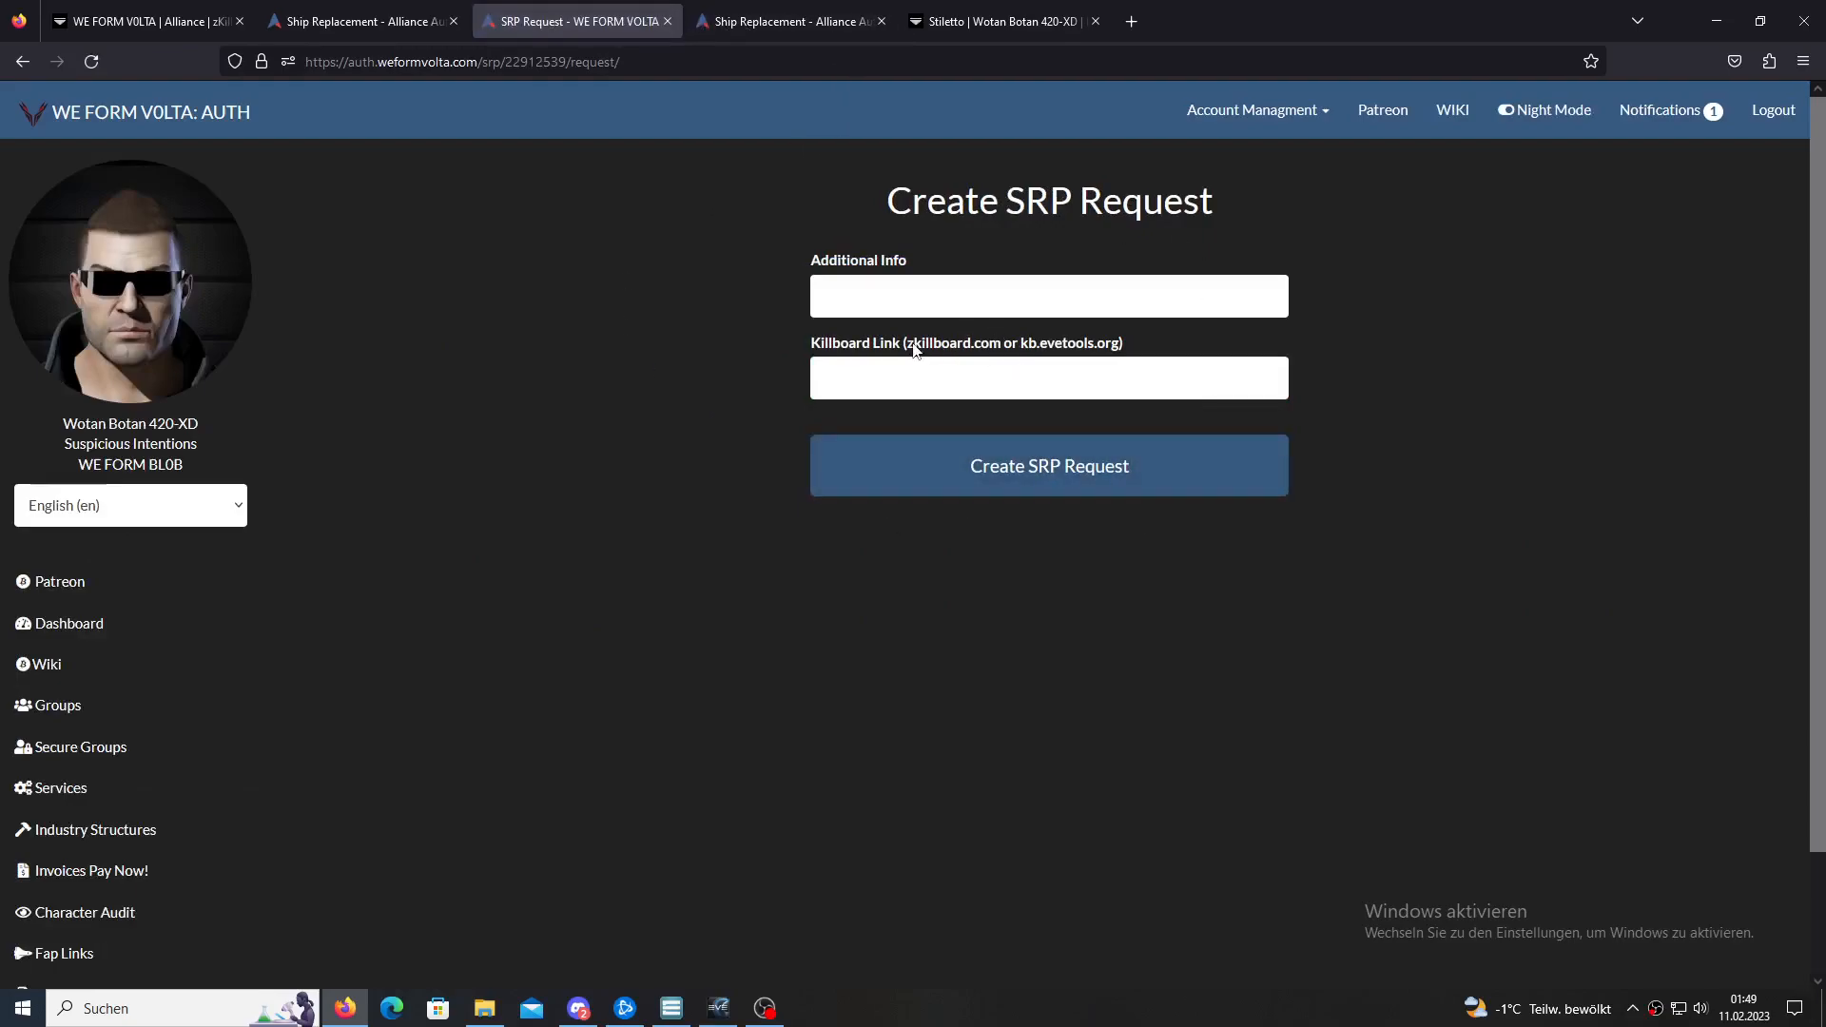
{"action": "double_click", "coordinate": [839, 342]}
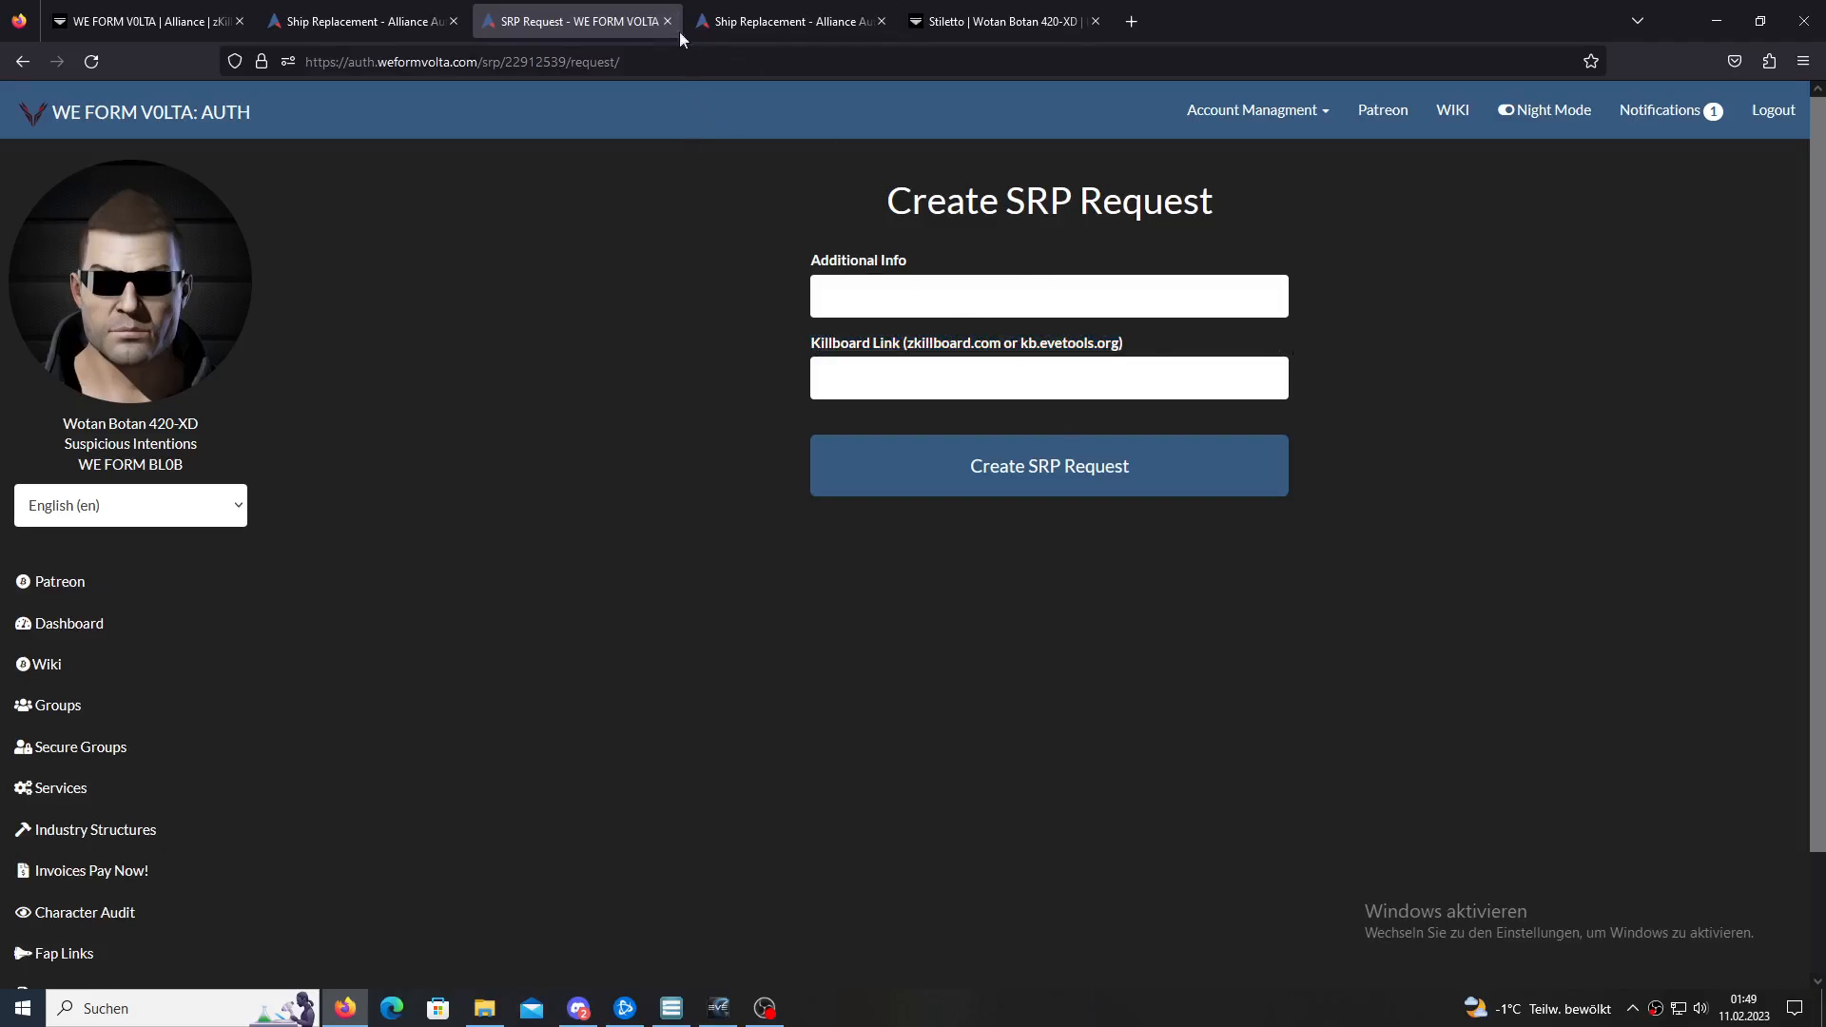
{"action": "left_click", "coordinate": [1046, 464]}
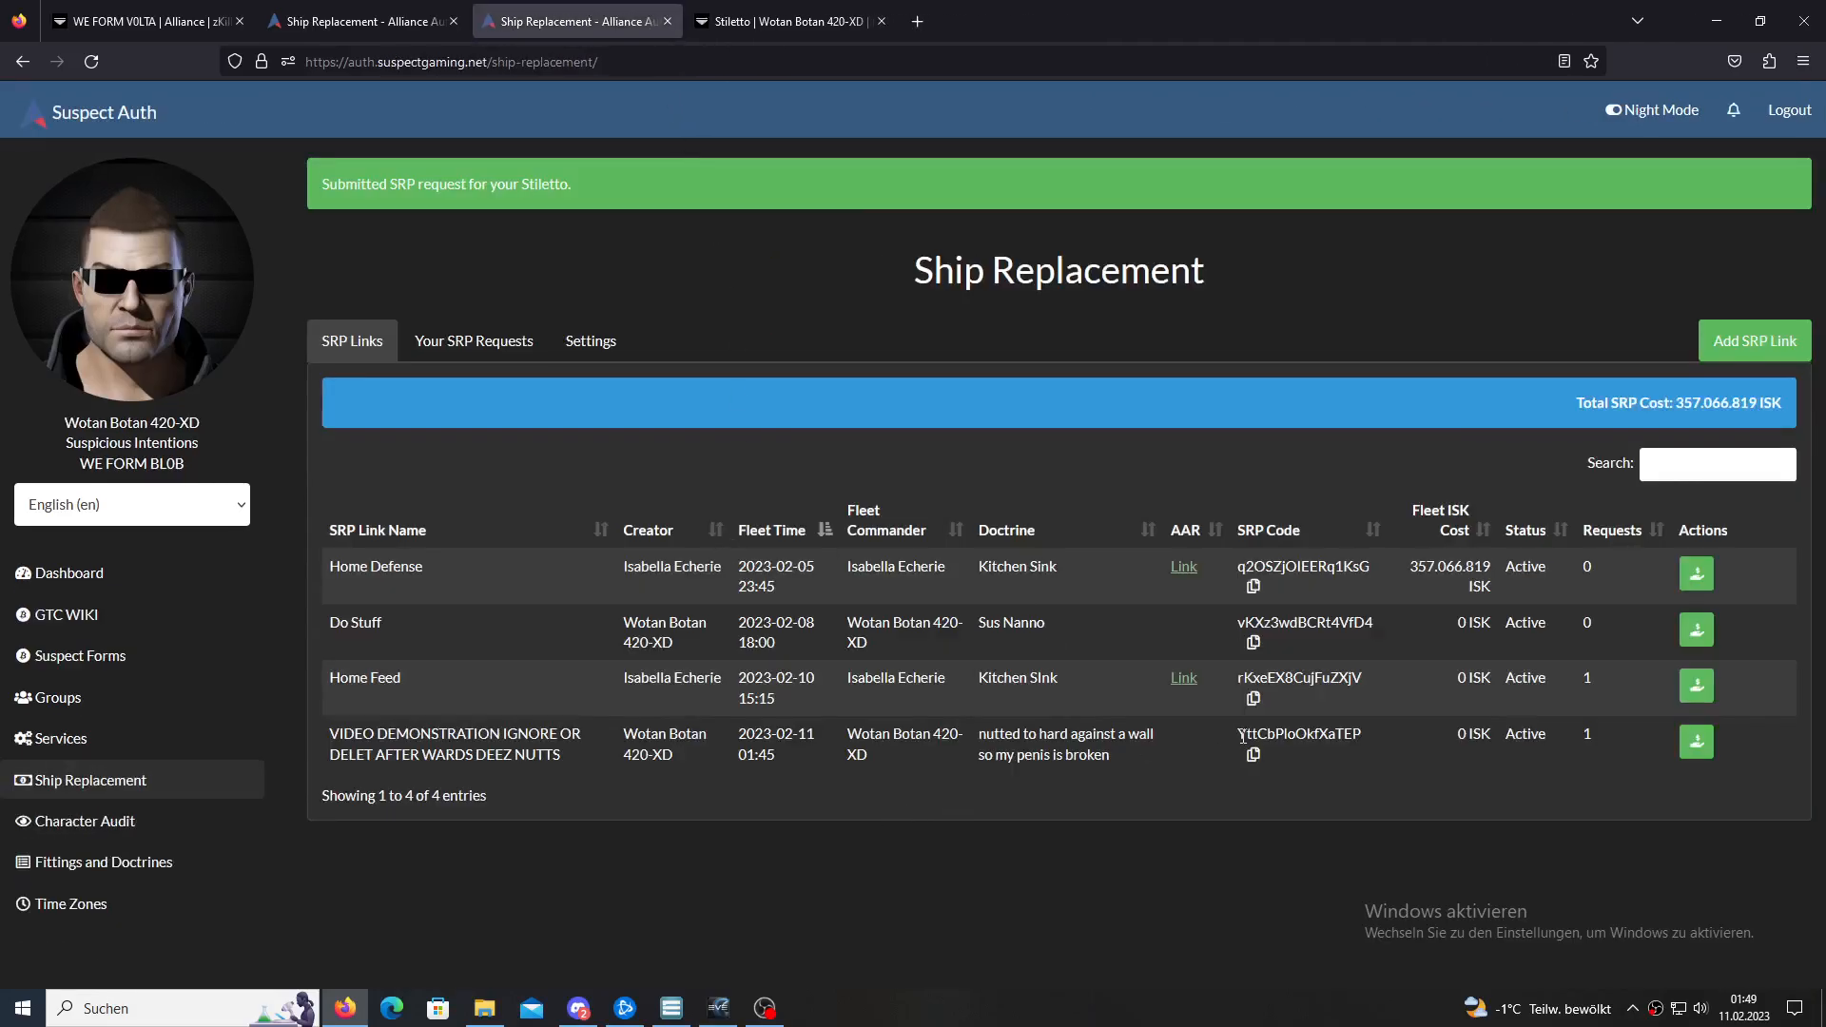
{"action": "mouse_move", "coordinate": [1168, 717]}
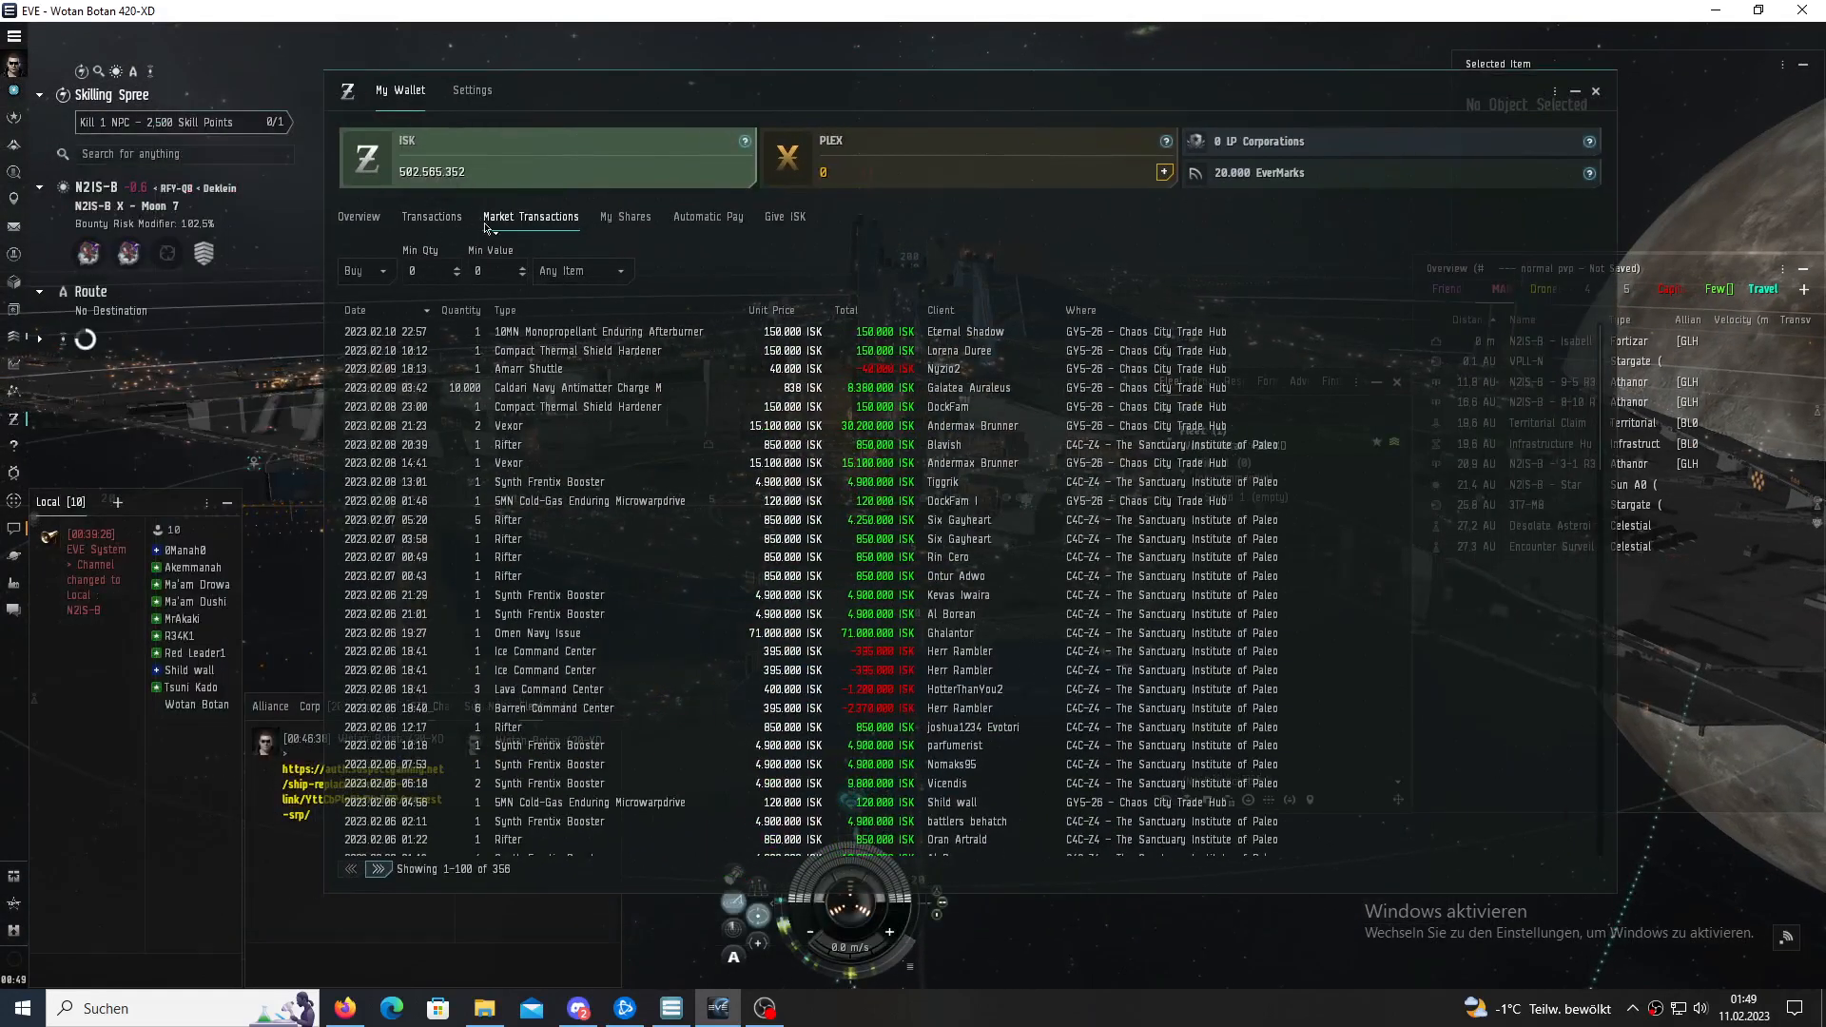
{"action": "left_click", "coordinate": [431, 217]}
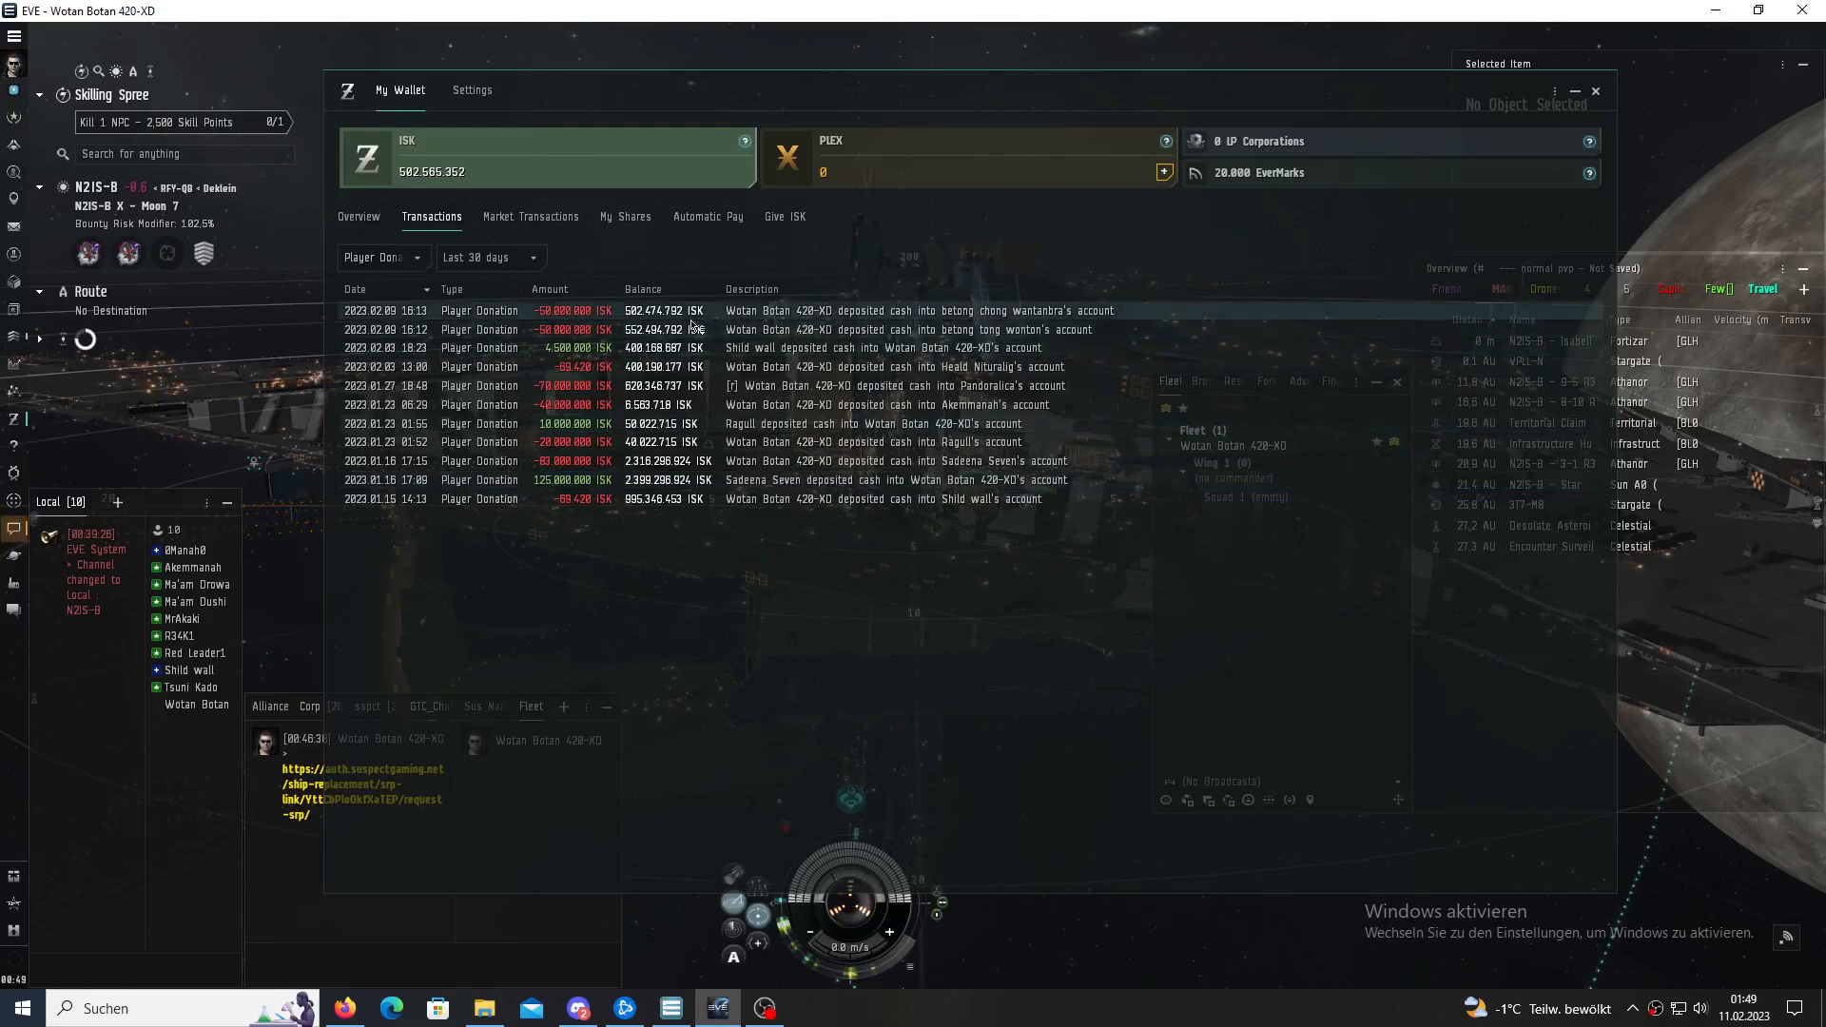
Step: Step the player donation log through January 2023, December 2022 and last 30 days, then switch the type filter to Corporation
{"action": "left_click", "coordinate": [483, 257]}
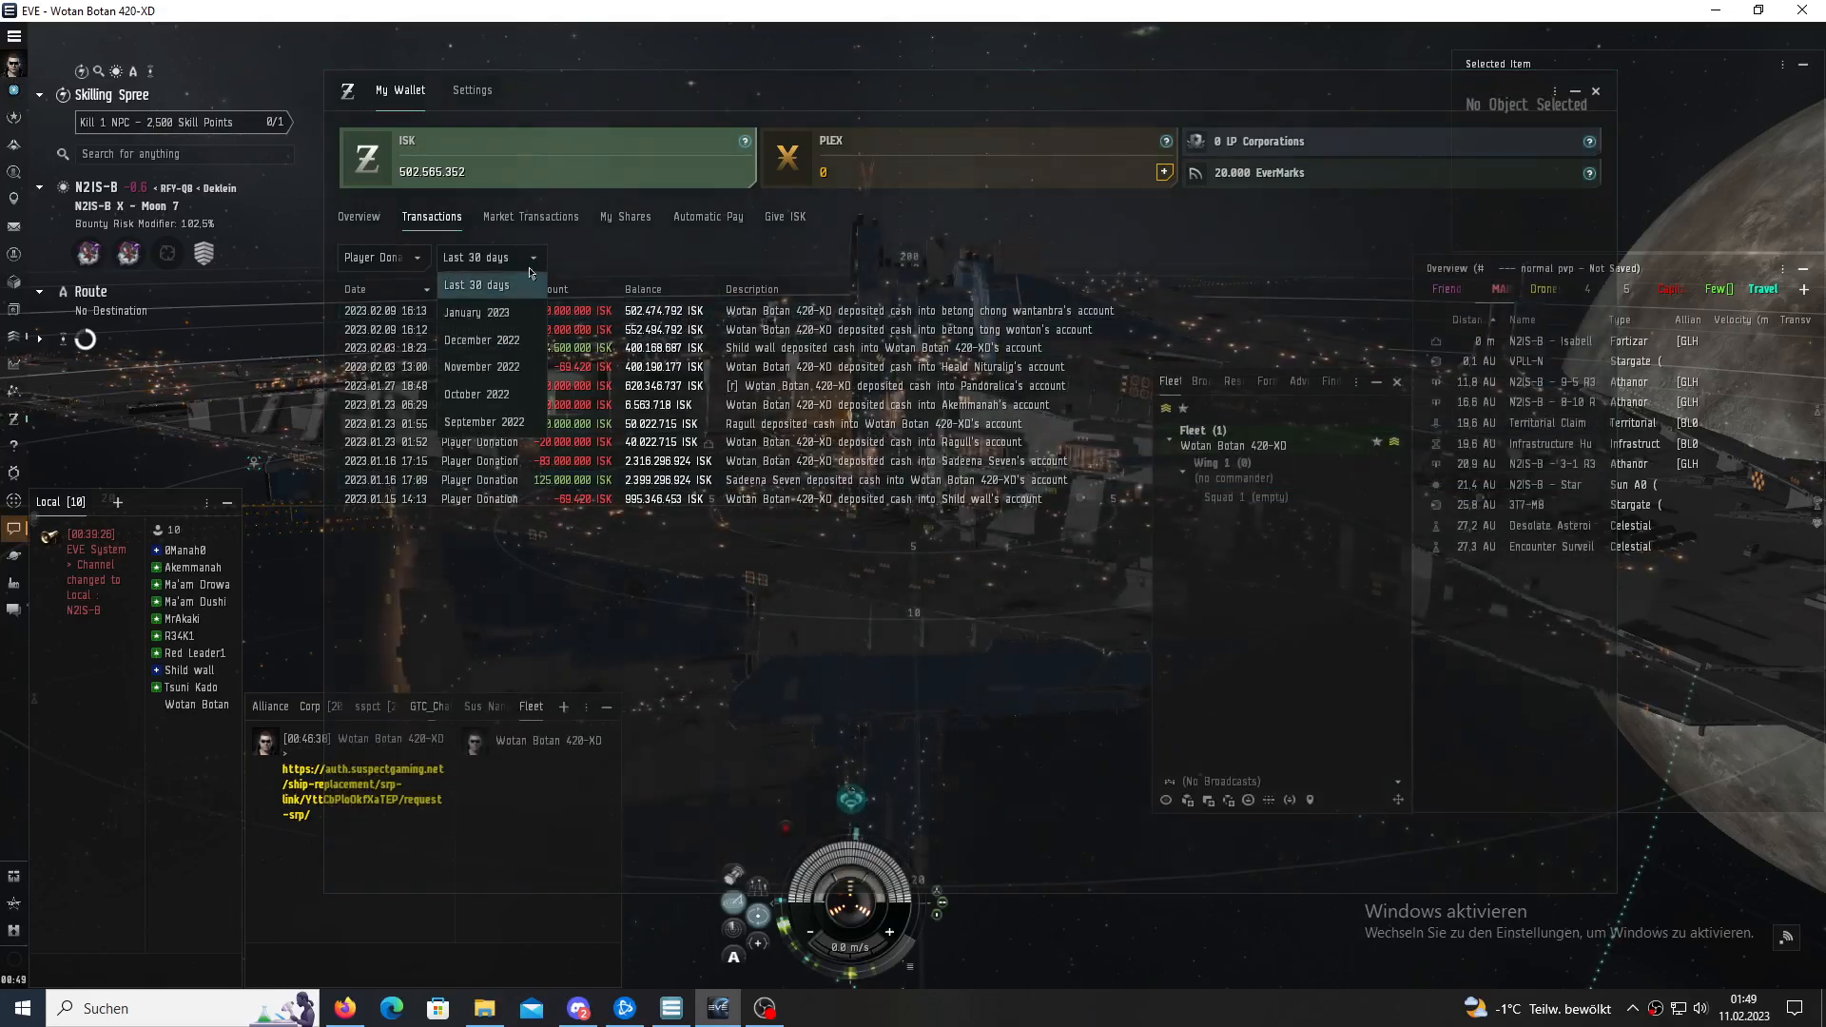
{"action": "left_click", "coordinate": [475, 283]}
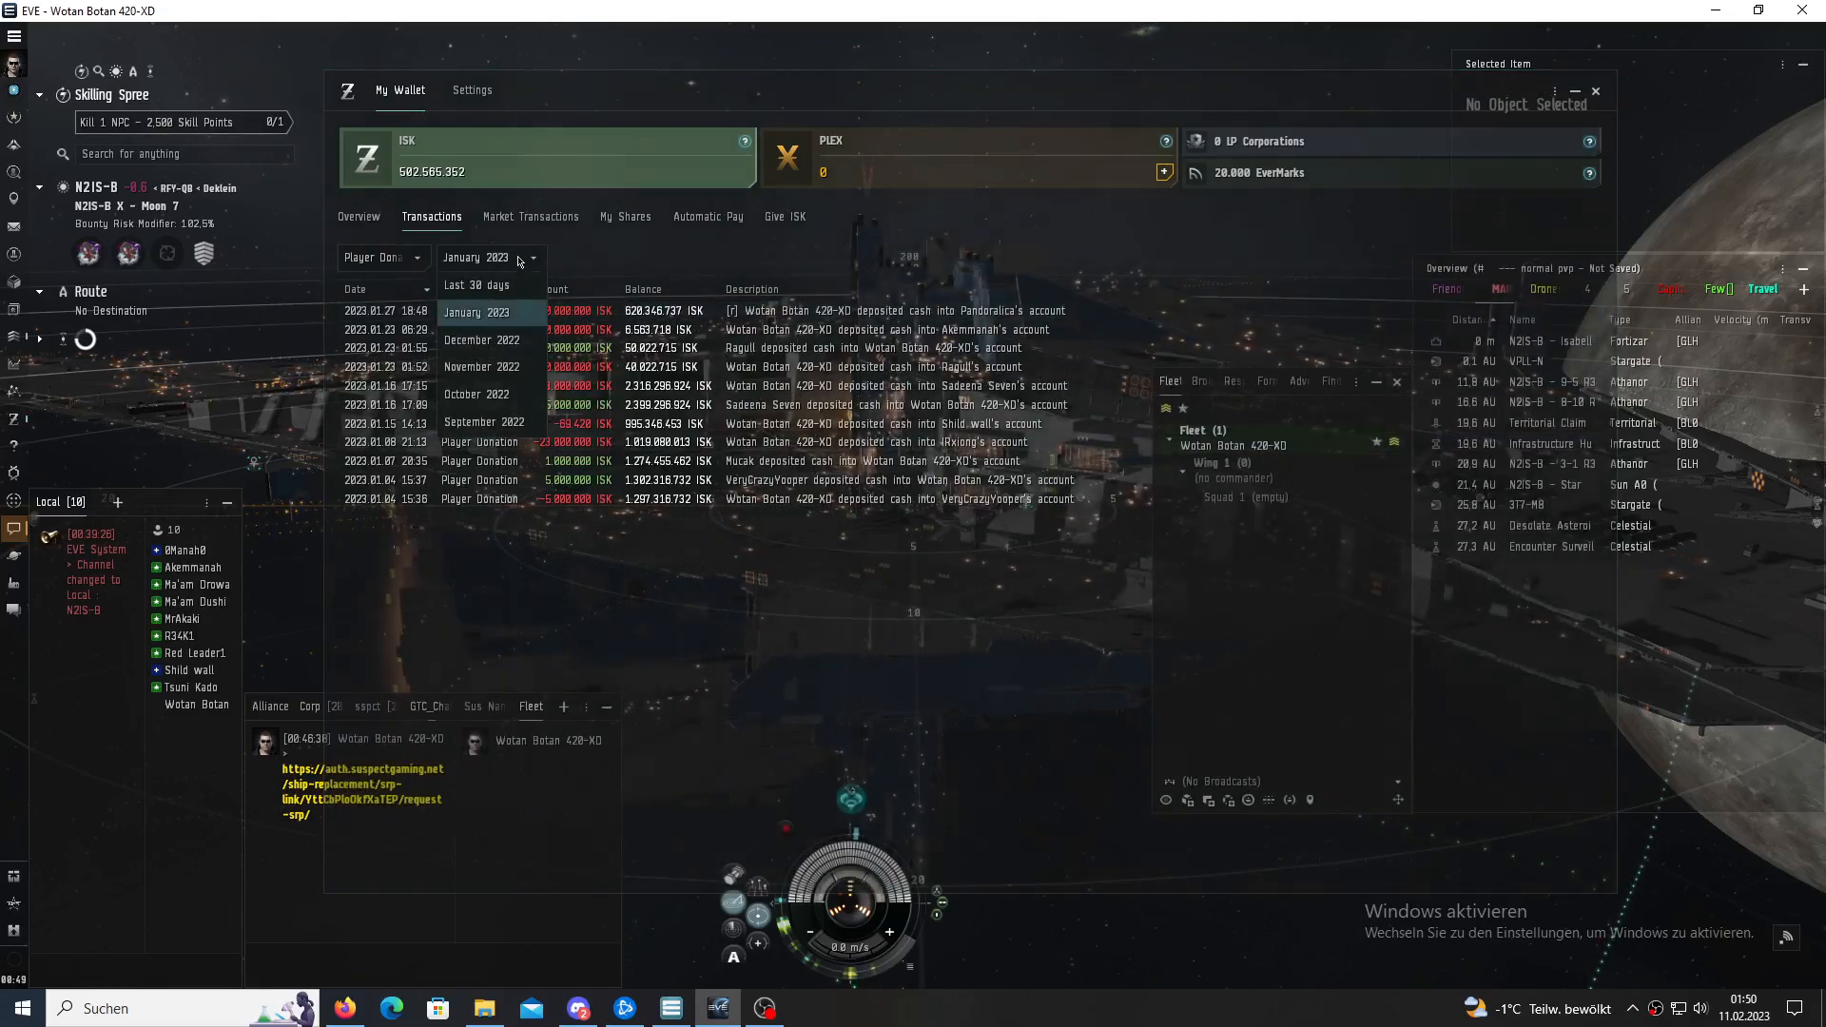
{"action": "left_click", "coordinate": [479, 340]}
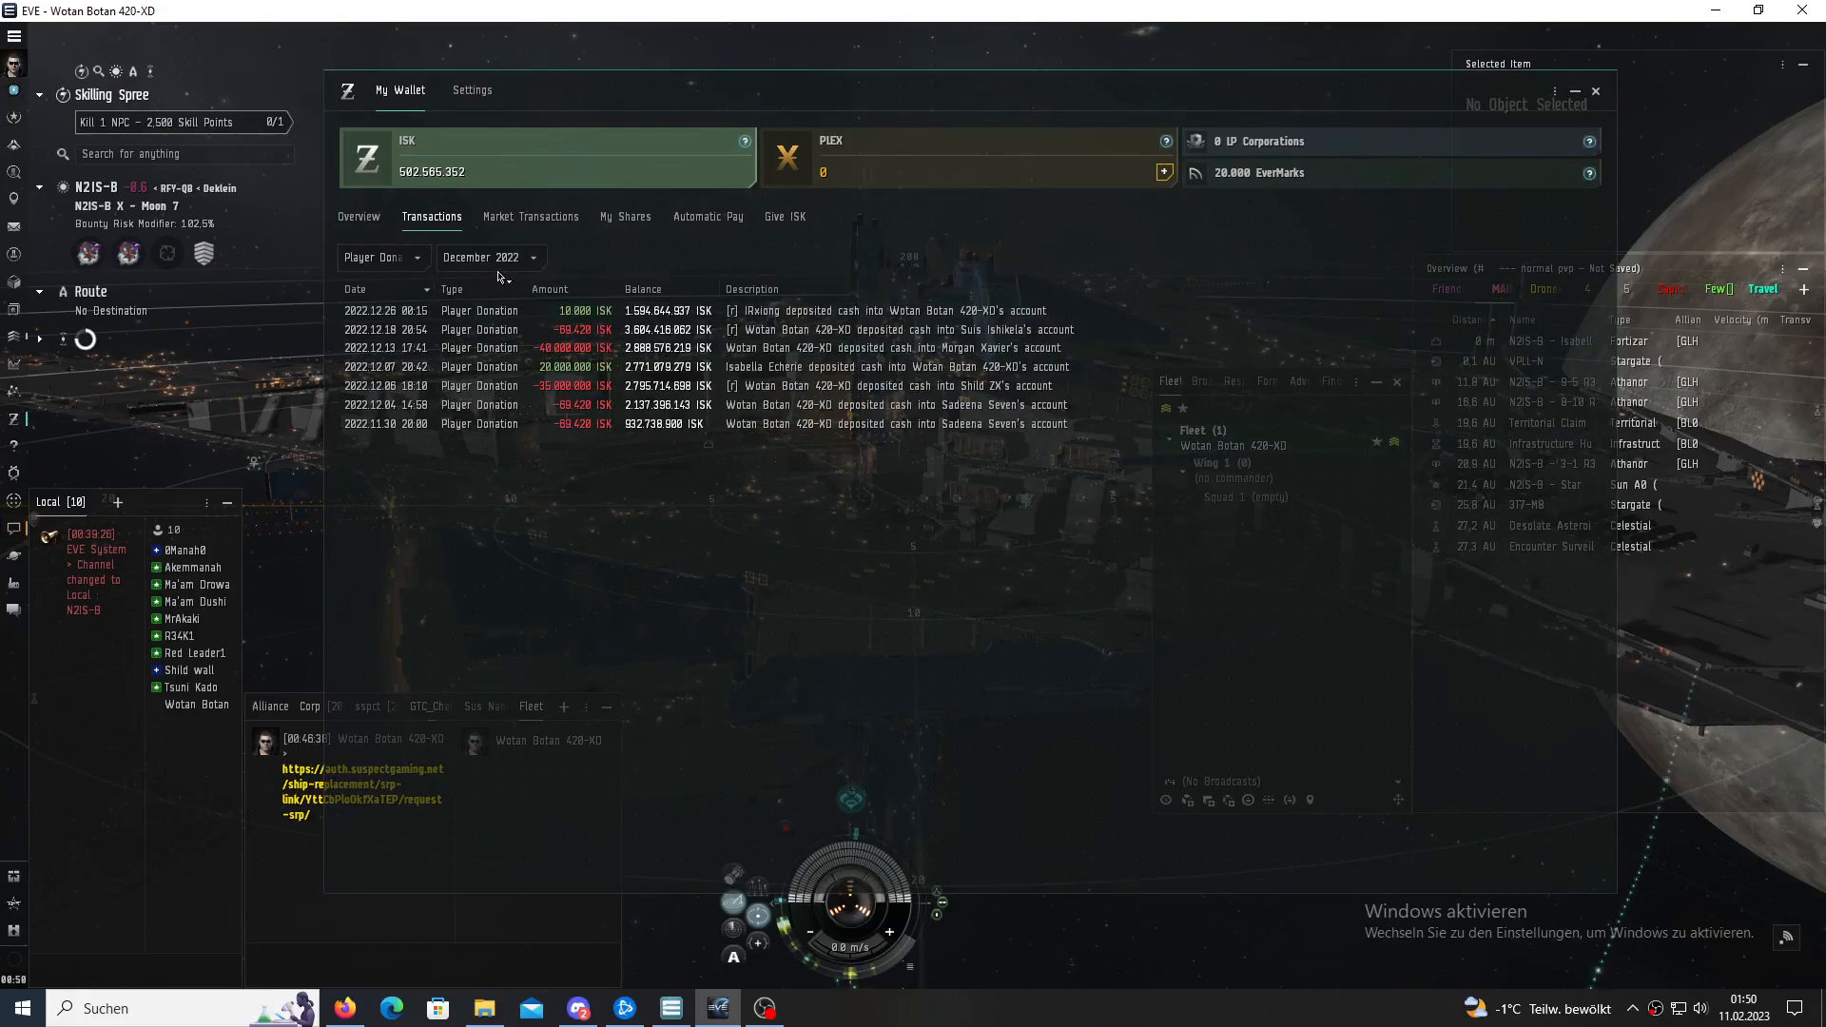
{"action": "left_click", "coordinate": [489, 257]}
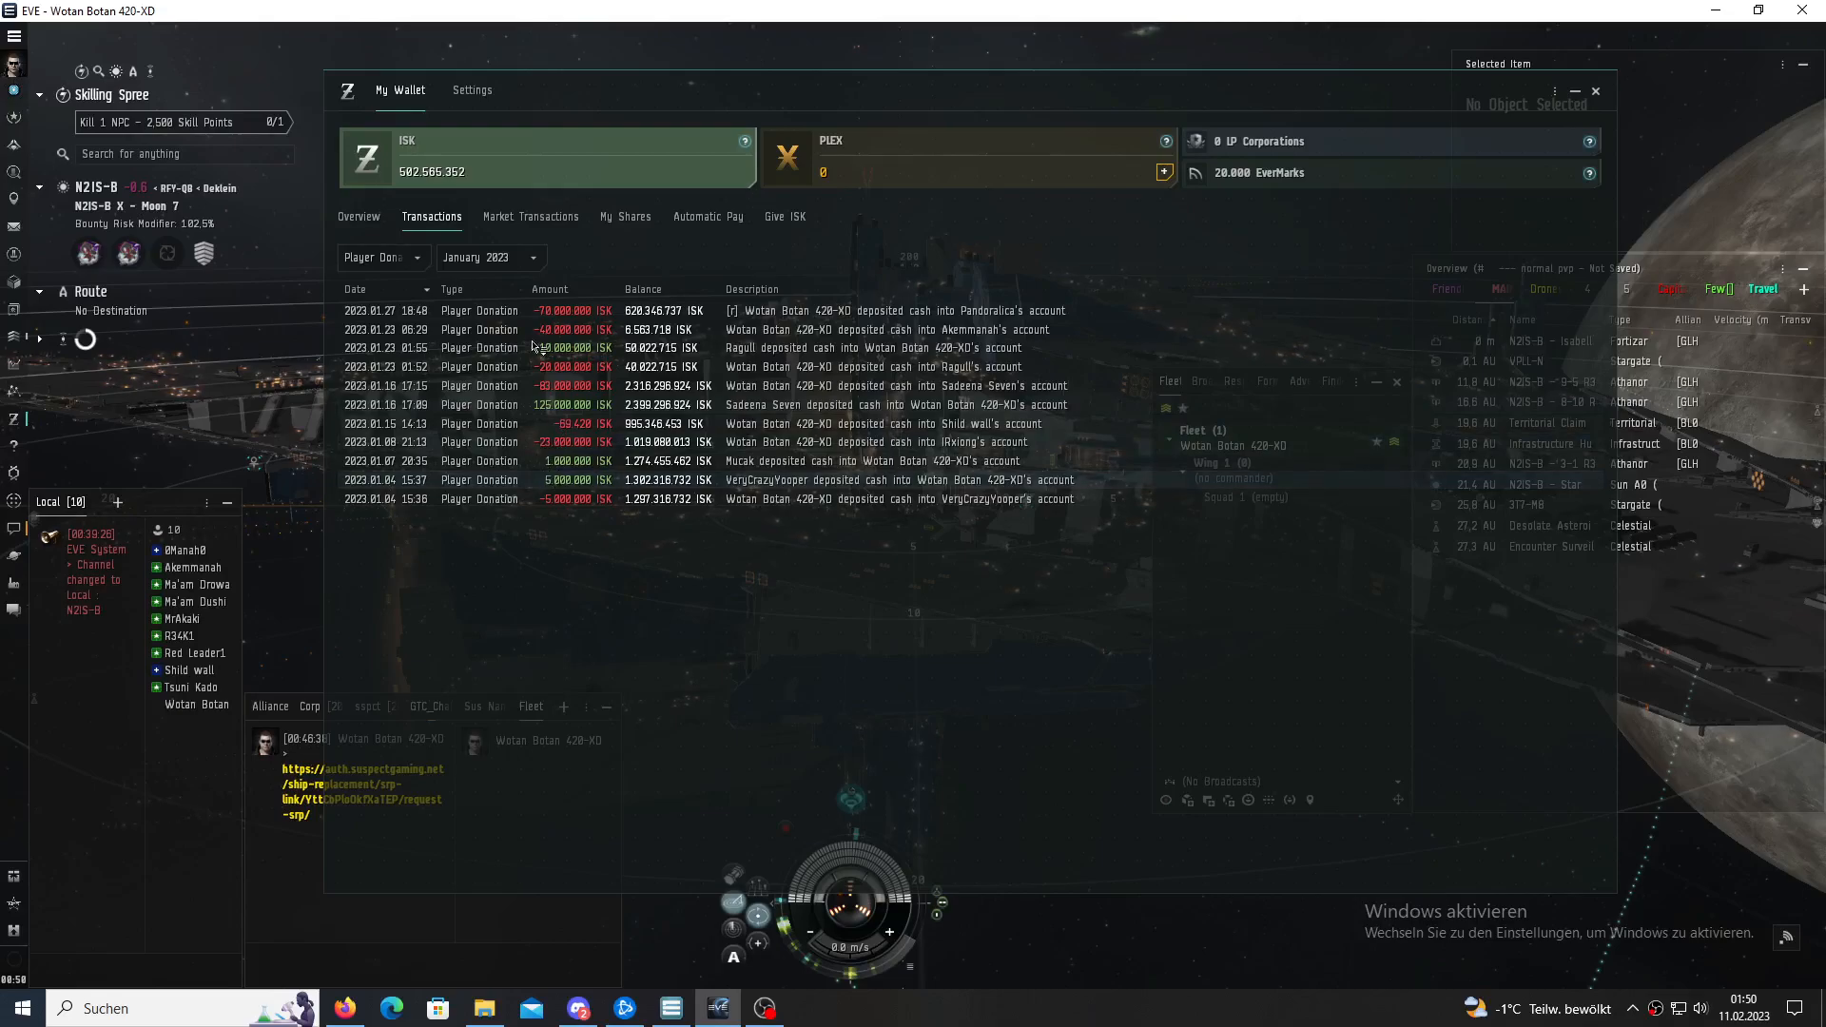
{"action": "left_click", "coordinate": [489, 257]}
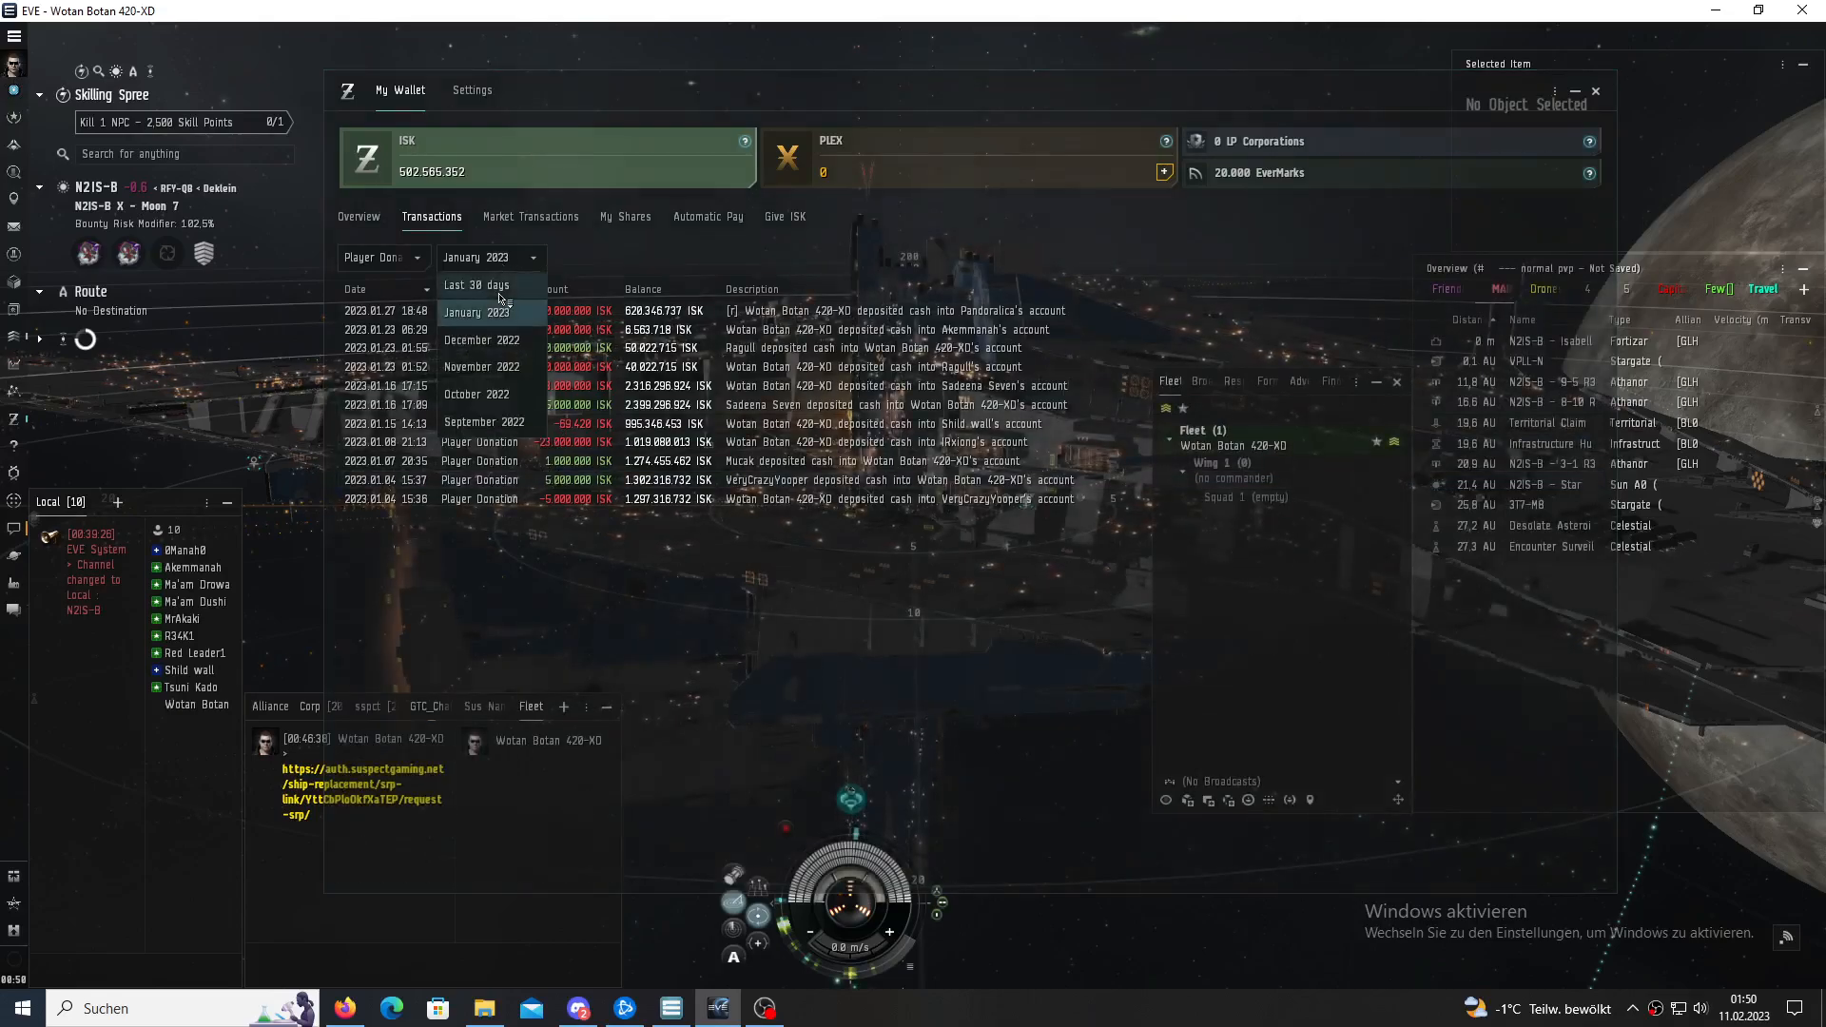
{"action": "left_click", "coordinate": [476, 285]}
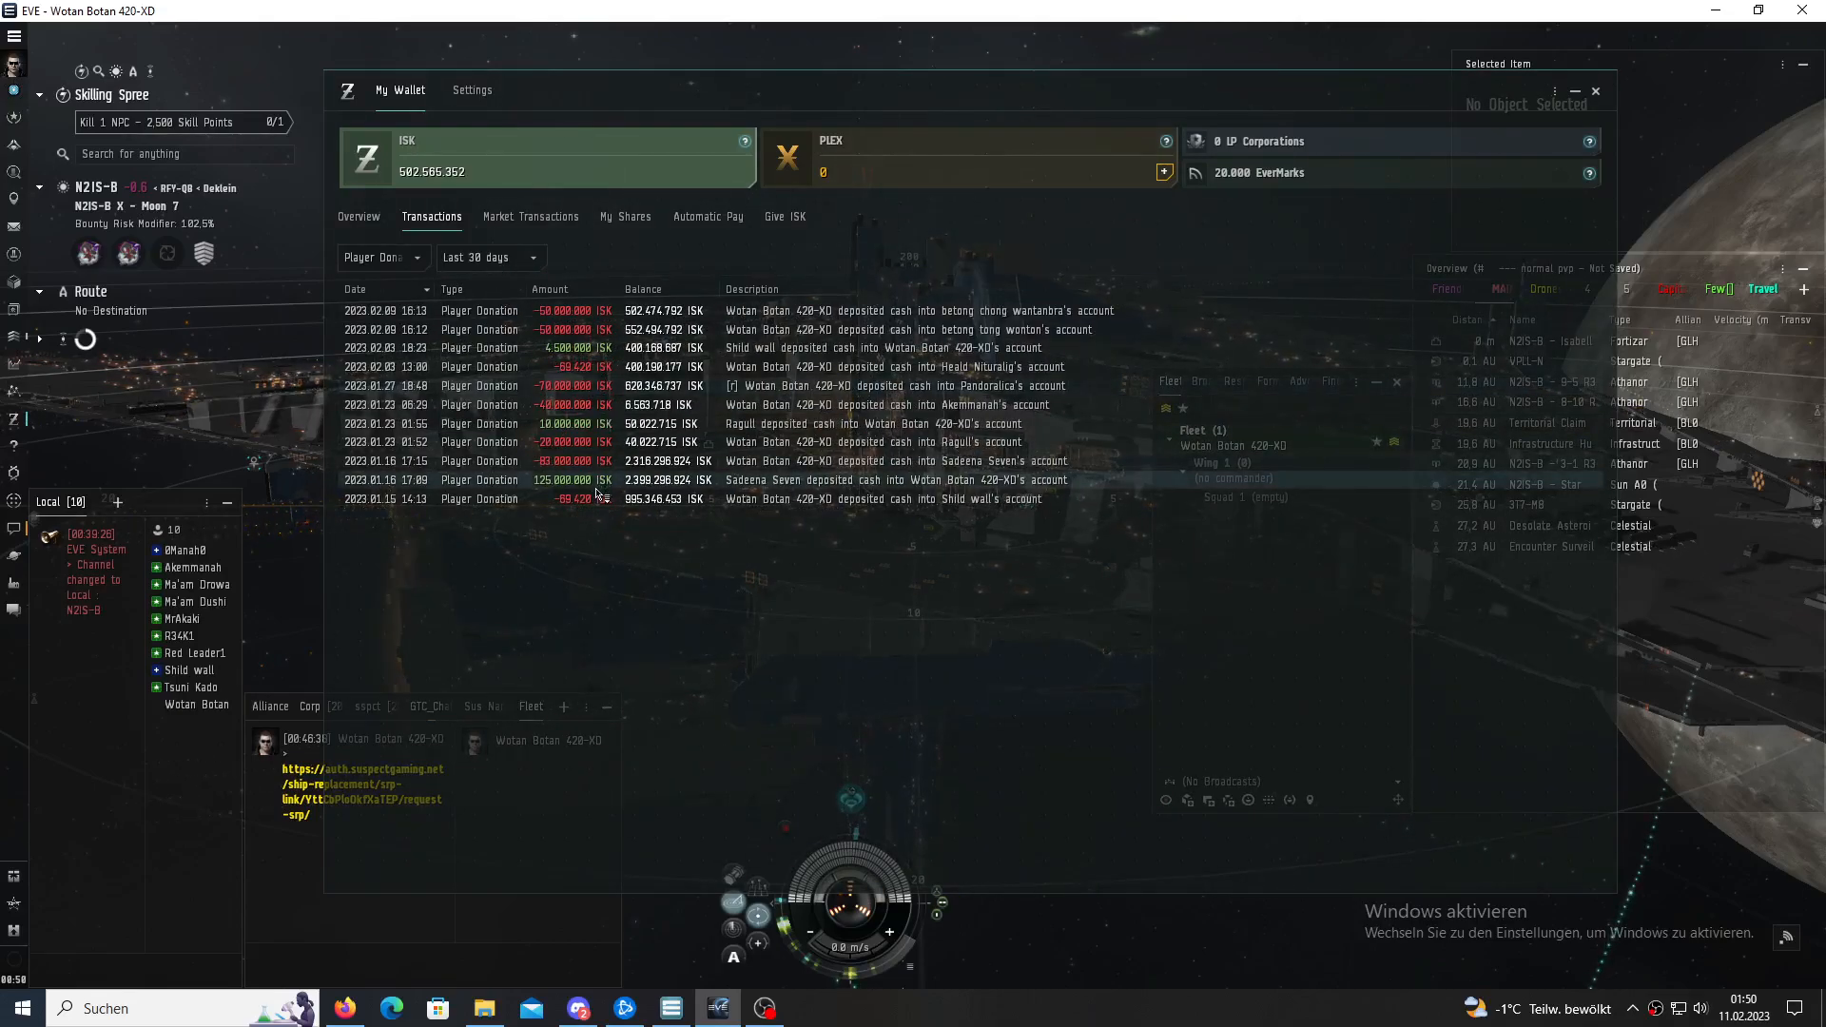
{"action": "left_click", "coordinate": [380, 256]}
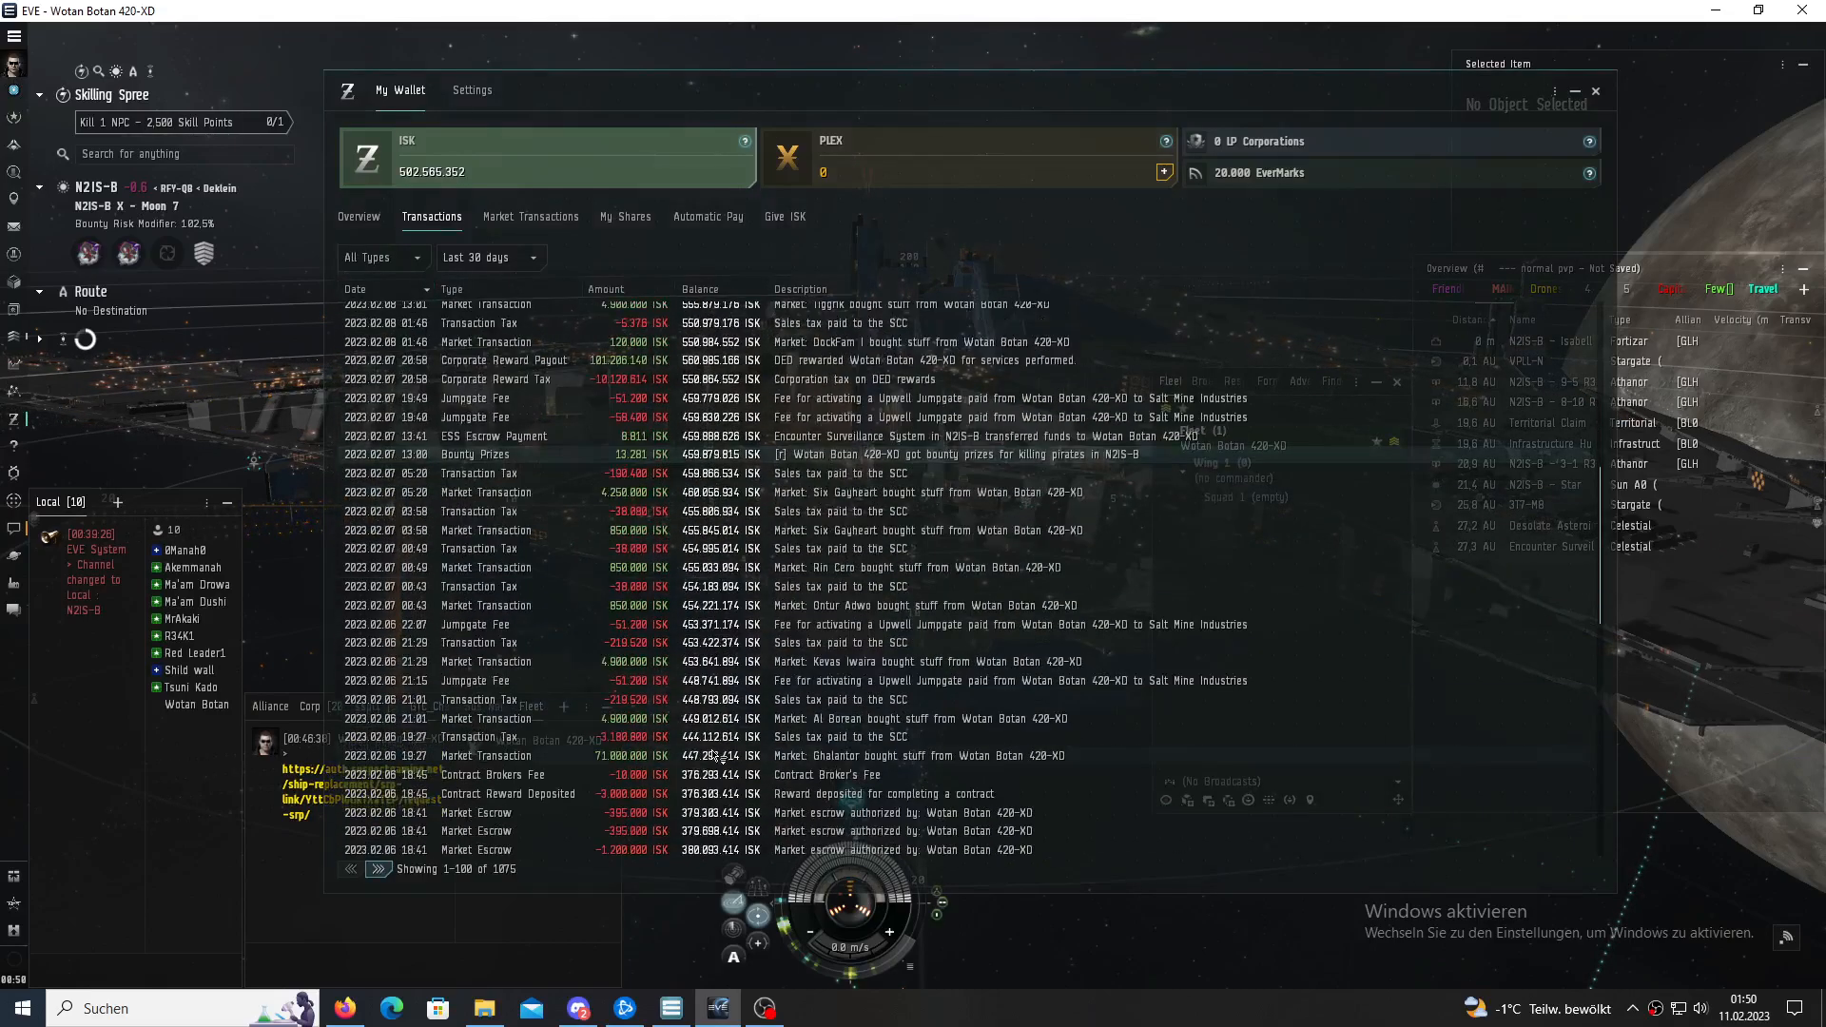
{"action": "scroll", "scroll_direction": "down", "scroll_amount": 3}
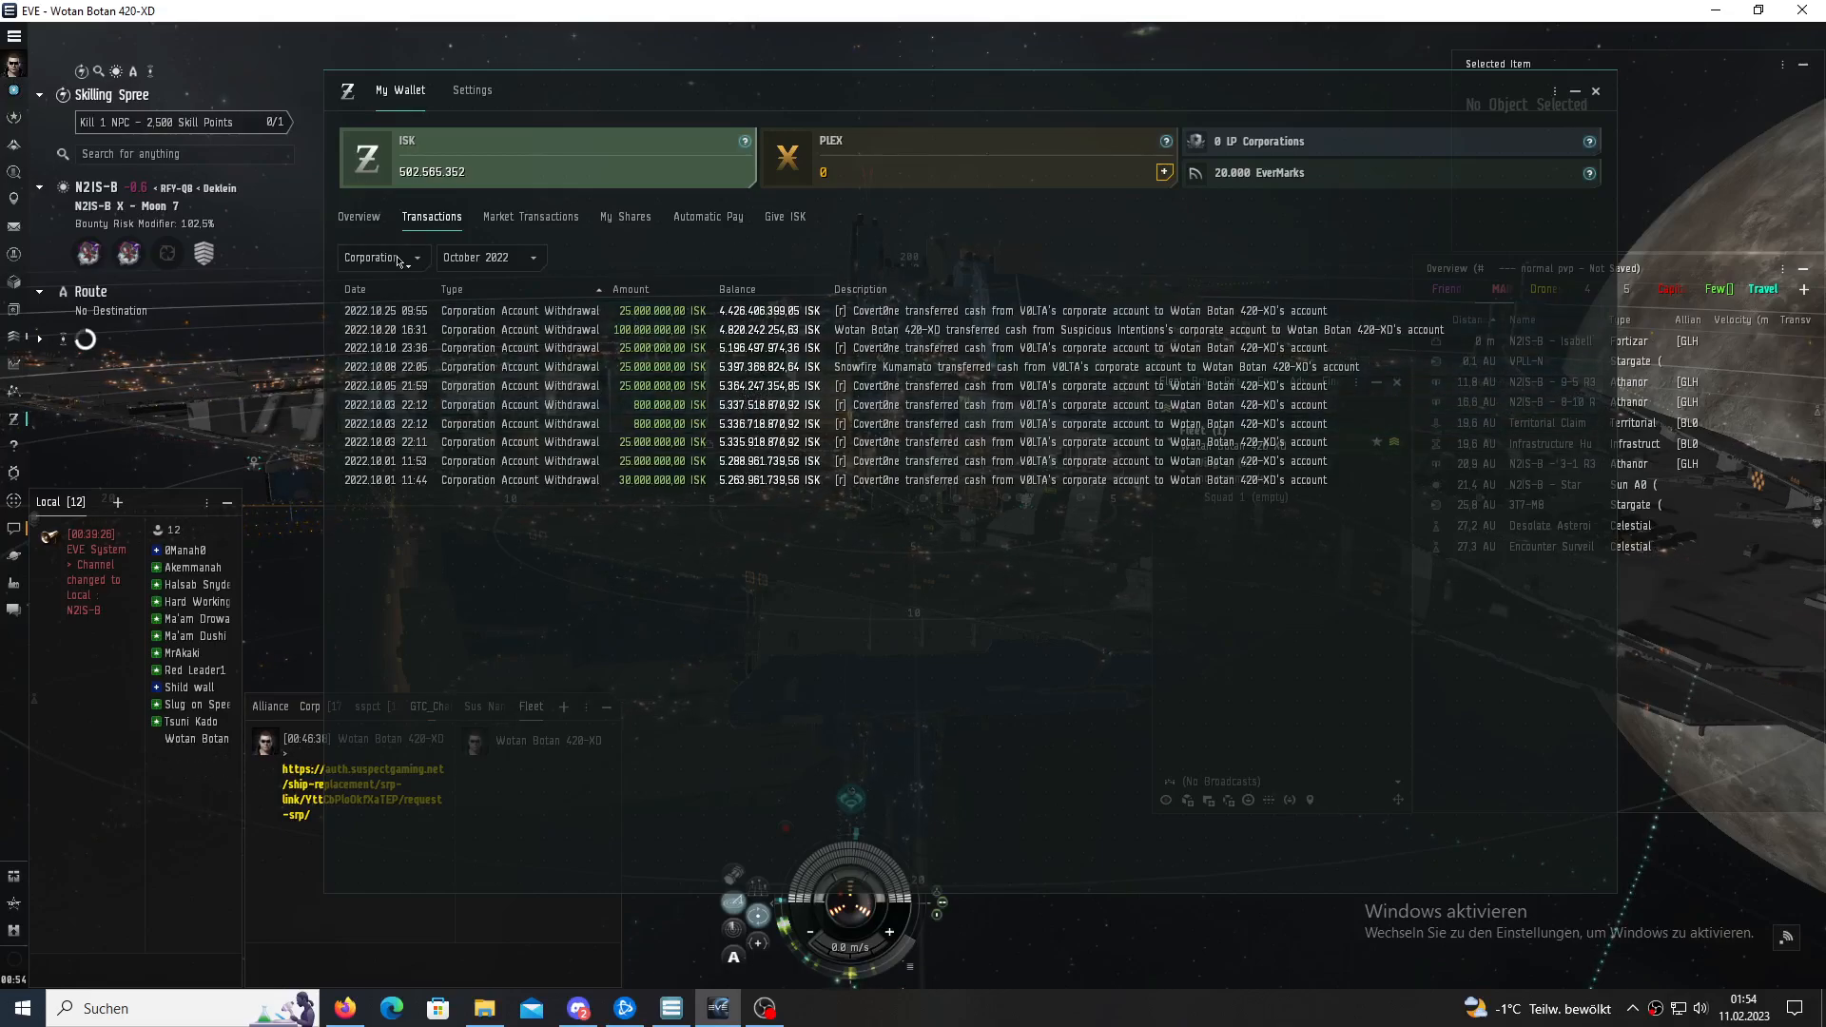
{"action": "mouse_move", "coordinate": [519, 310]}
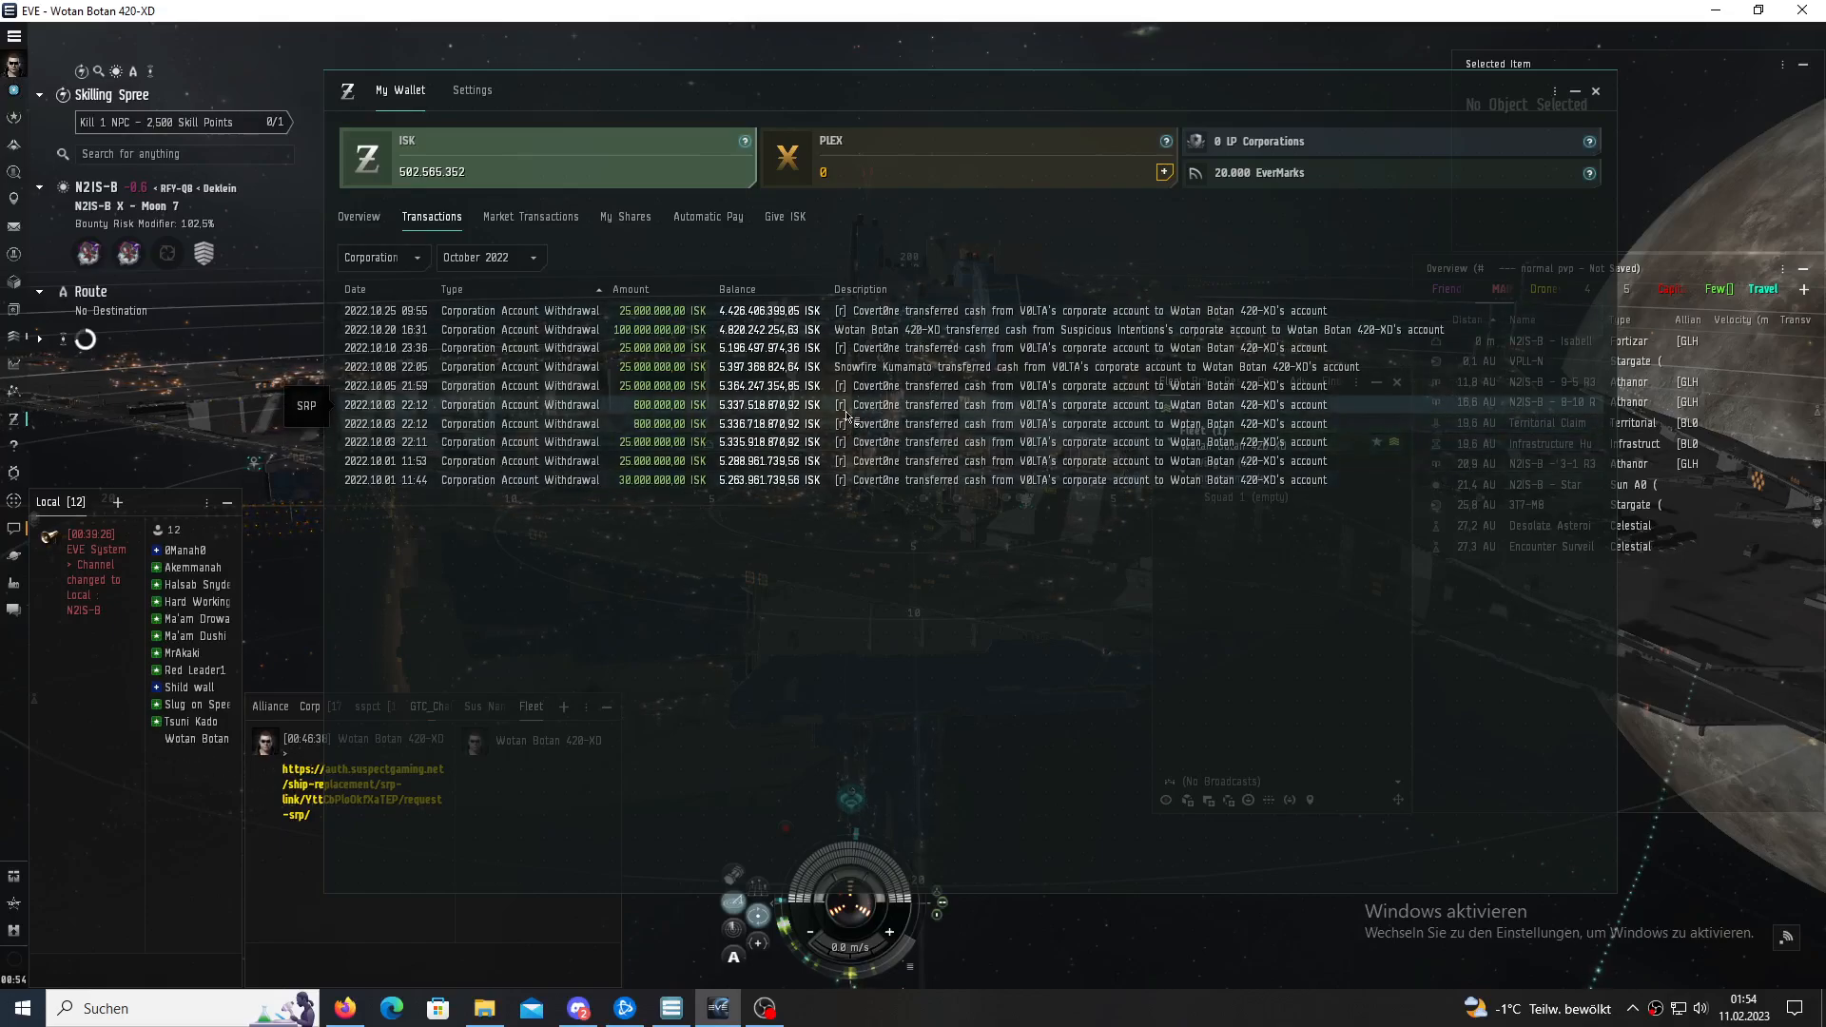
Step: Review corporation withdrawals for last 30 days, January 2023 and November 2022, then return to player donations
{"action": "left_click", "coordinate": [532, 257]}
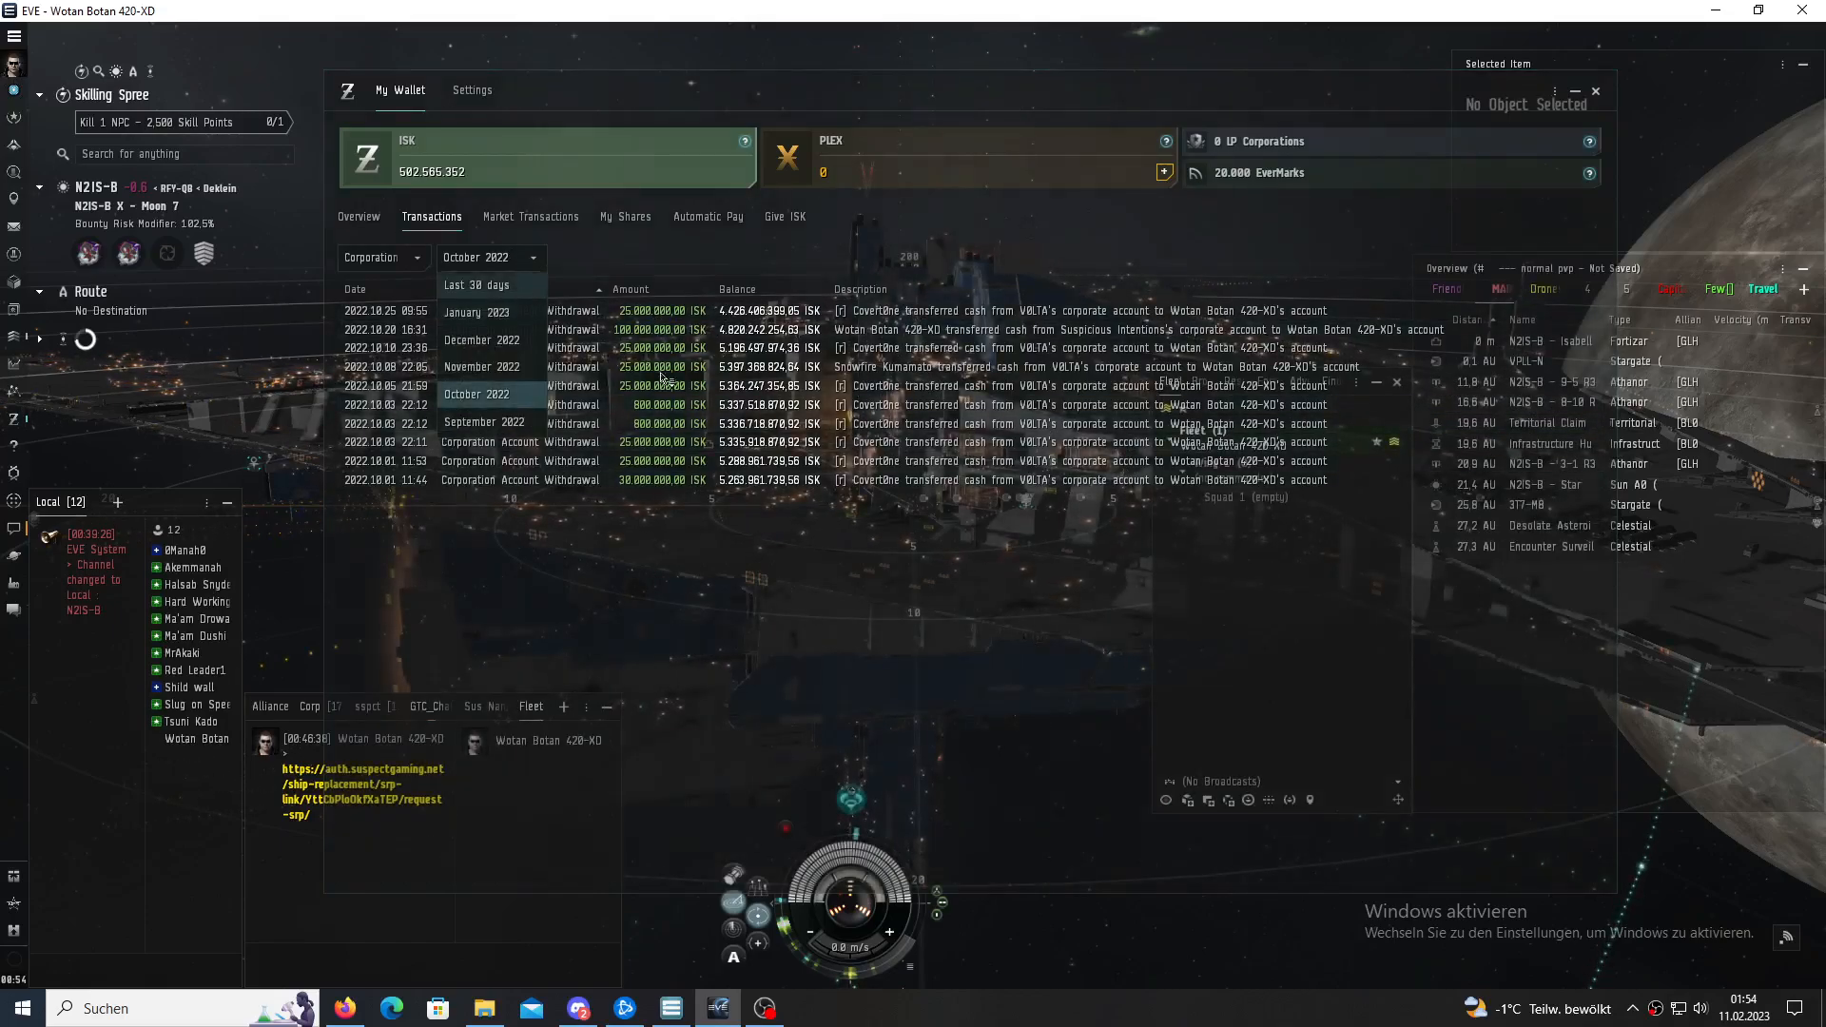
{"action": "left_click", "coordinate": [476, 285]}
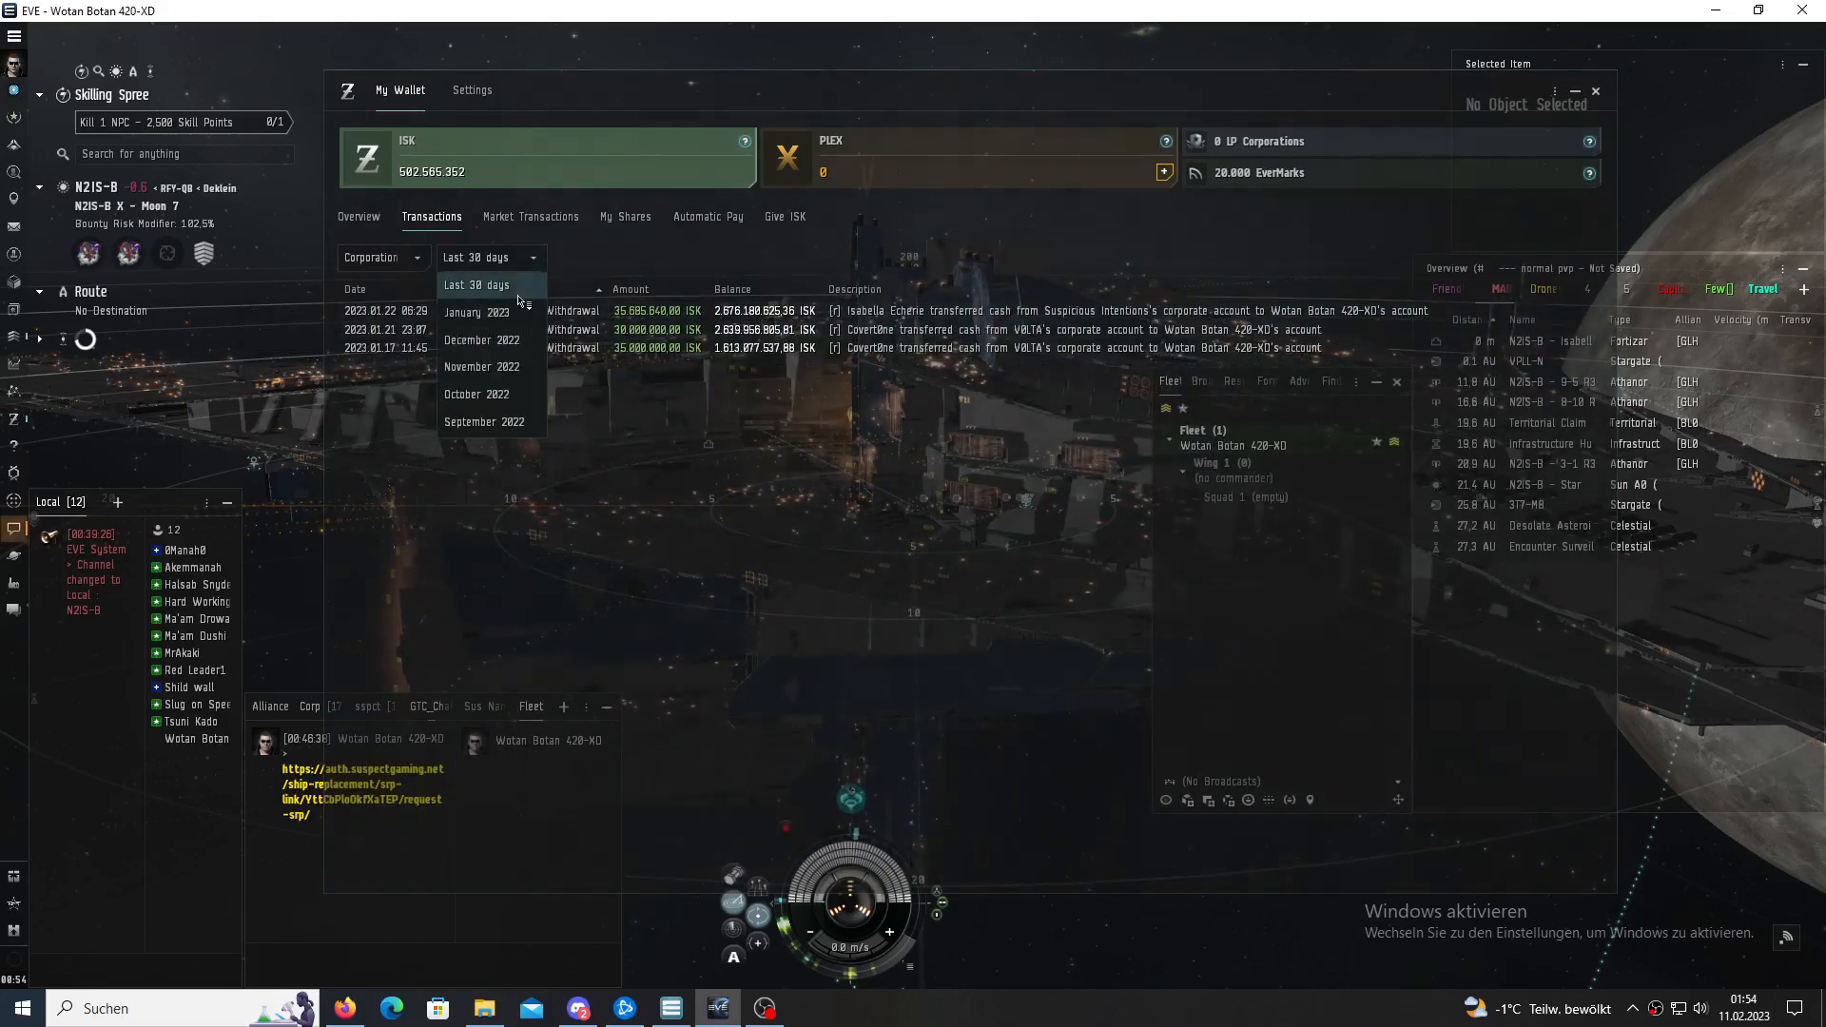
{"action": "left_click", "coordinate": [475, 310]}
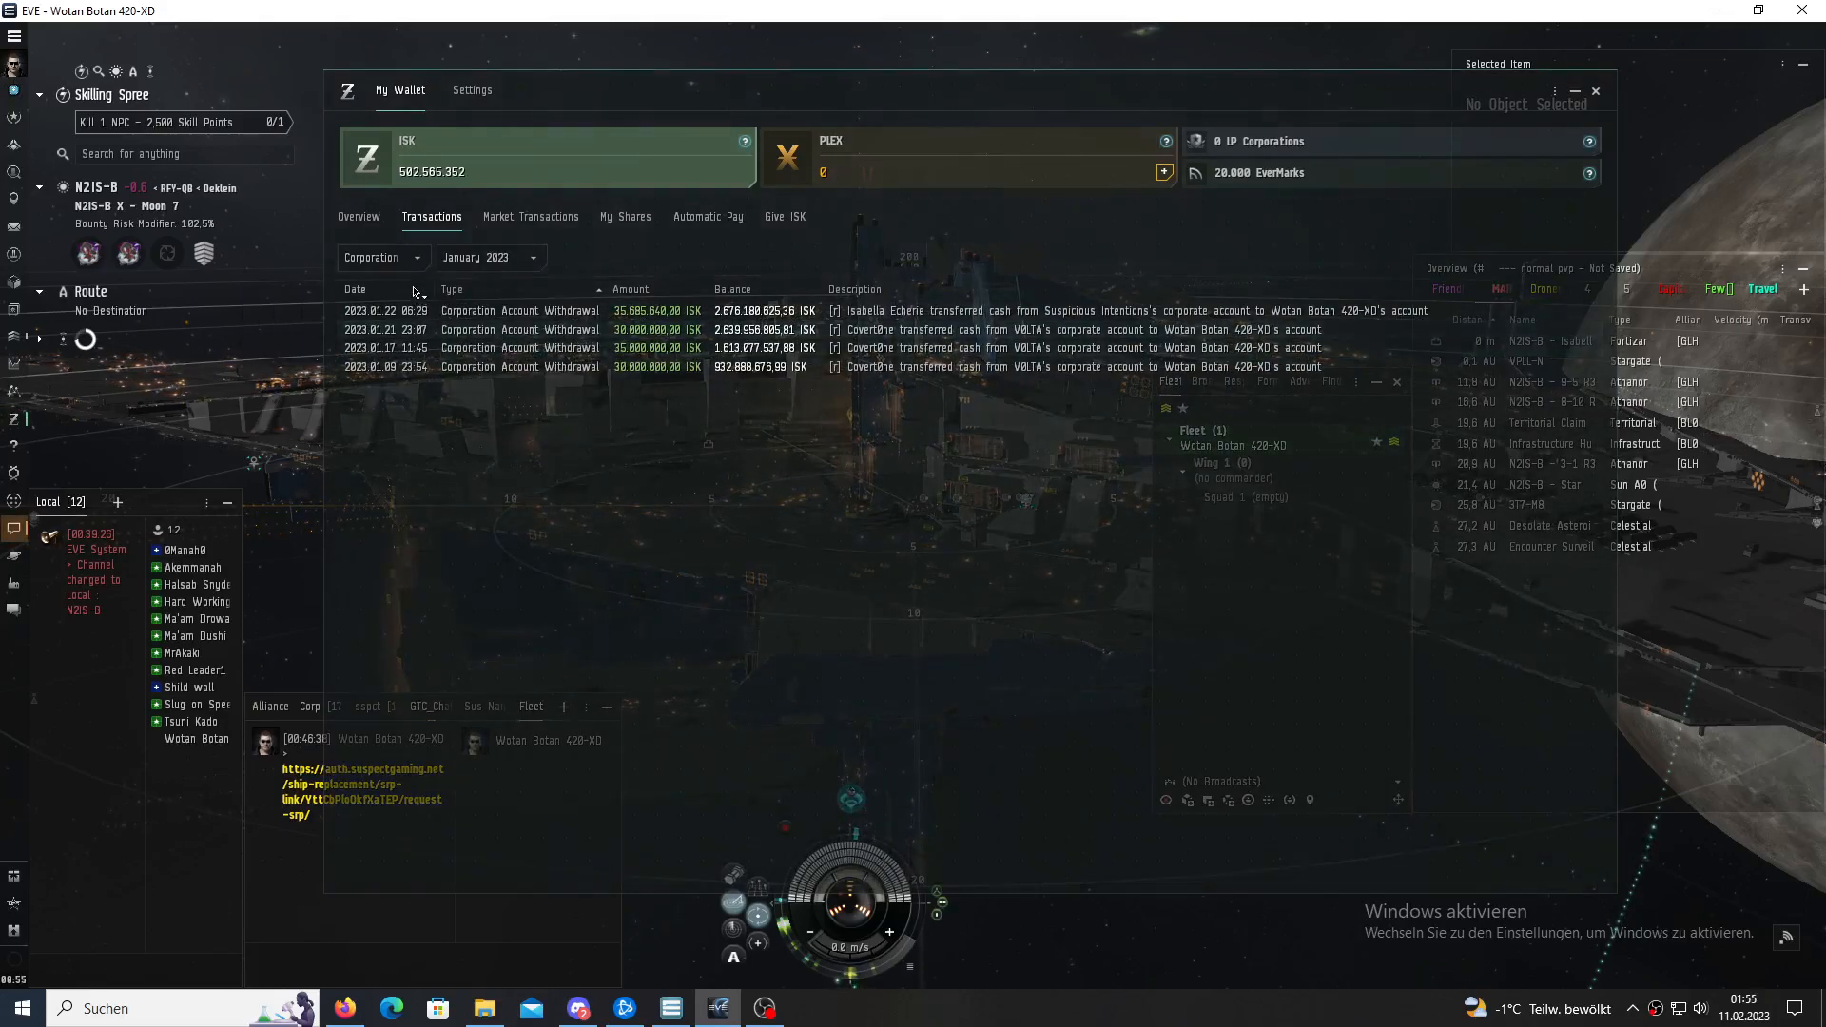
{"action": "left_click", "coordinate": [491, 257]}
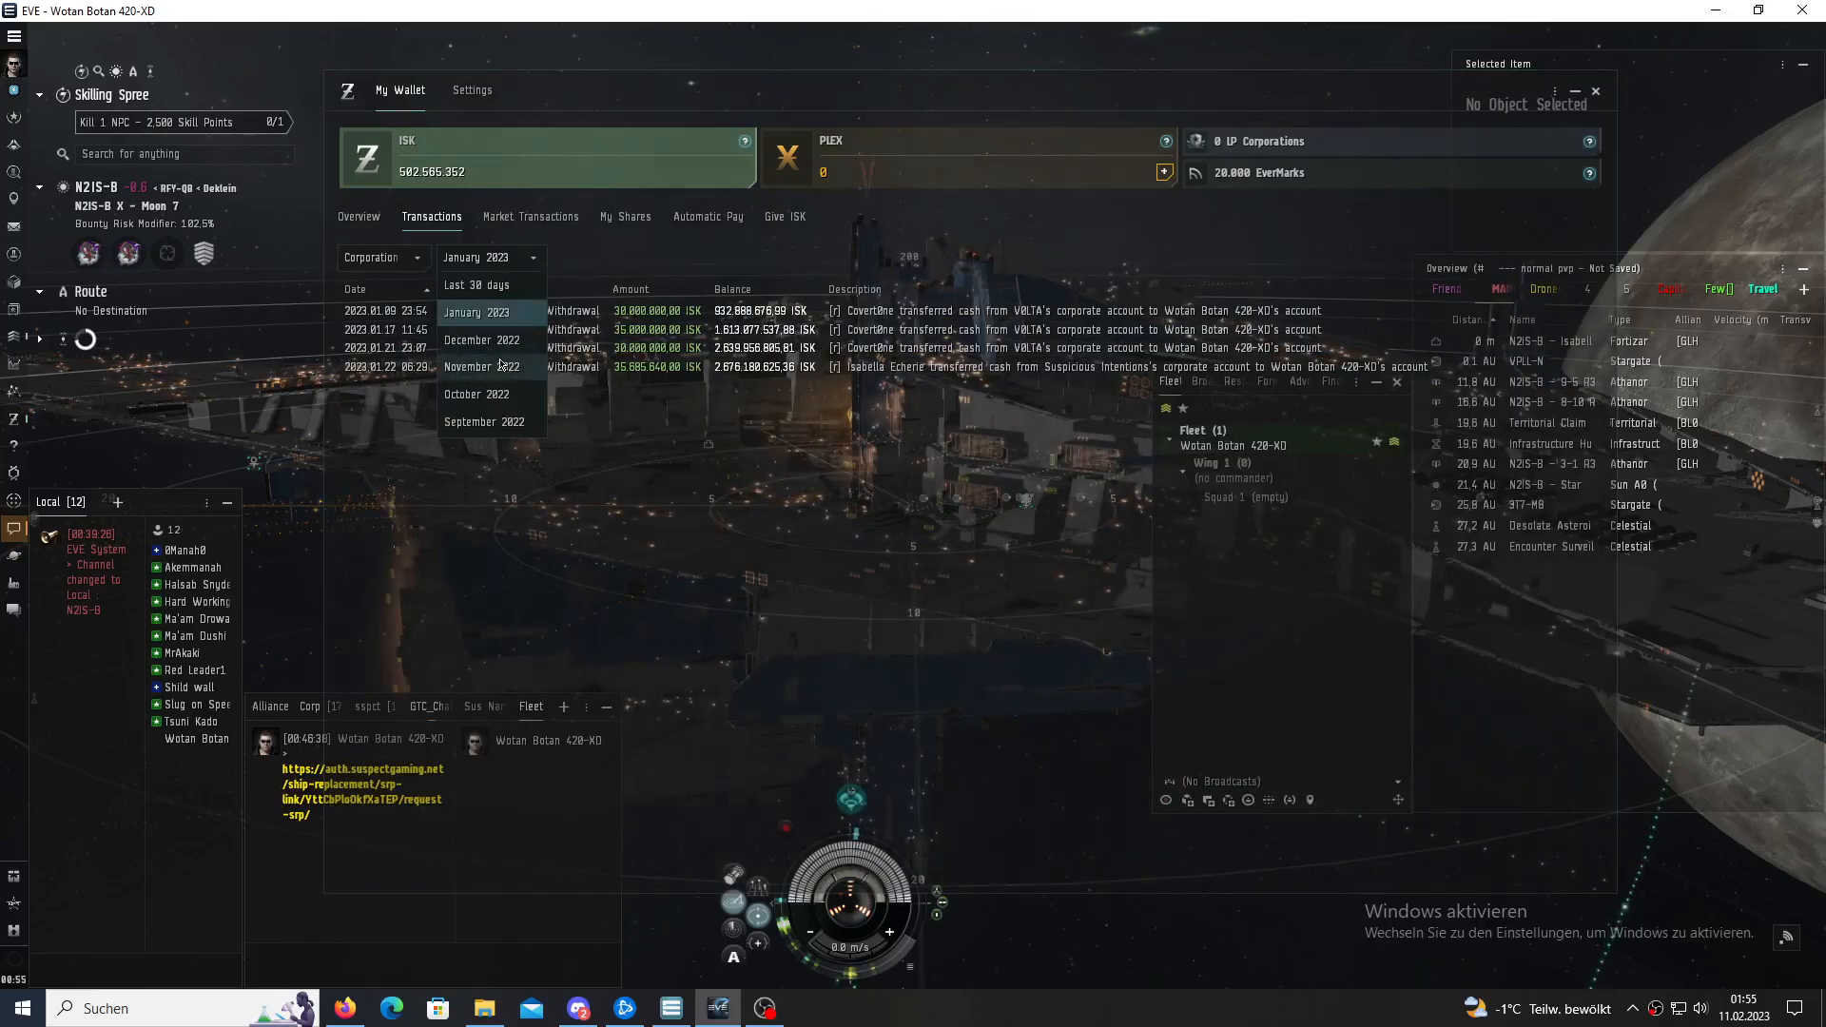
{"action": "left_click", "coordinate": [481, 366]}
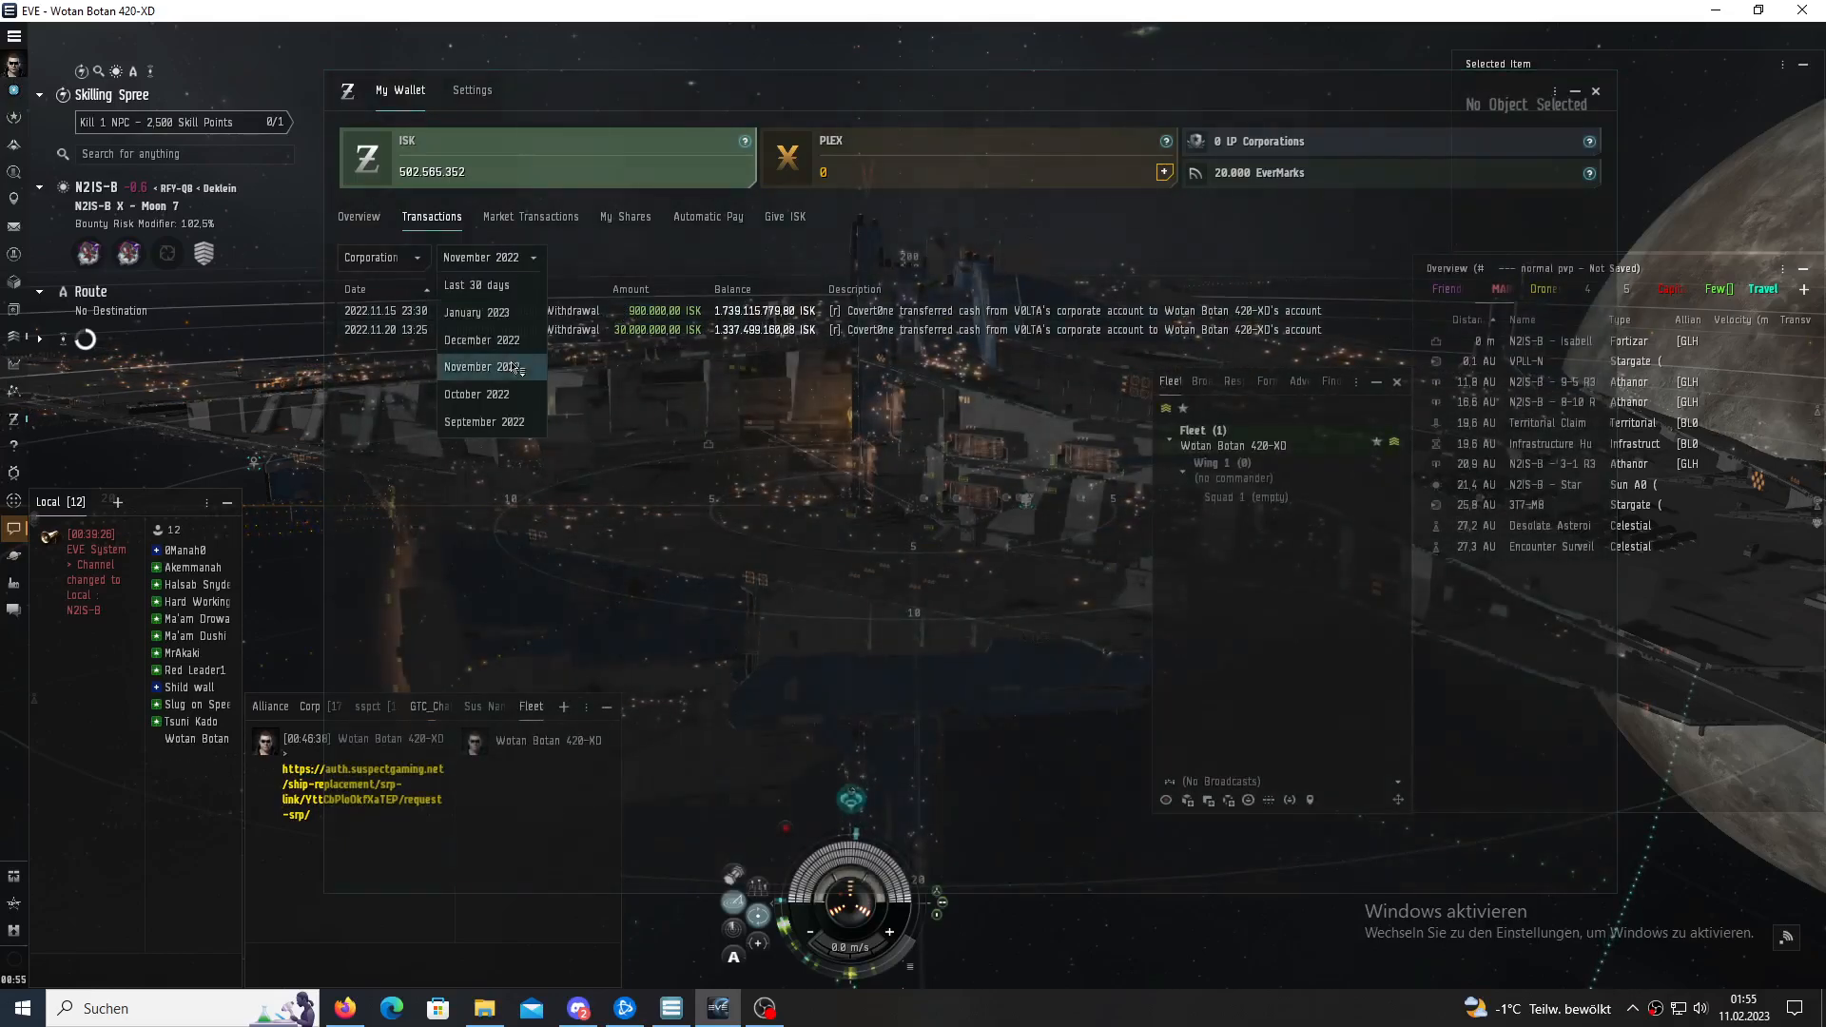
{"action": "left_click", "coordinate": [476, 394]}
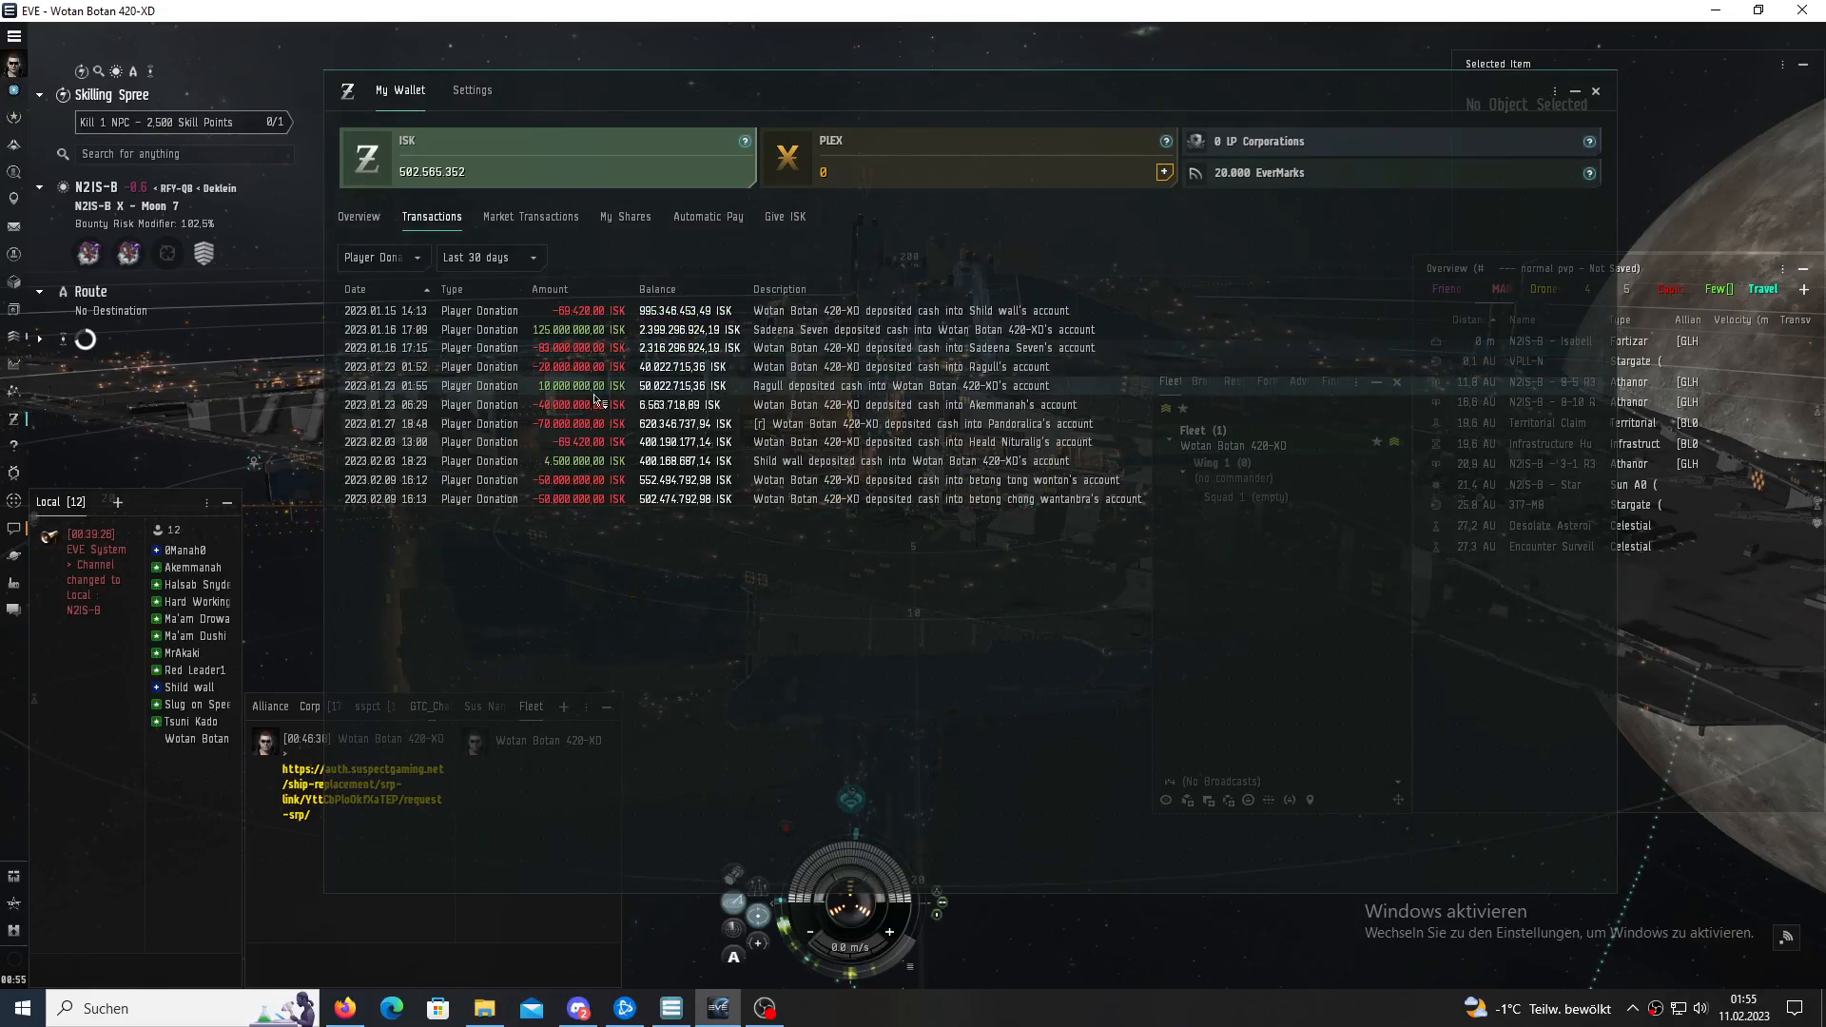
Step: Step the player donation log back from January 2023 through November to October 2022
{"action": "left_click", "coordinate": [488, 257]}
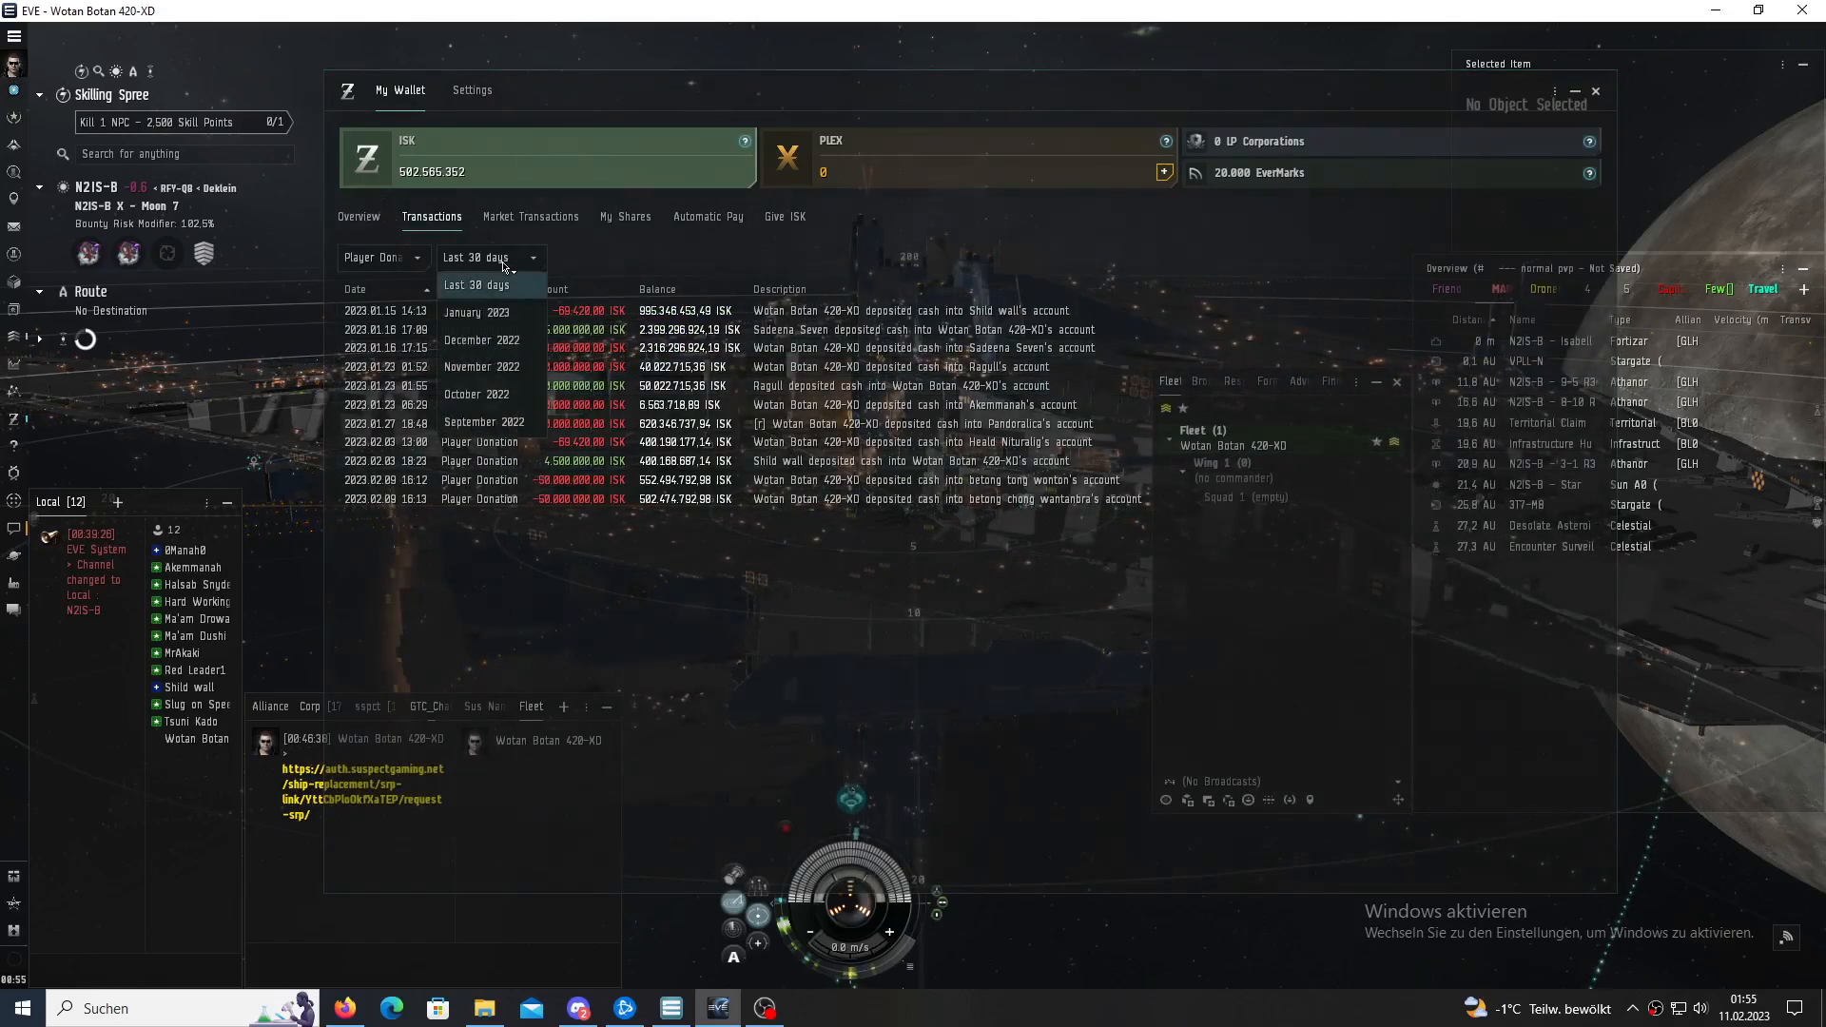
{"action": "left_click", "coordinate": [474, 310]}
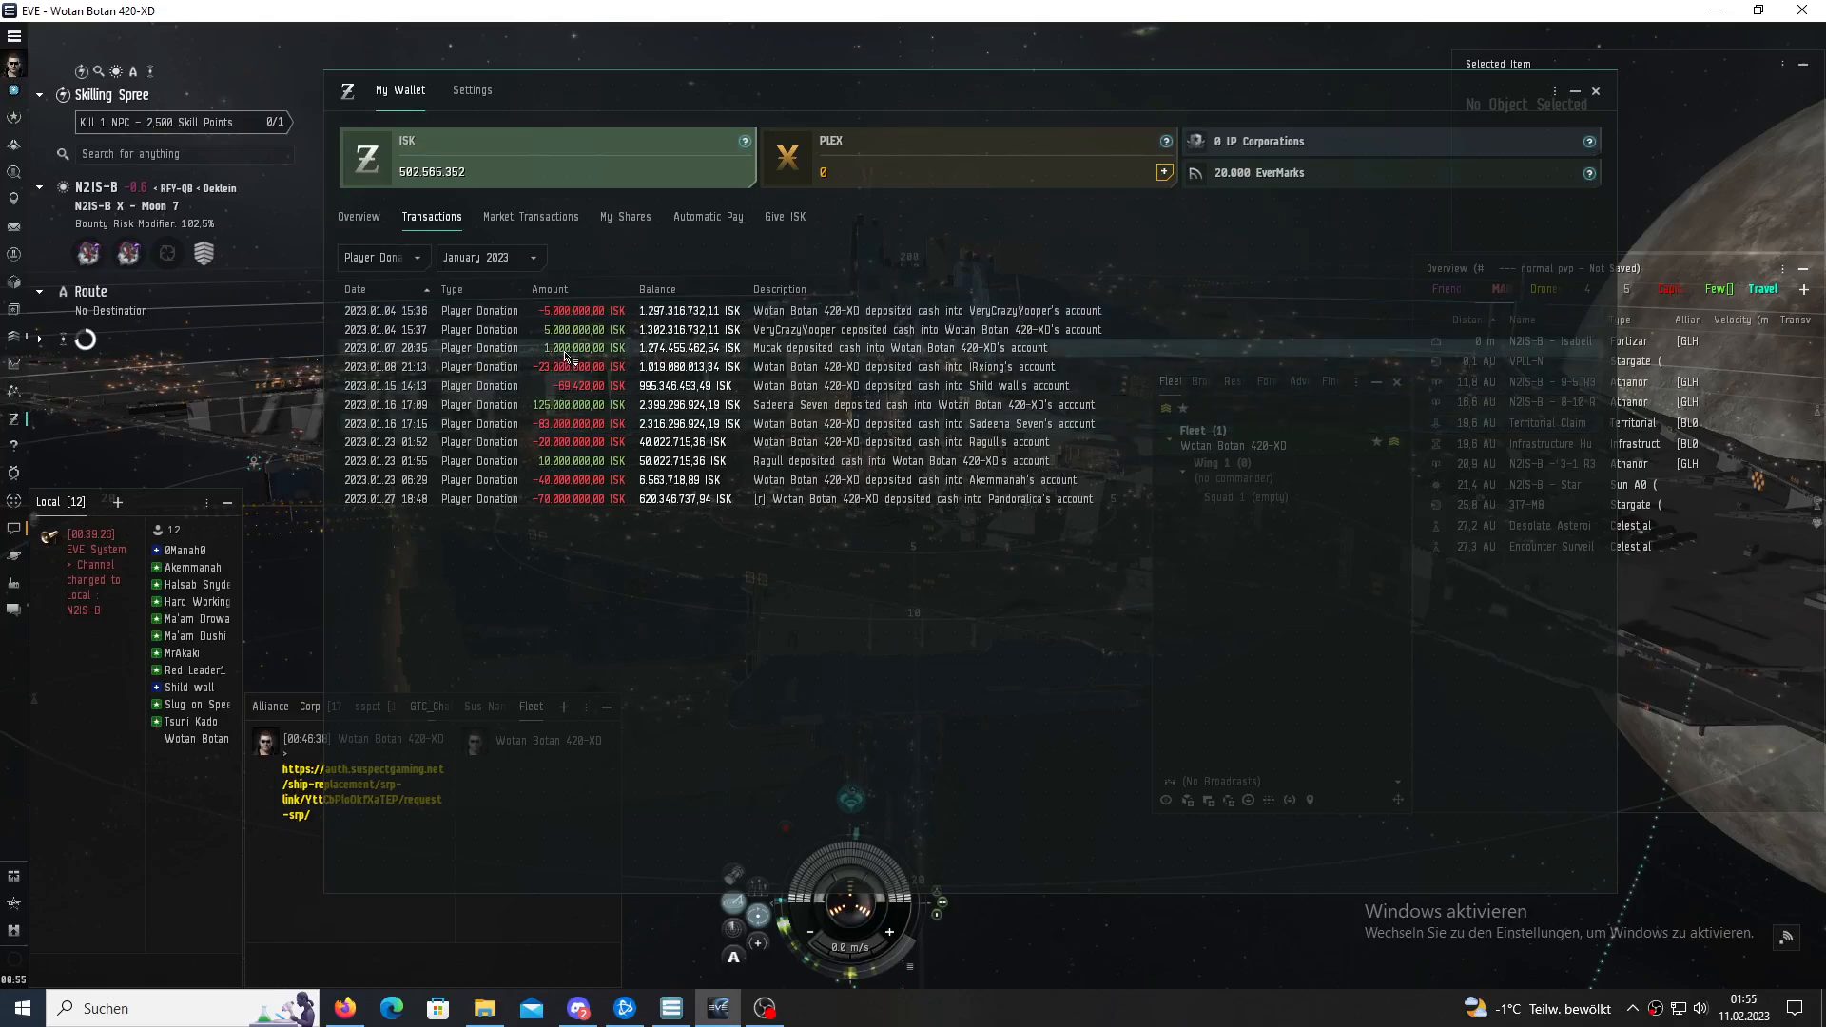
{"action": "left_click", "coordinate": [488, 257]}
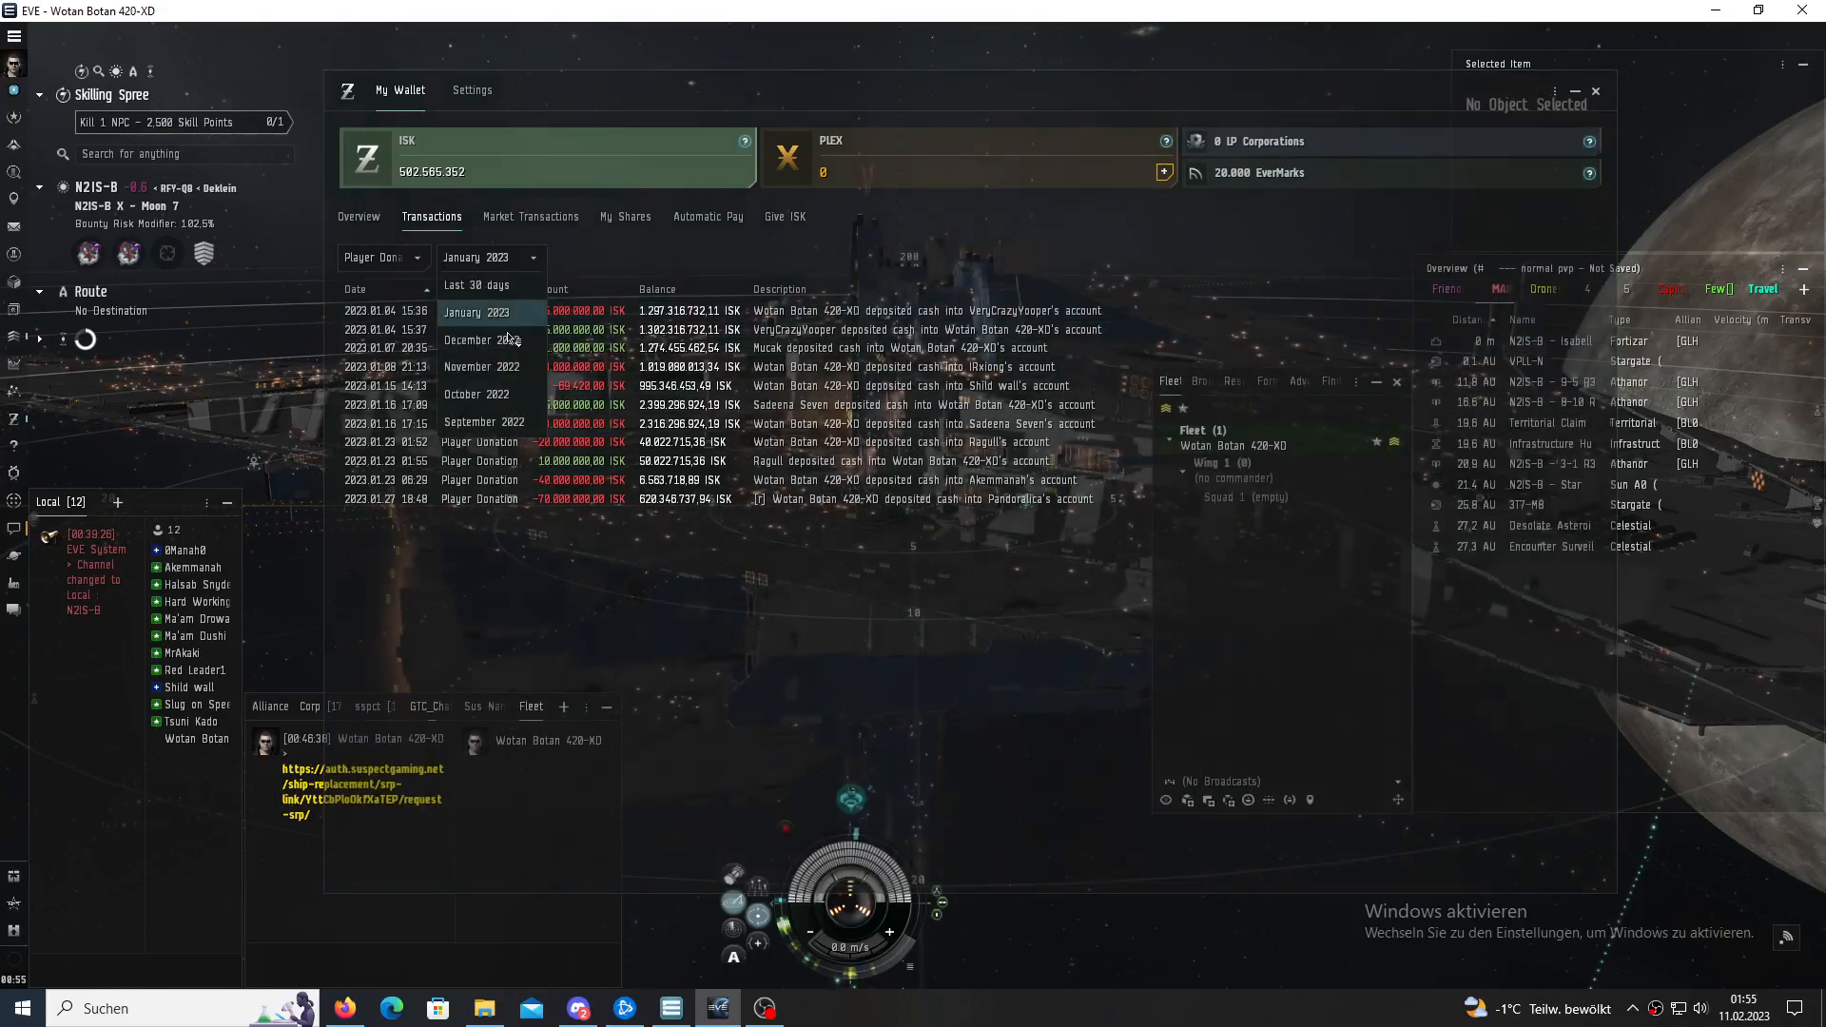
{"action": "left_click", "coordinate": [480, 338]}
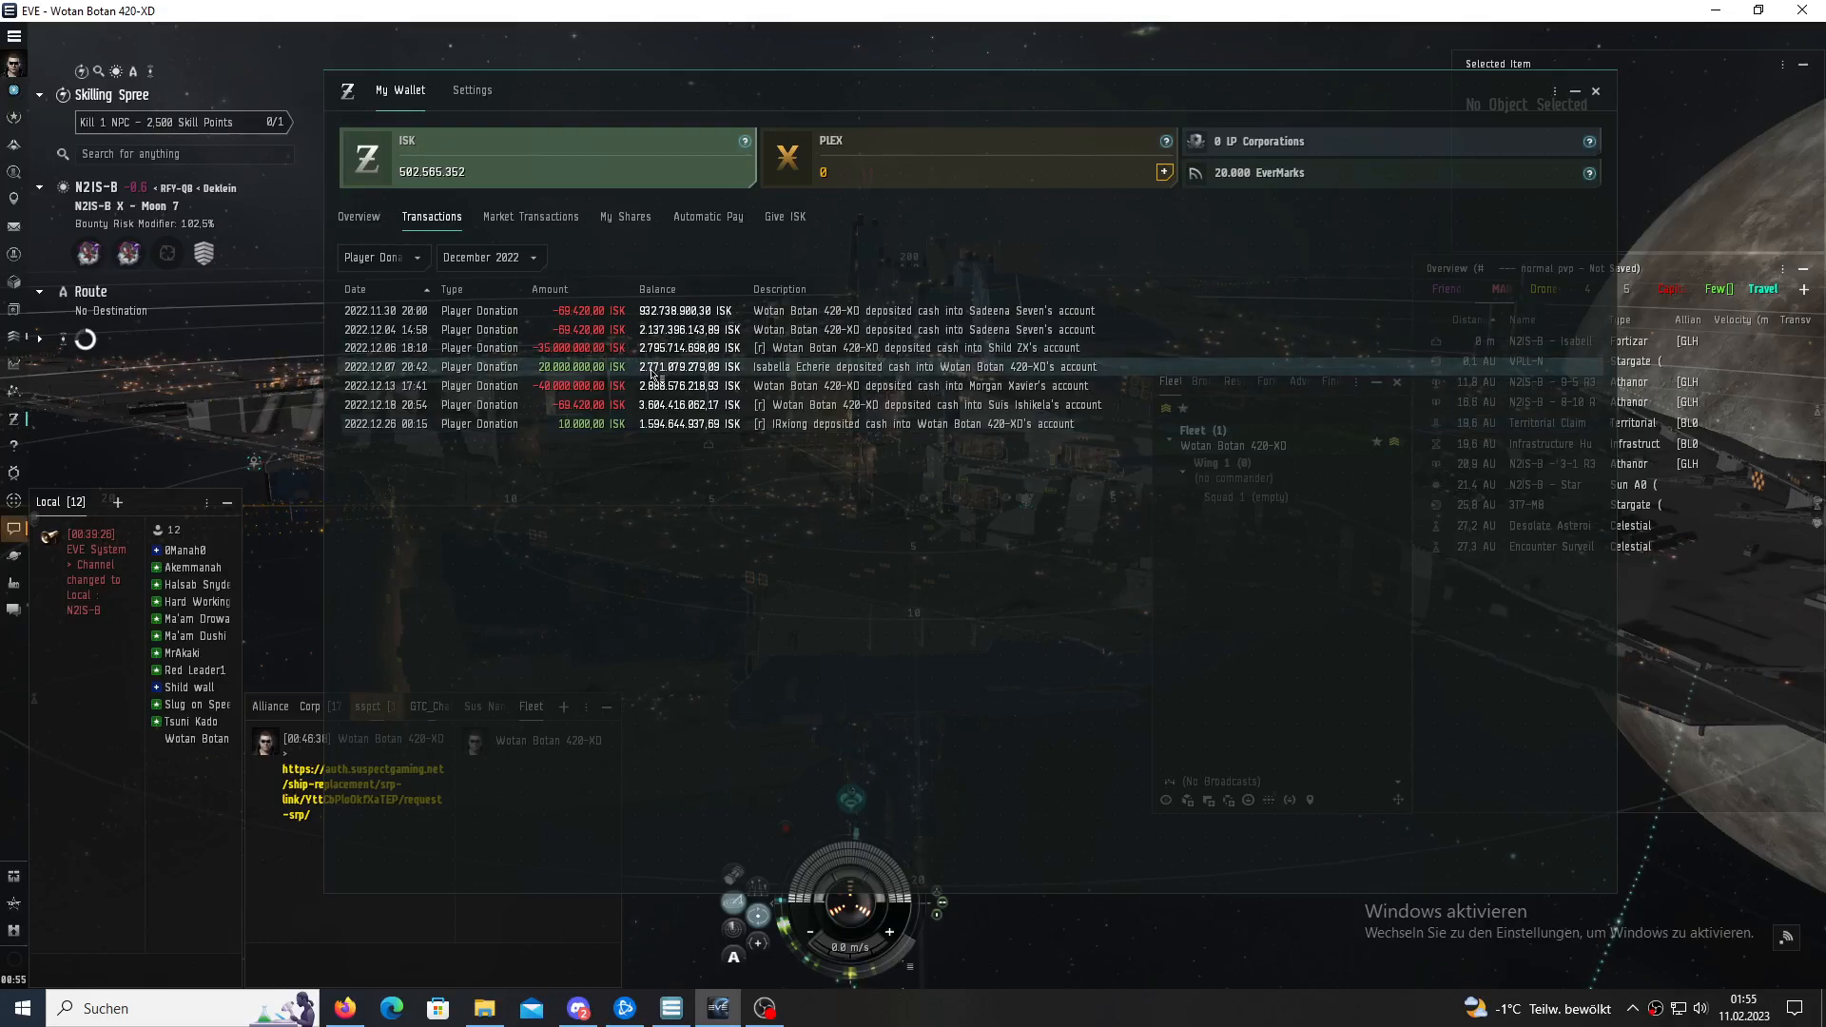
{"action": "left_click", "coordinate": [489, 257]}
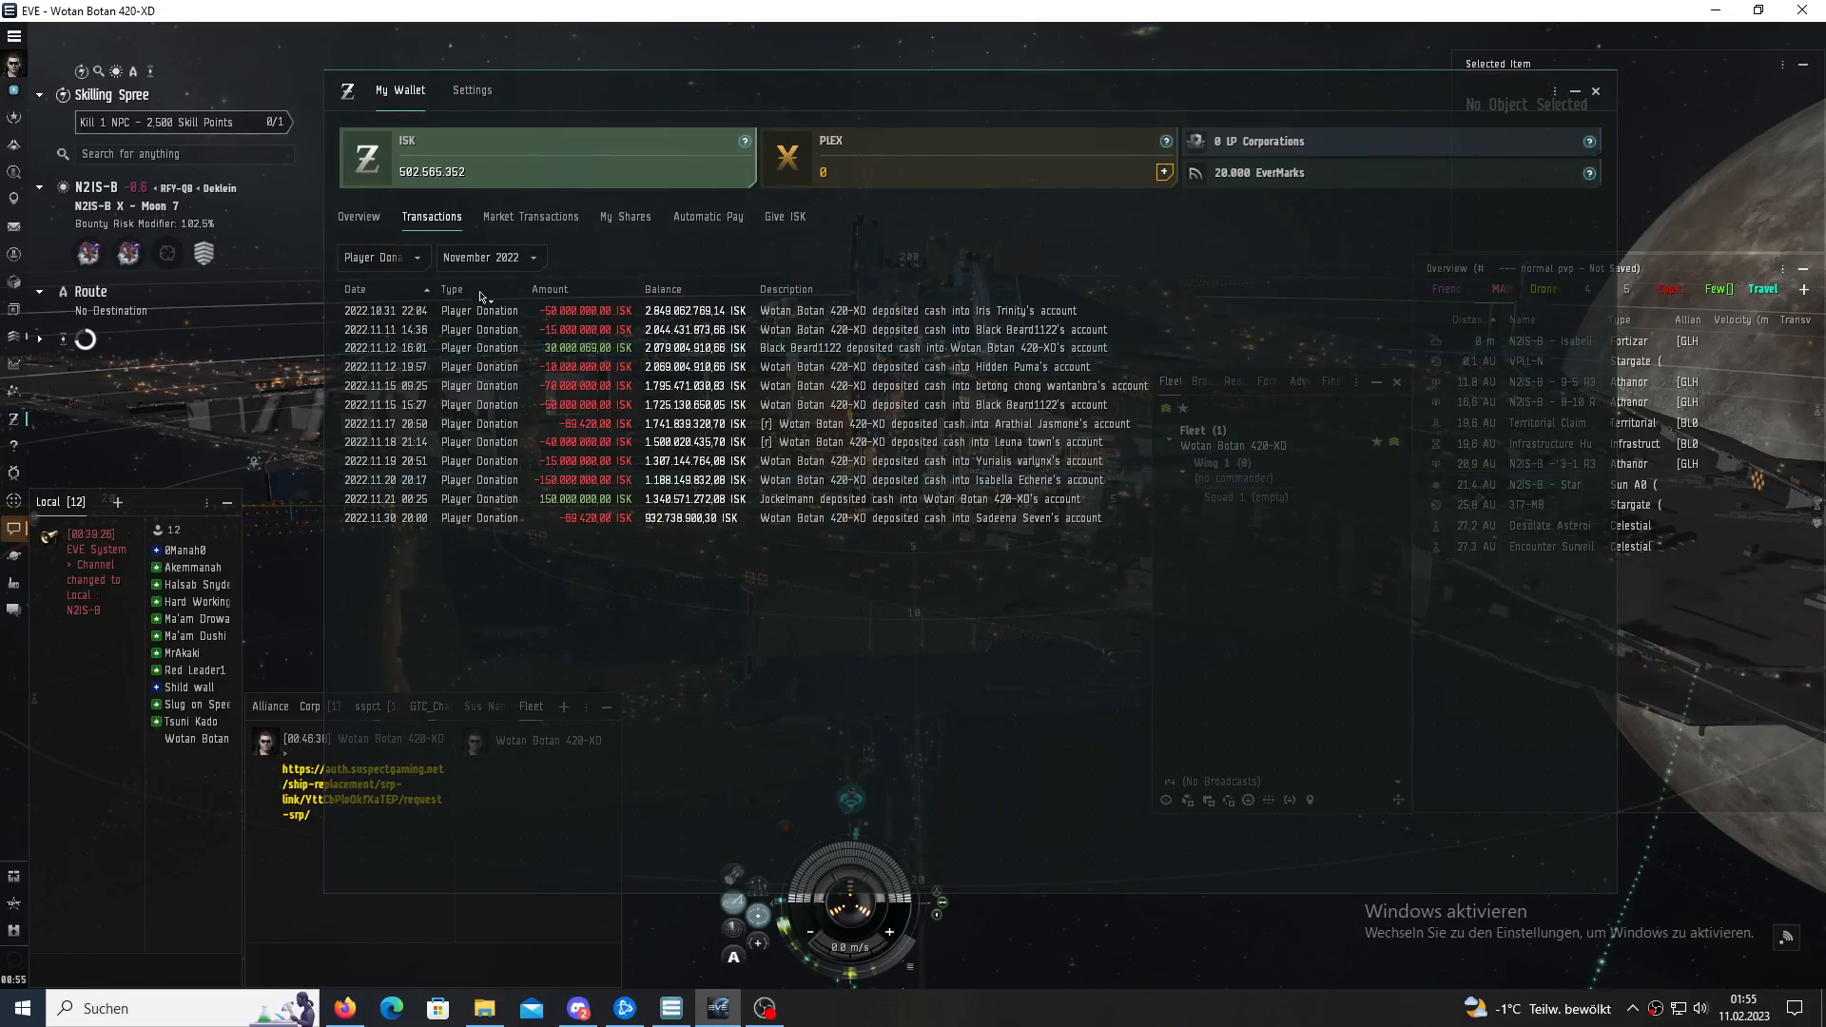
{"action": "left_click", "coordinate": [489, 257]}
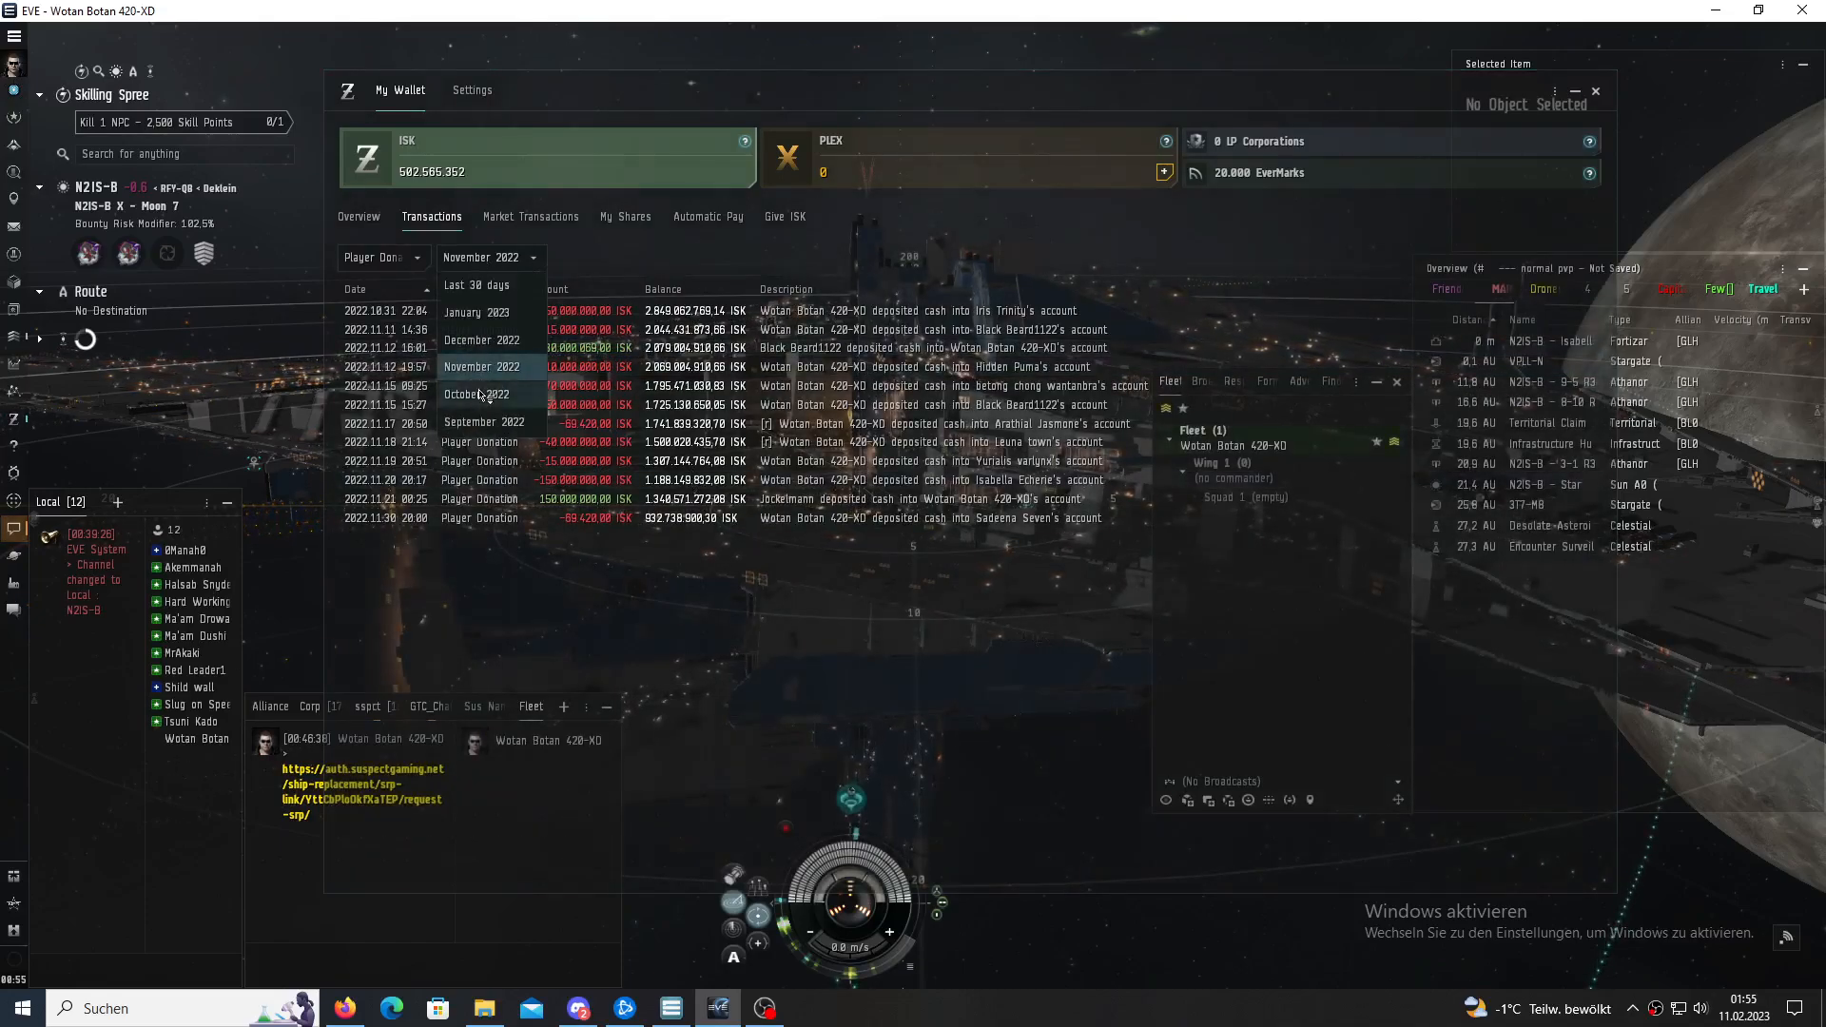
{"action": "left_click", "coordinate": [476, 393]}
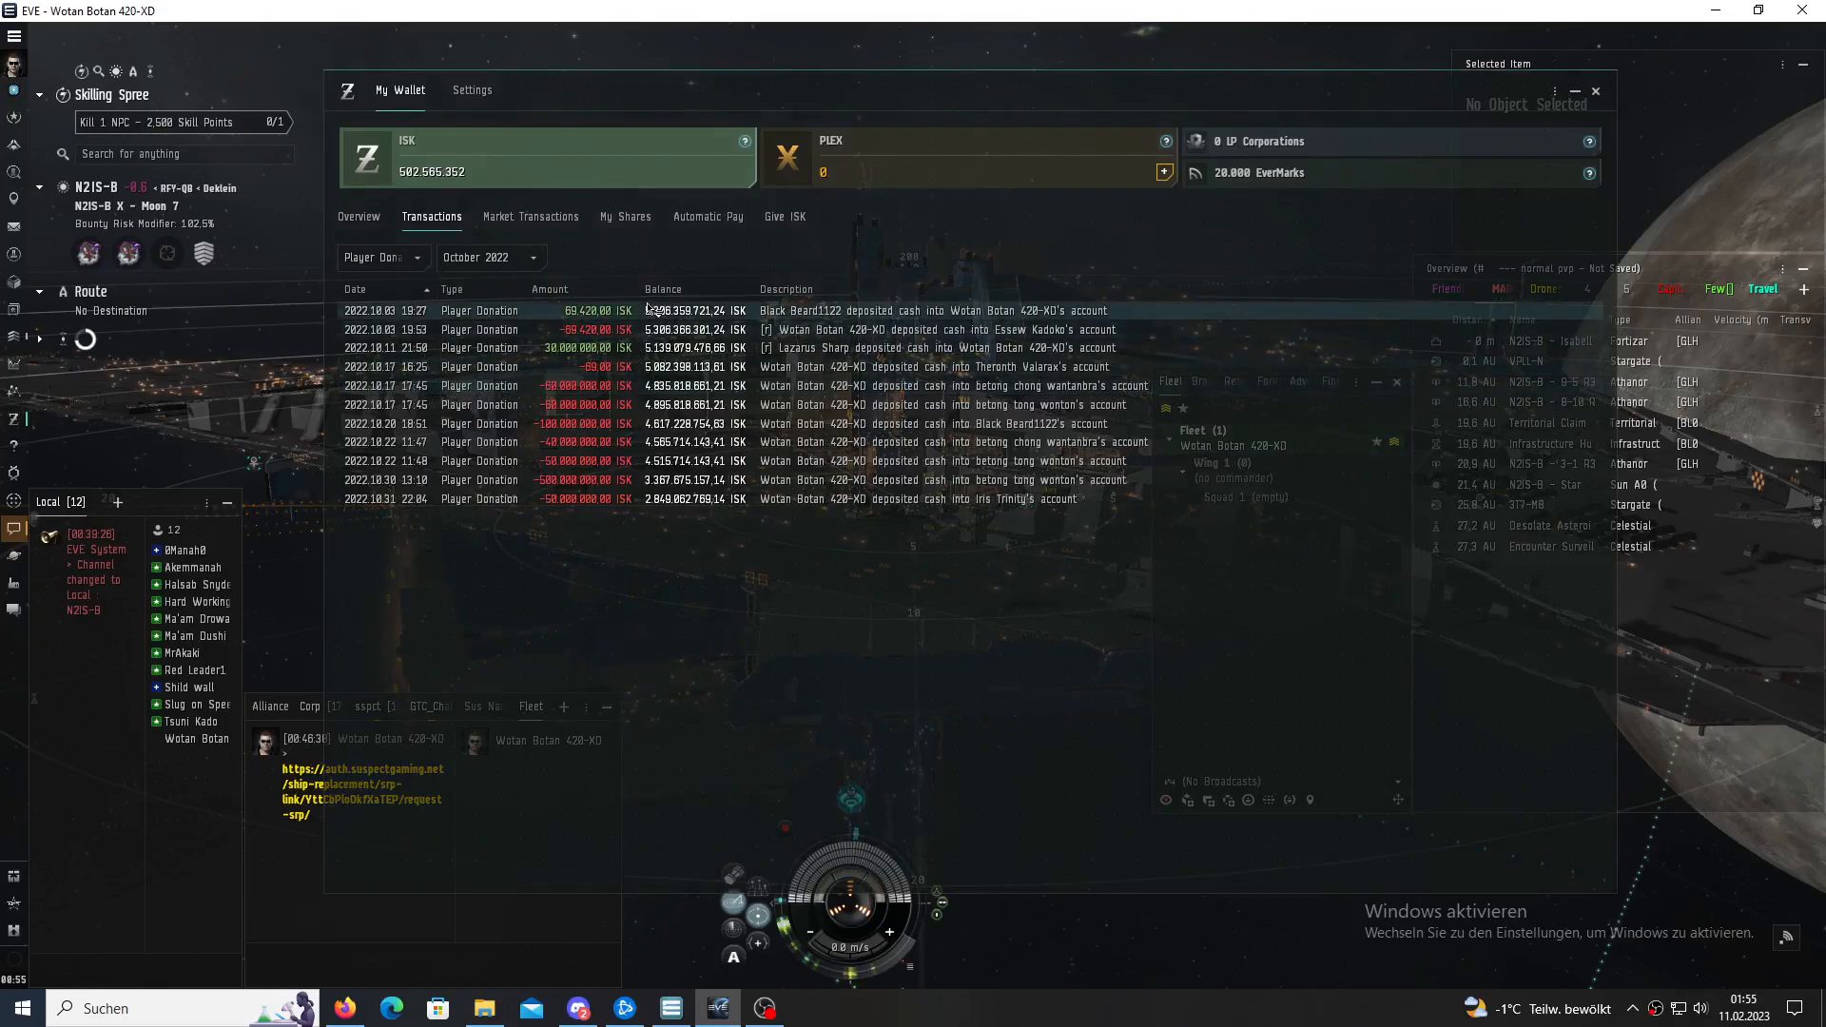
{"action": "left_click", "coordinate": [378, 256]}
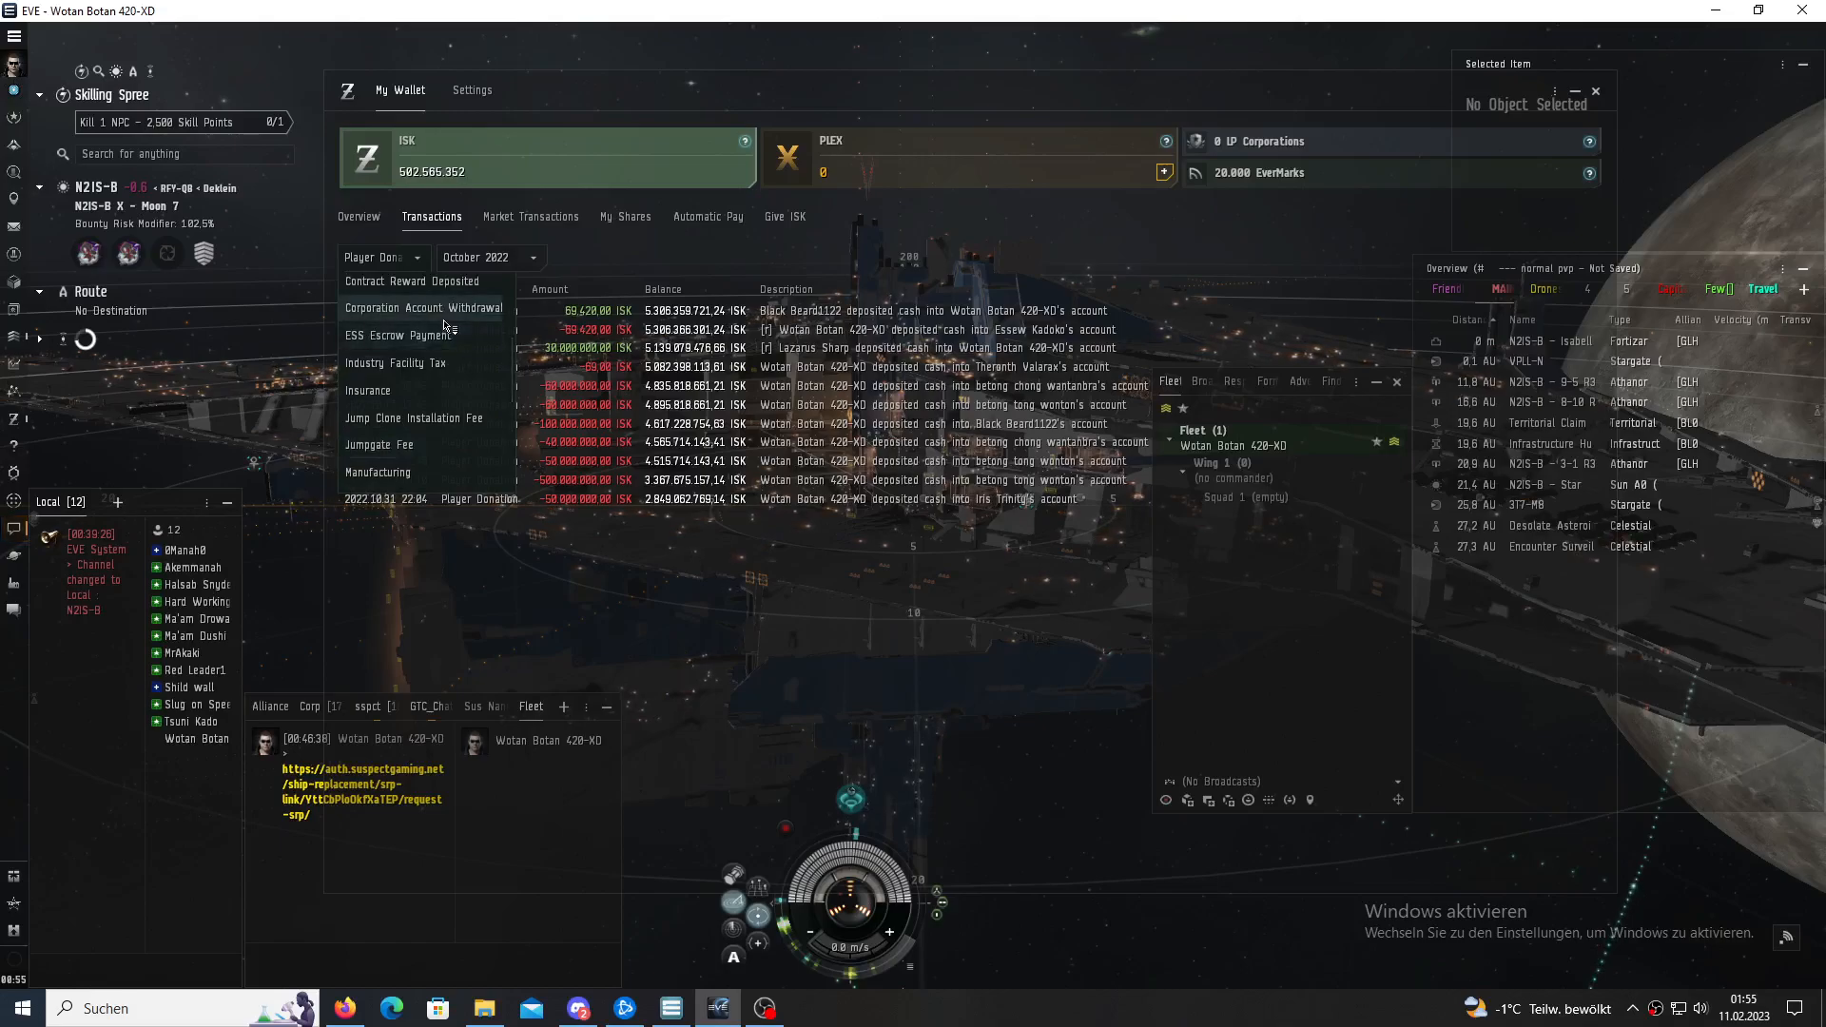
Step: Filter the wallet to Corporation Account Withdrawals and review the last 30 days and December 2022
{"action": "left_click", "coordinate": [422, 308]}
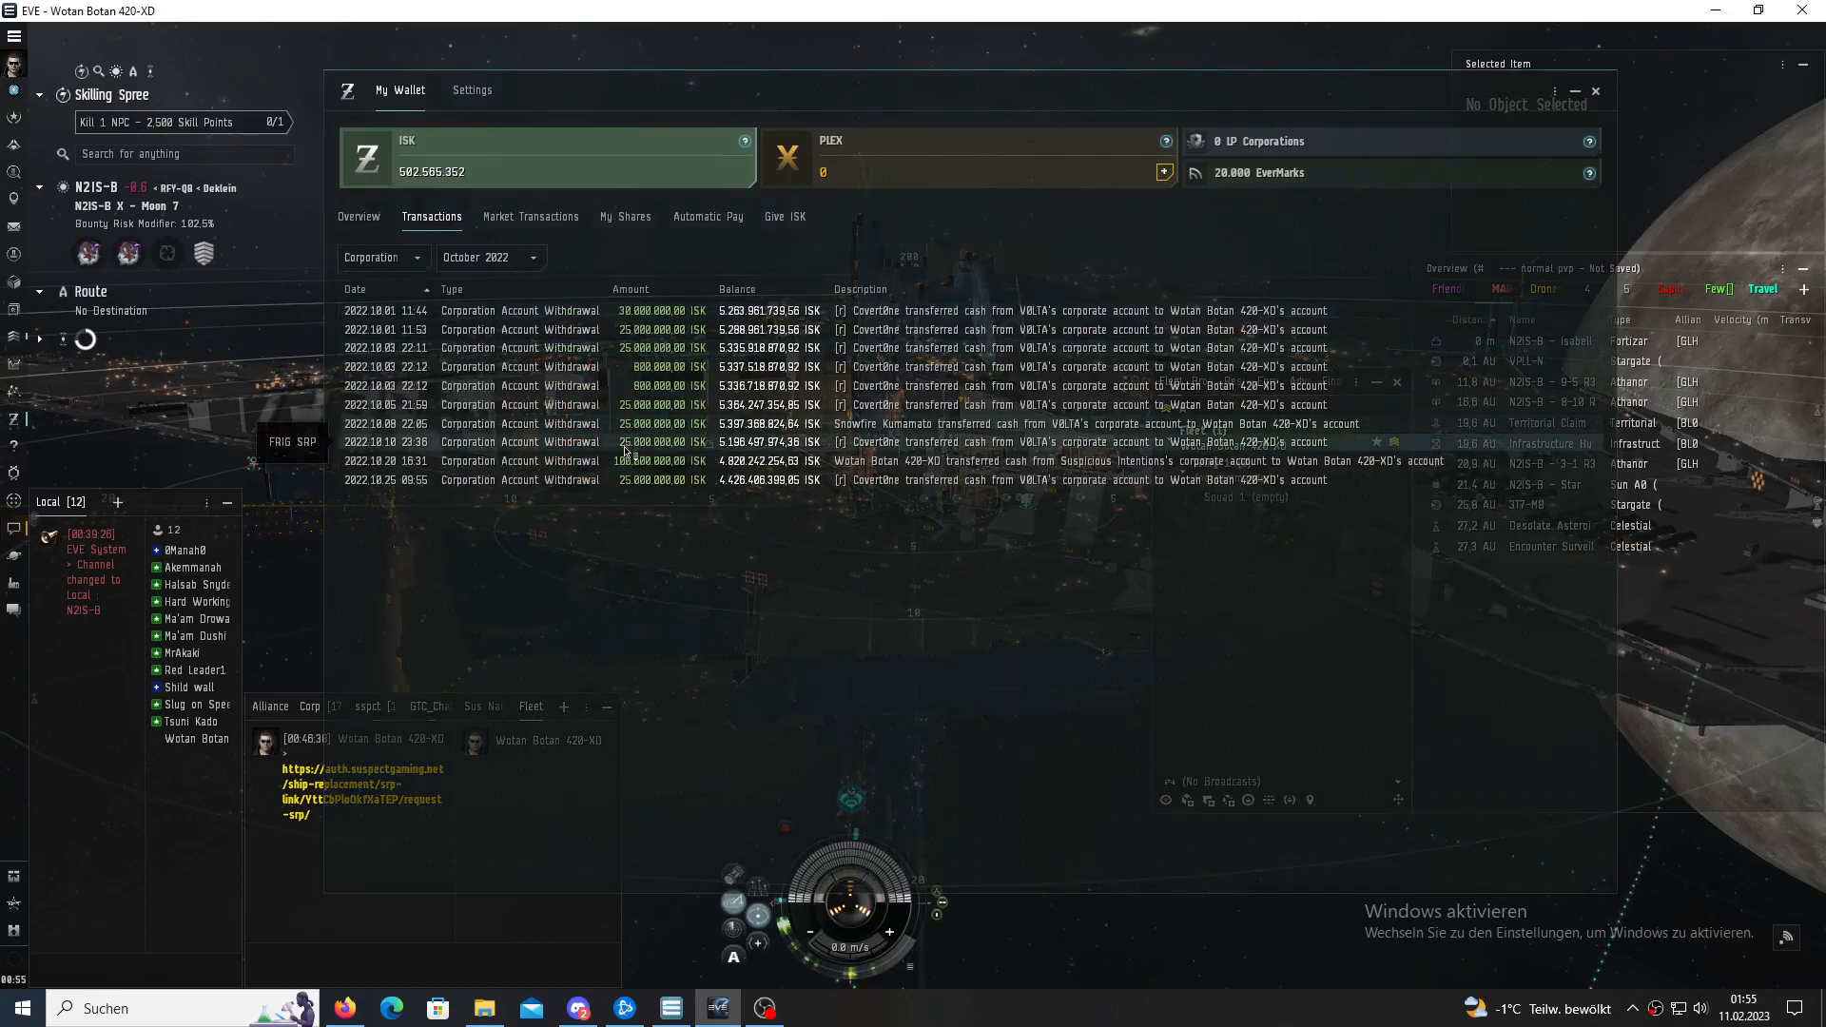
{"action": "left_click", "coordinate": [487, 257]}
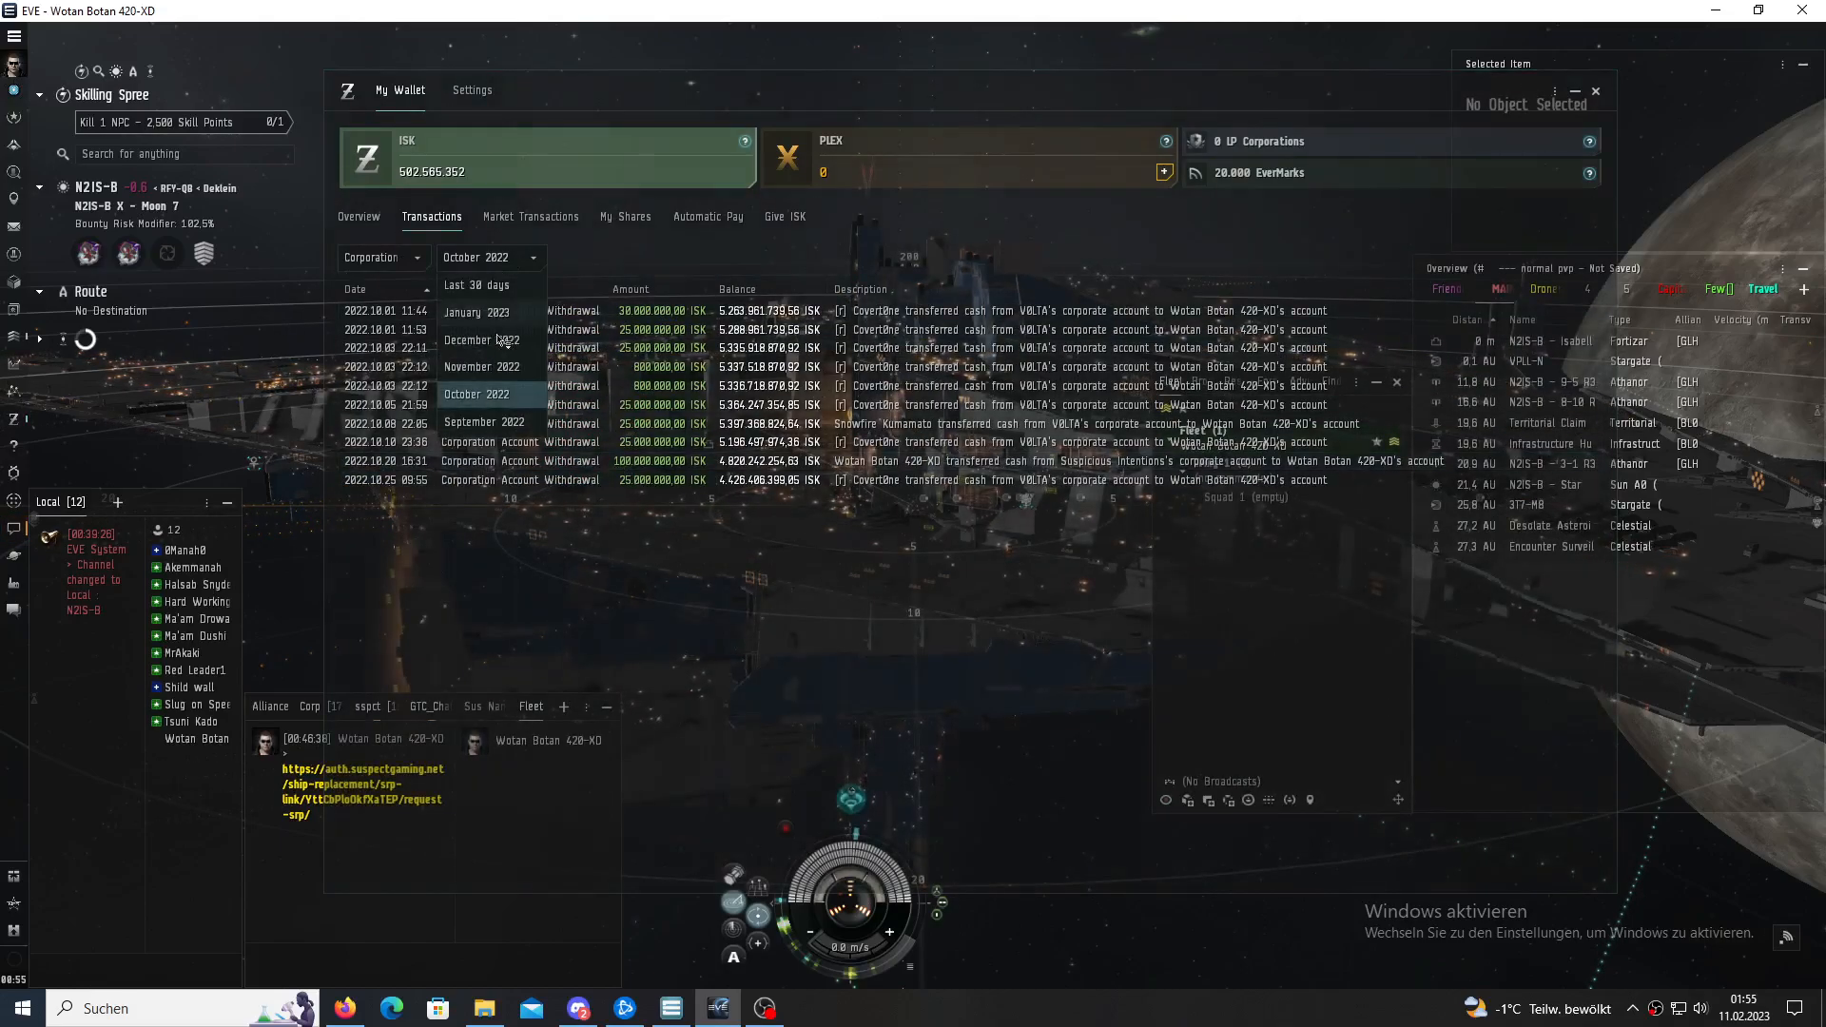
{"action": "left_click", "coordinate": [475, 285]}
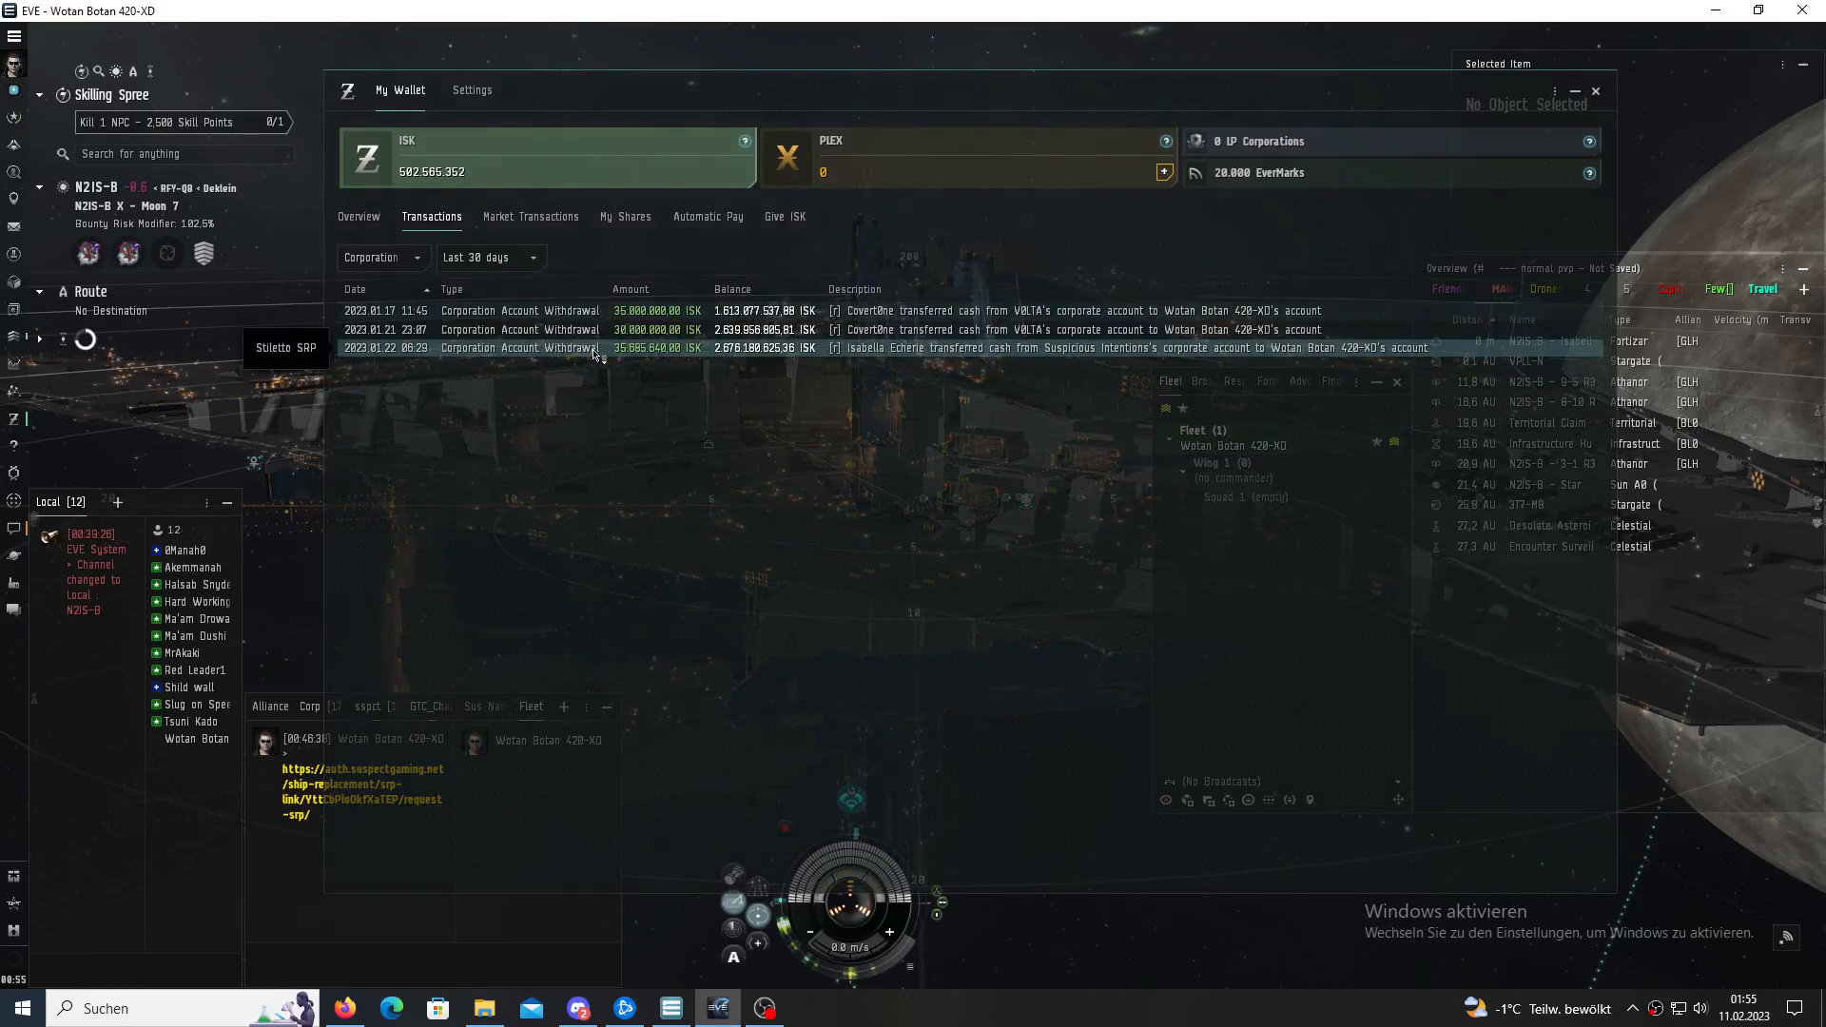
{"action": "left_click", "coordinate": [488, 257]}
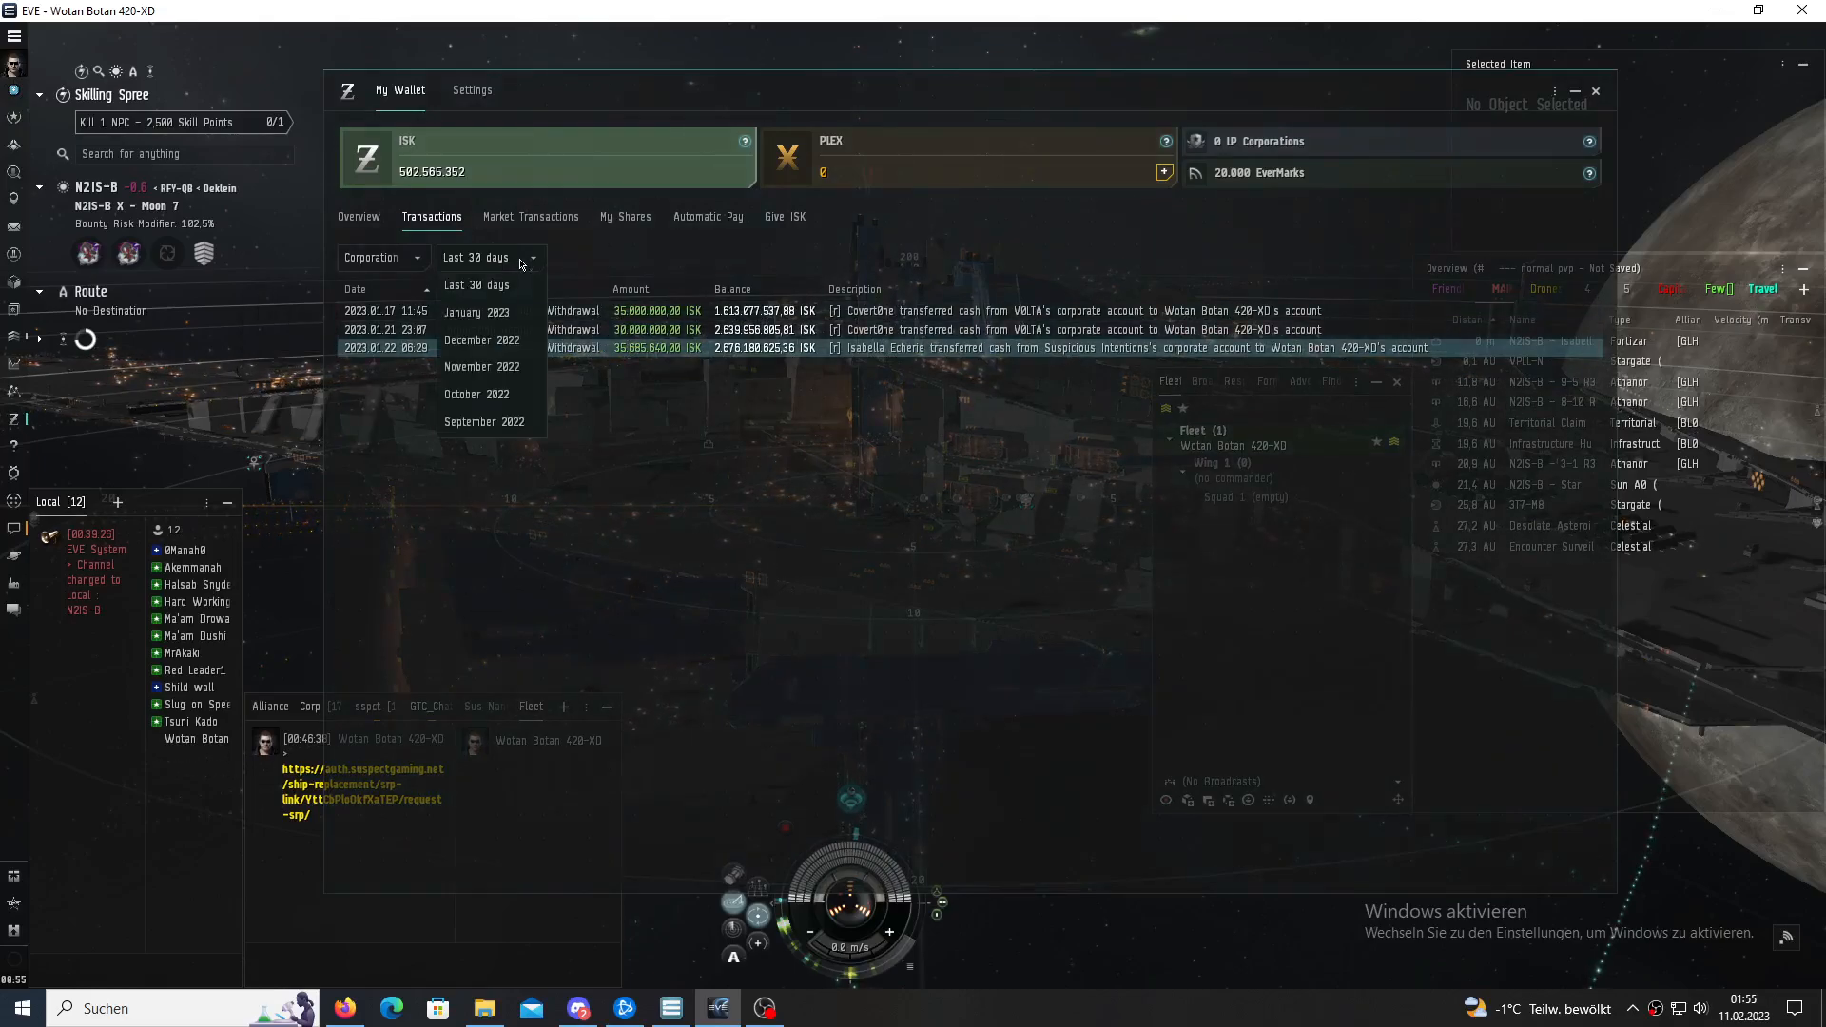
{"action": "left_click", "coordinate": [481, 339]}
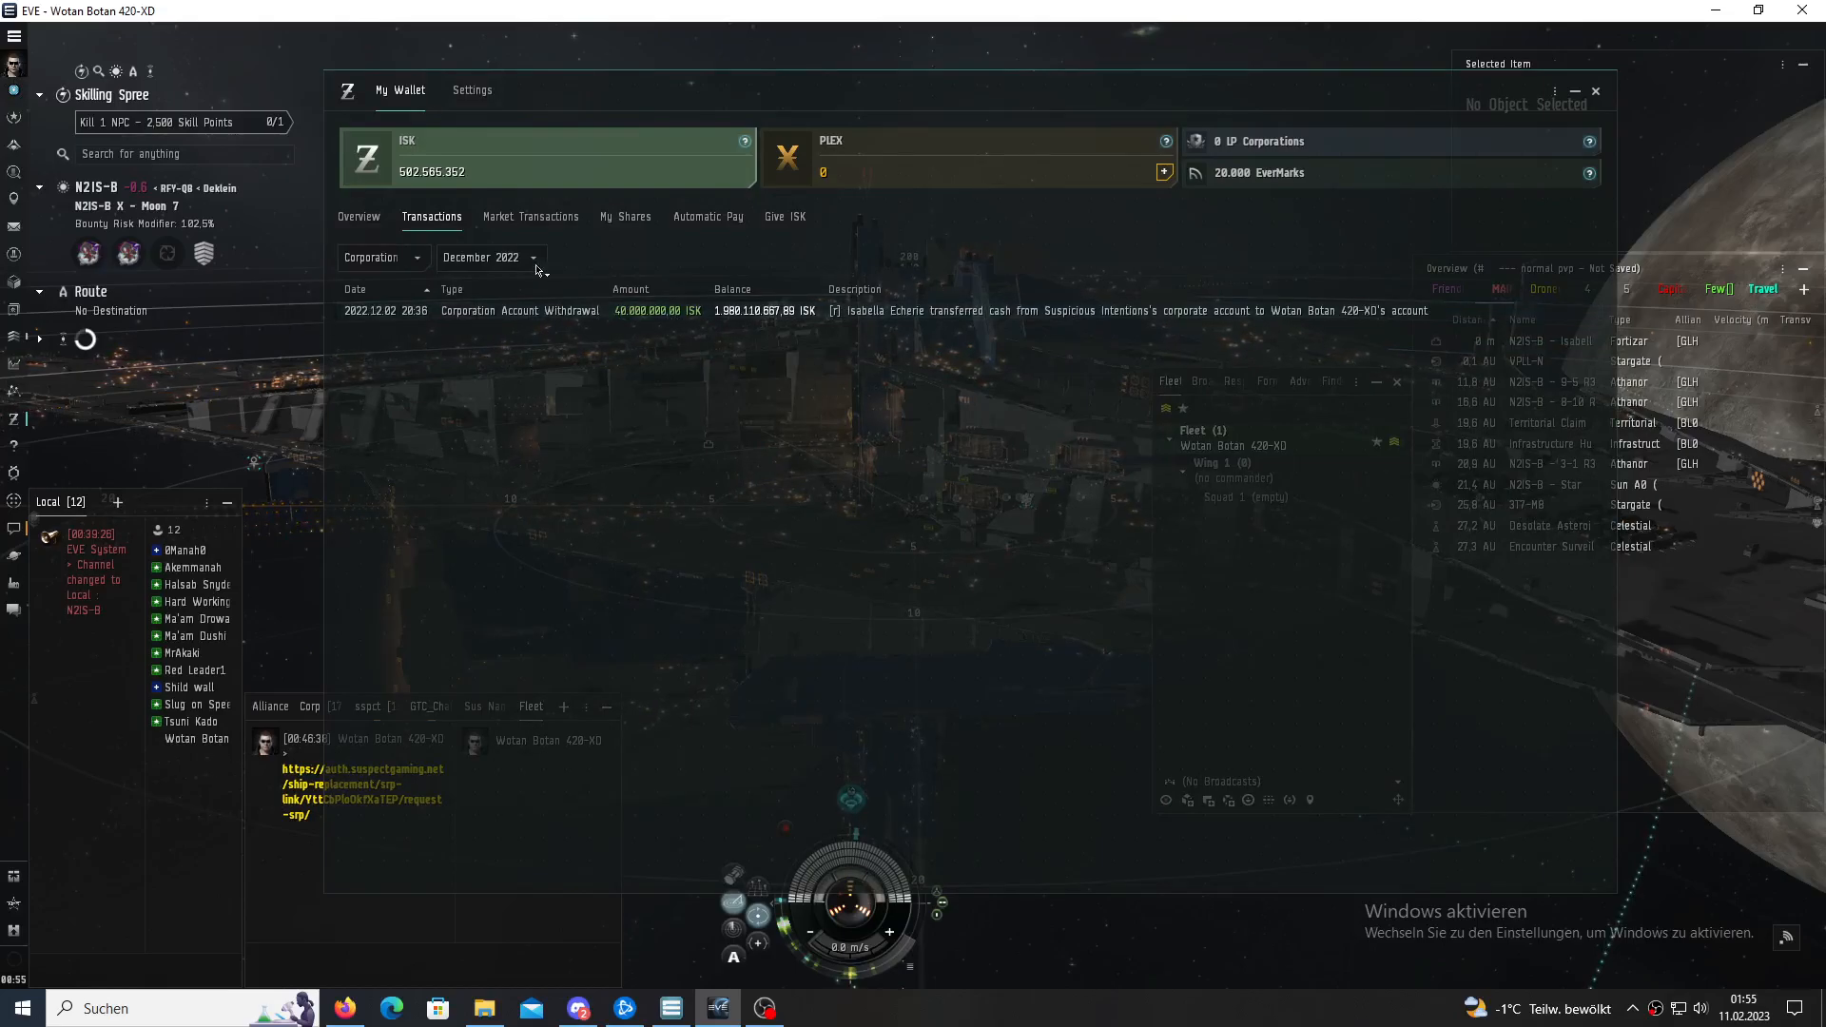
Step: Review November 2022 withdrawals, return to the last 30 days and close the wallet
{"action": "left_click", "coordinate": [489, 257]}
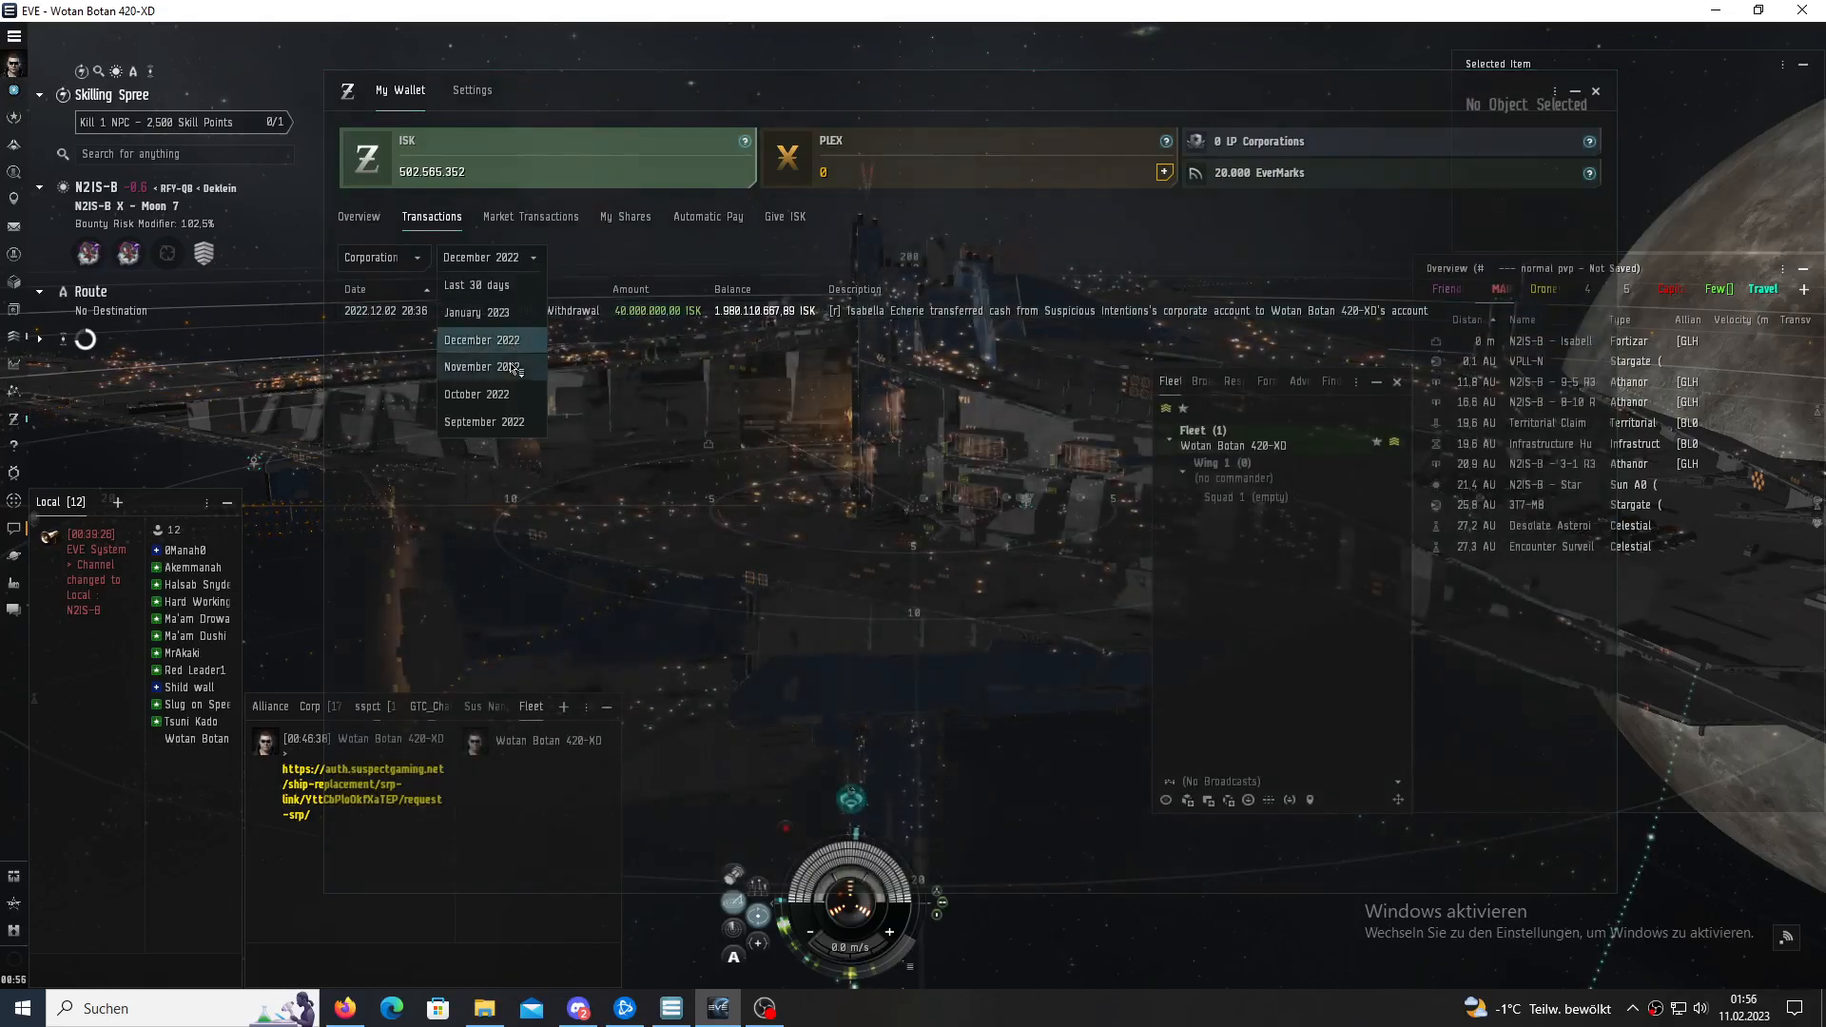
{"action": "left_click", "coordinate": [481, 365]}
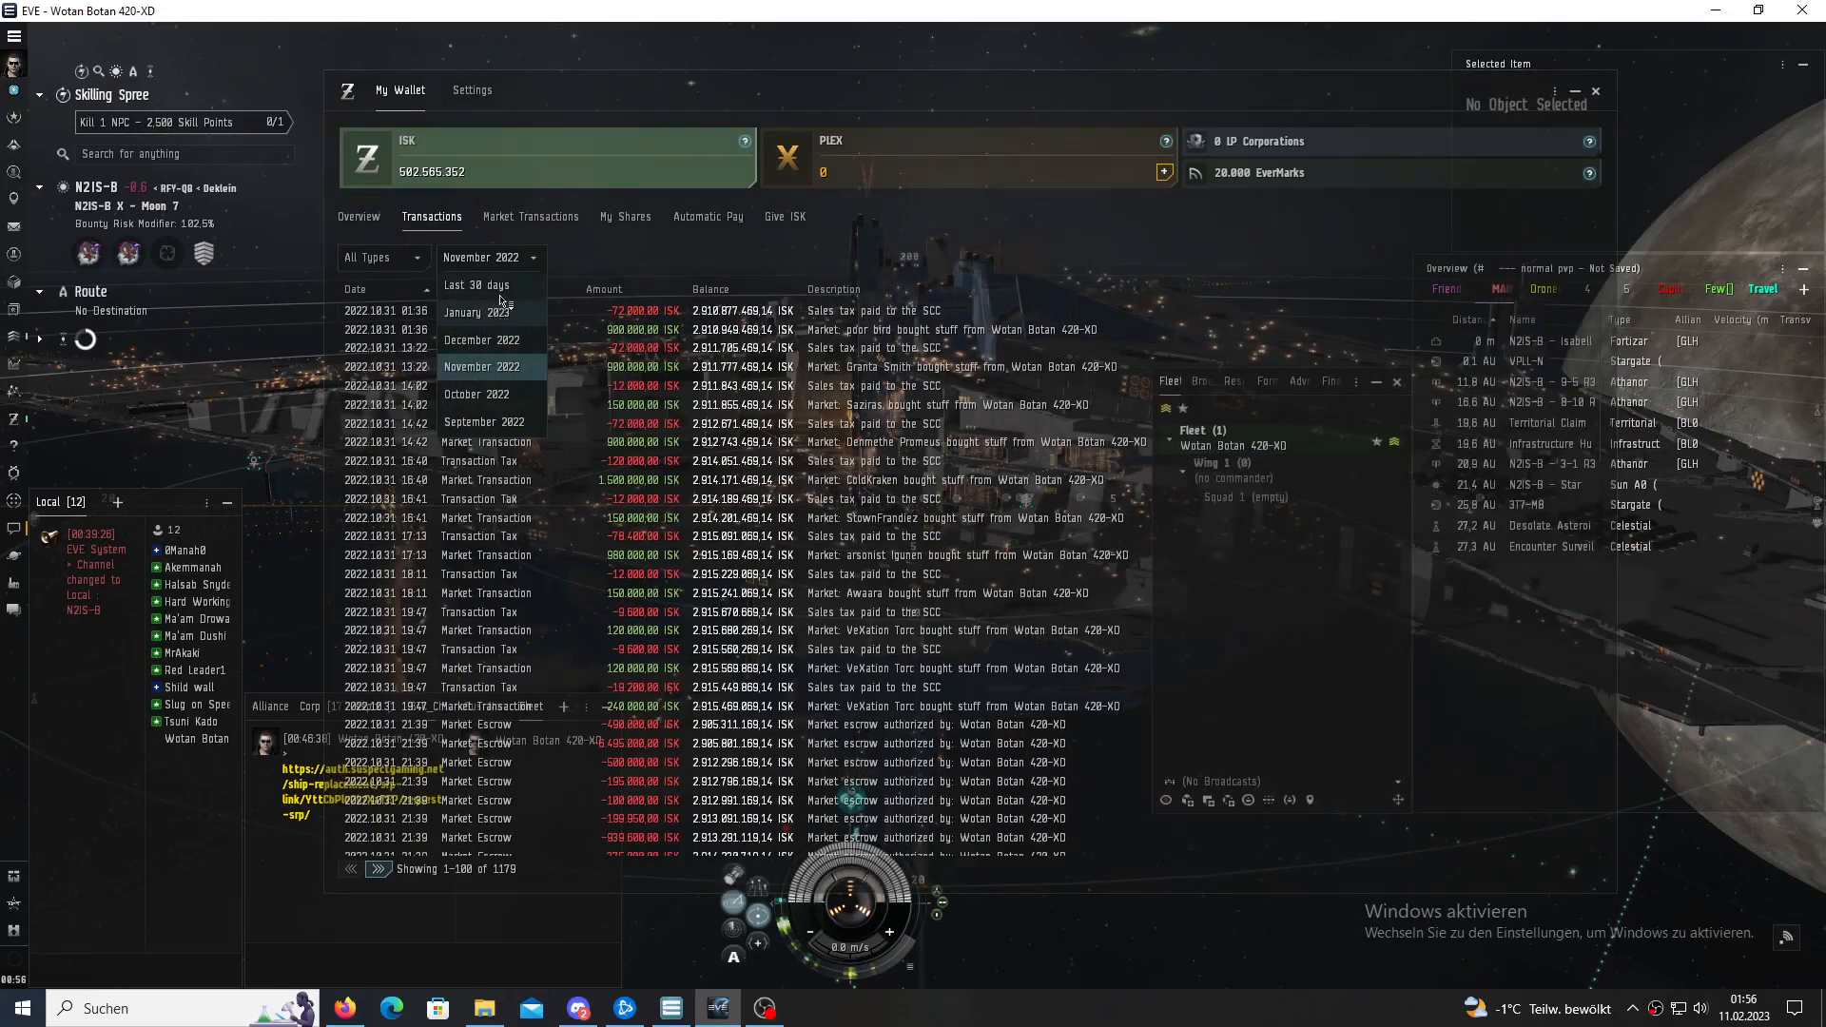
{"action": "left_click", "coordinate": [475, 285]}
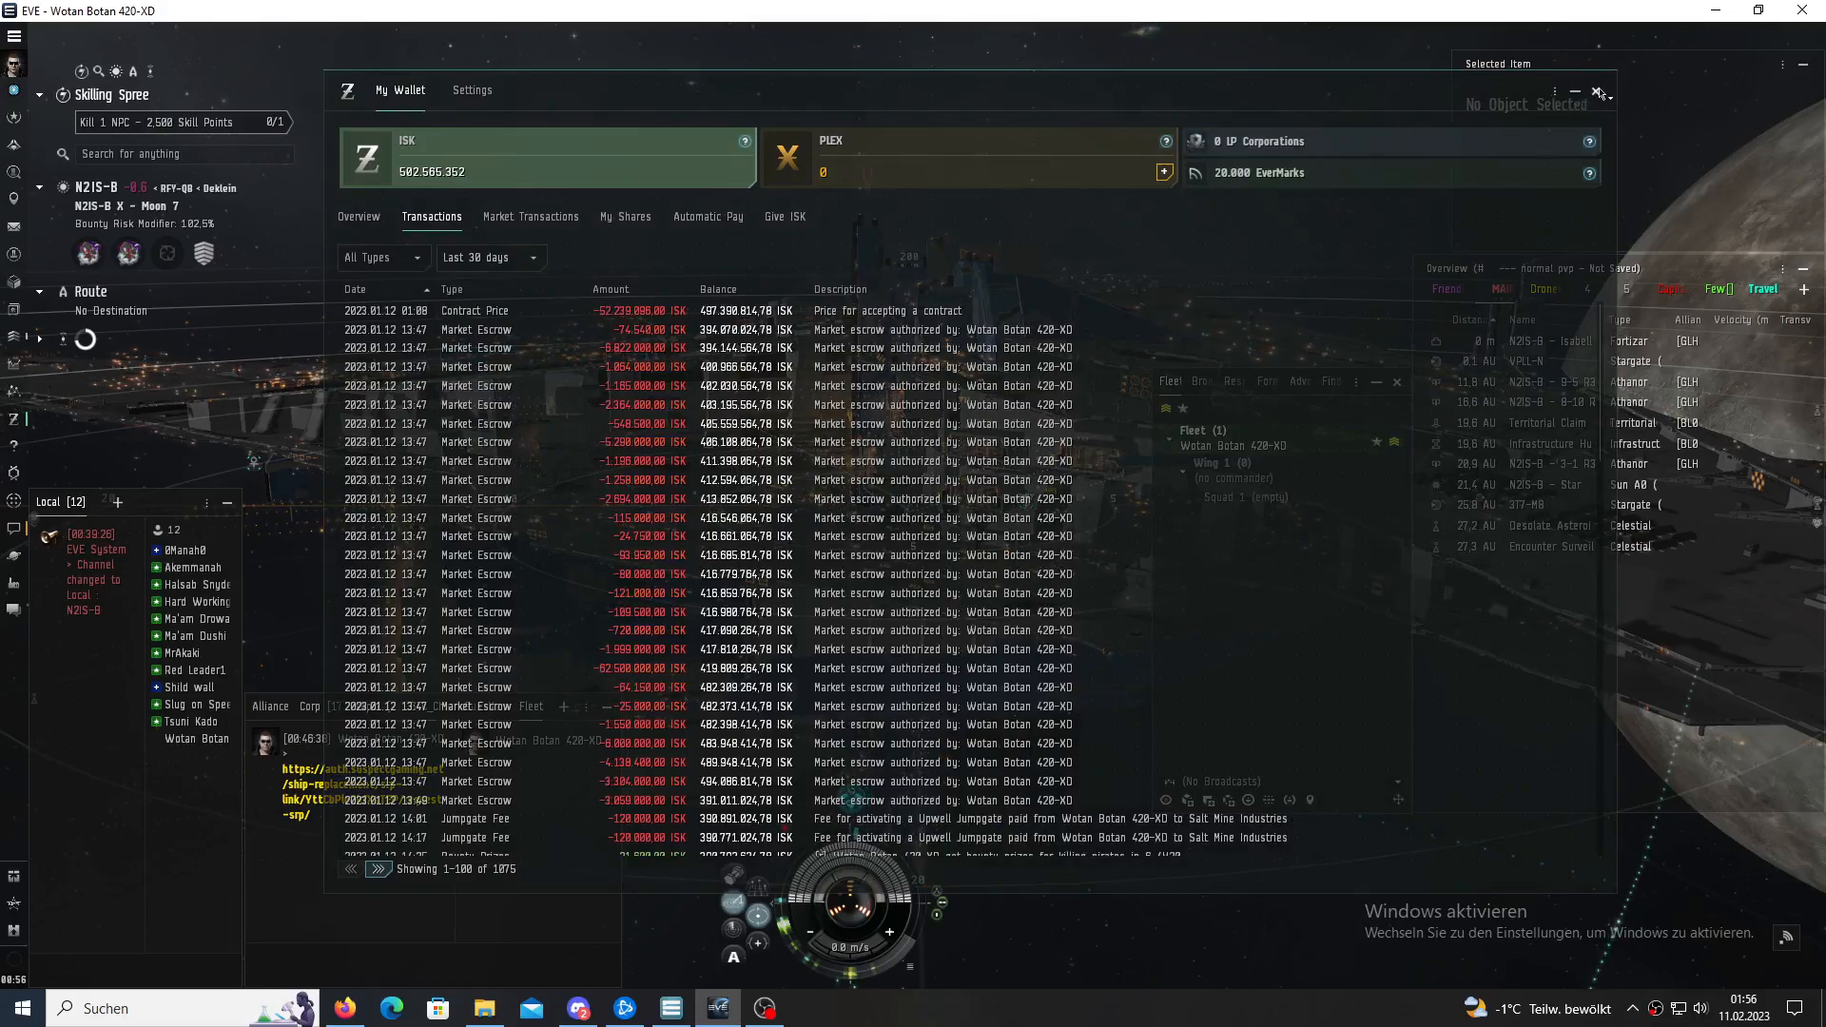
{"action": "left_click", "coordinate": [1597, 91]}
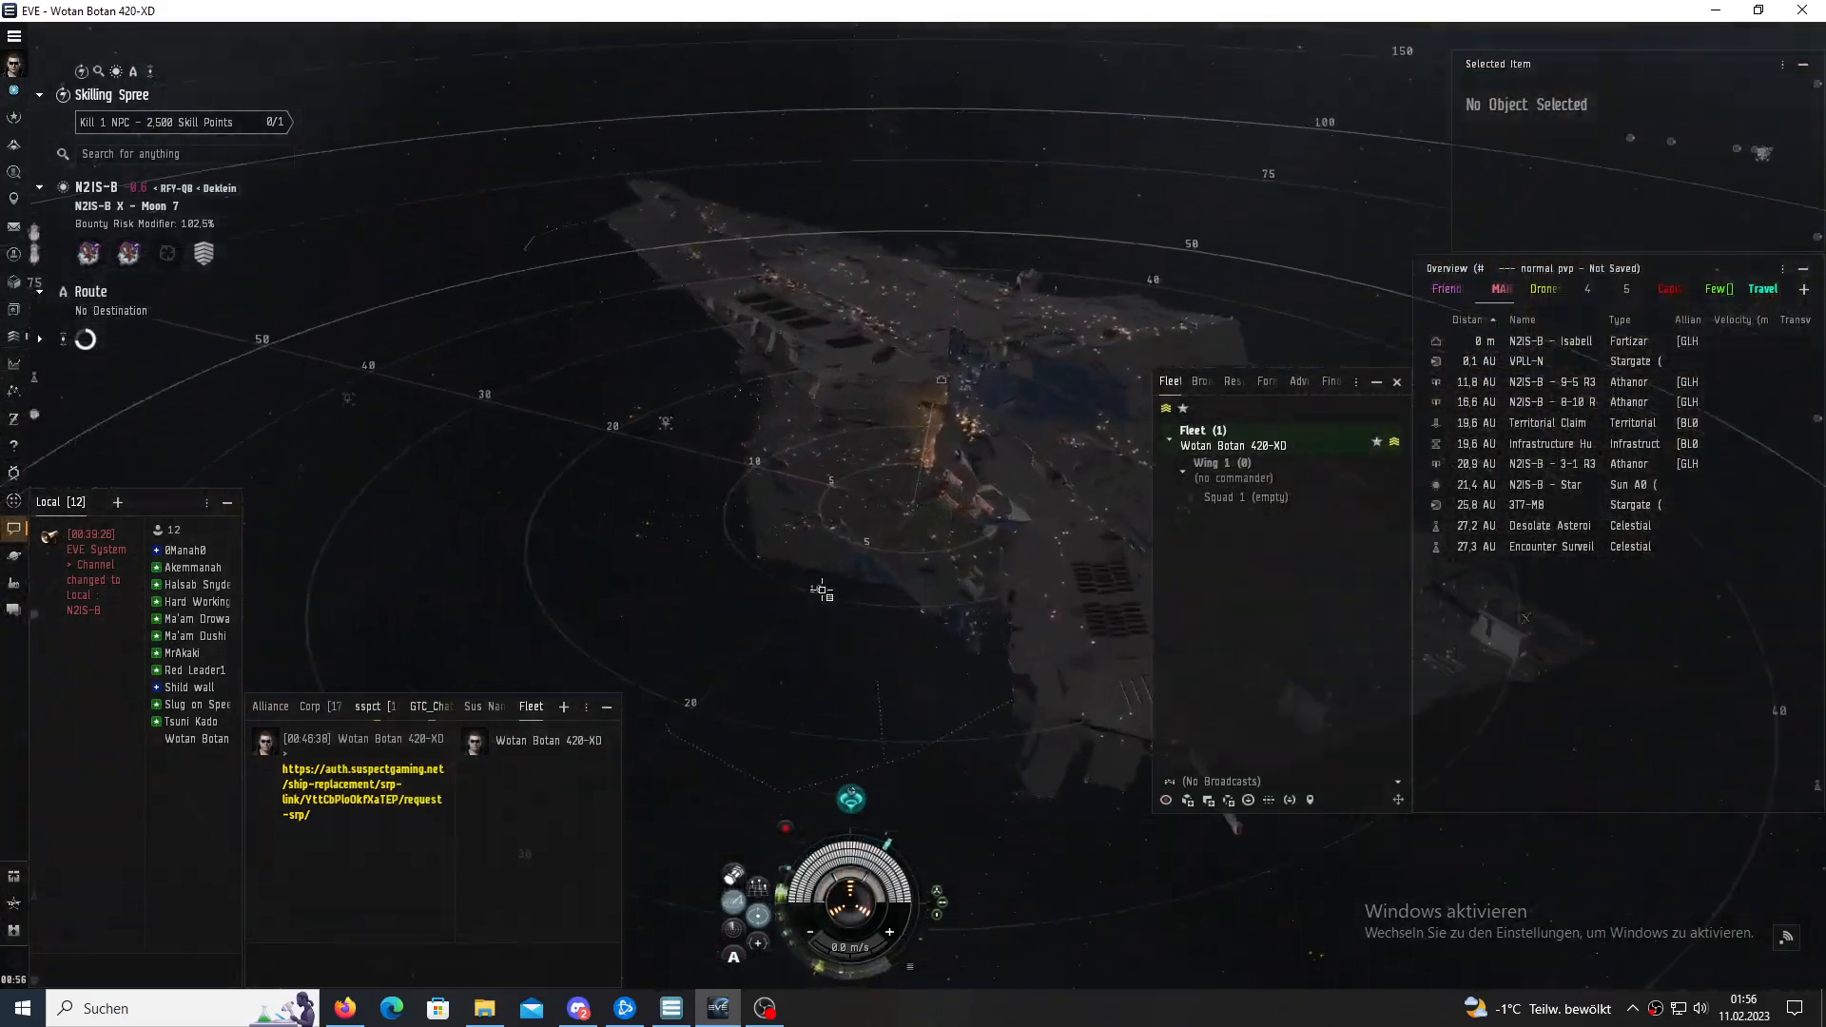
Step: Switch from the GTC chat to the Sus Nanno channel with its doctrine channel links
{"action": "left_click", "coordinate": [430, 707]}
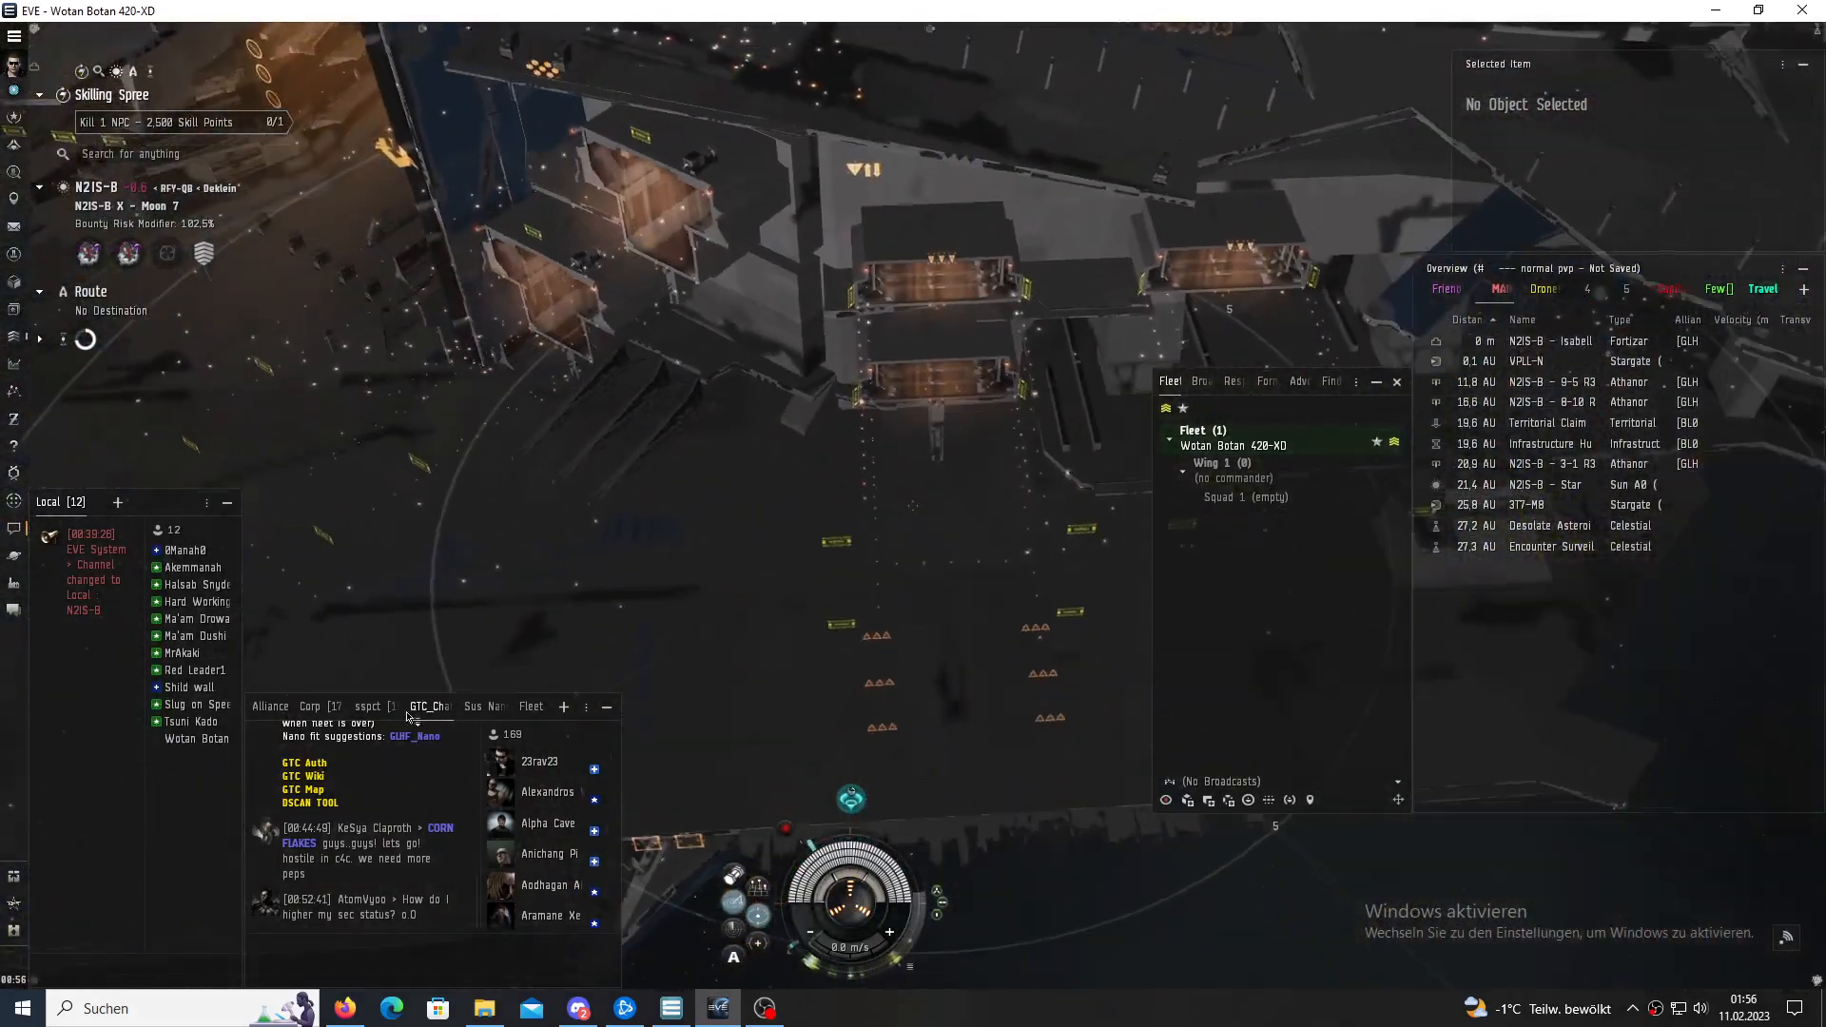
{"action": "left_click", "coordinate": [370, 708]}
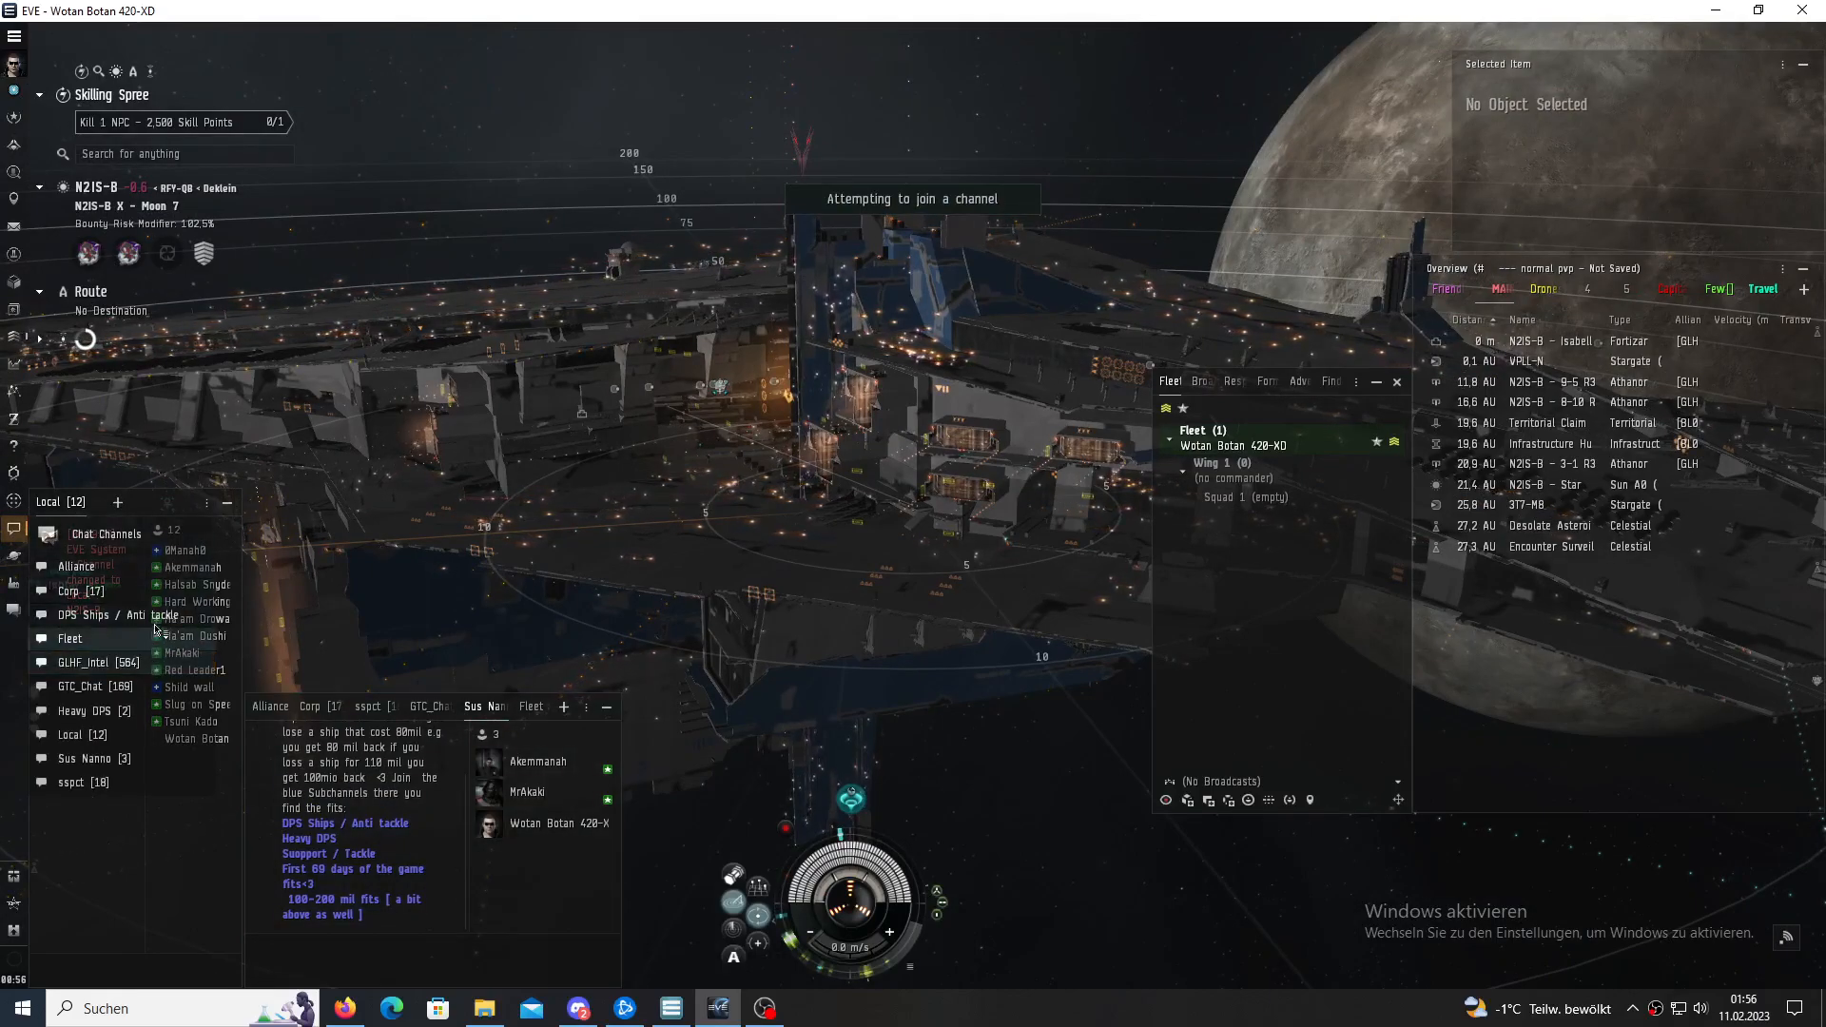
Step: Join the DPS Ships / Anti tackle channel and bring up the Osprey Navy Issue fit link
{"action": "left_click", "coordinate": [124, 614]}
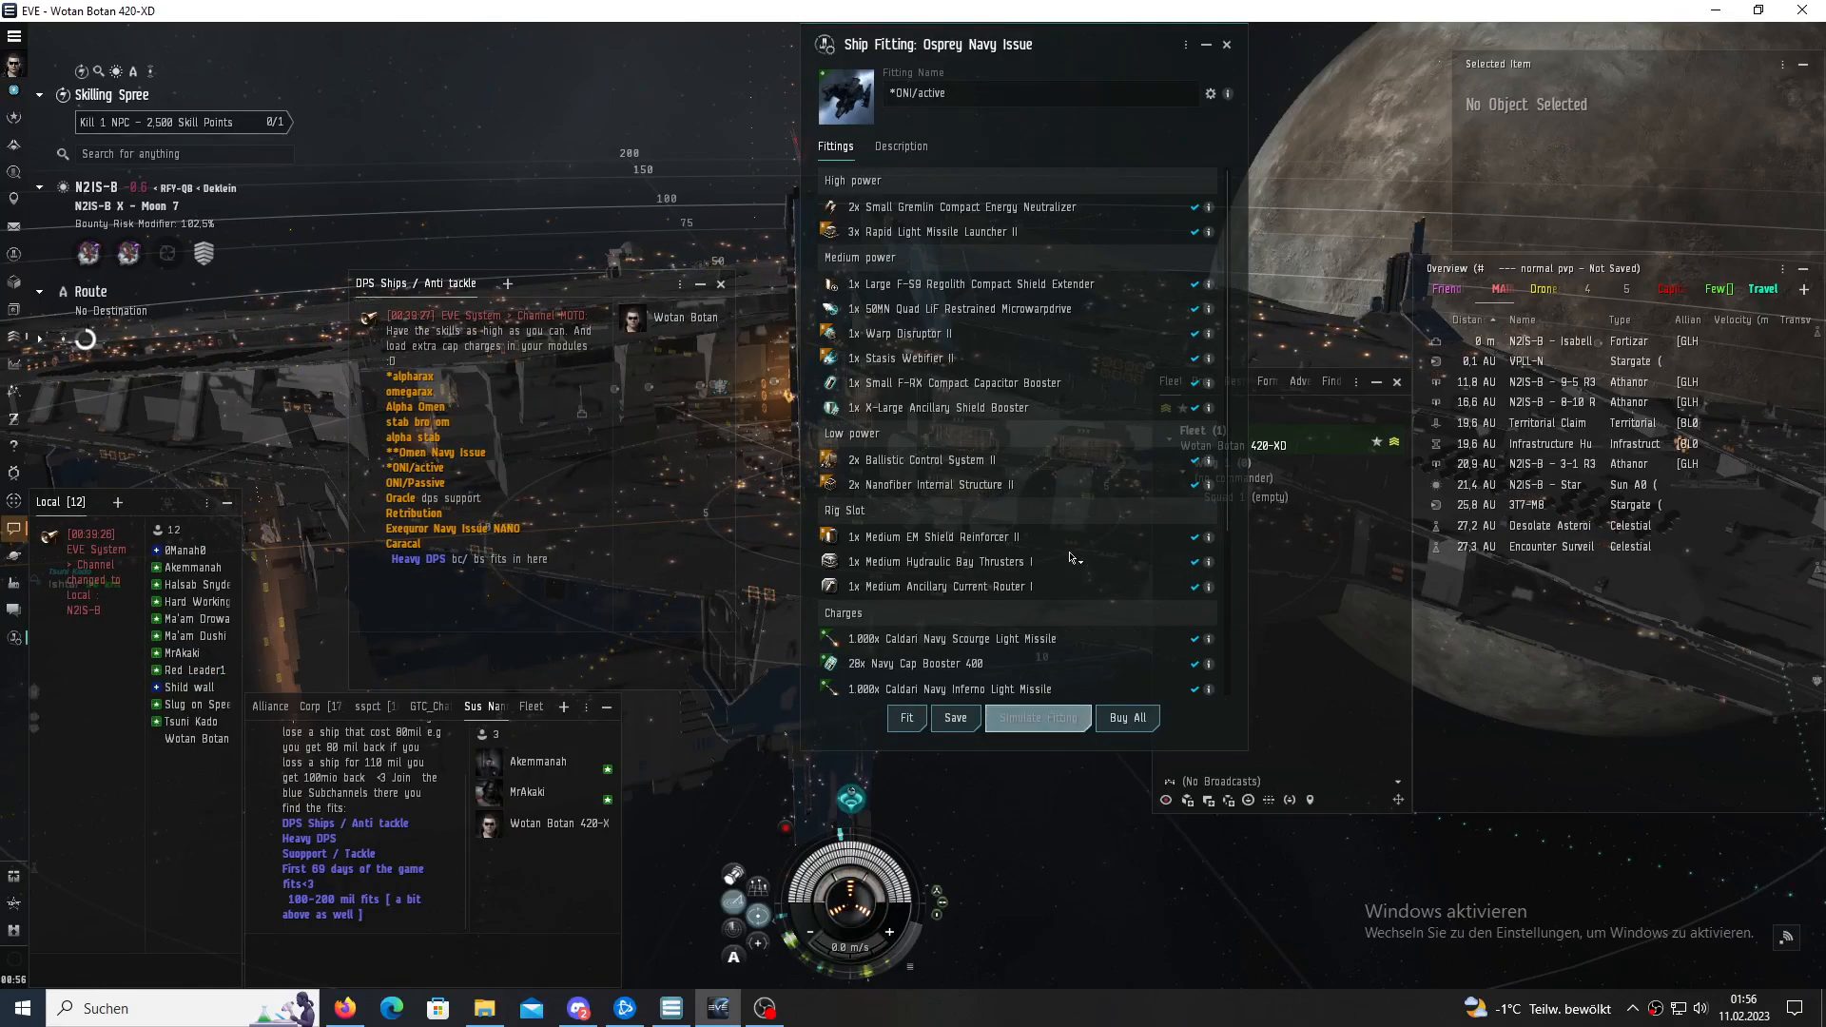
{"action": "left_click", "coordinate": [1034, 717]}
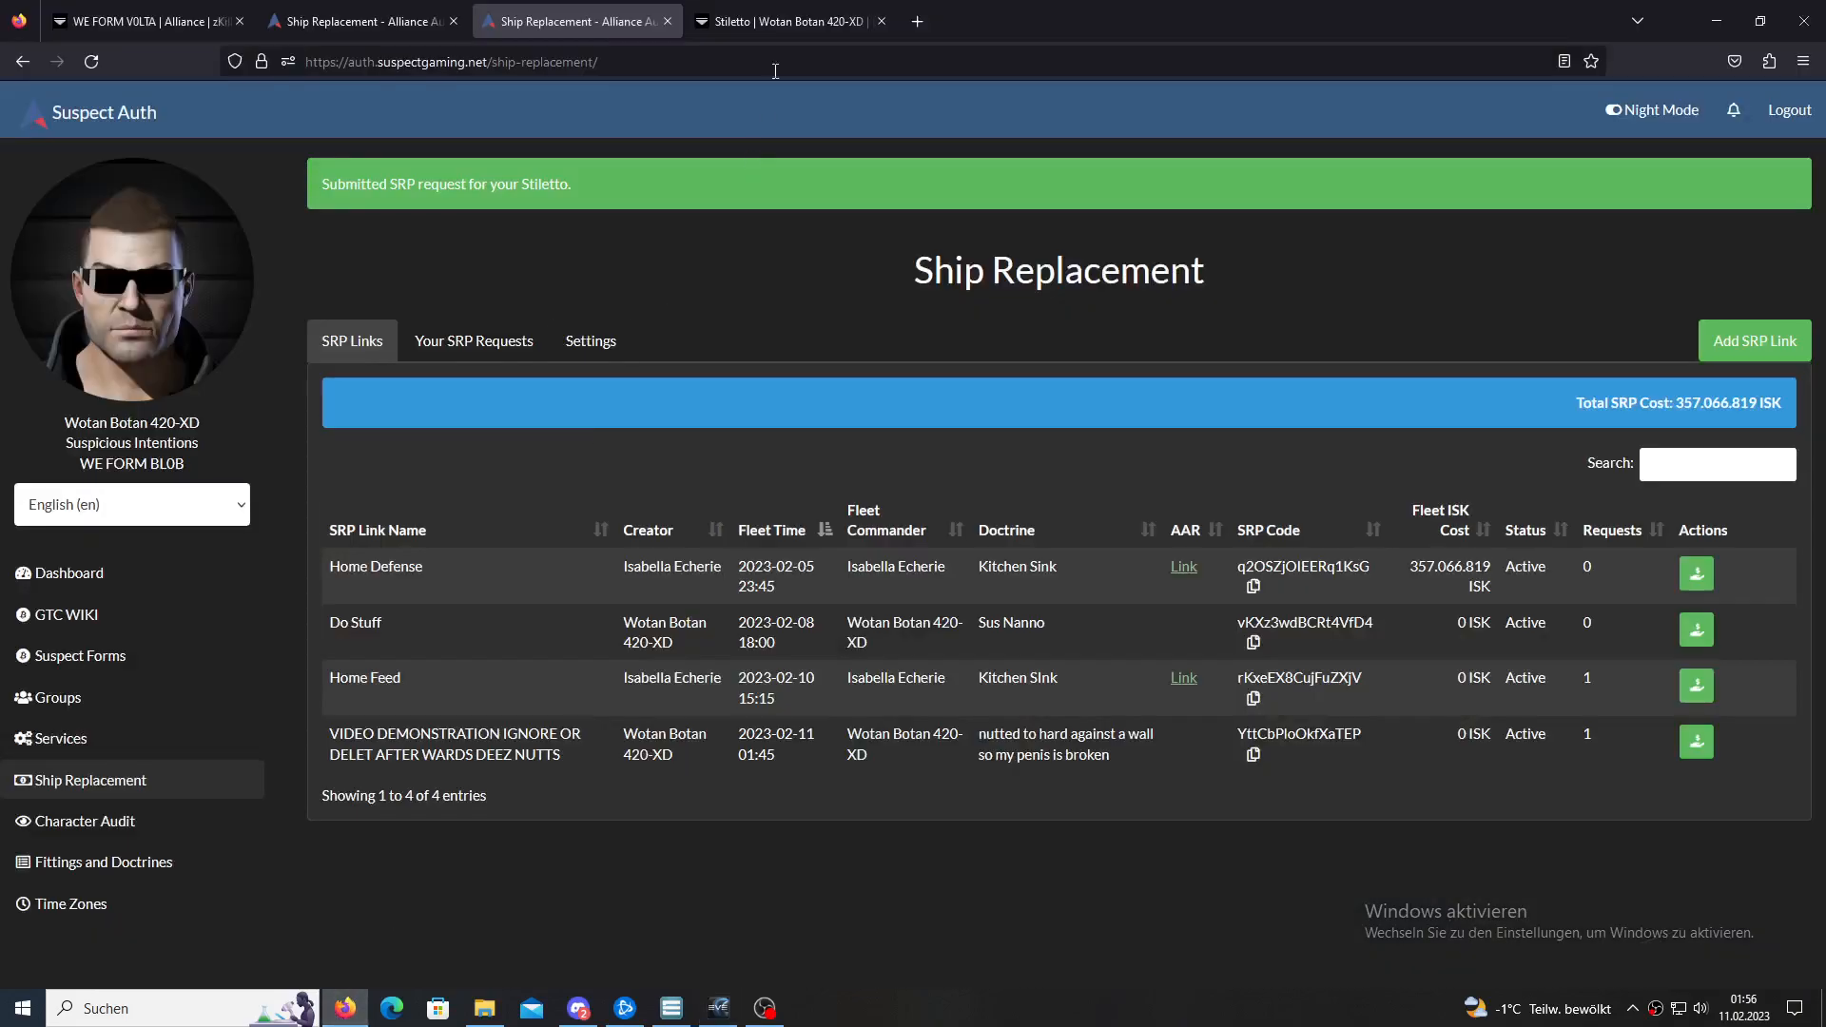
Step: Appraise the Osprey Navy Issue fit in Janice at Jita 4-4 split, about 80.5 million ISK
{"action": "left_click", "coordinate": [917, 21]}
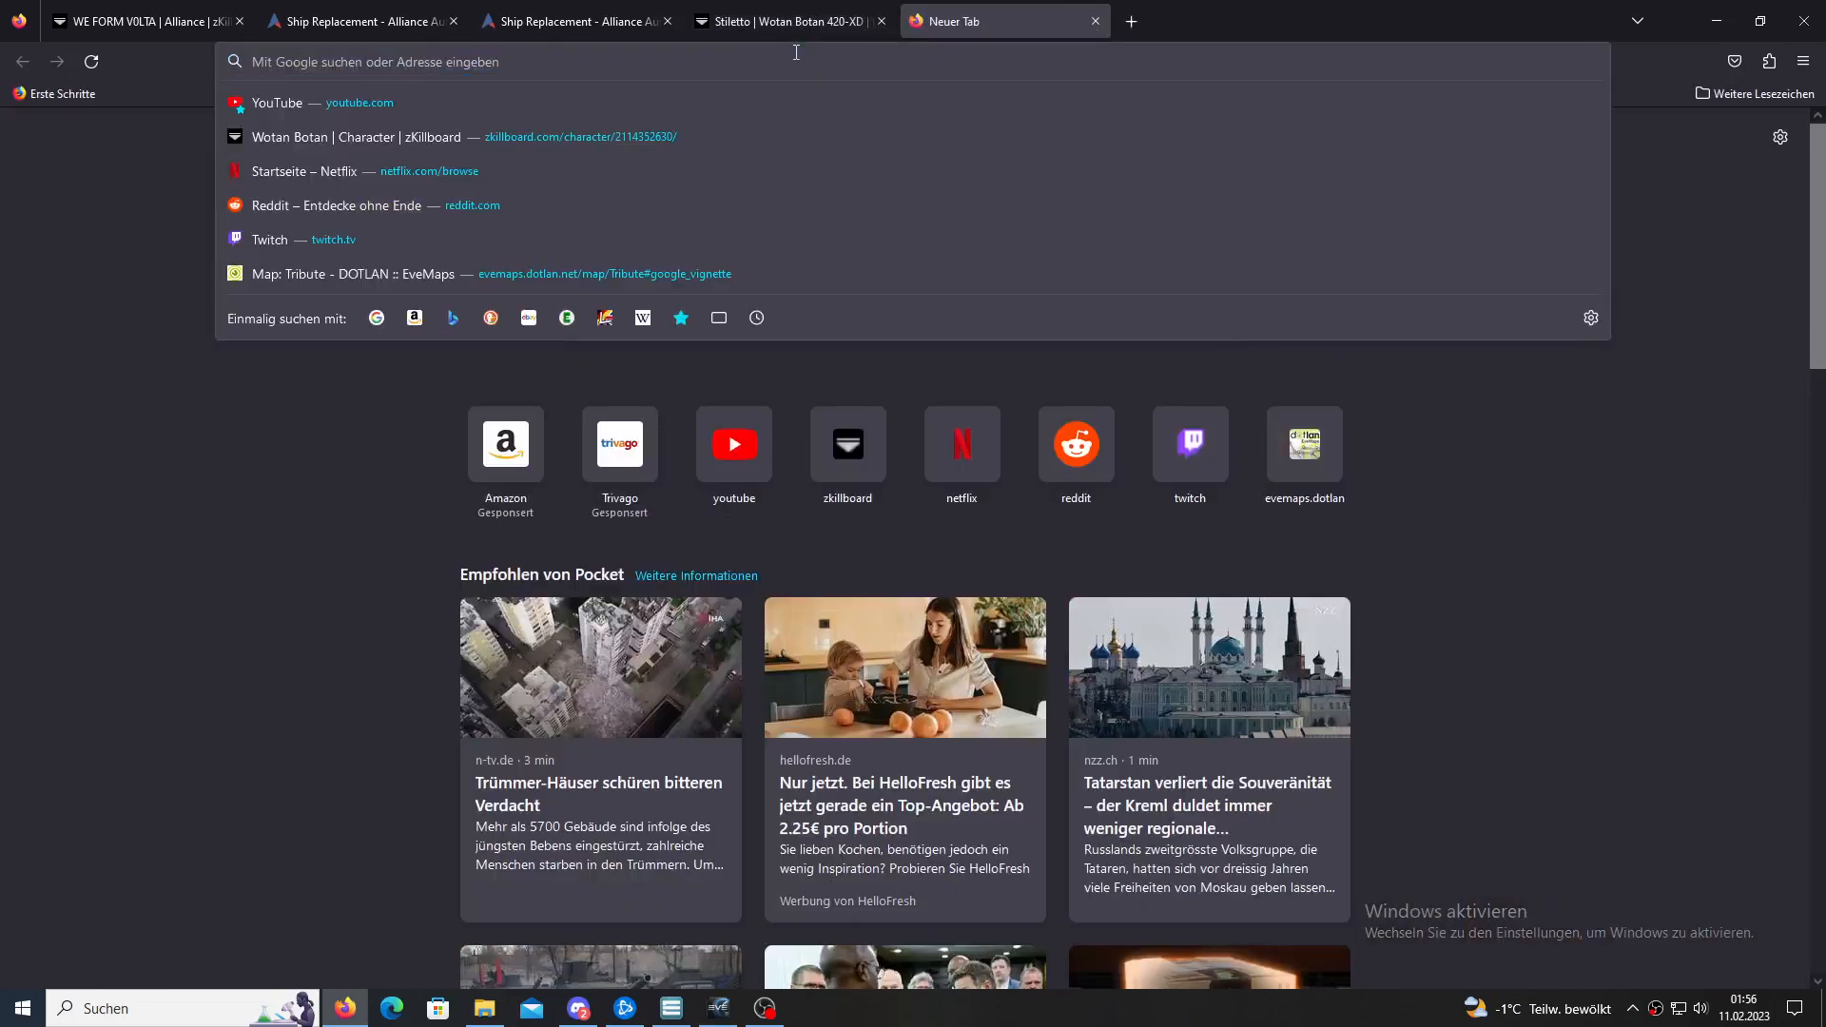
{"action": "type", "text": "eve pra"}
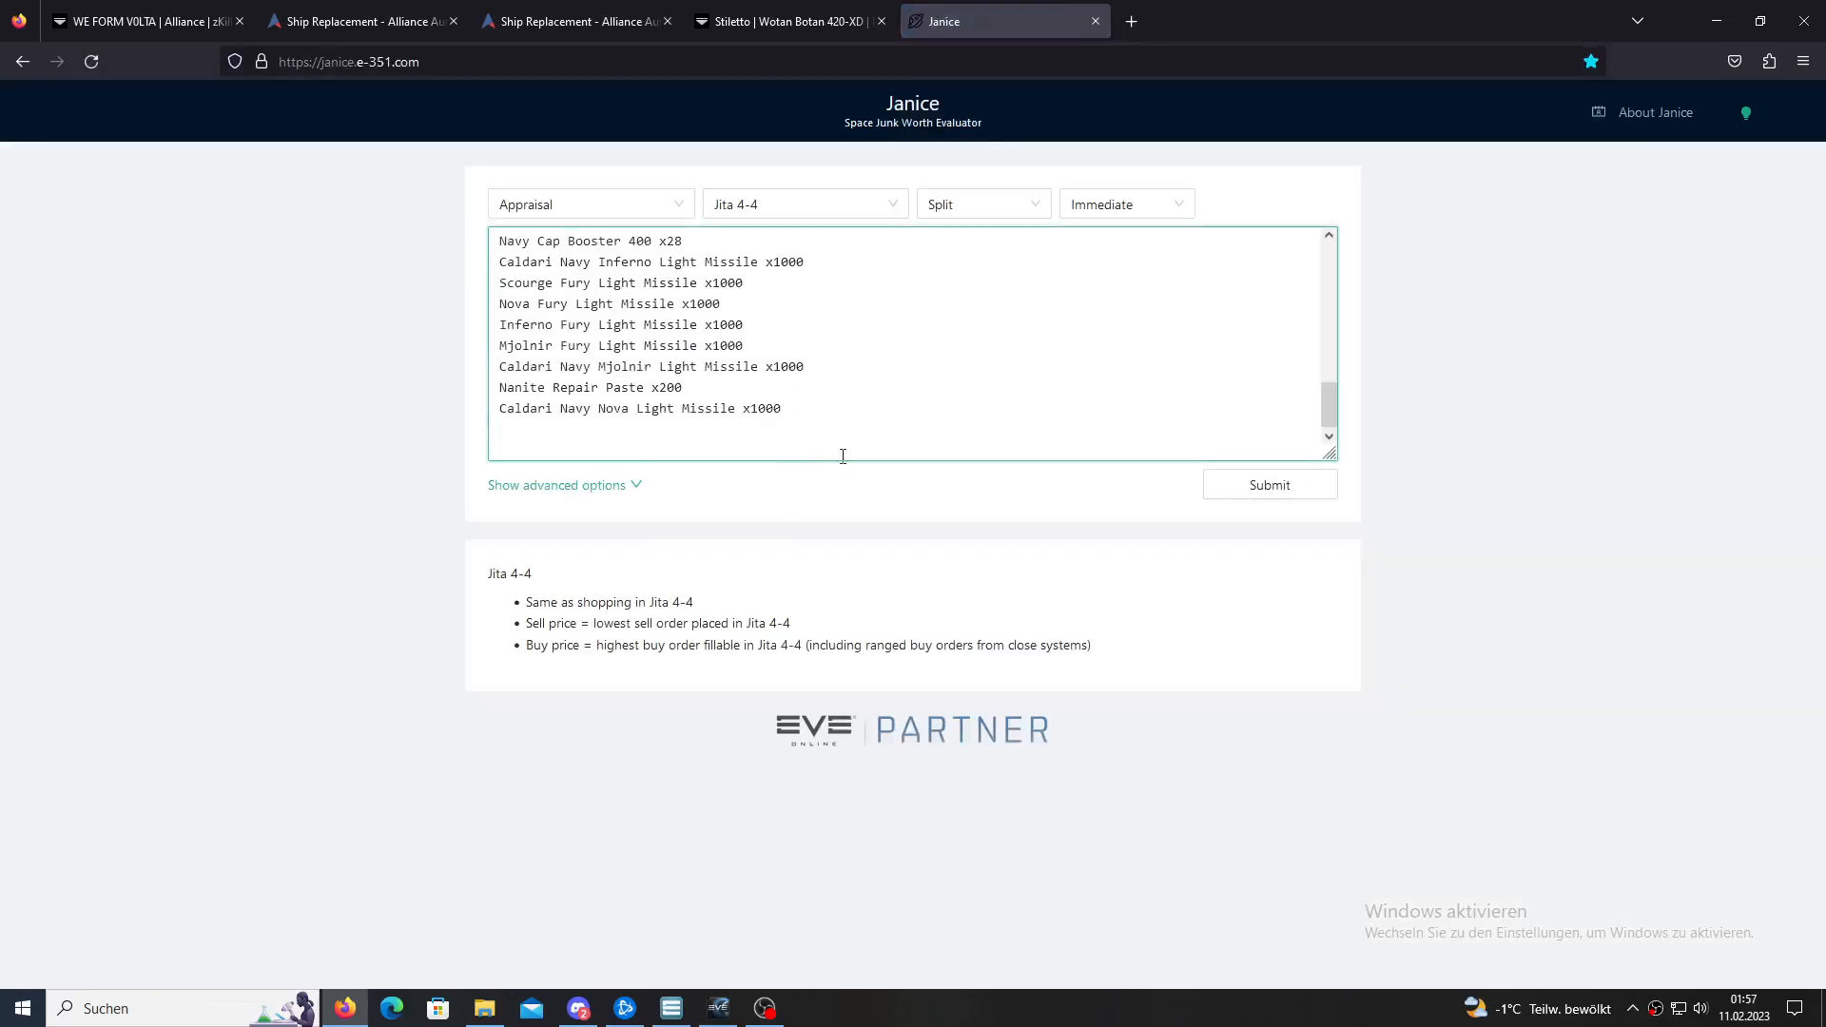
{"action": "left_click", "coordinate": [1269, 485]}
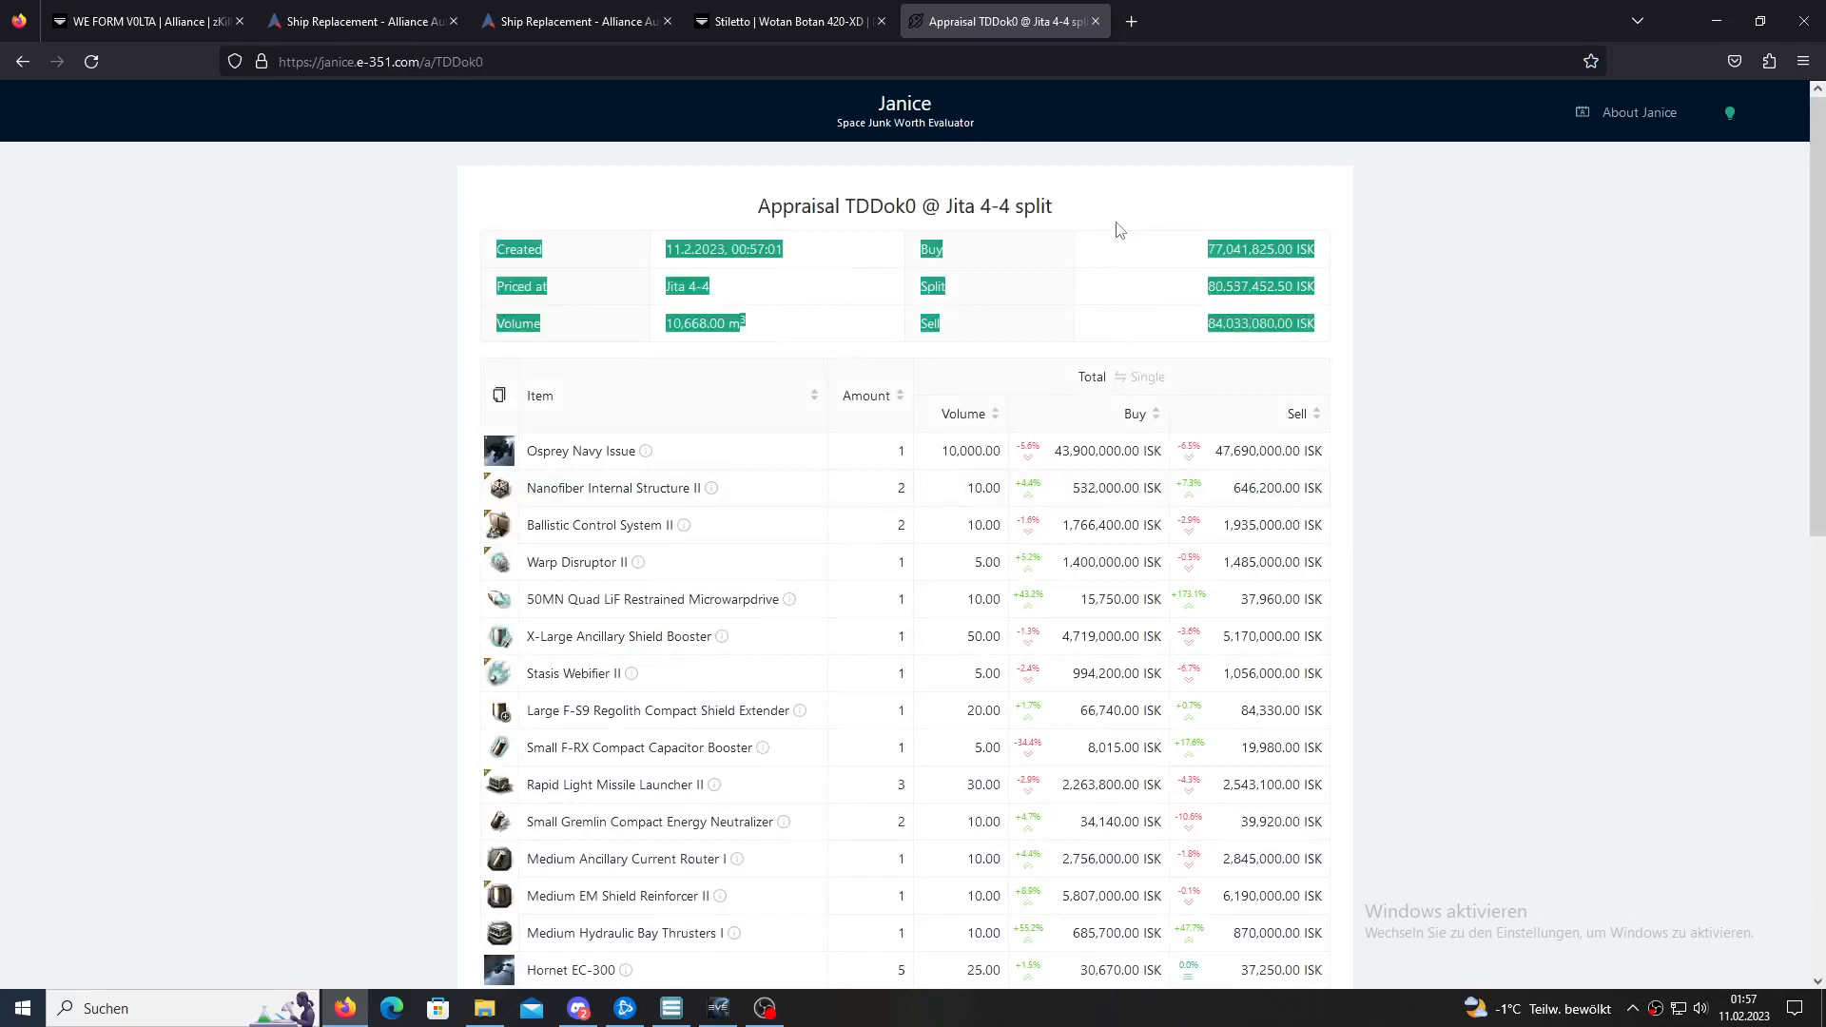
{"action": "mouse_move", "coordinate": [1109, 220]}
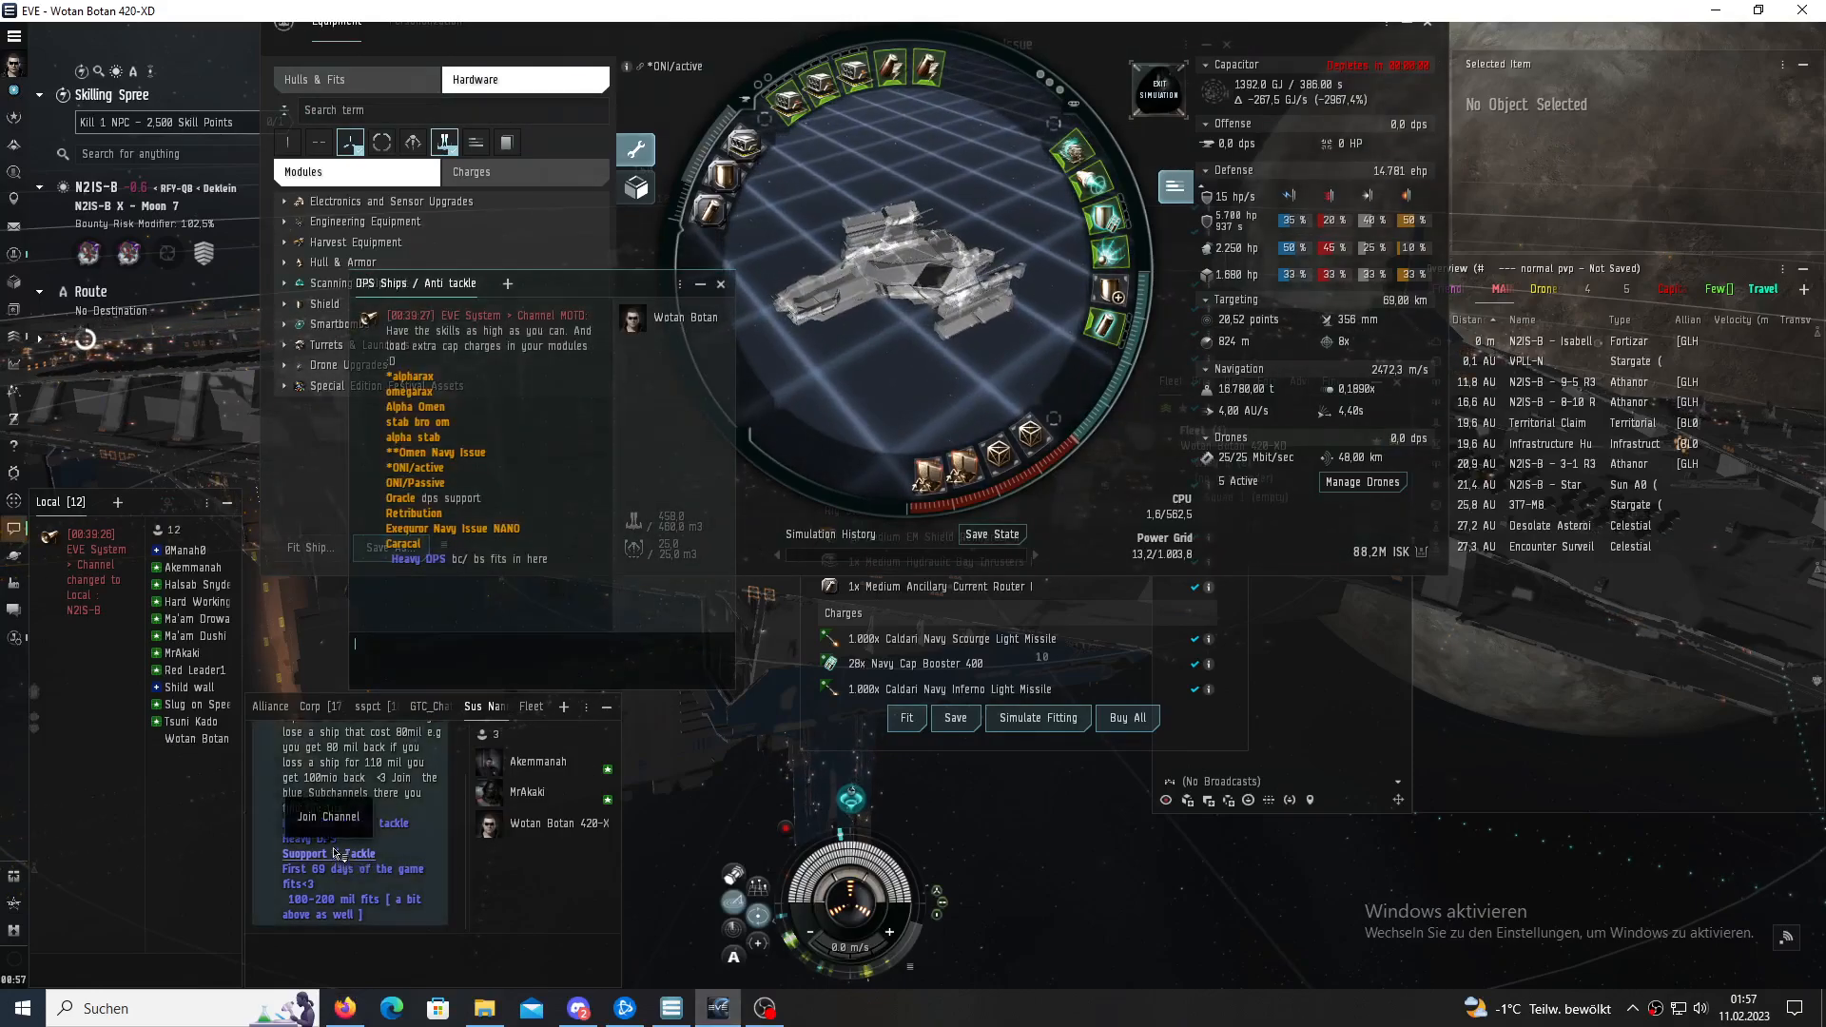
Step: Join the Heavy DPS channel to copy its doctrine fit into Janice's appraisal box
{"action": "left_click", "coordinate": [327, 816]}
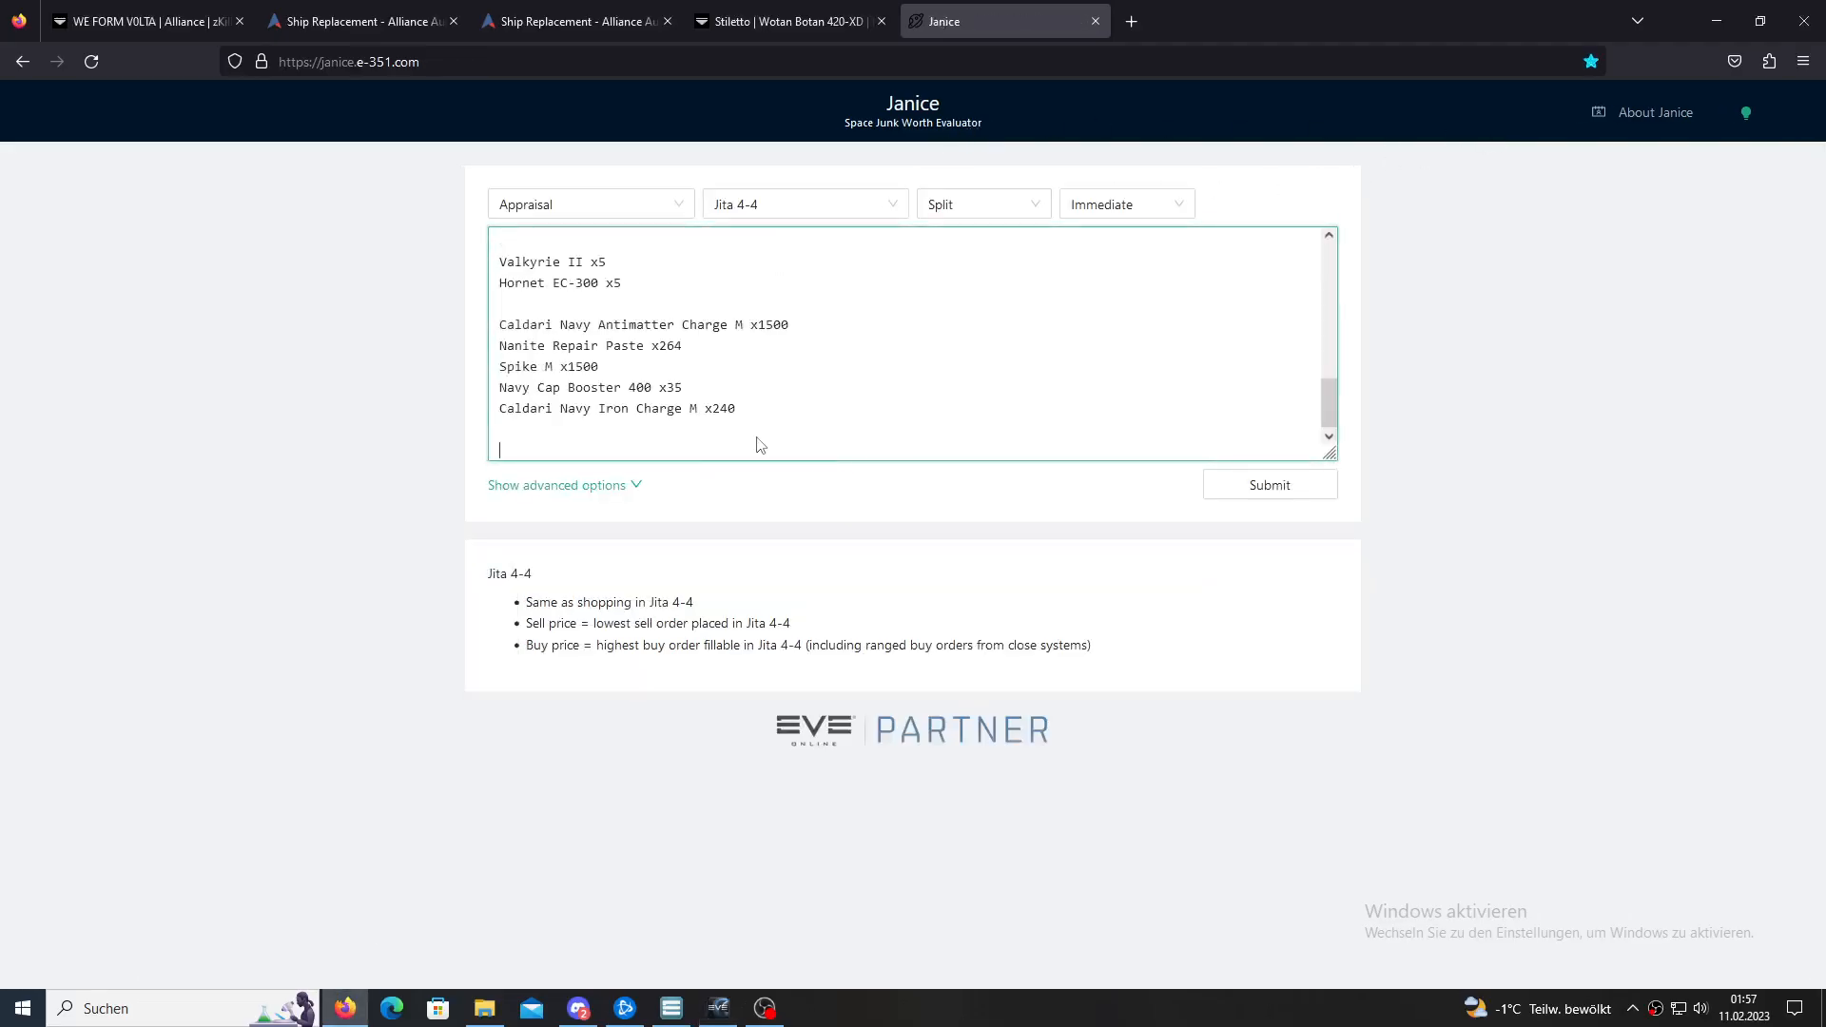
Step: Submit the Brutix item list for appraisal in Janice
{"action": "left_click", "coordinate": [1268, 485]}
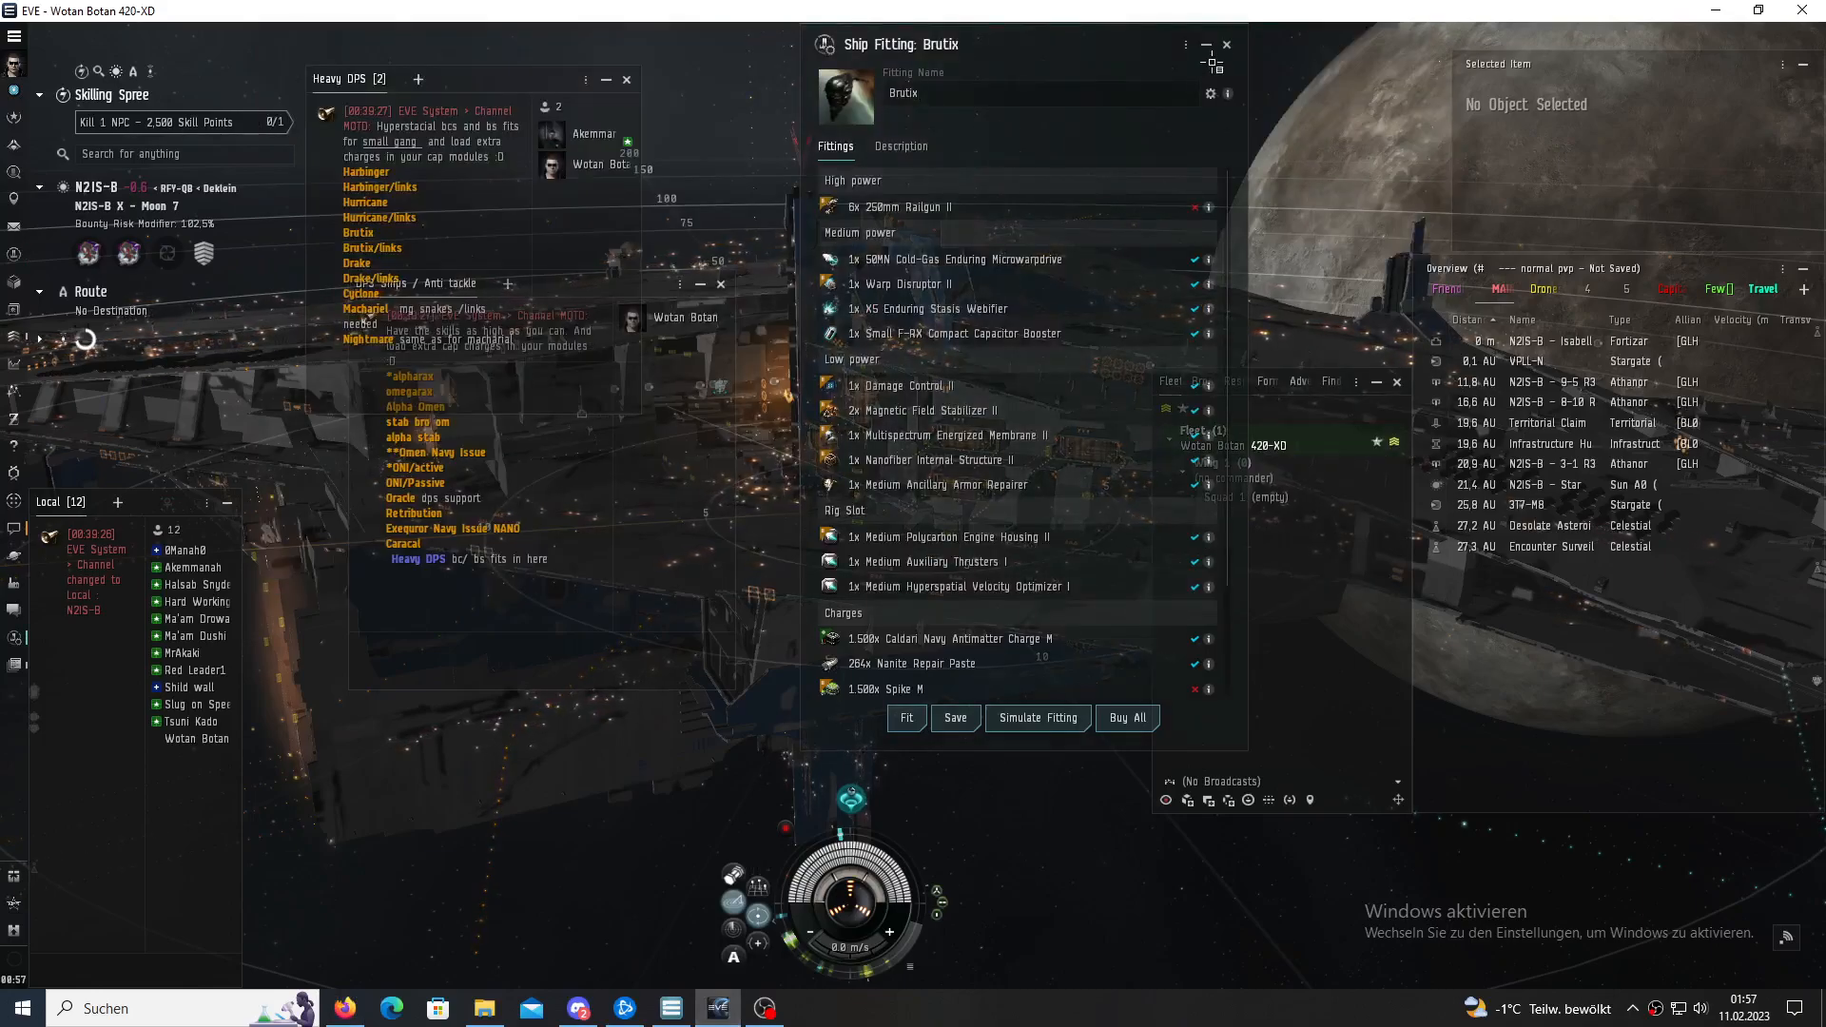
Step: Close the Brutix fit, view and close the Caracal doctrine fitting, and return to space
{"action": "left_click", "coordinate": [1223, 44]}
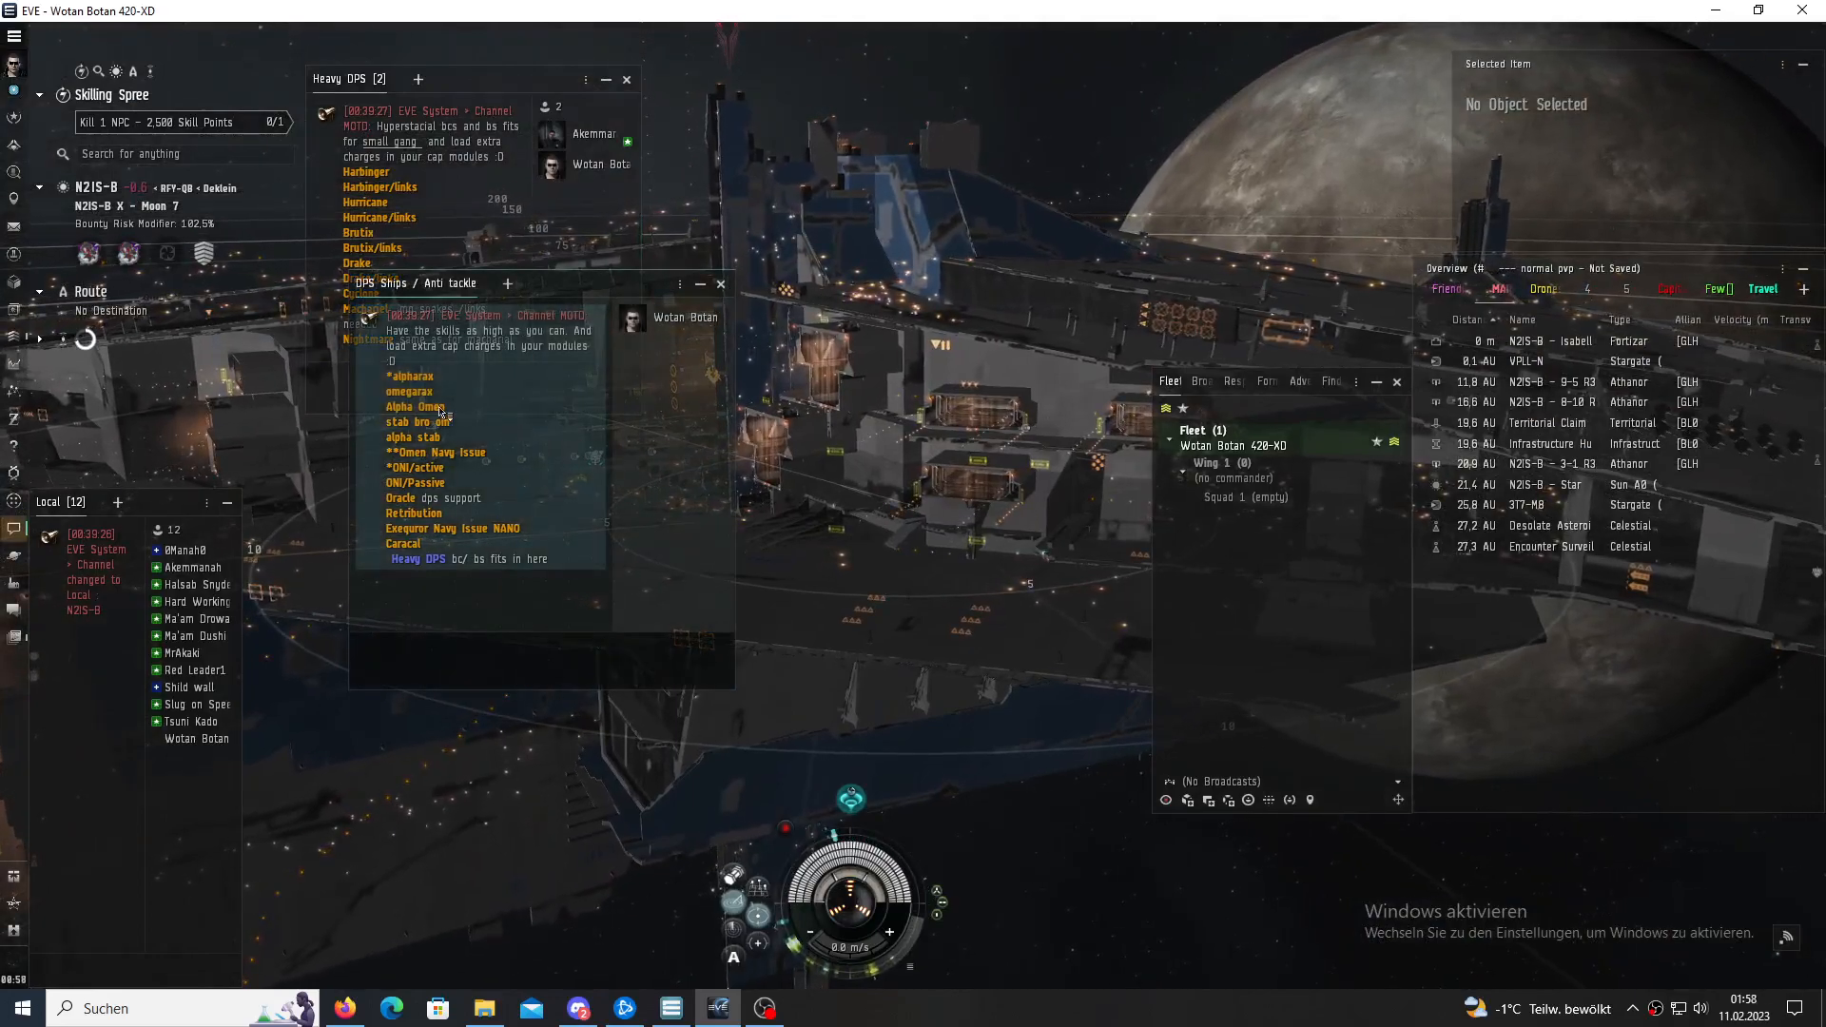
{"action": "left_click", "coordinate": [401, 544]}
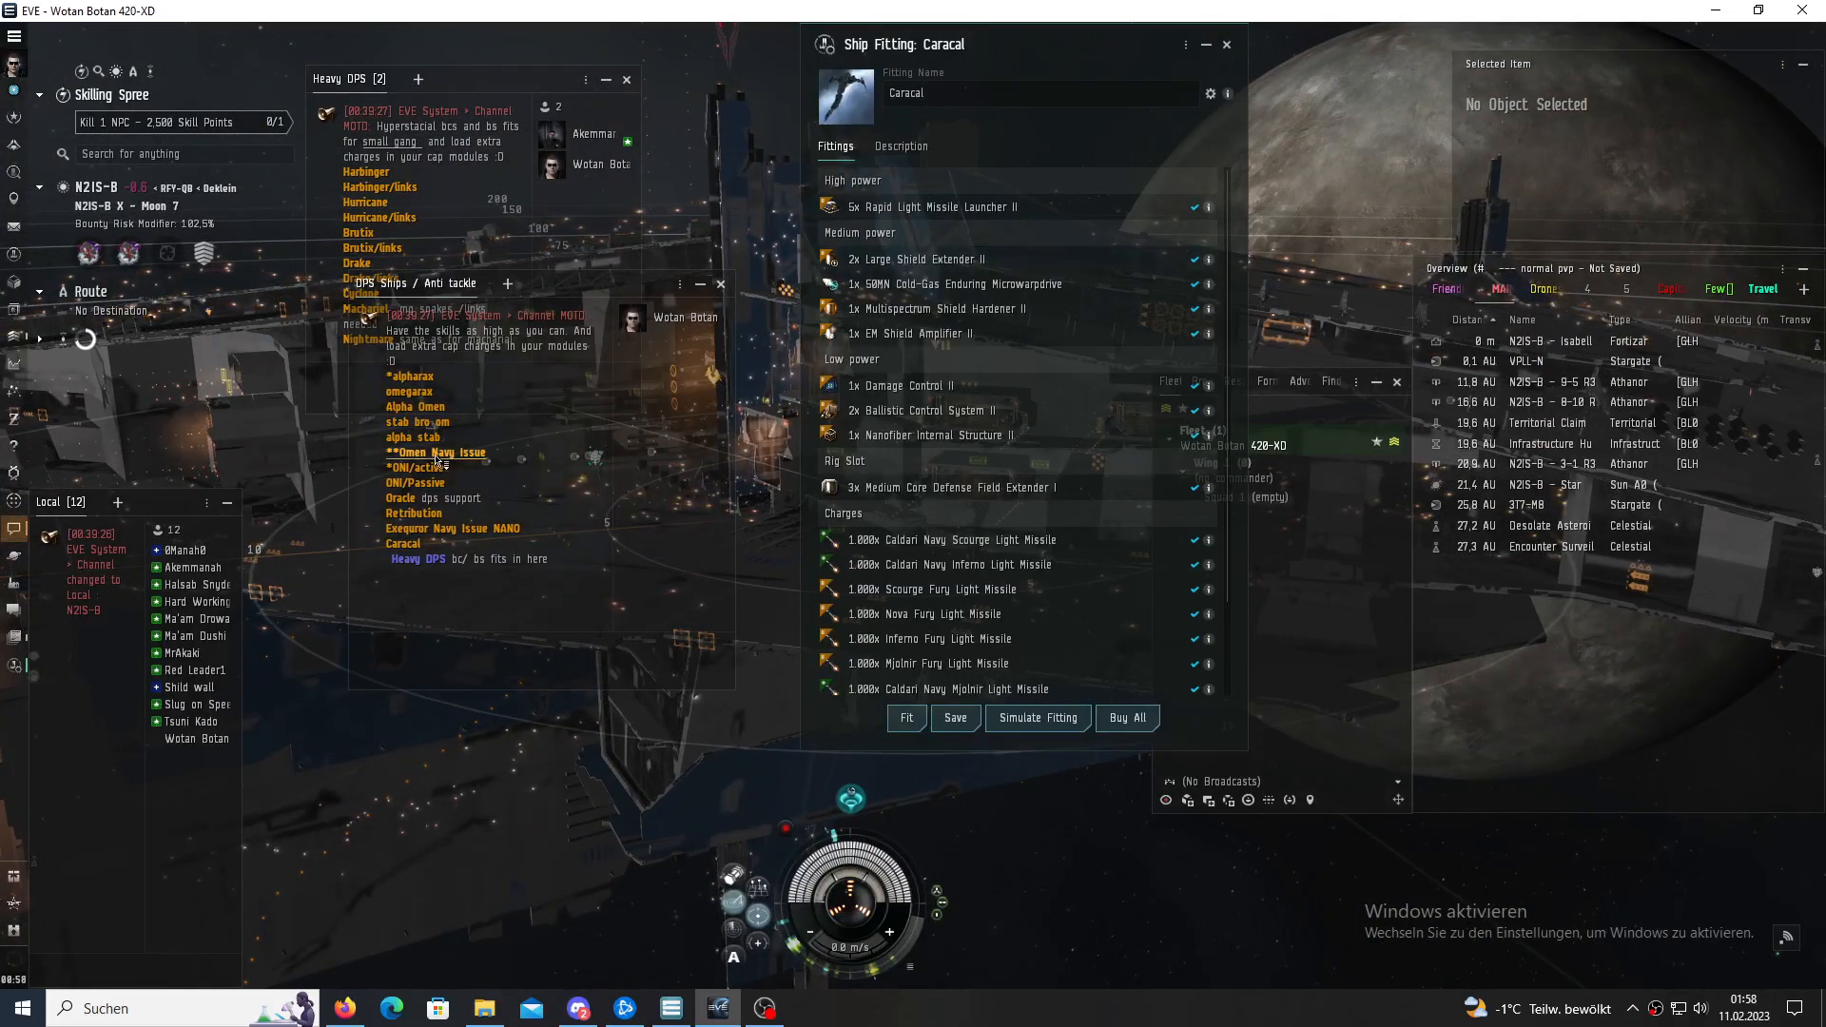
{"action": "left_click", "coordinate": [417, 467]}
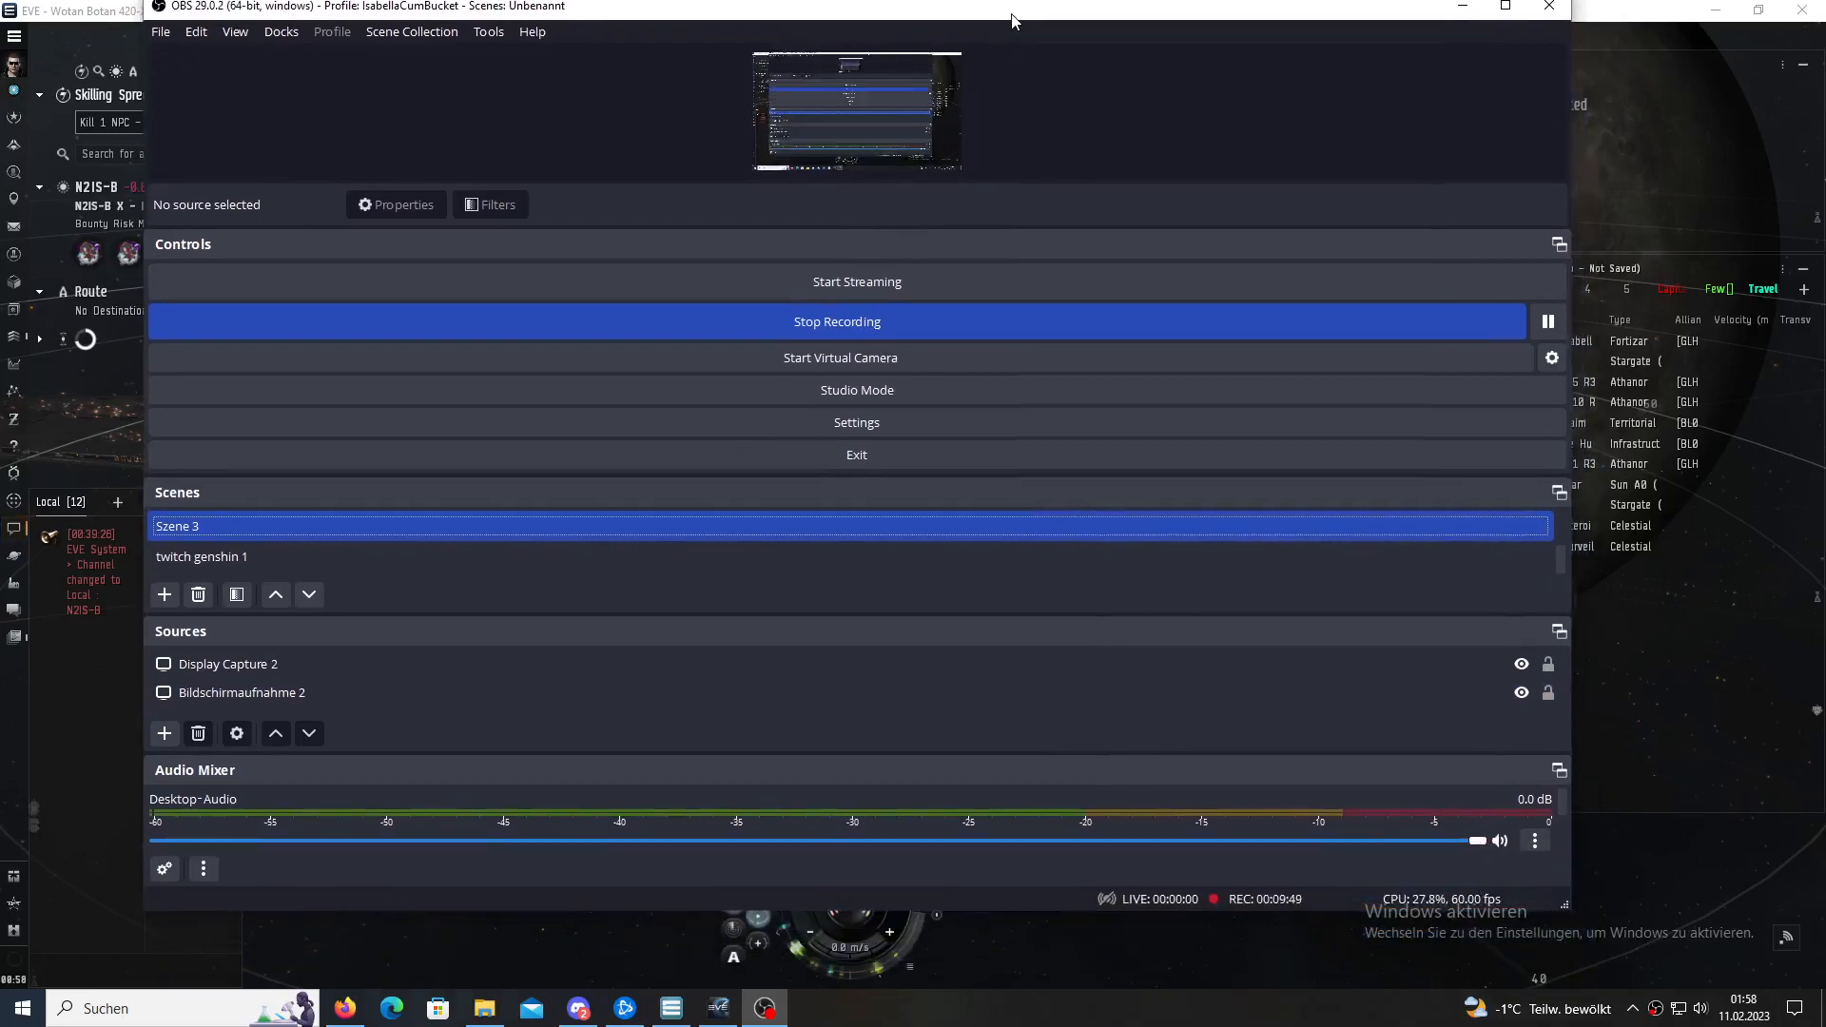
{"action": "left_click", "coordinate": [716, 1008]}
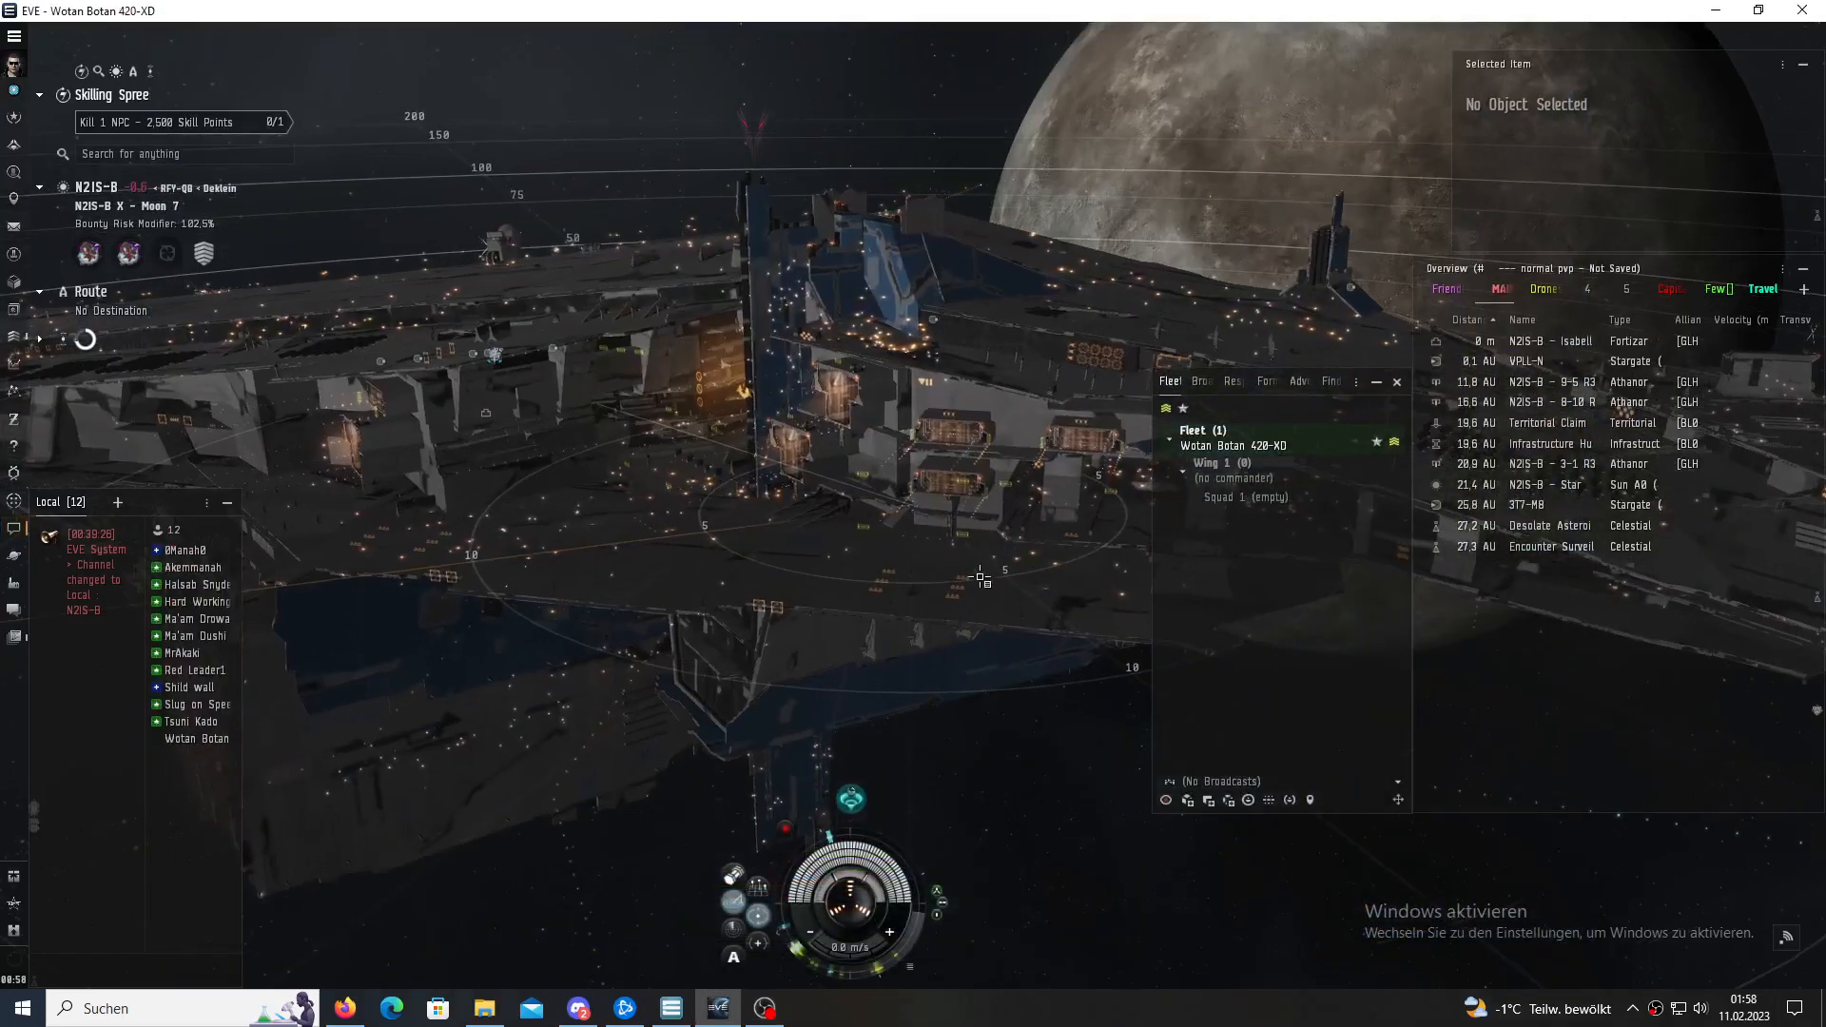